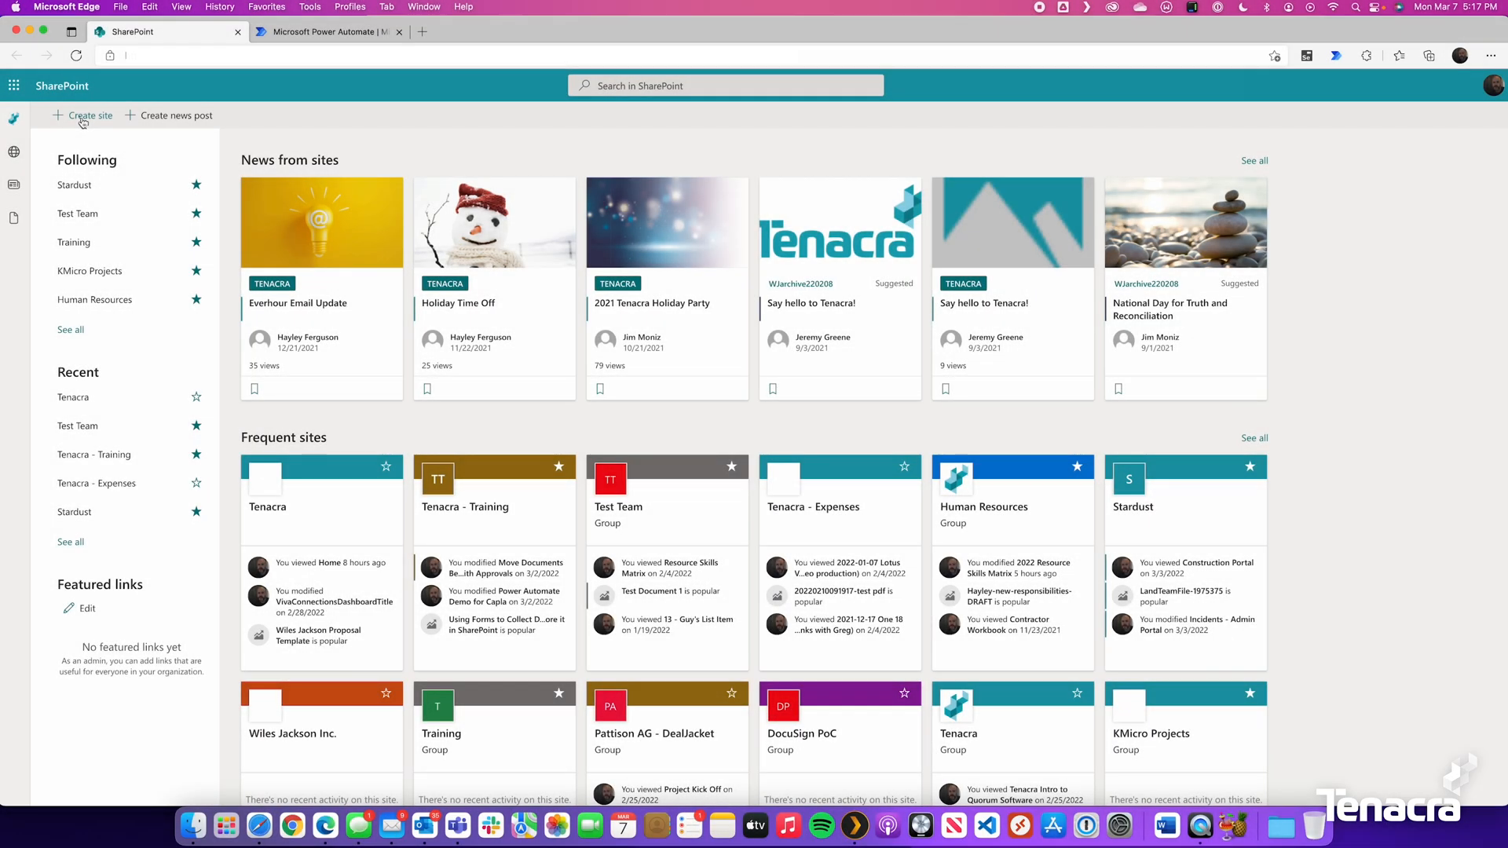
# Step: Start a new team site and name it Document Move with Approval
pyautogui.click(87, 116)
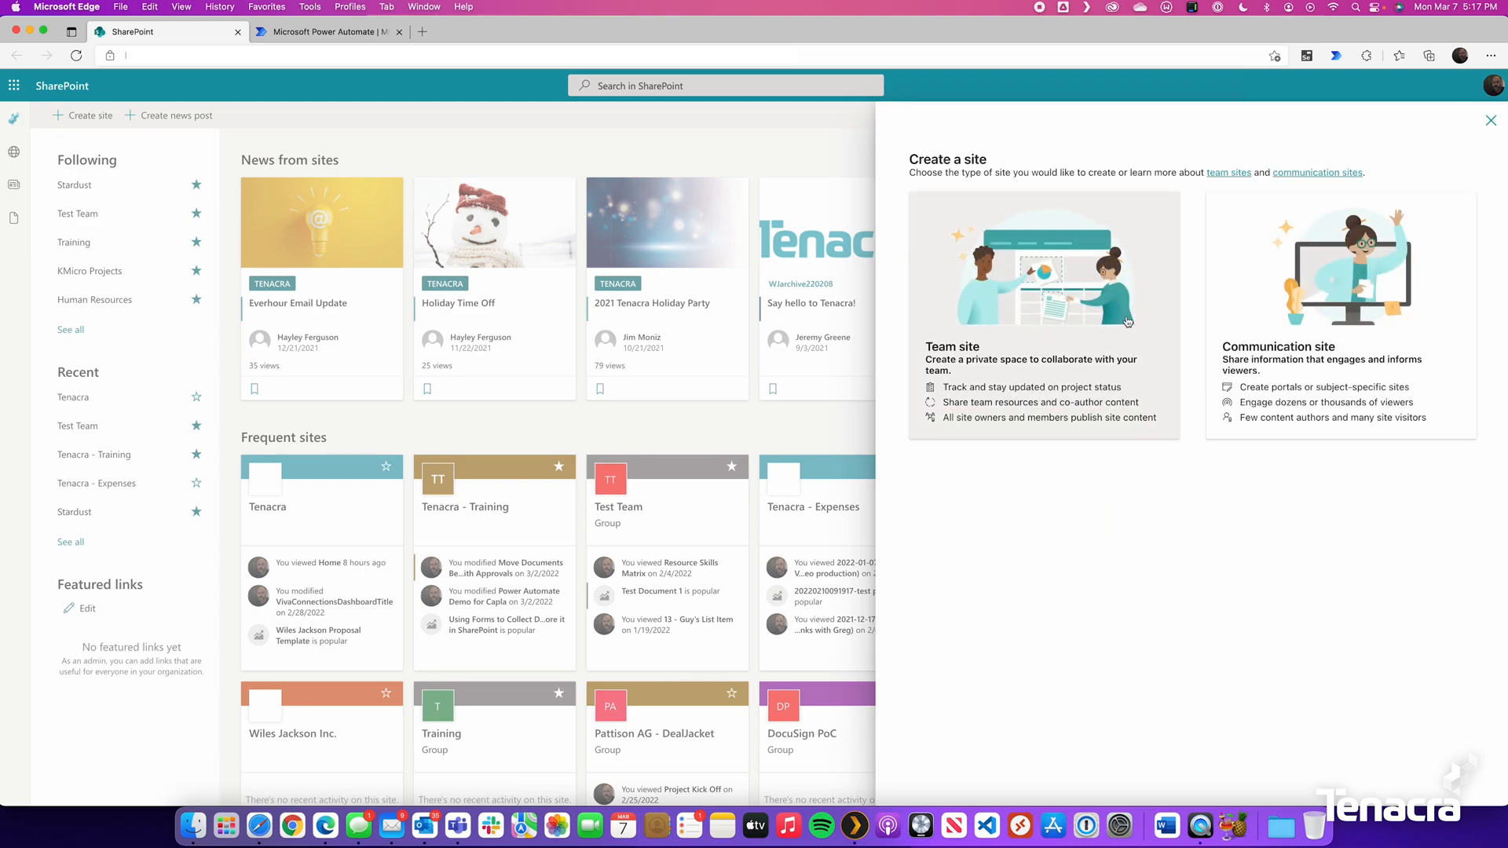
pyautogui.click(1045, 289)
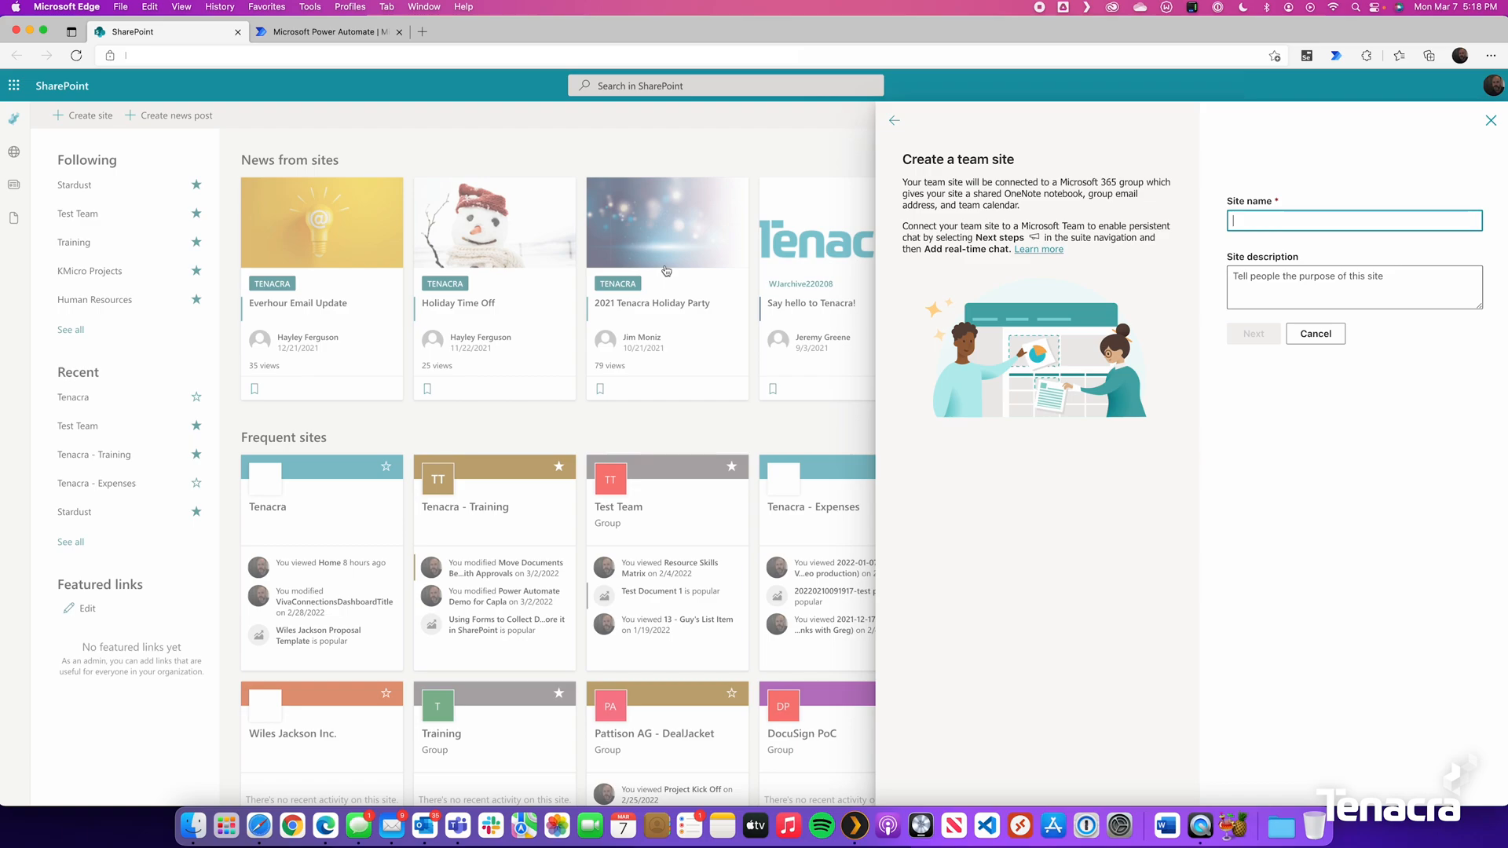
pyautogui.write('Doc')
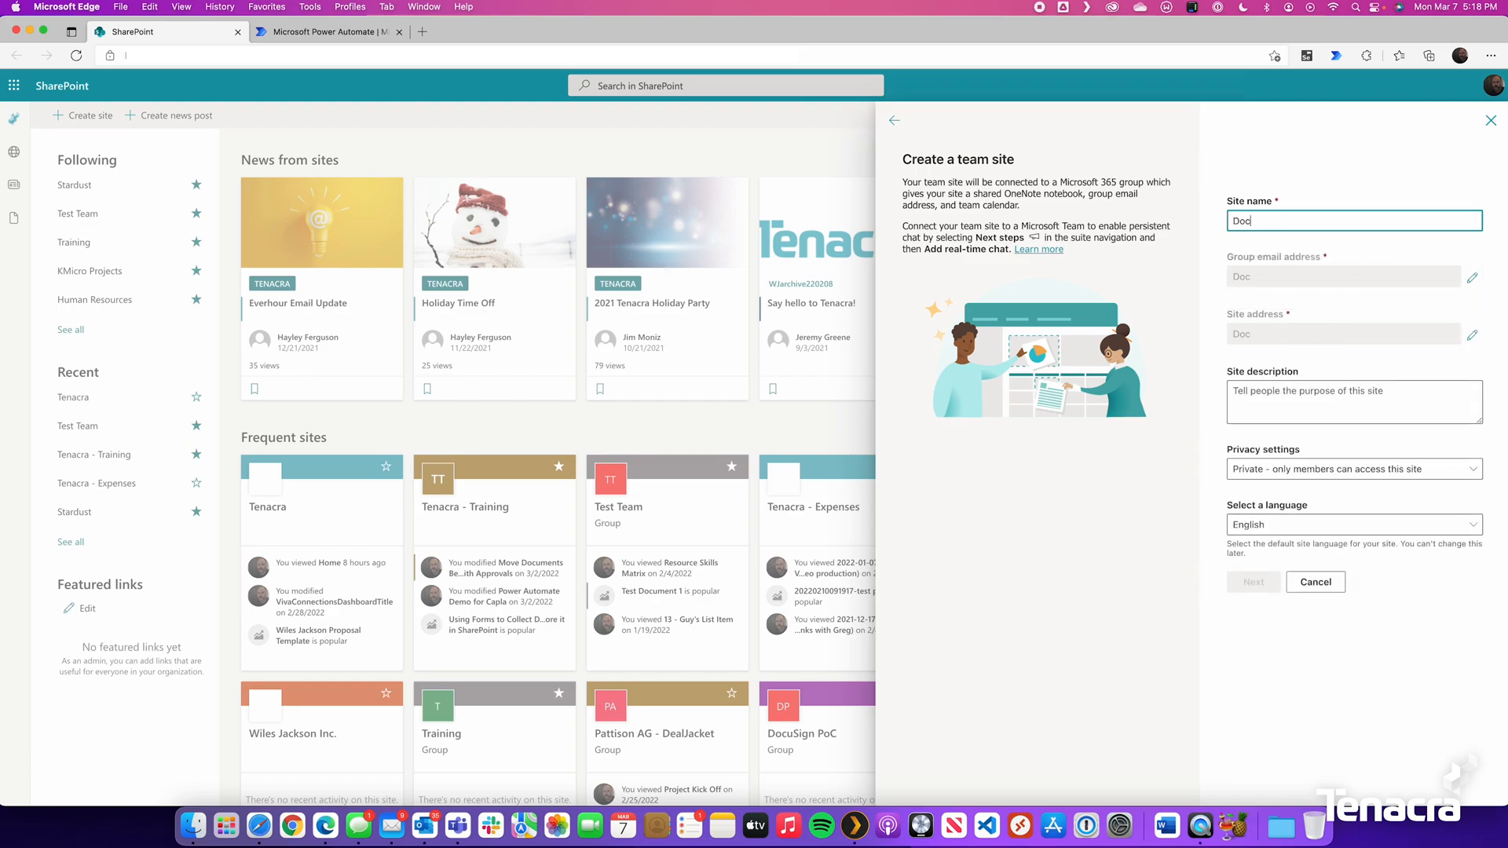
pyautogui.write('ument')
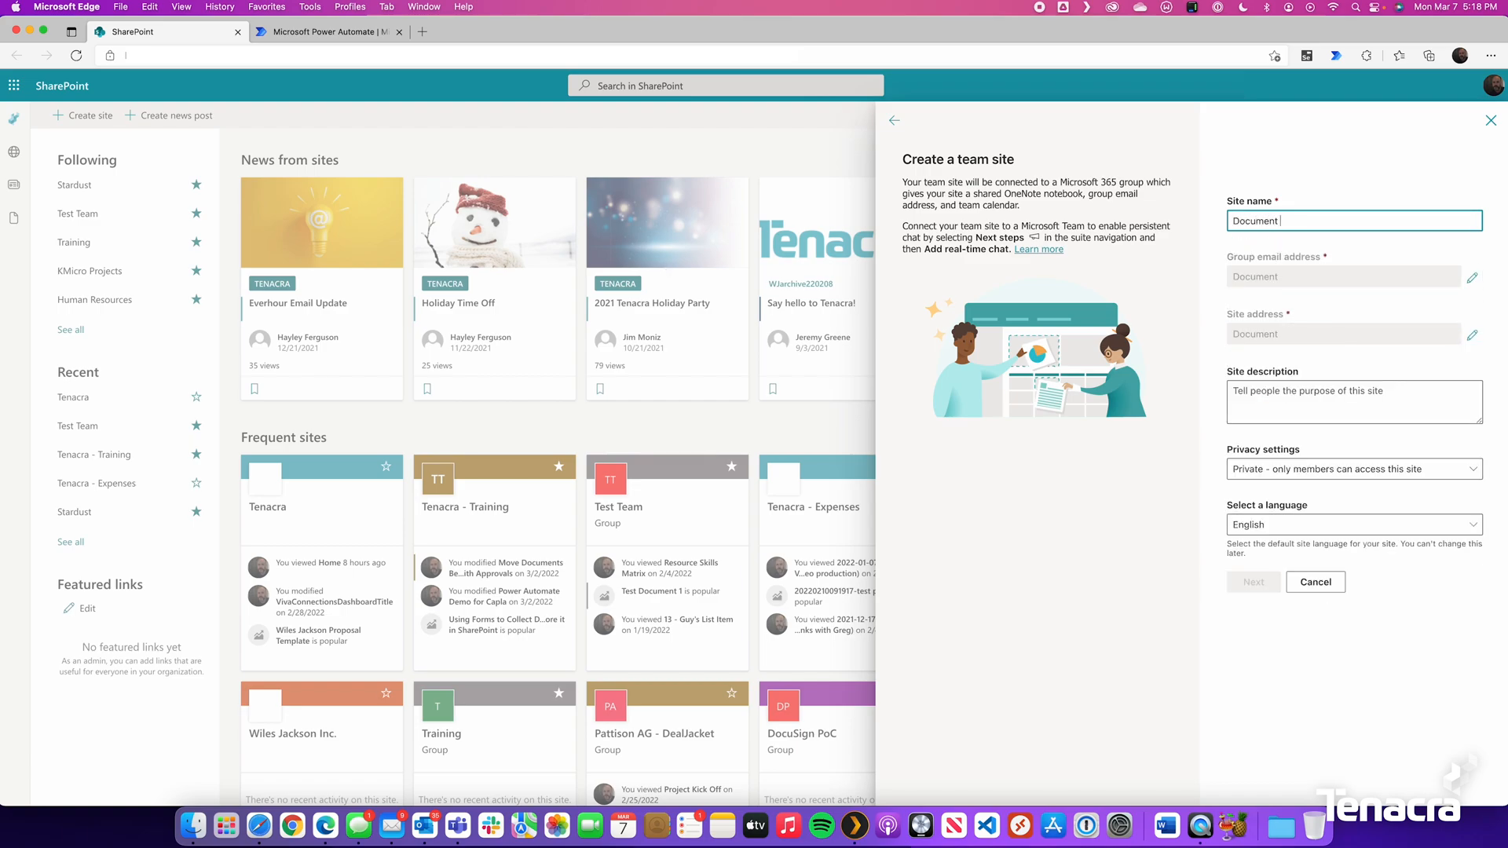
pyautogui.write('Move with Approval')
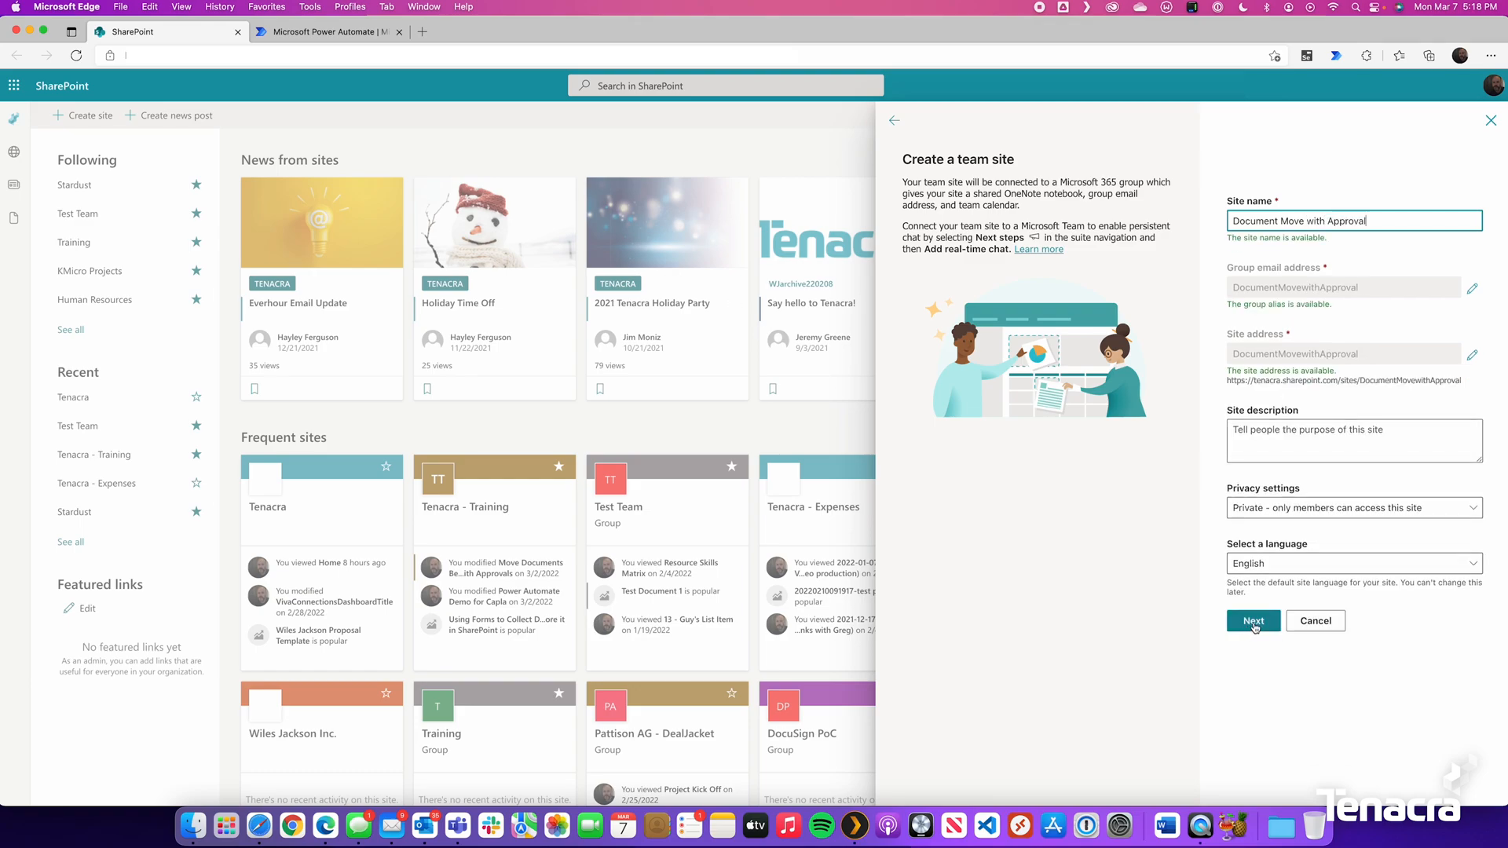
# Step: Proceed past the settings and finish creating the site without adding members
pyautogui.click(1252, 621)
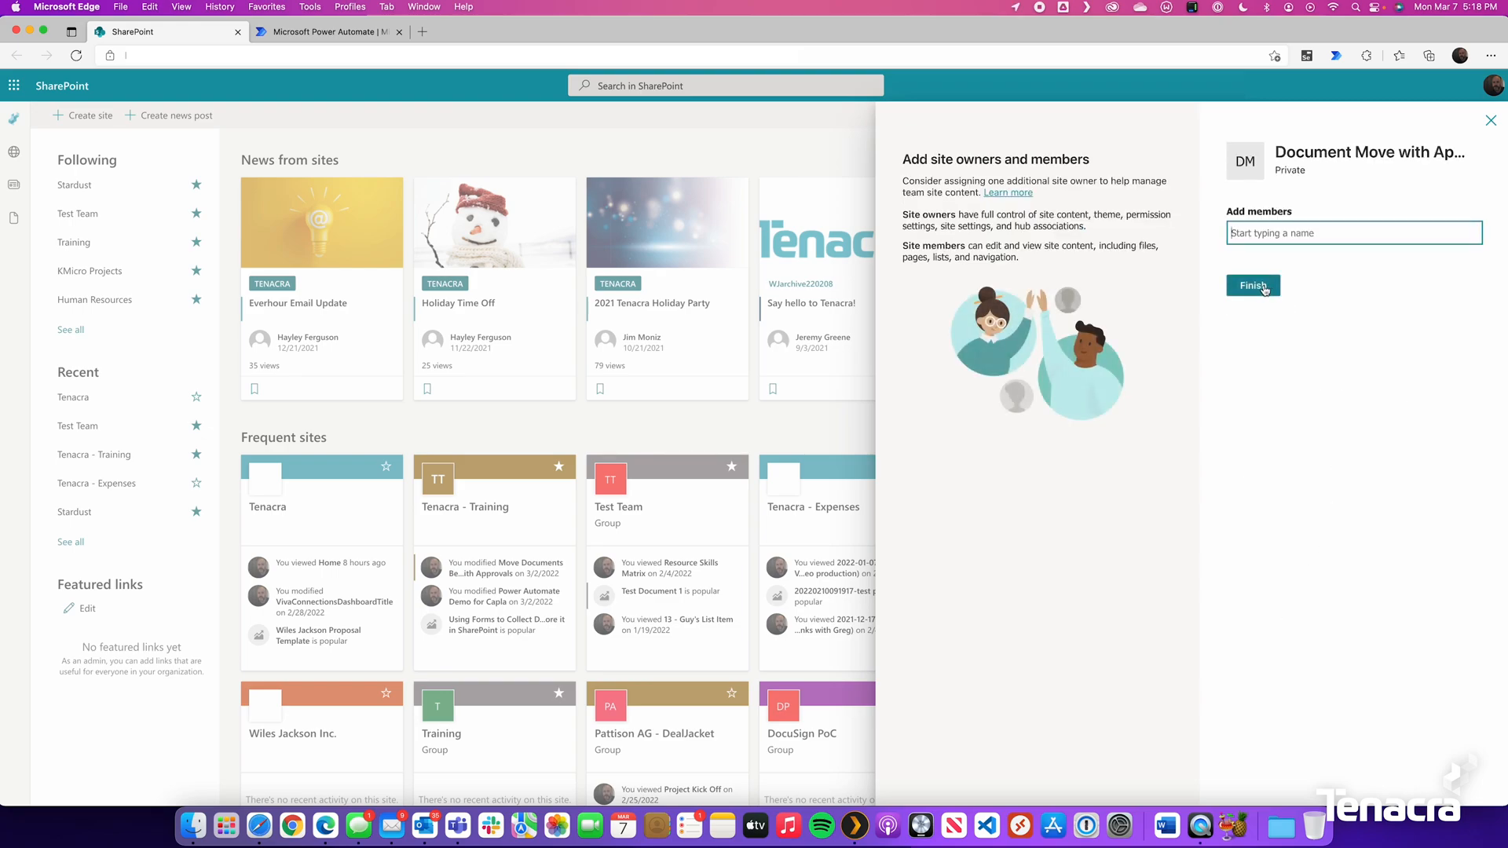
pyautogui.click(1253, 286)
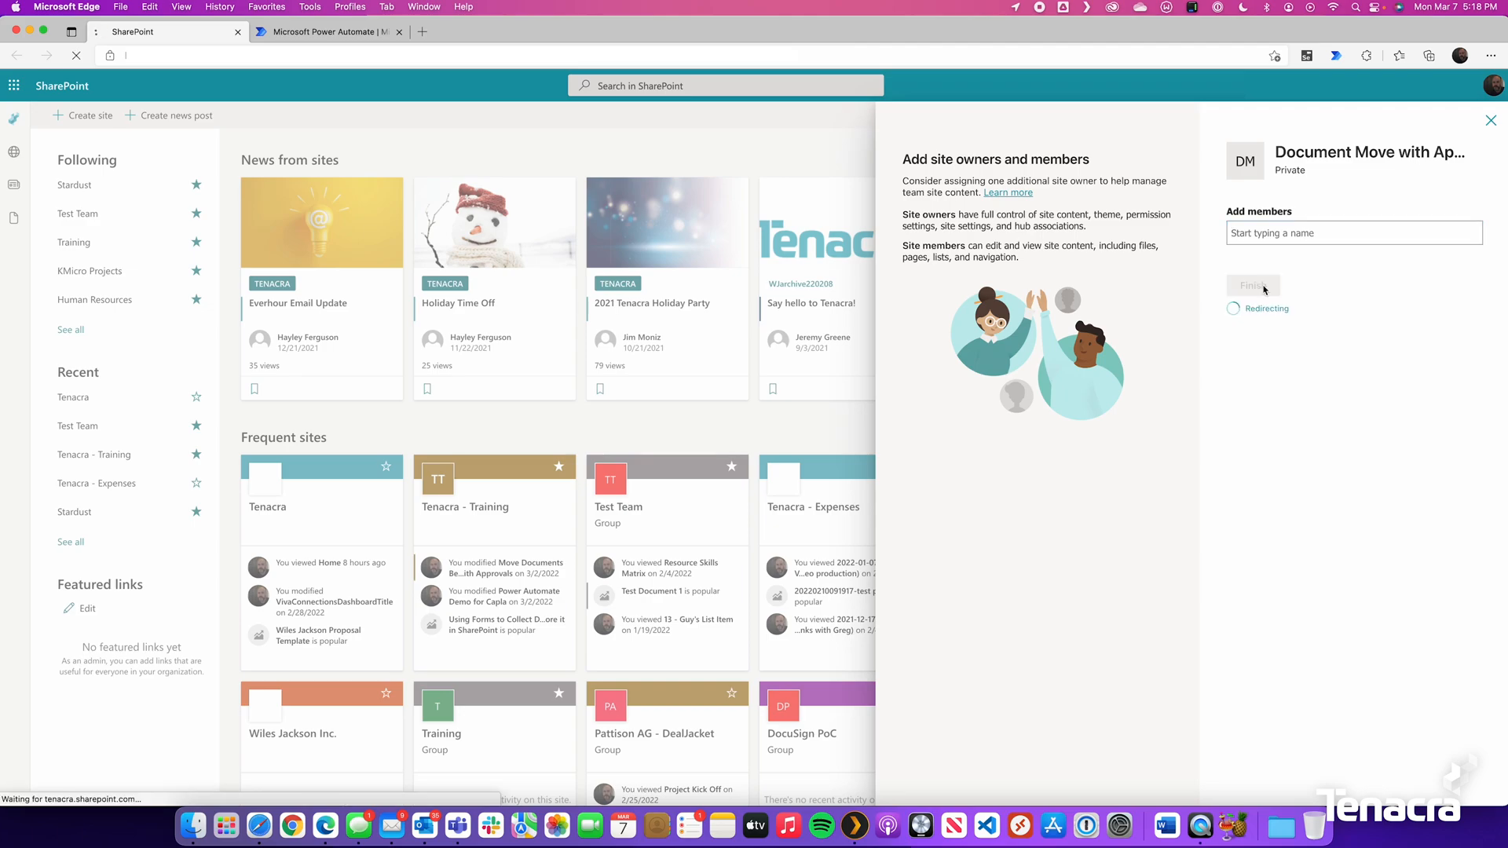
pyautogui.click(1252, 286)
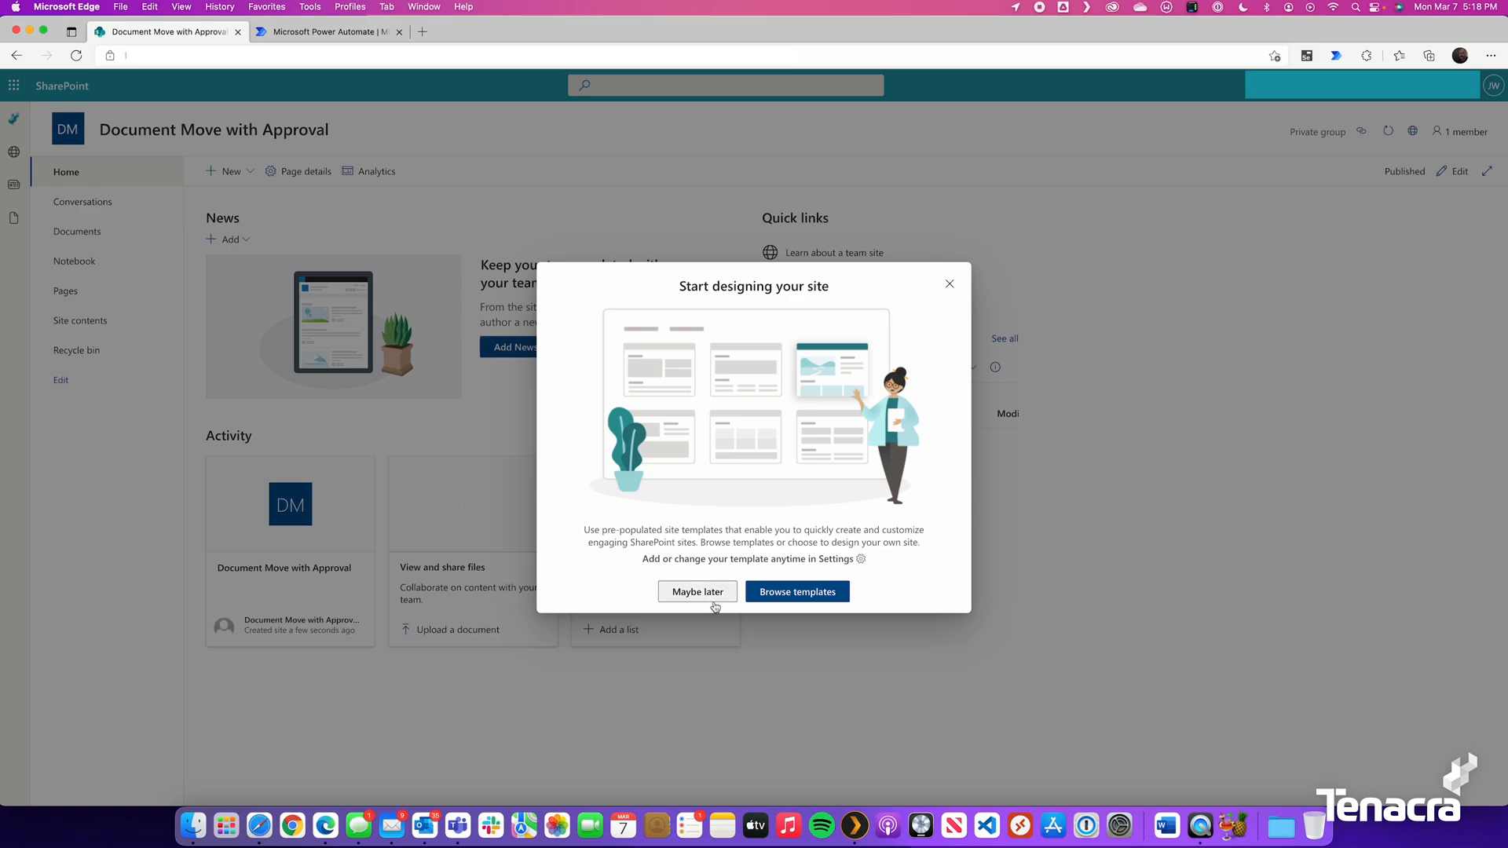
# Step: Skip the site template and create a document library named Drafts
pyautogui.click(697, 592)
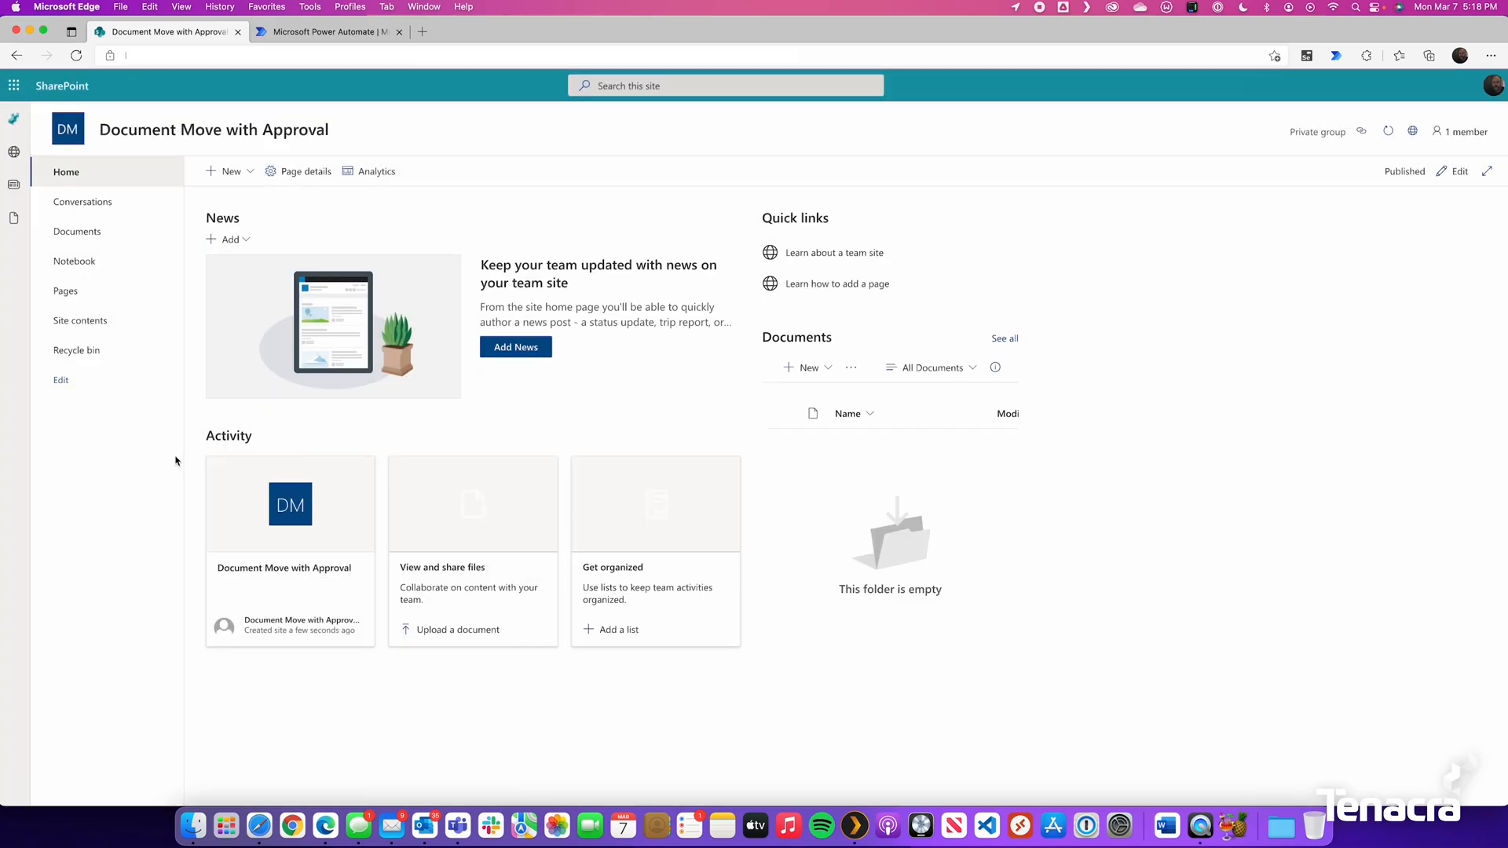
pyautogui.moveTo(231, 193)
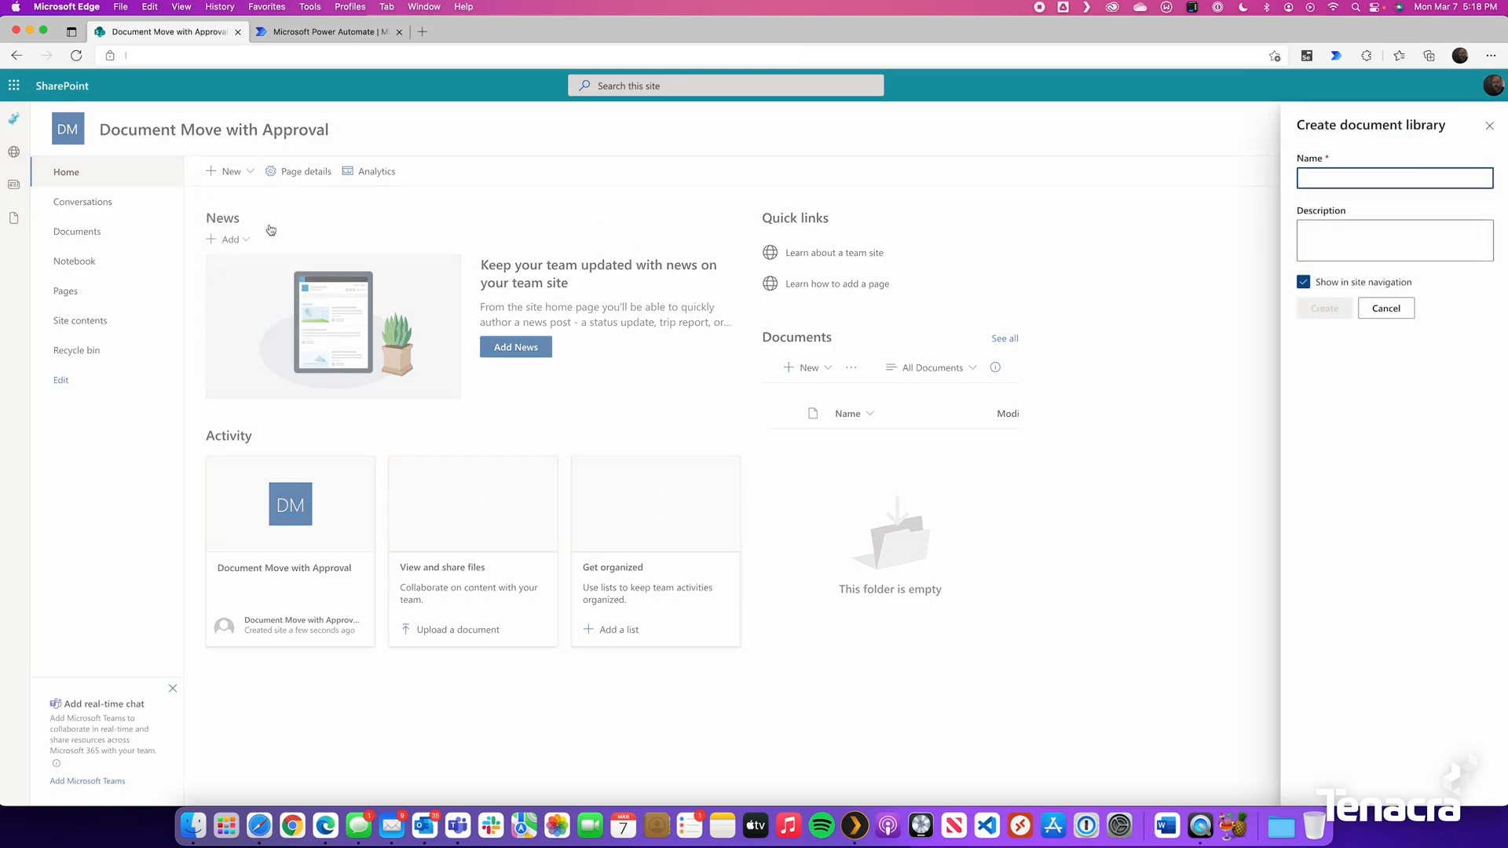
pyautogui.write('Drafts')
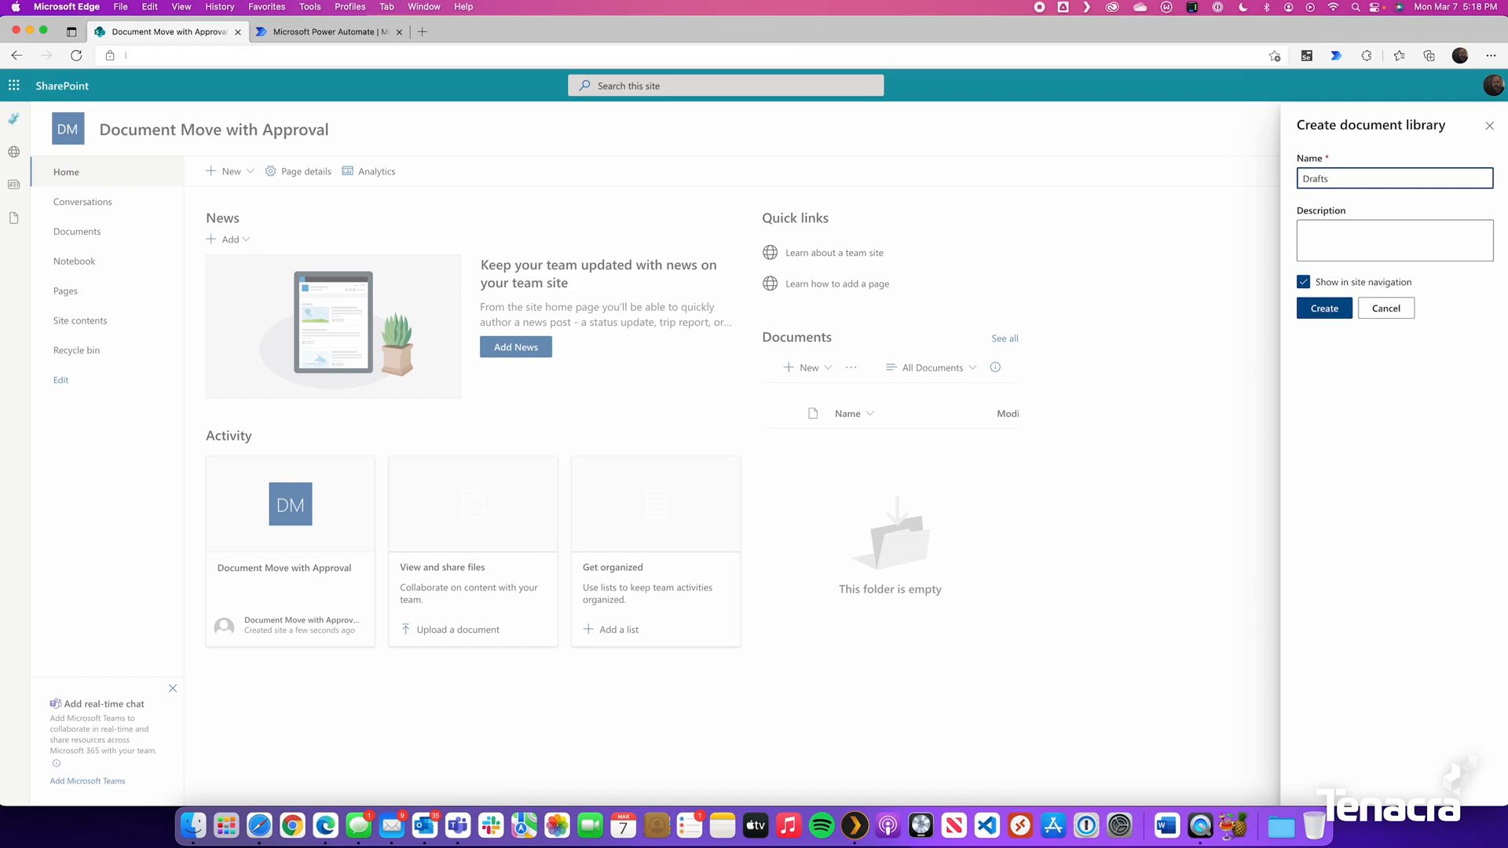
pyautogui.click(1324, 308)
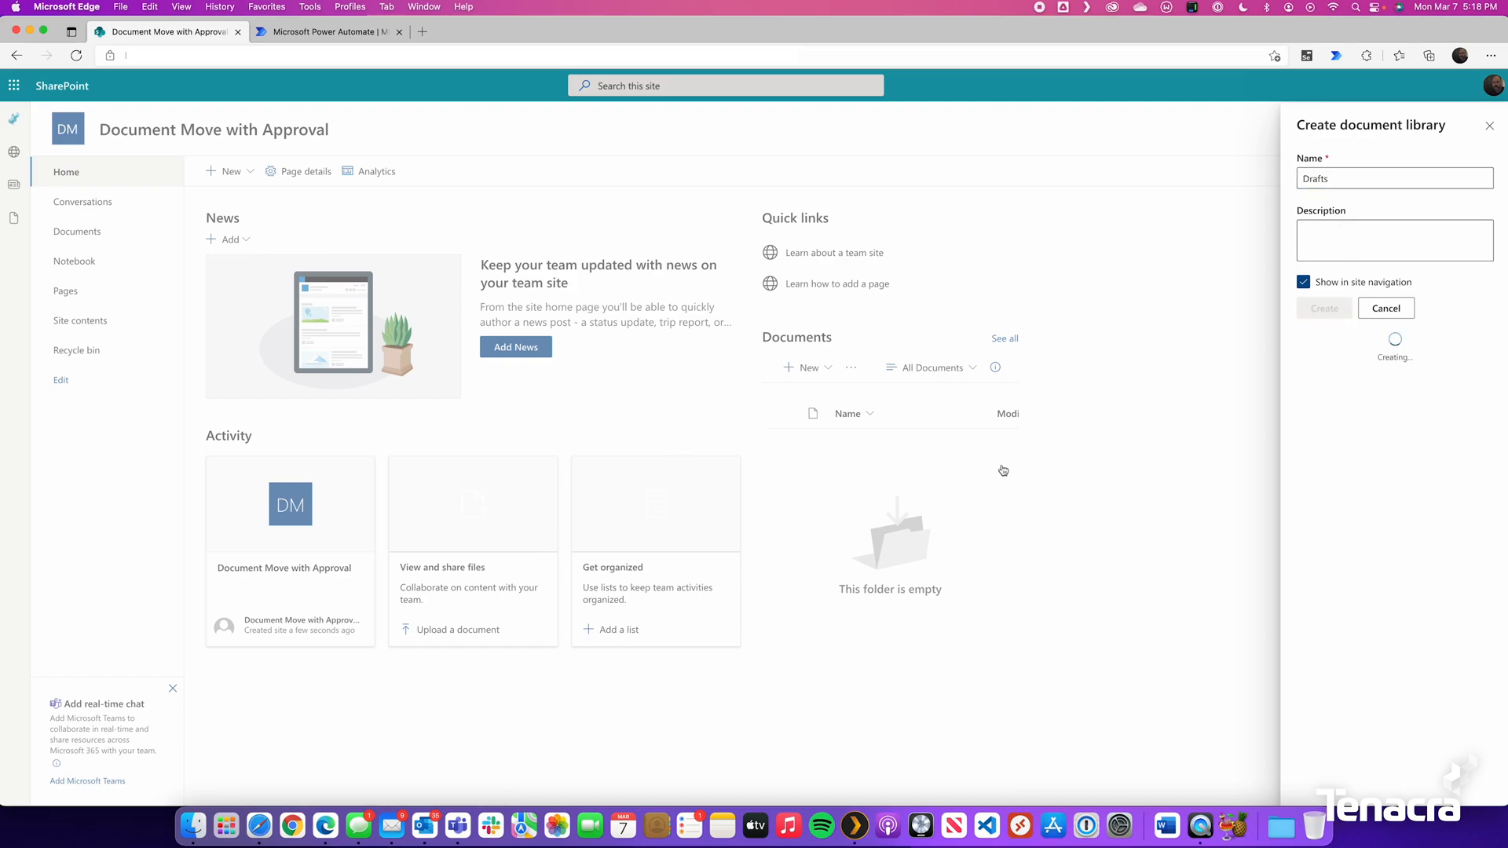
pyautogui.click(1324, 308)
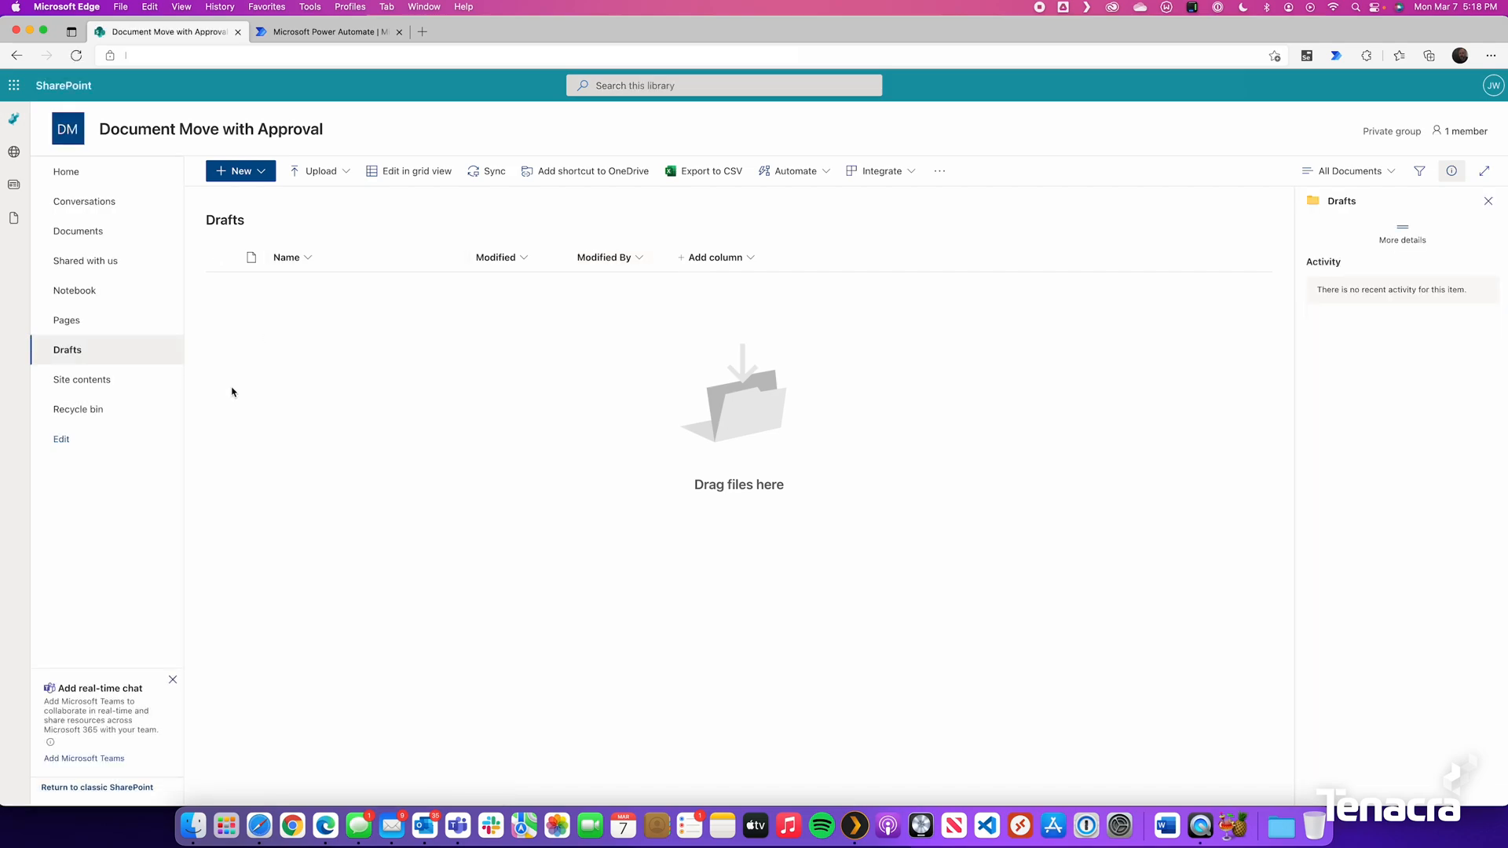
# Step: Create a second document library named Approved
pyautogui.click(66, 172)
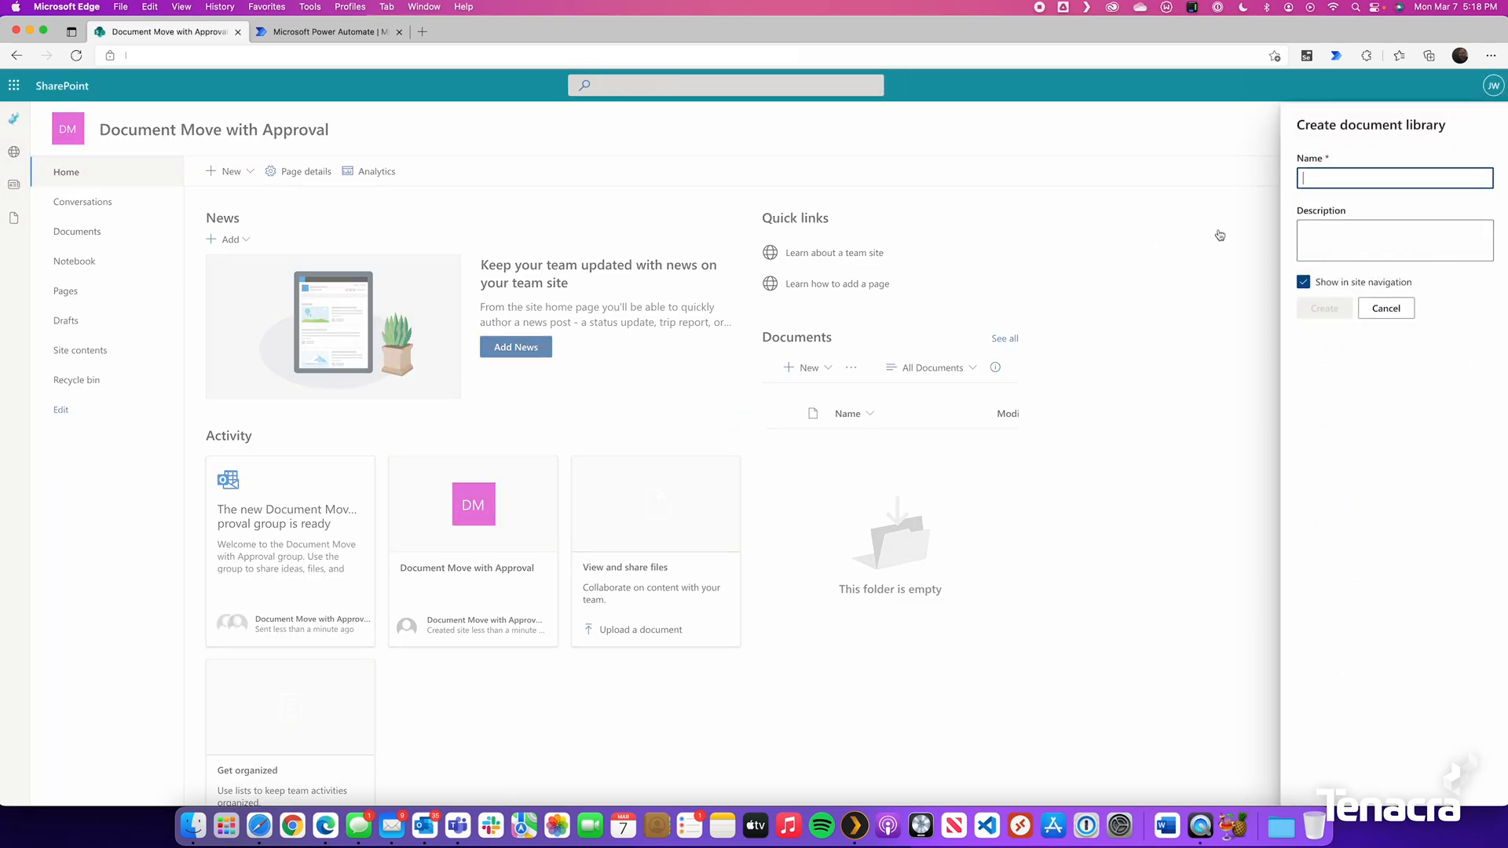
pyautogui.write('Approved')
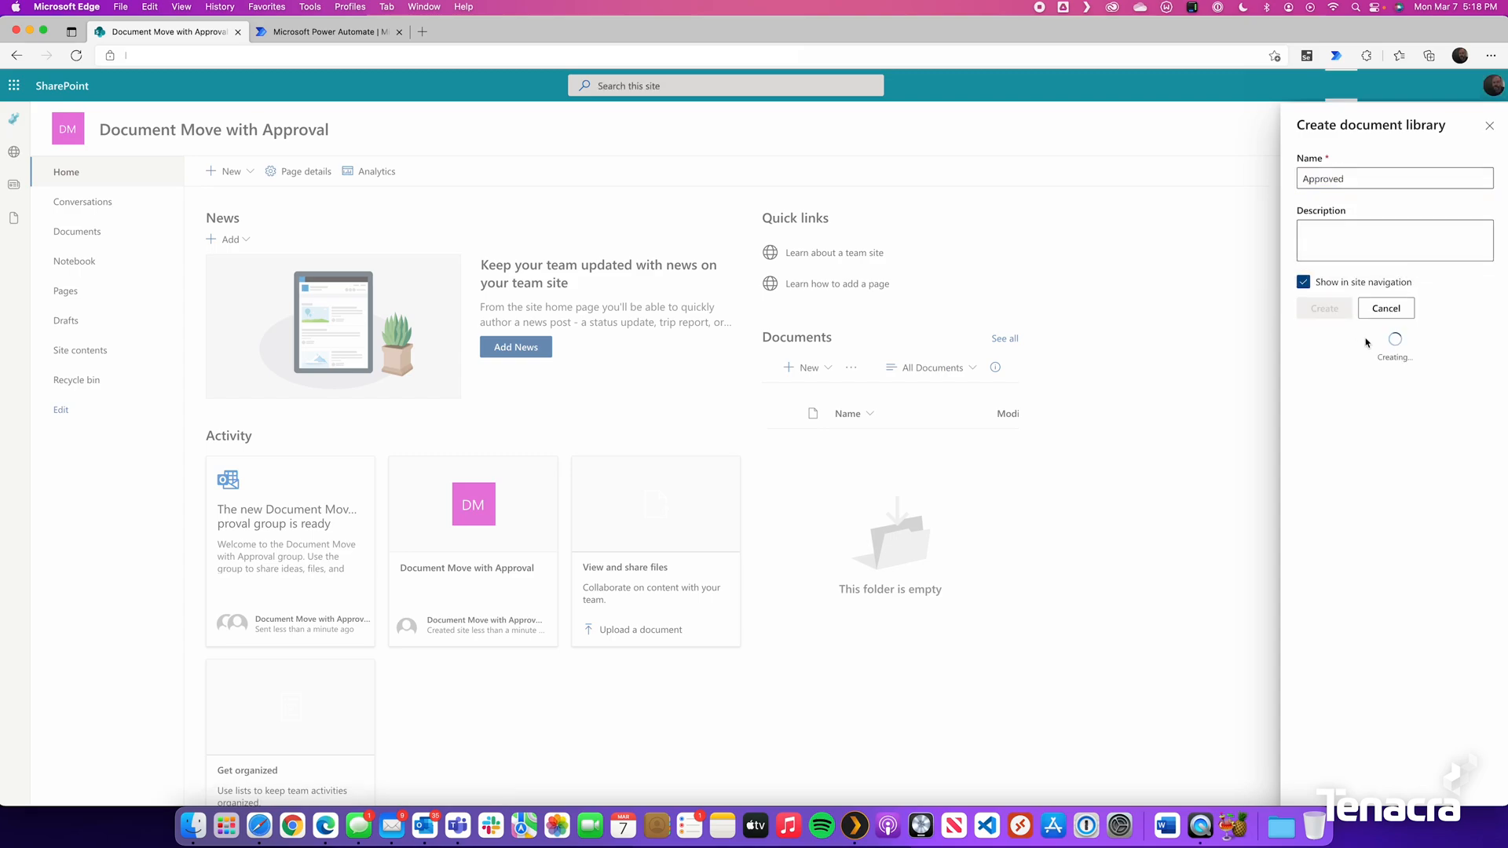
pyautogui.click(1323, 308)
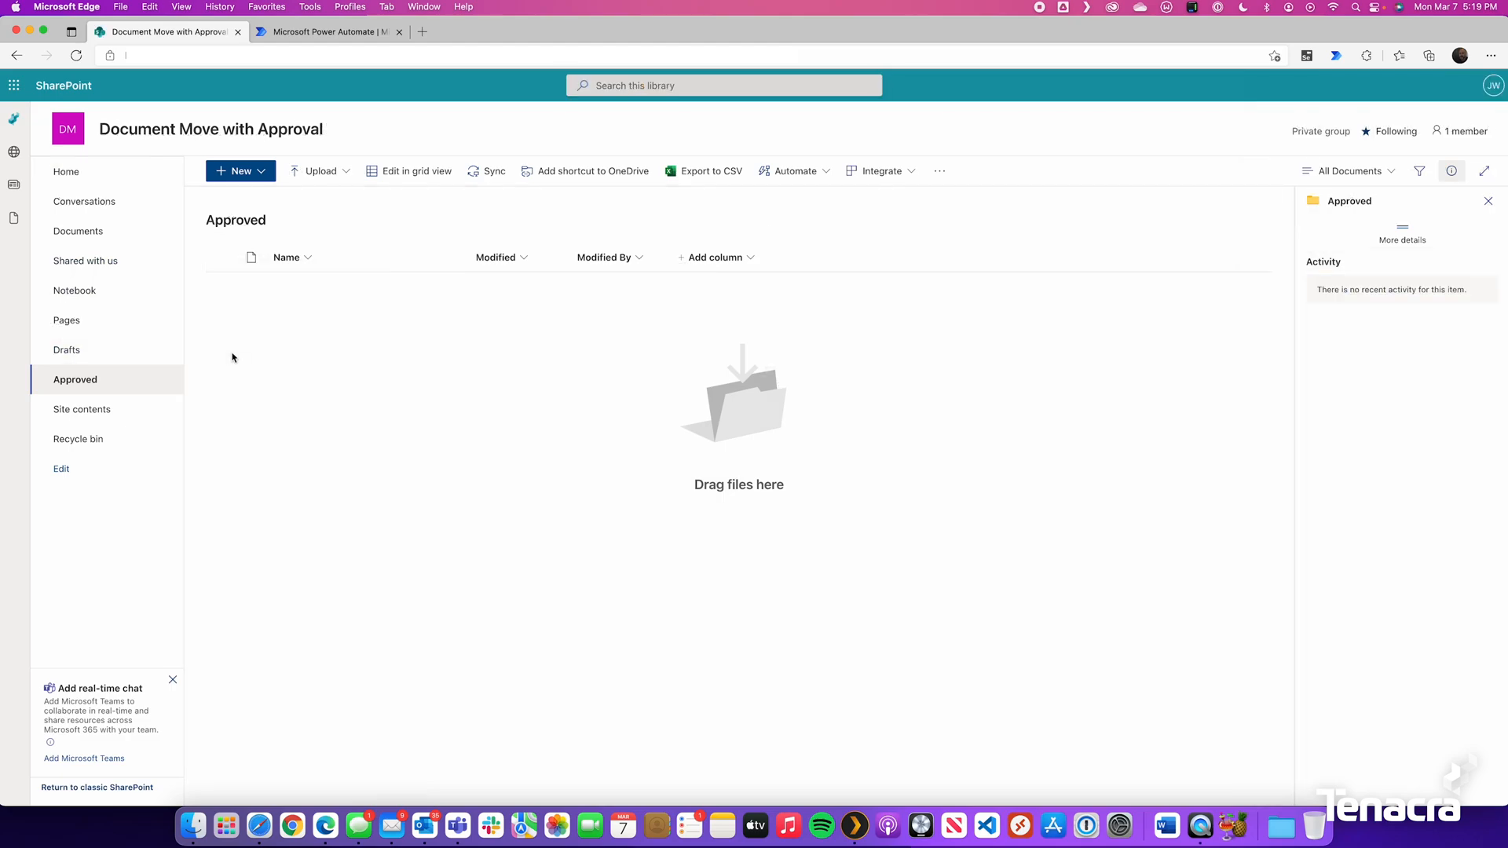
pyautogui.moveTo(66, 349)
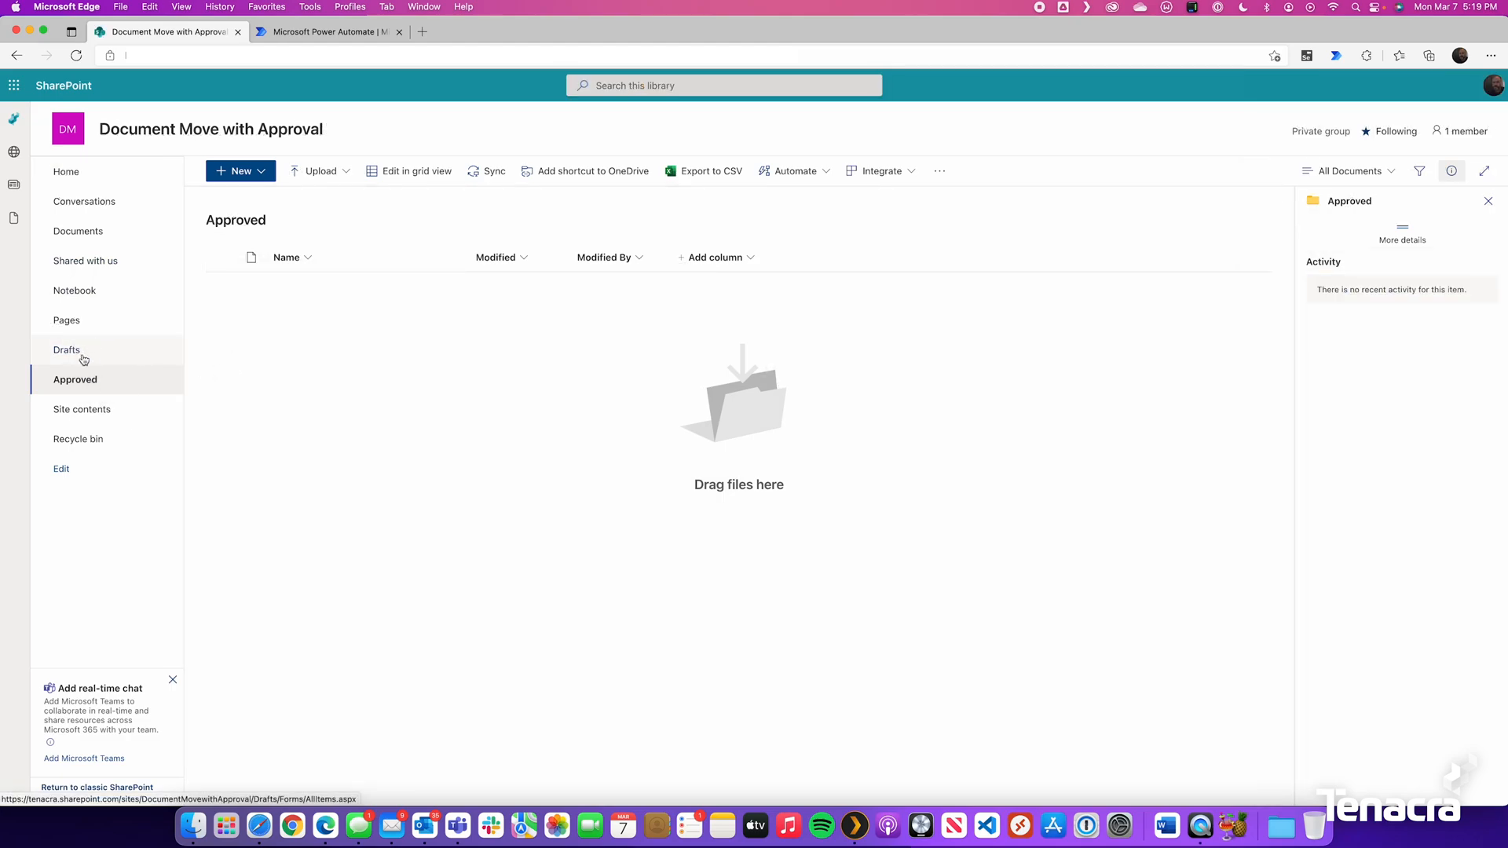
pyautogui.moveTo(68, 349)
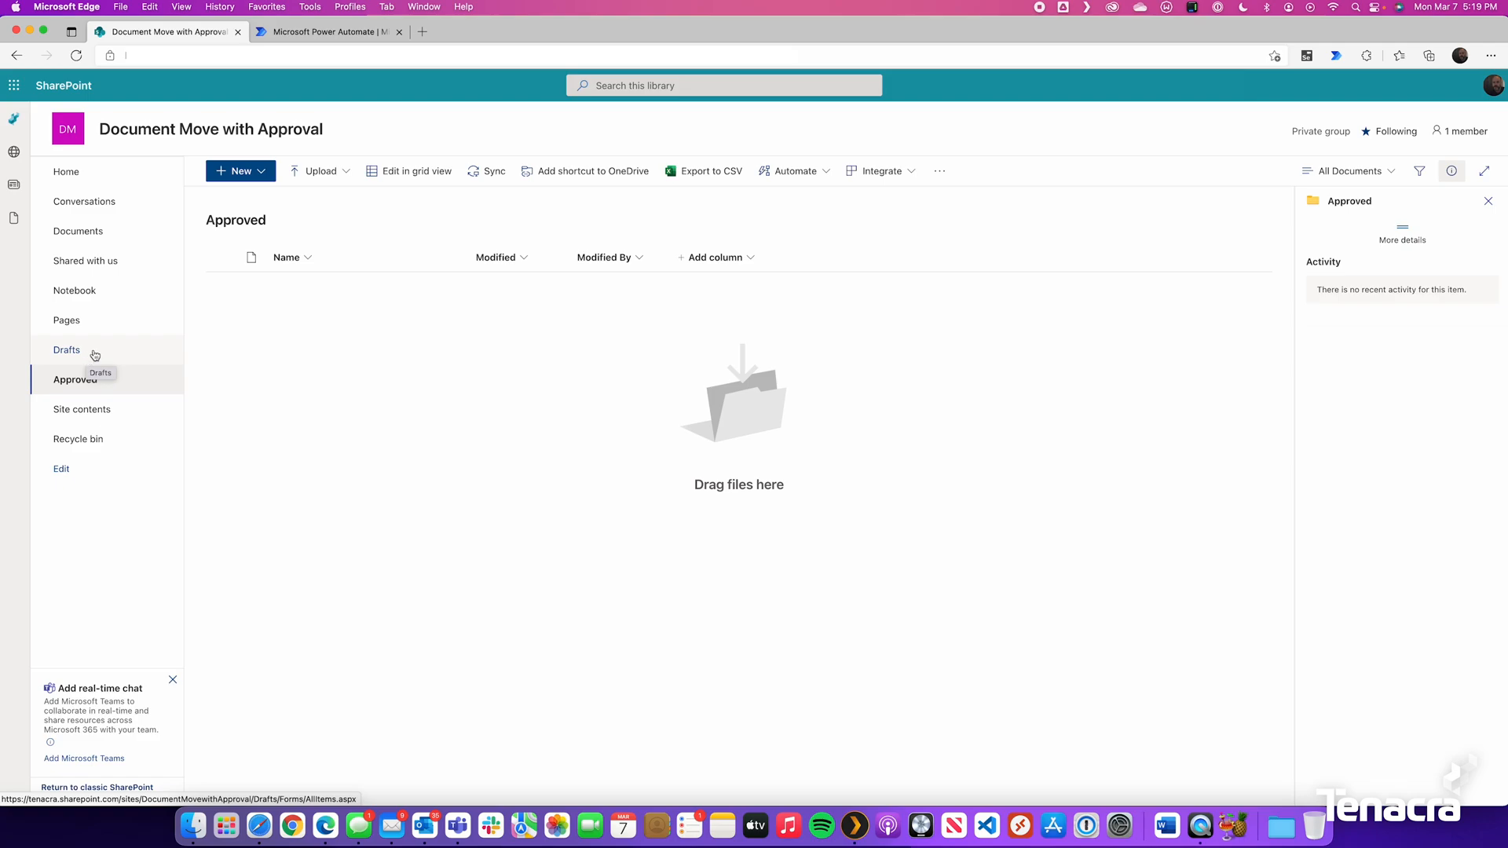
pyautogui.moveTo(89, 382)
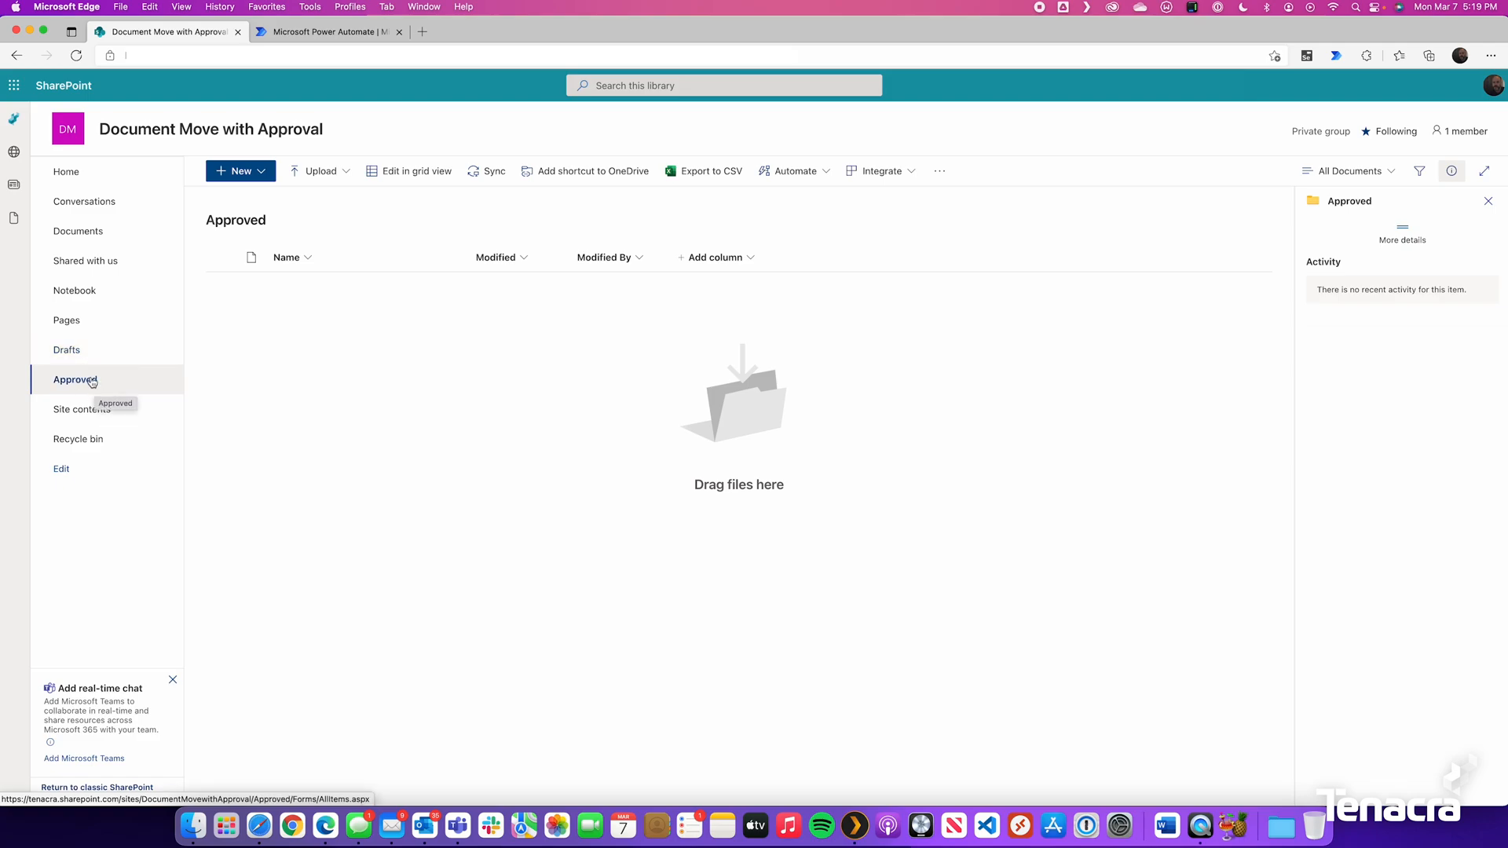
# Step: In the Drafts library, start a new choice column named Approval Status
pyautogui.click(68, 350)
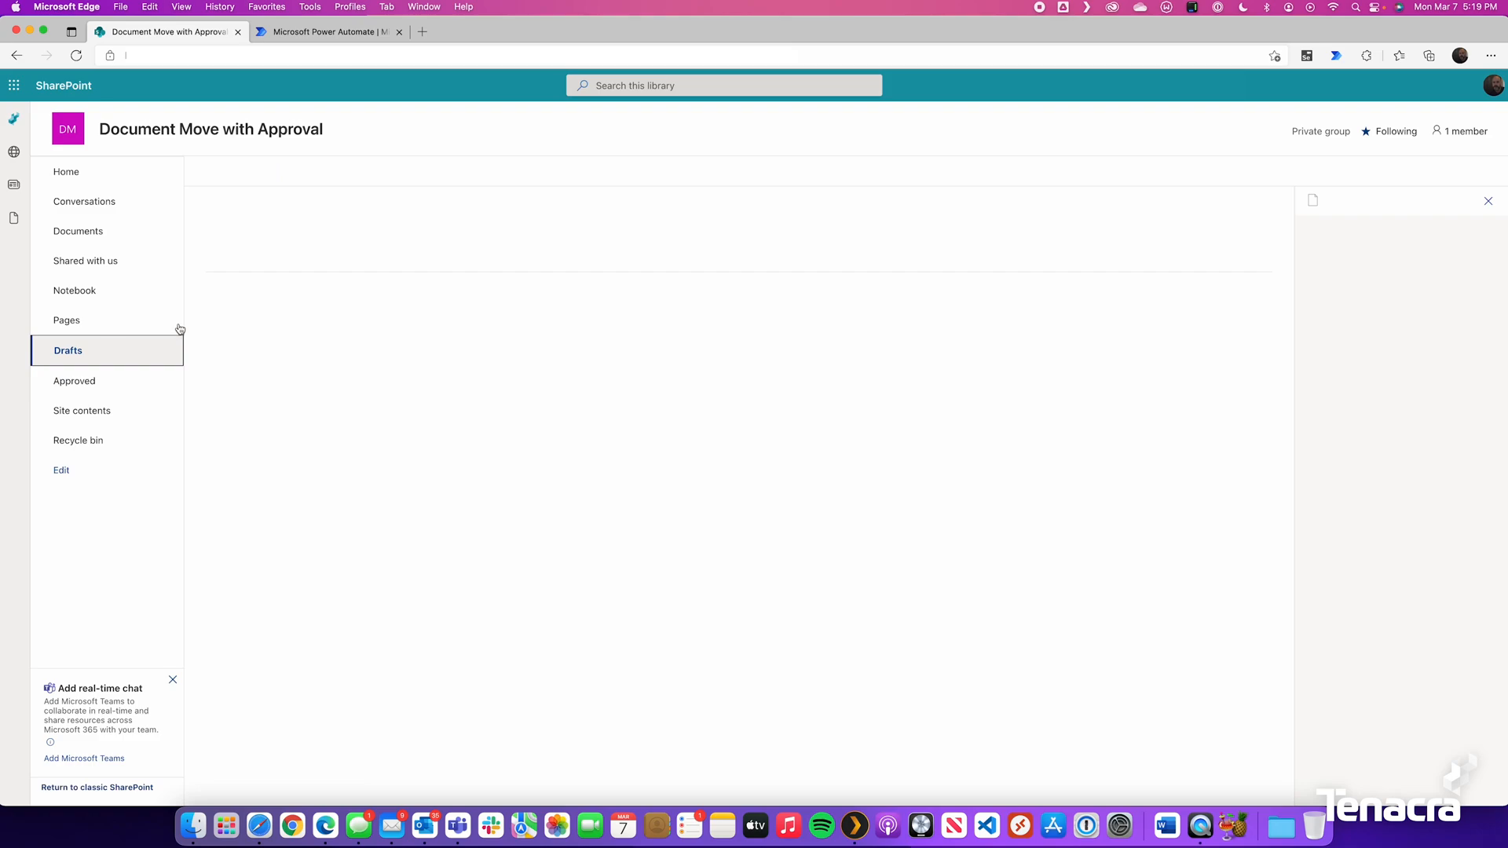
pyautogui.click(68, 351)
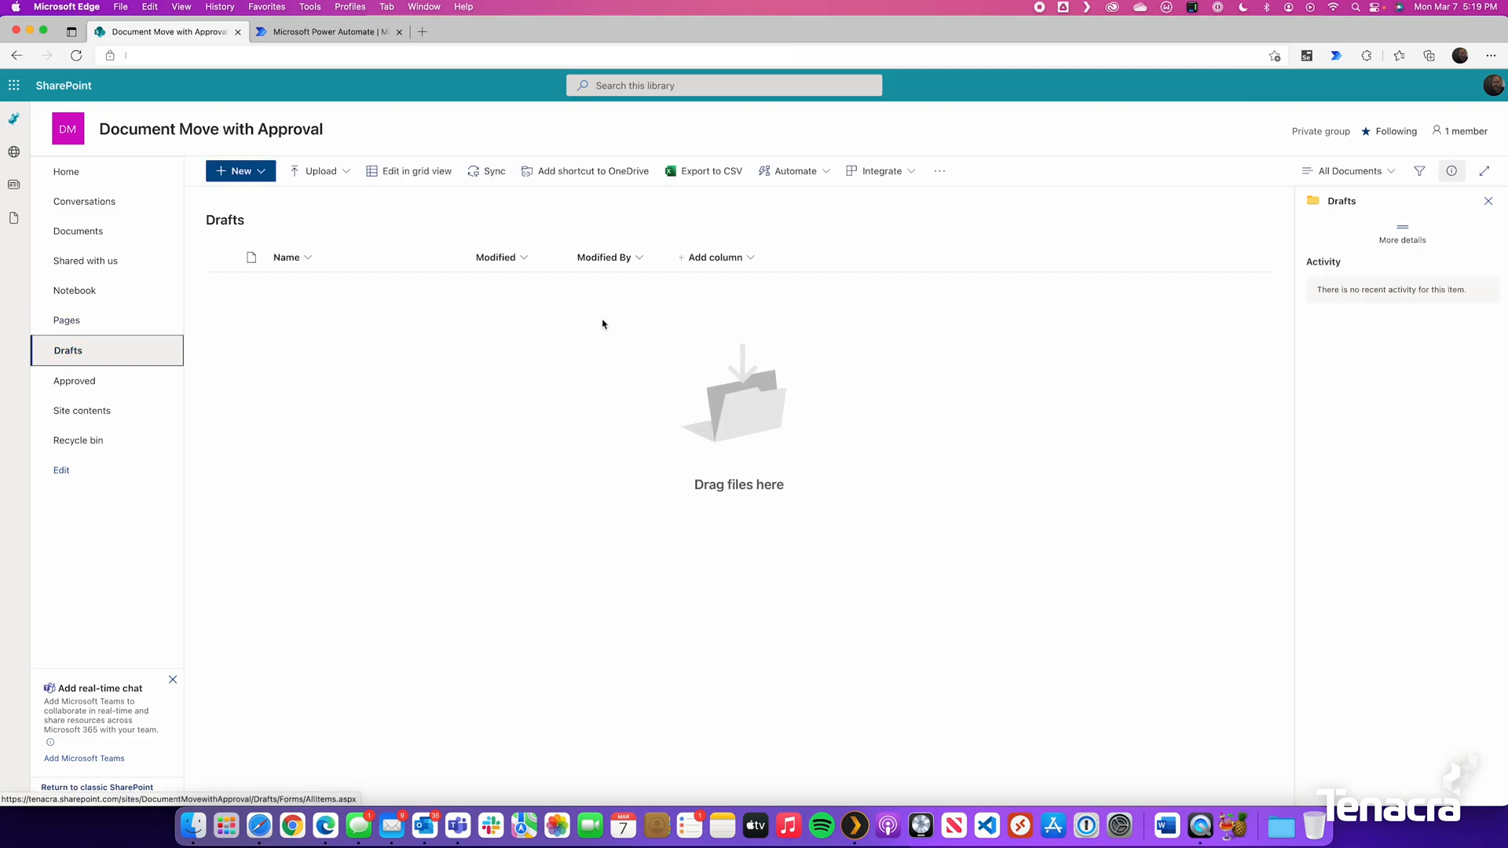
pyautogui.click(716, 257)
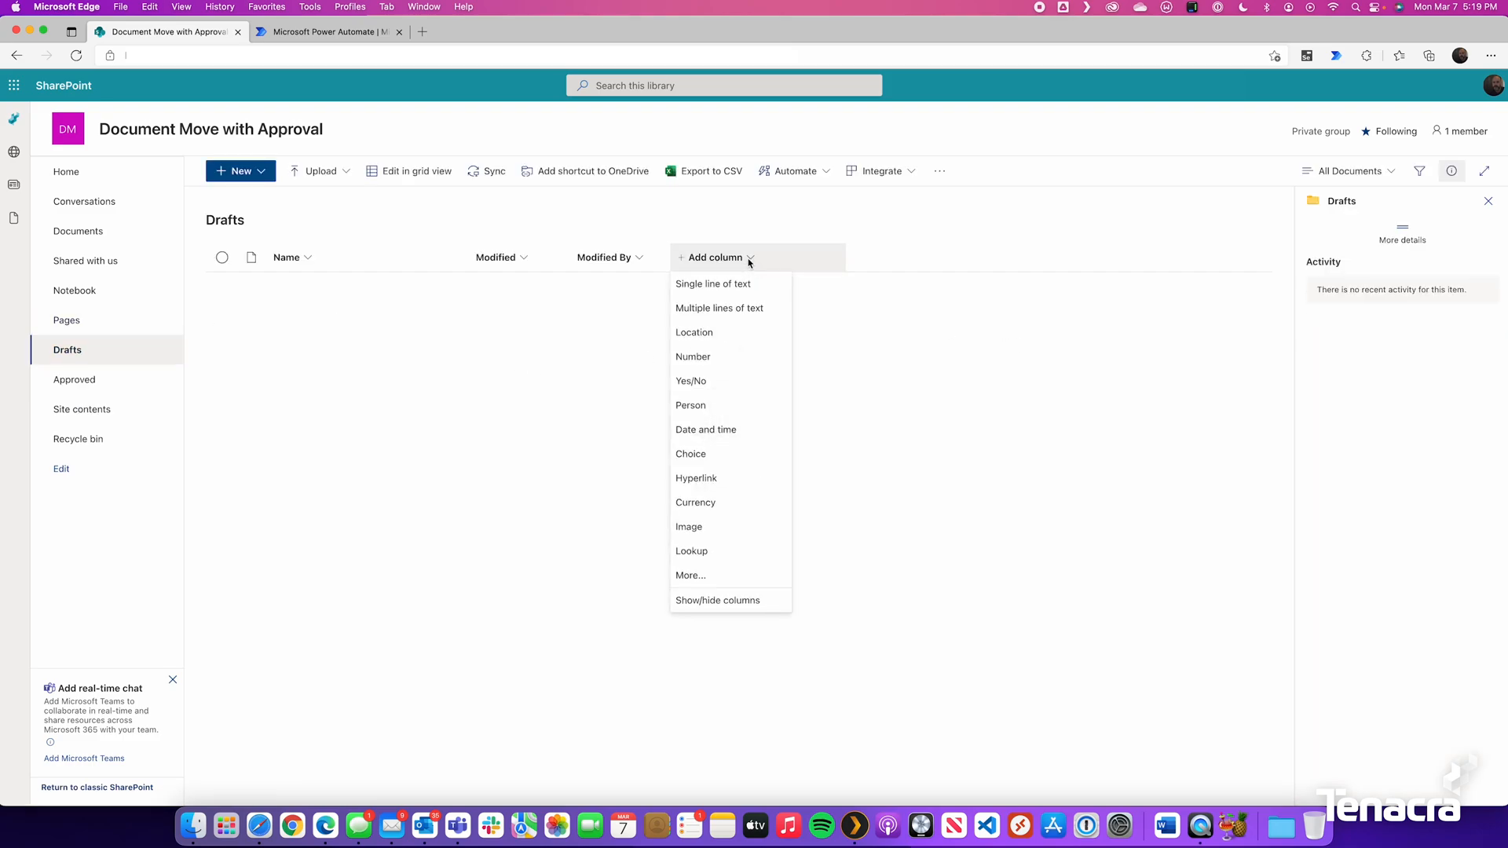
pyautogui.moveTo(712, 526)
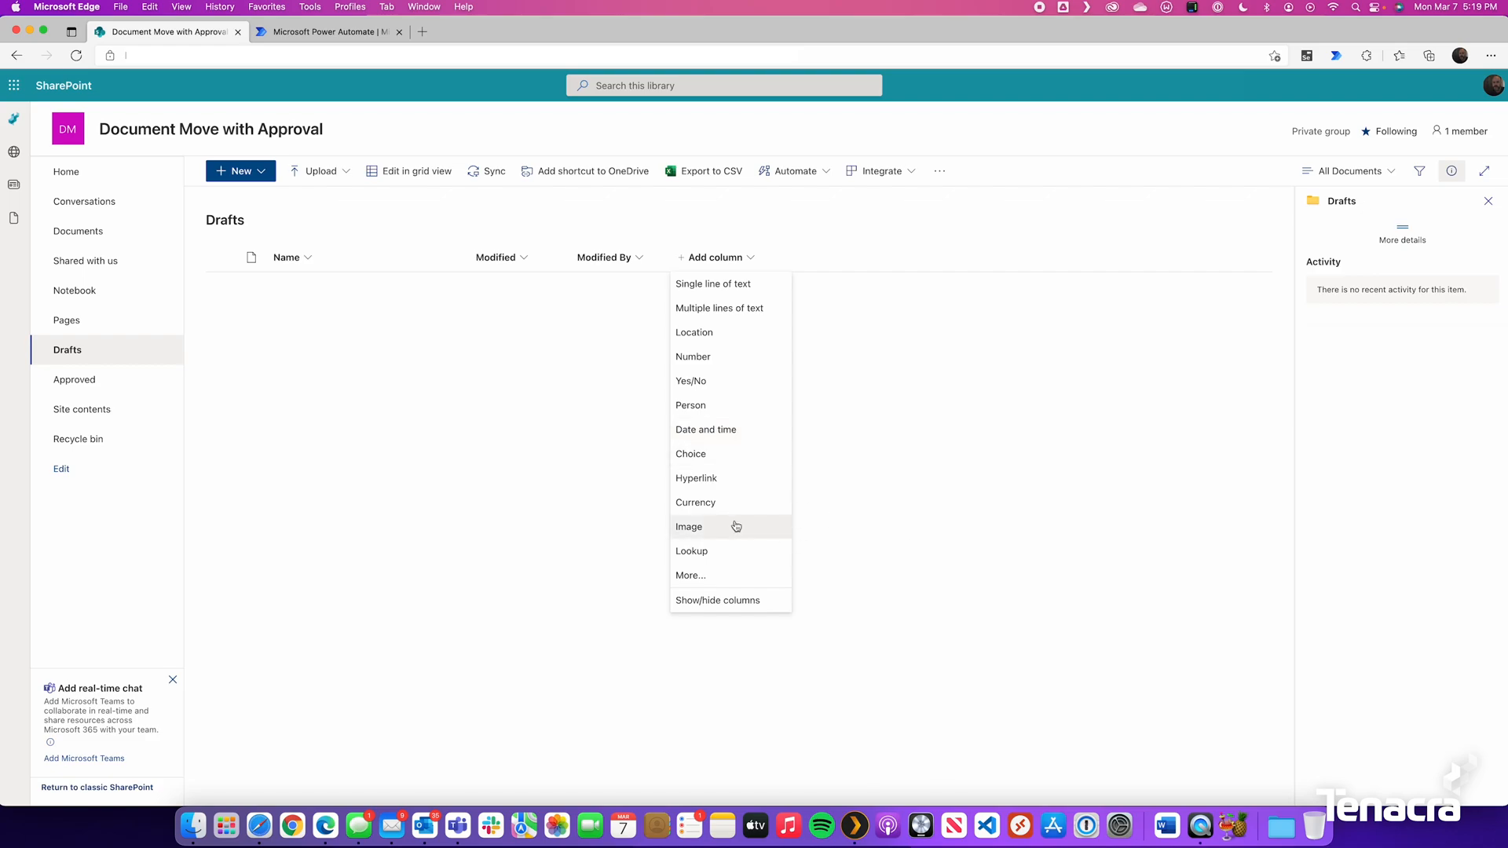
pyautogui.moveTo(741, 454)
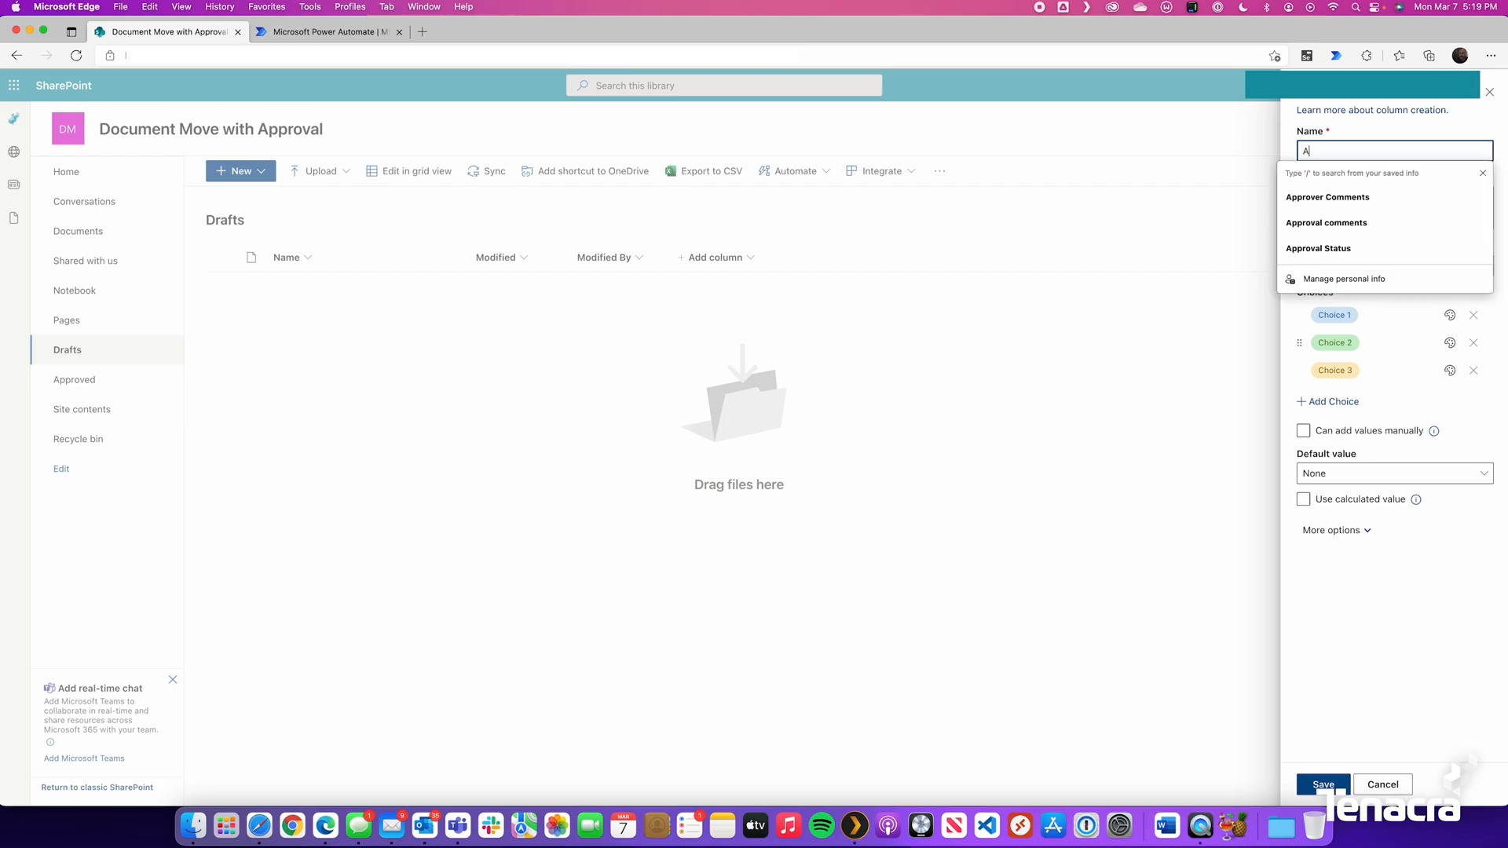
pyautogui.write('Approval Ststus')
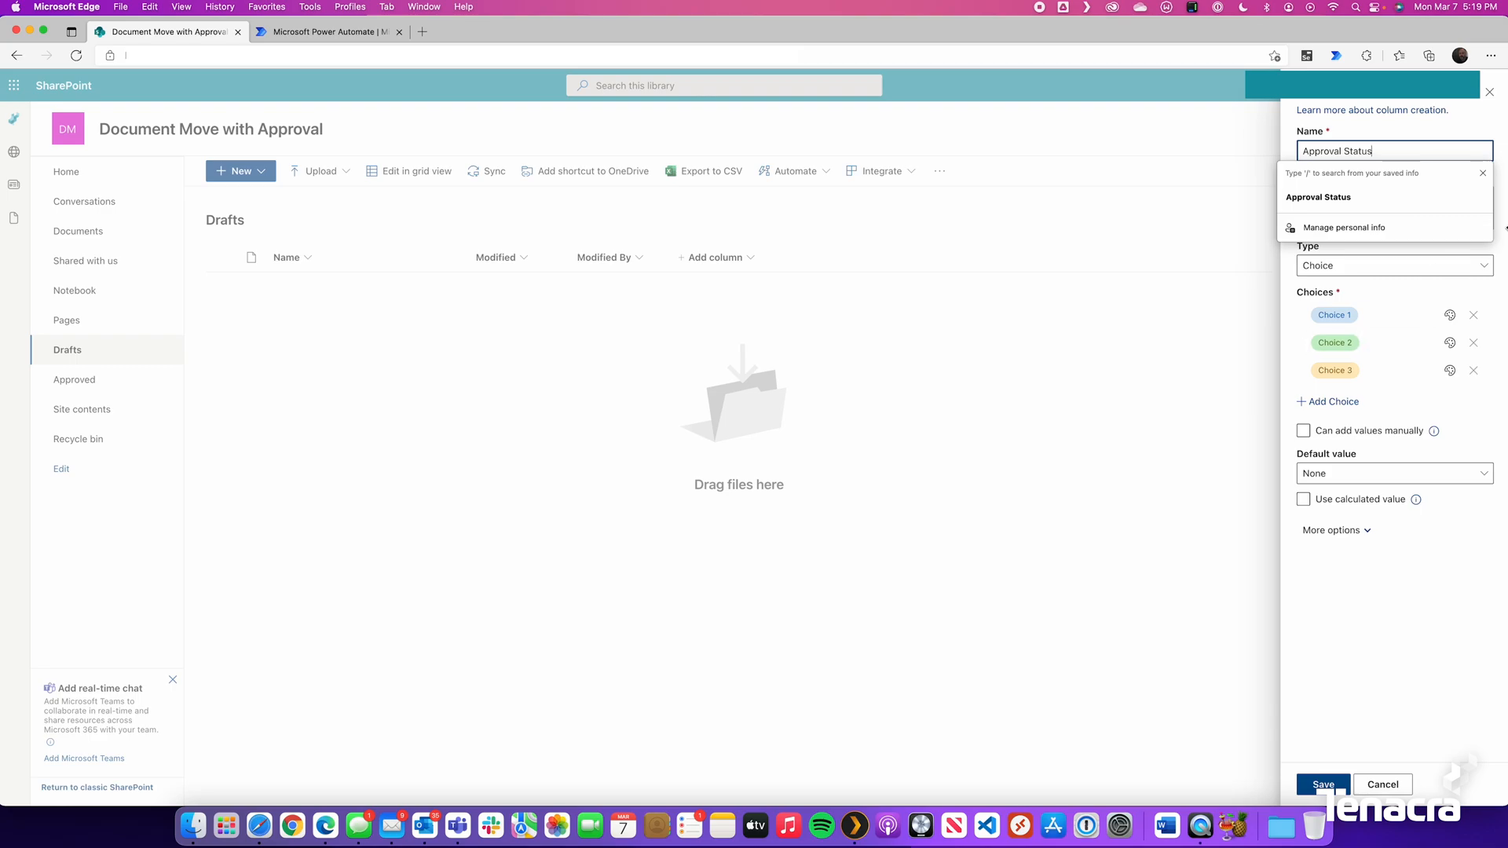
# Step: Enter the choices Draft, Submit For Approval and Approved
pyautogui.click(1371, 315)
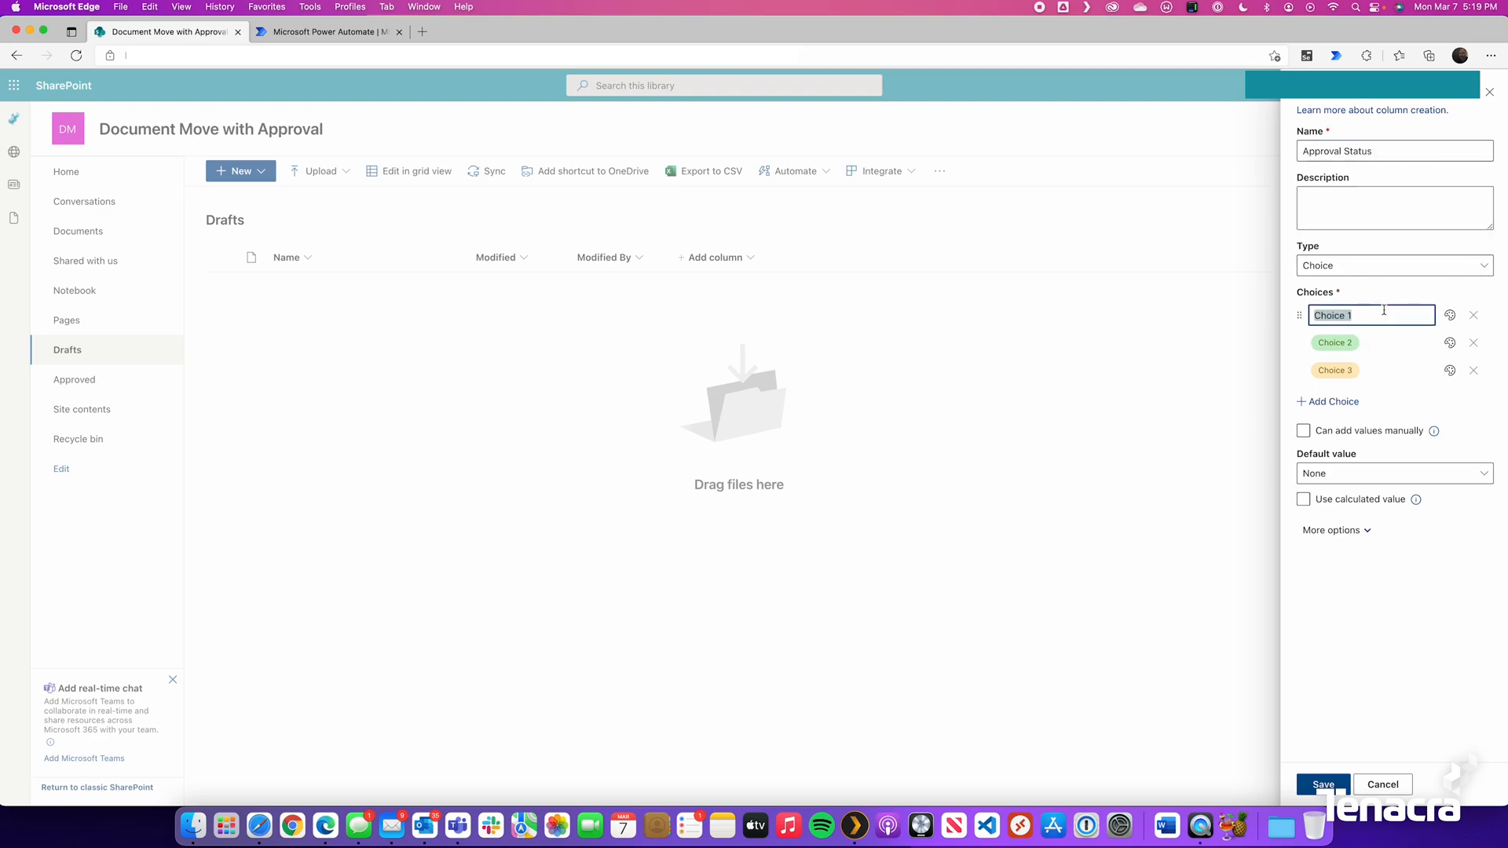
pyautogui.write('Draft')
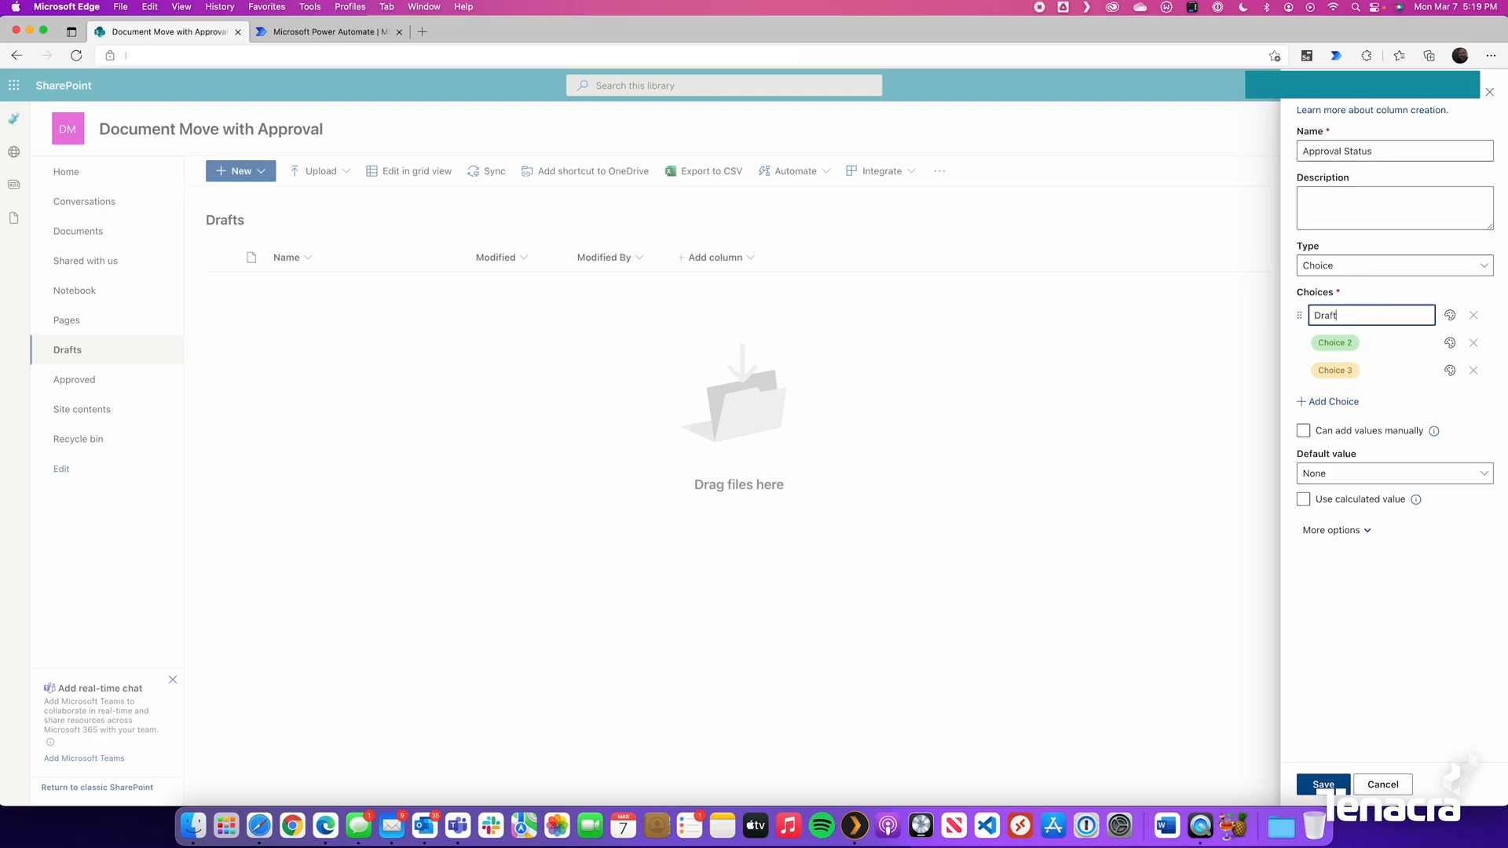
pyautogui.click(1371, 343)
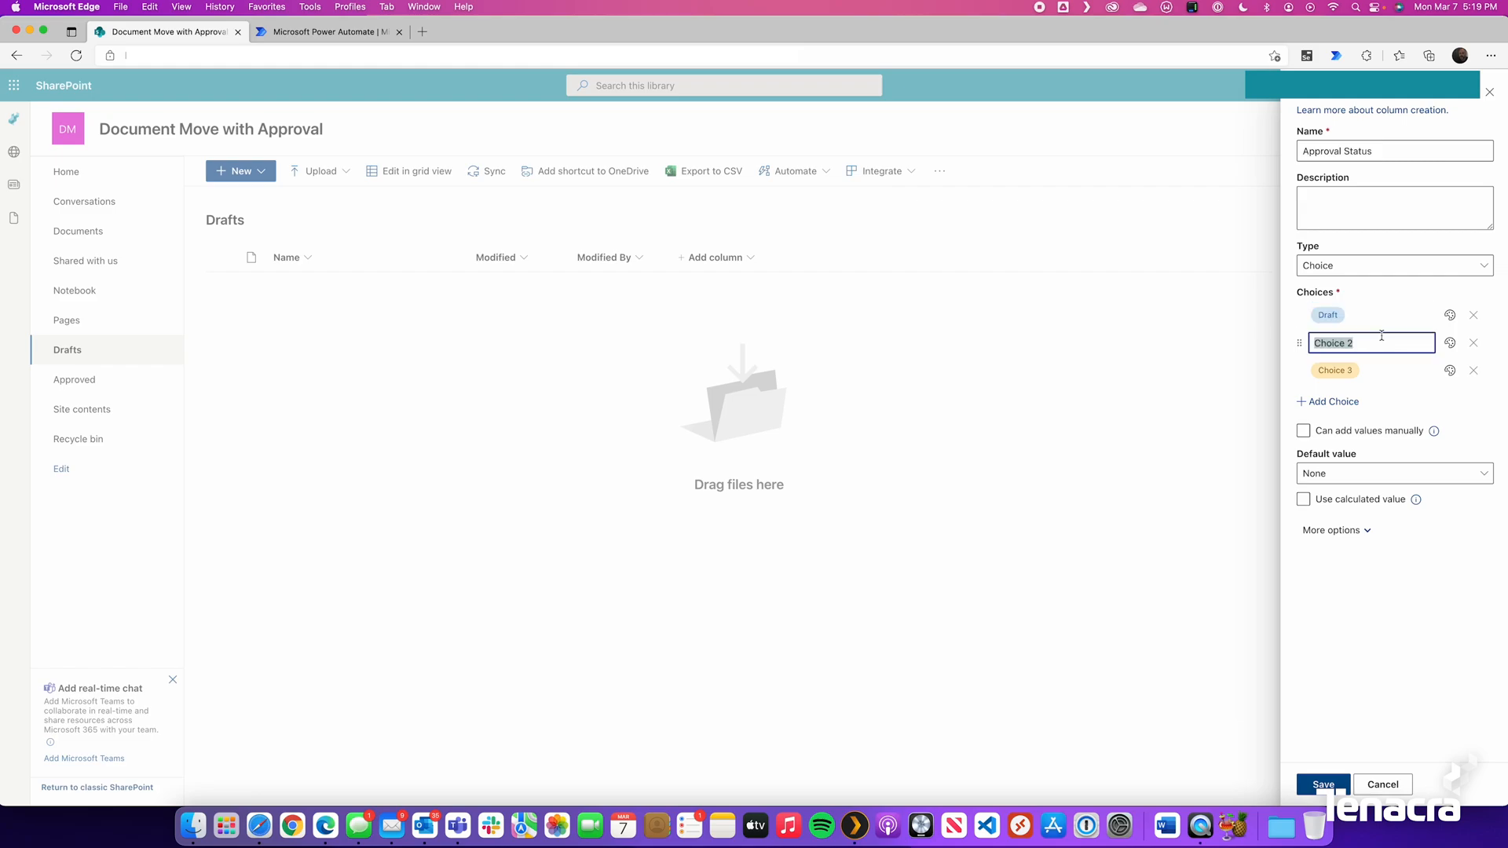
pyautogui.write('Submit')
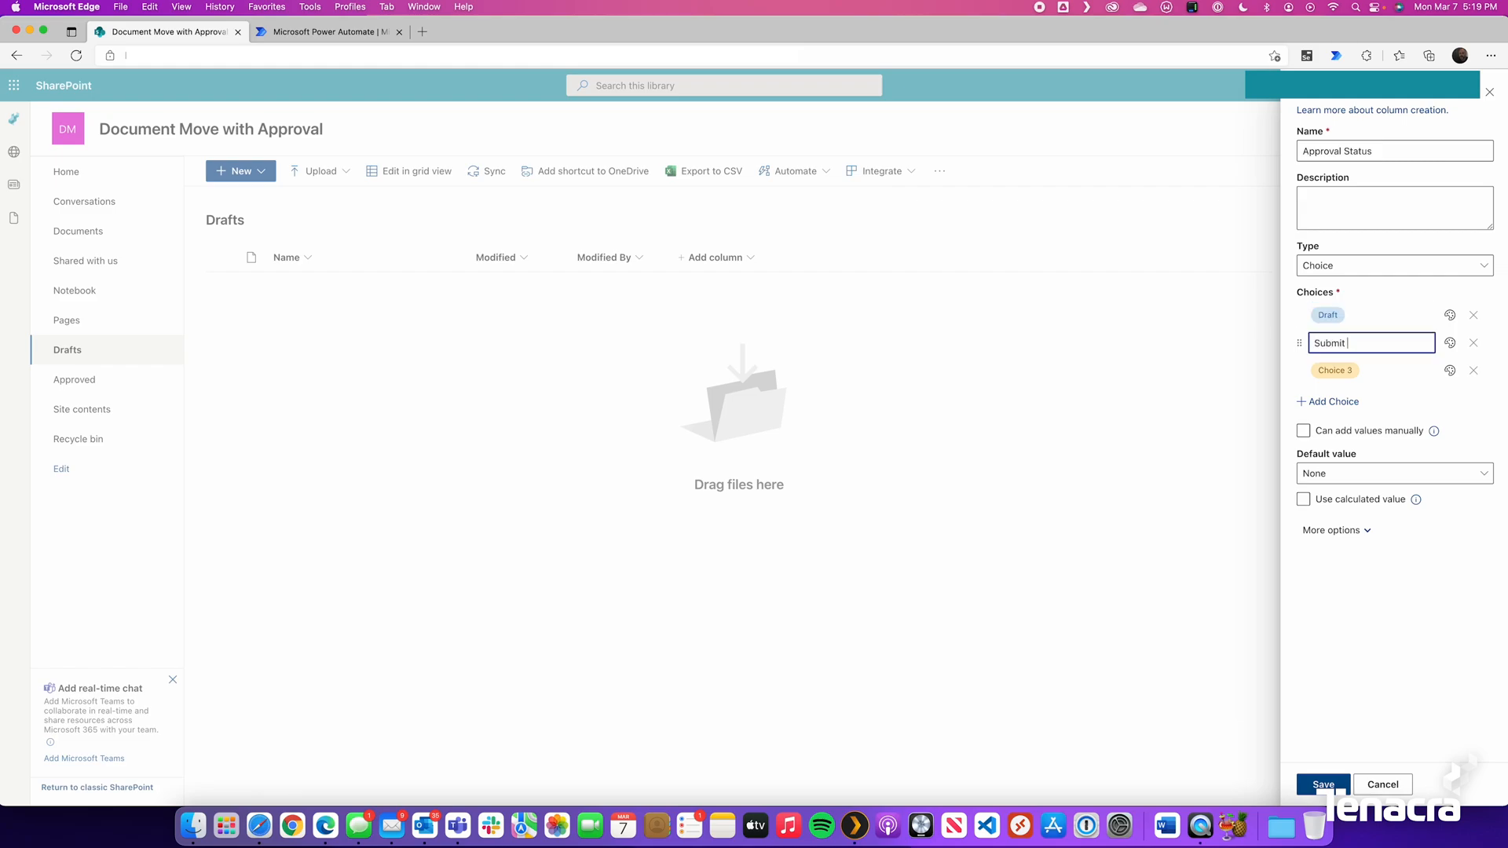
pyautogui.write('For Approval')
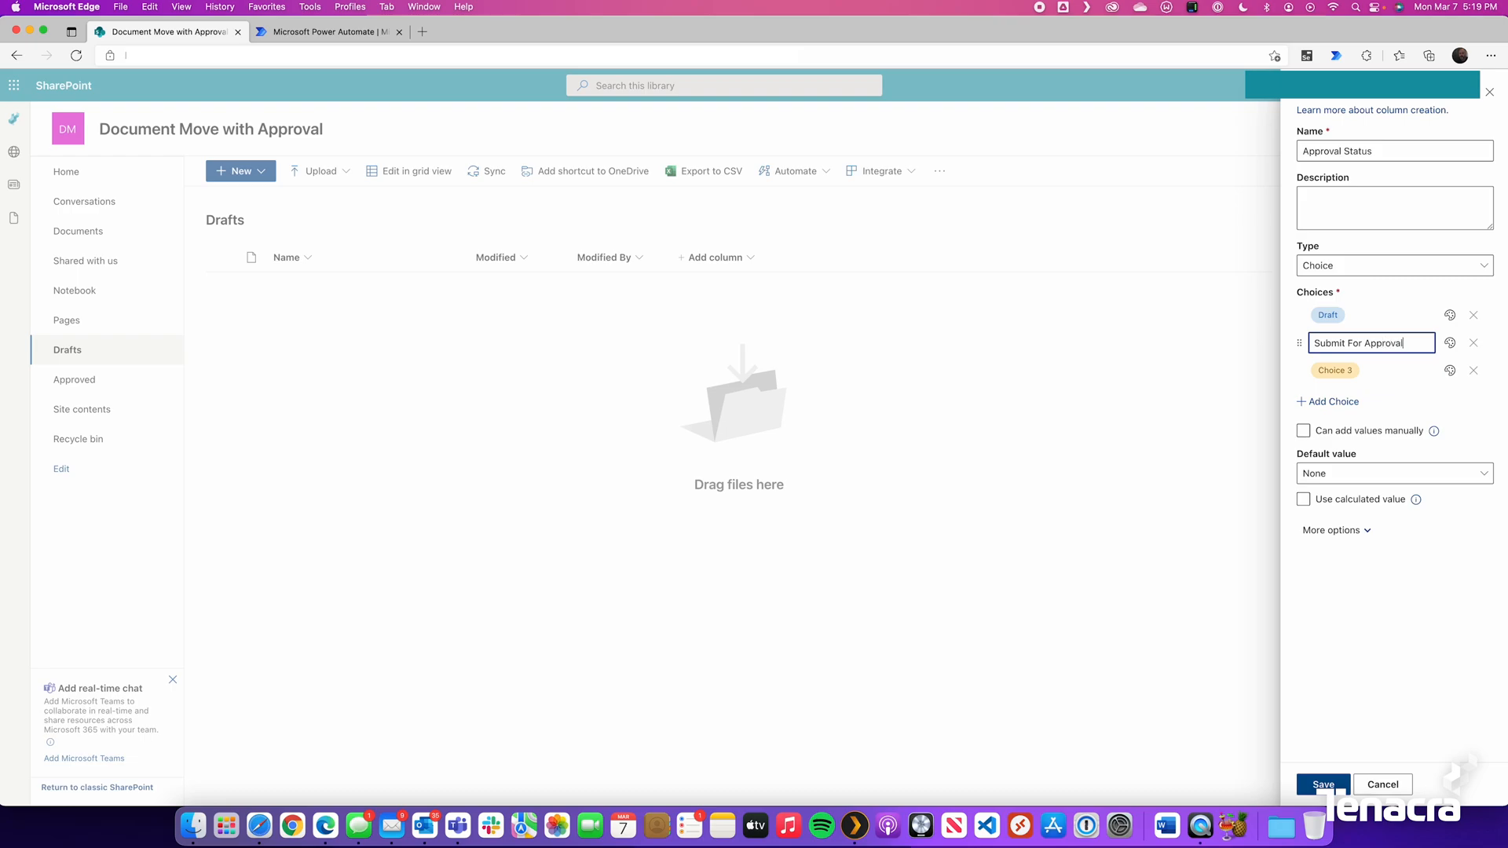
pyautogui.click(1370, 370)
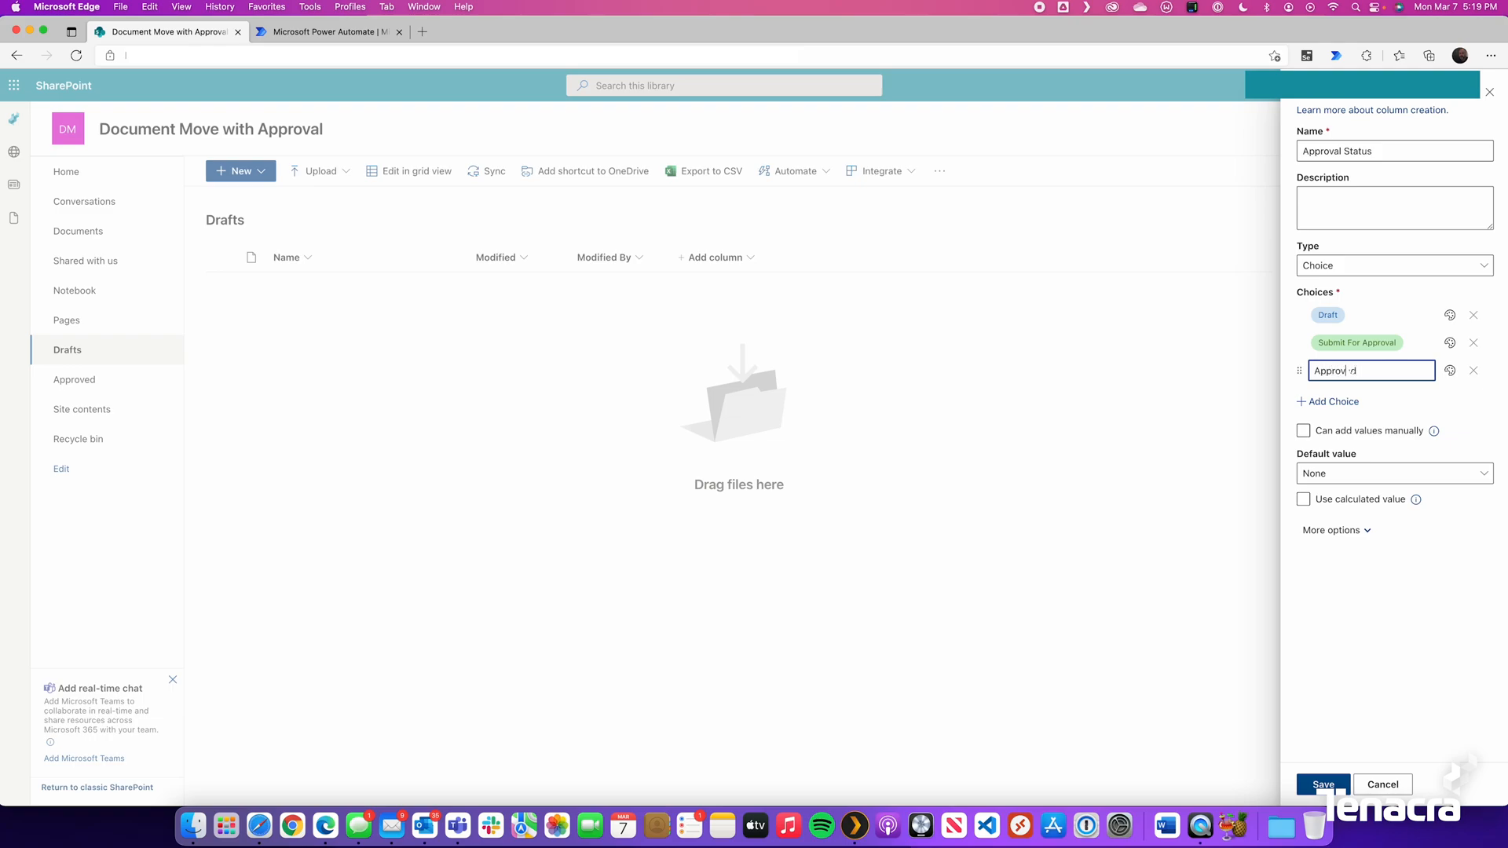
pyautogui.write('Approved')
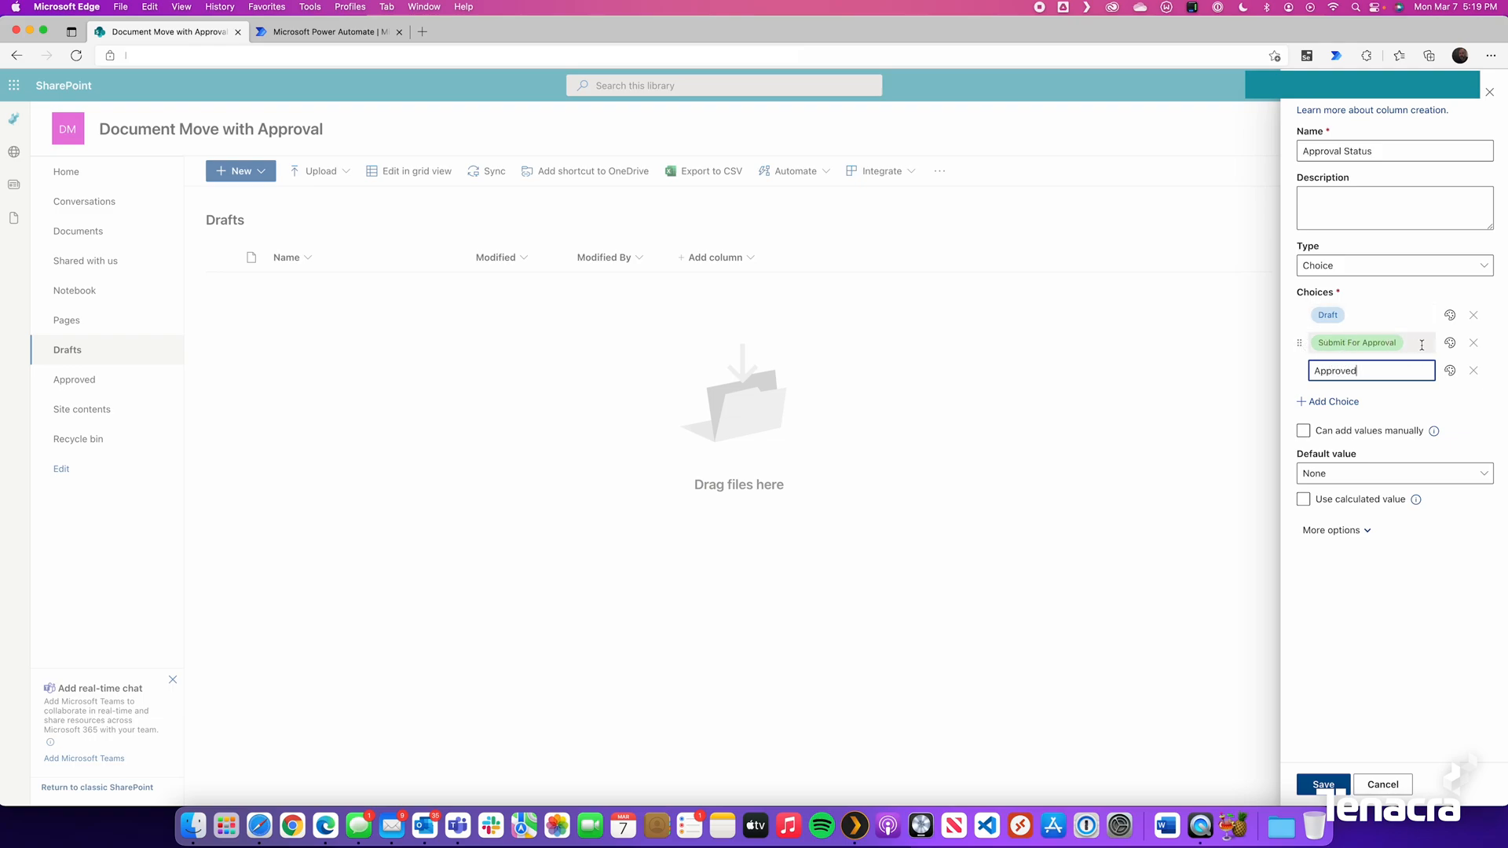
pyautogui.click(1451, 314)
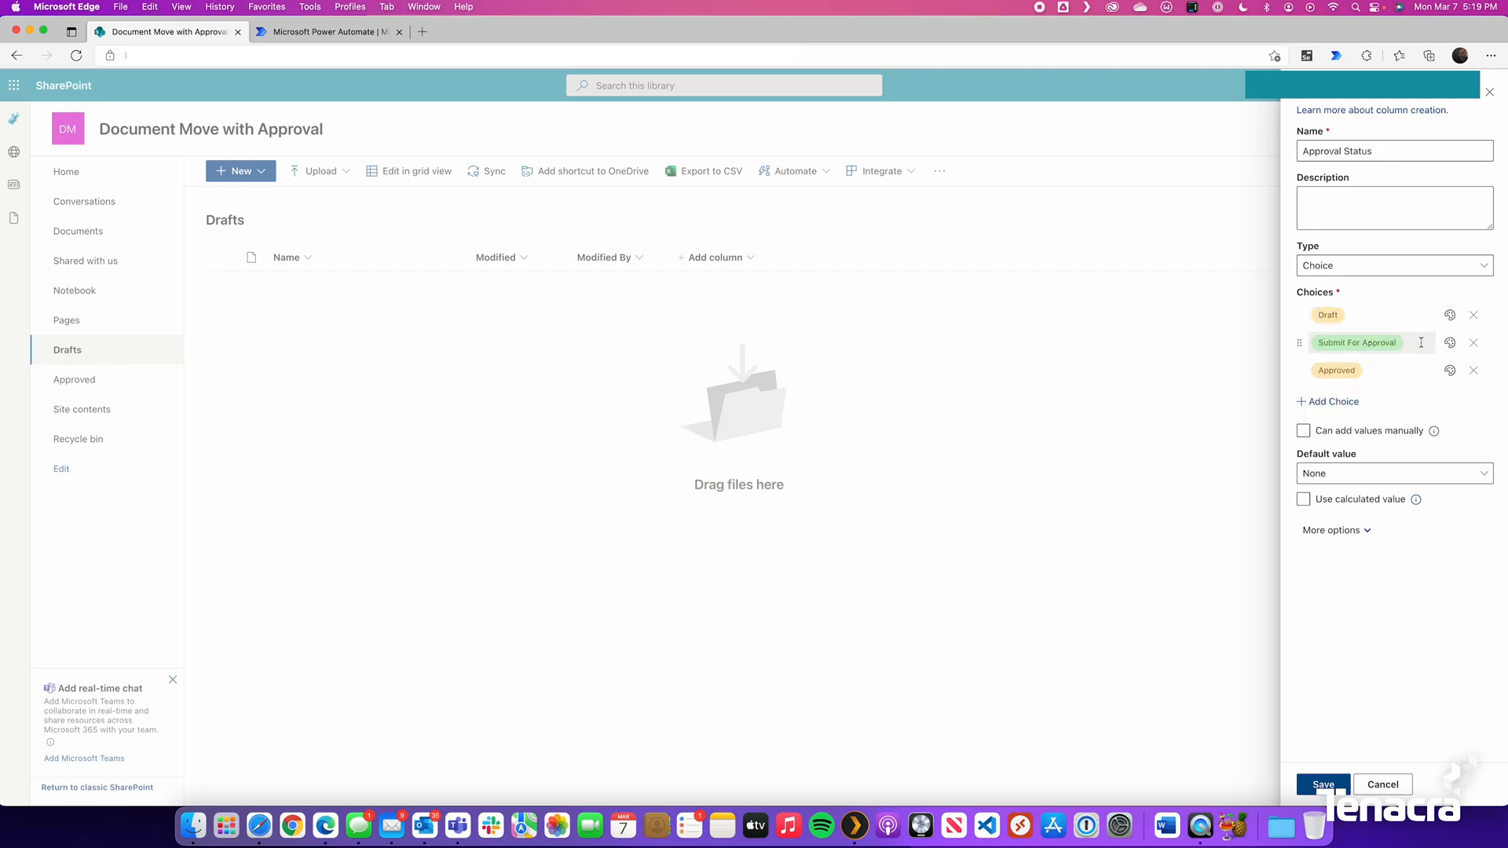
# Step: Recolour the Approved choice, set the default value to Draft and save the column
pyautogui.click(1450, 370)
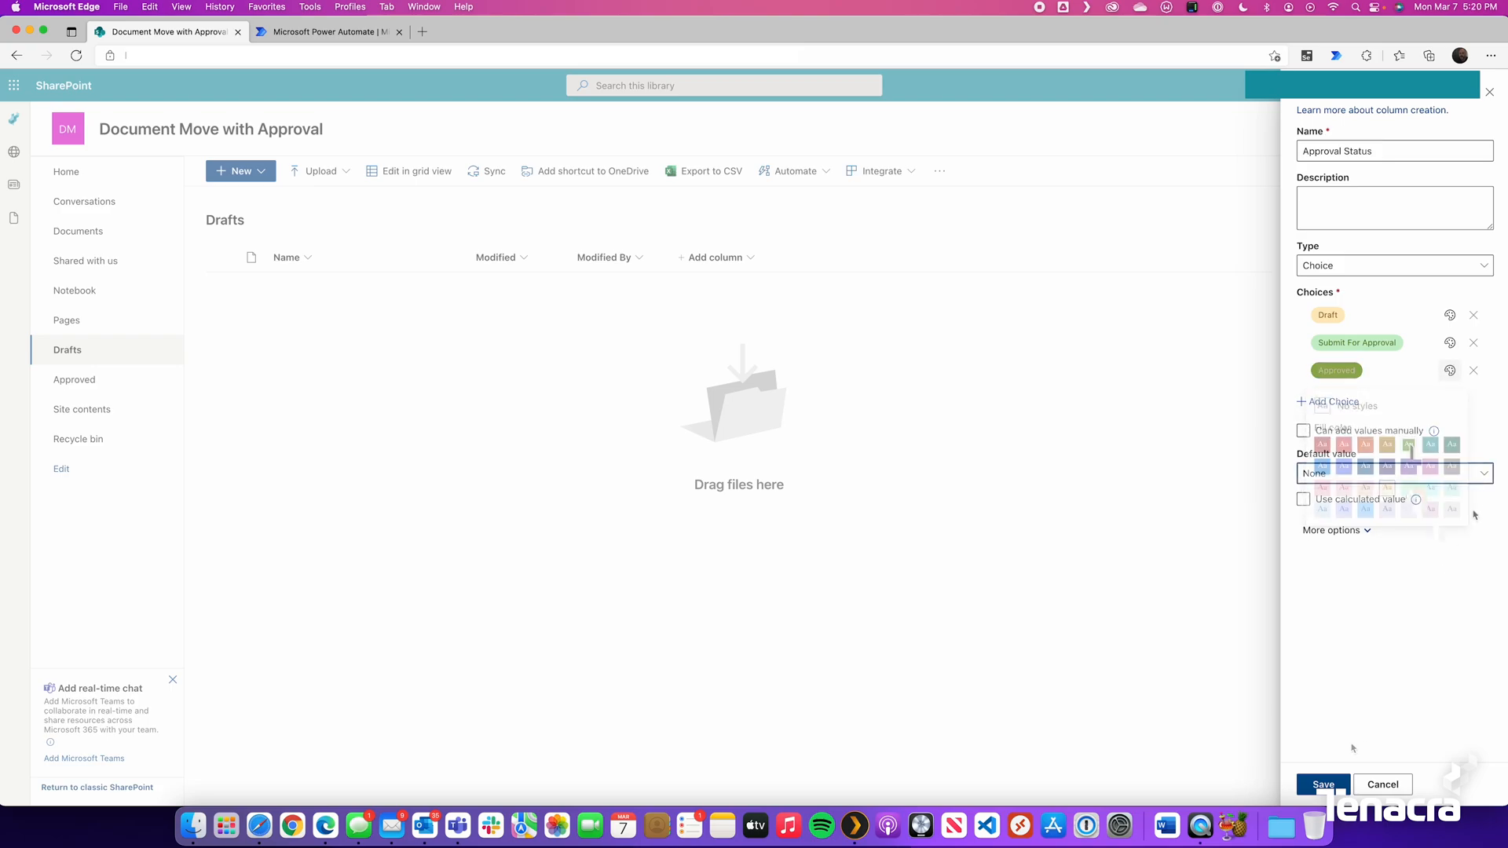
pyautogui.click(1392, 473)
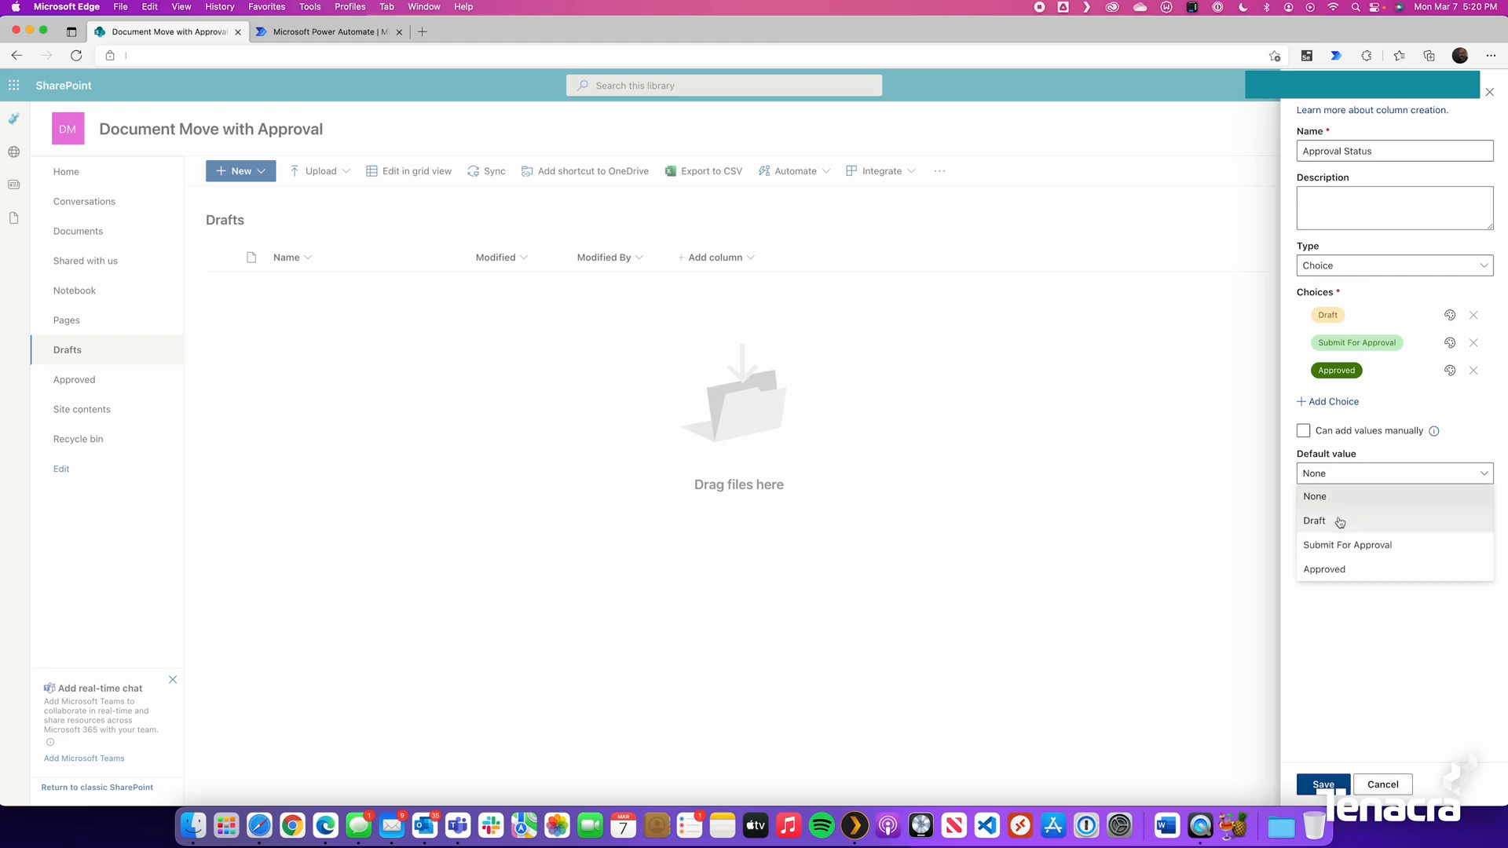
pyautogui.click(1315, 520)
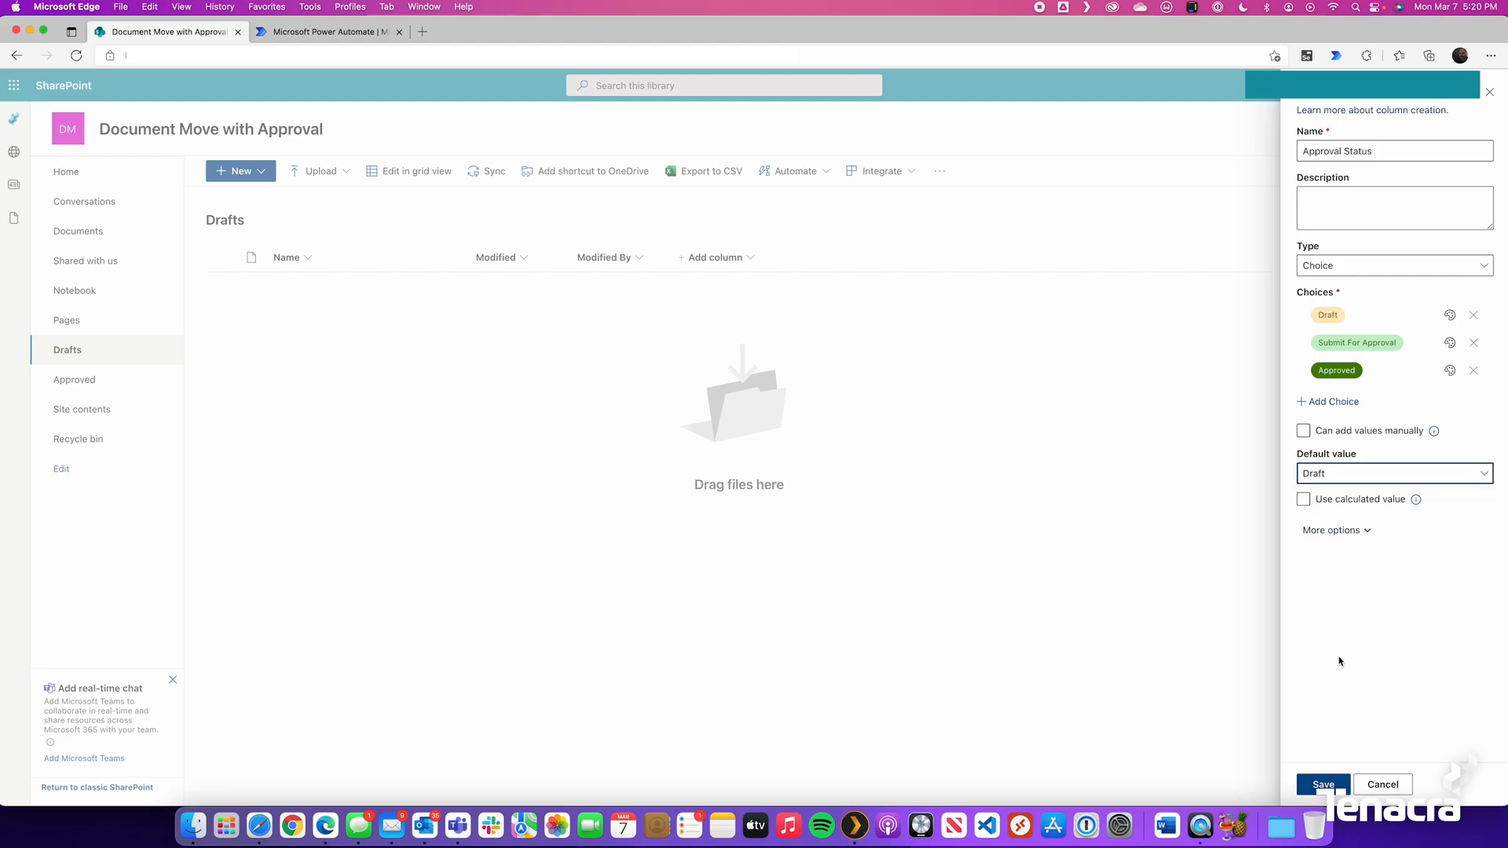
pyautogui.moveTo(1363, 772)
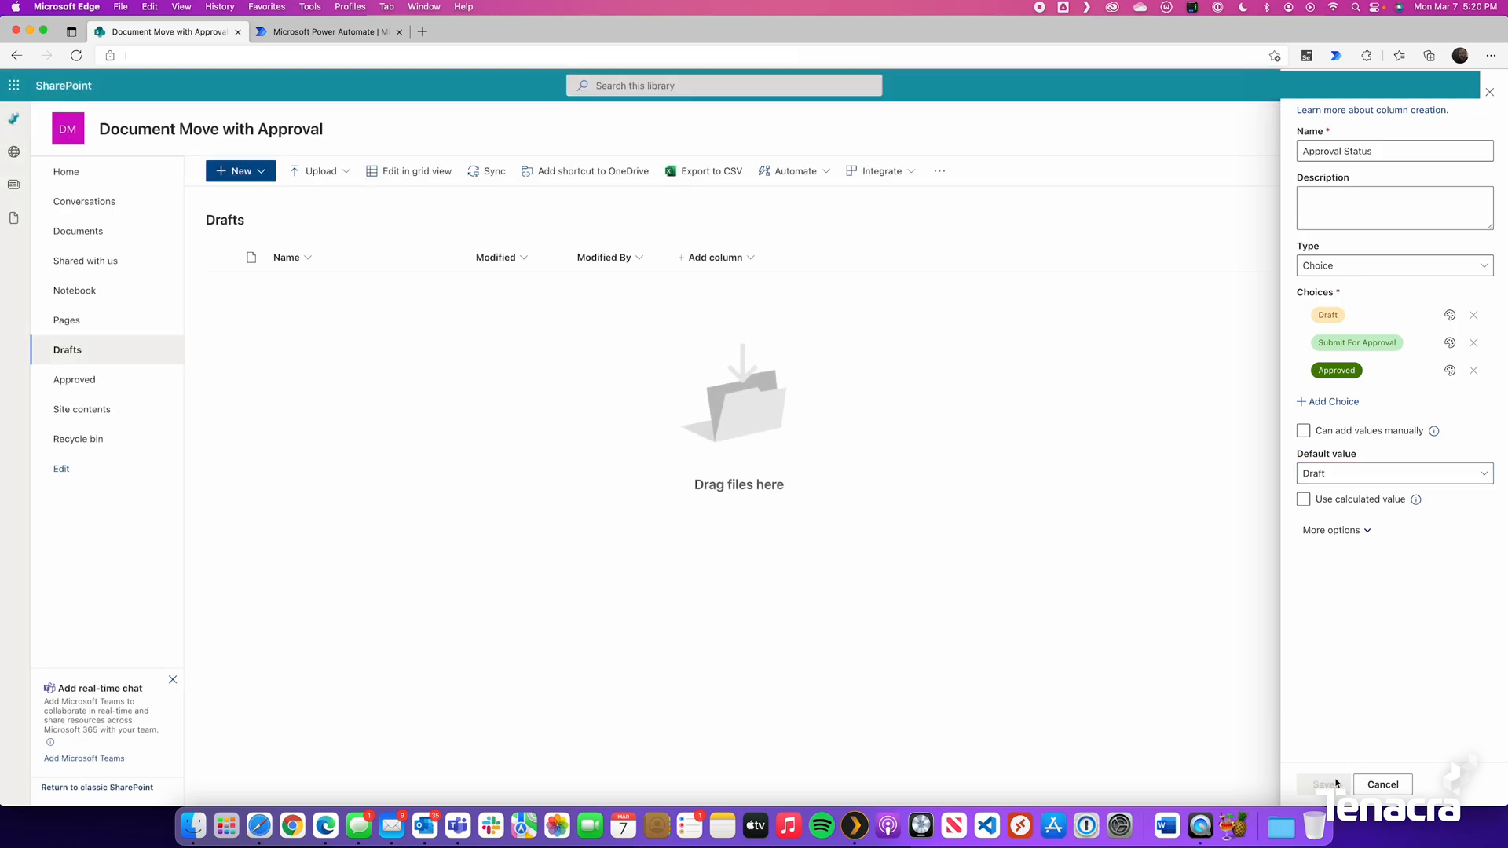
pyautogui.click(1327, 784)
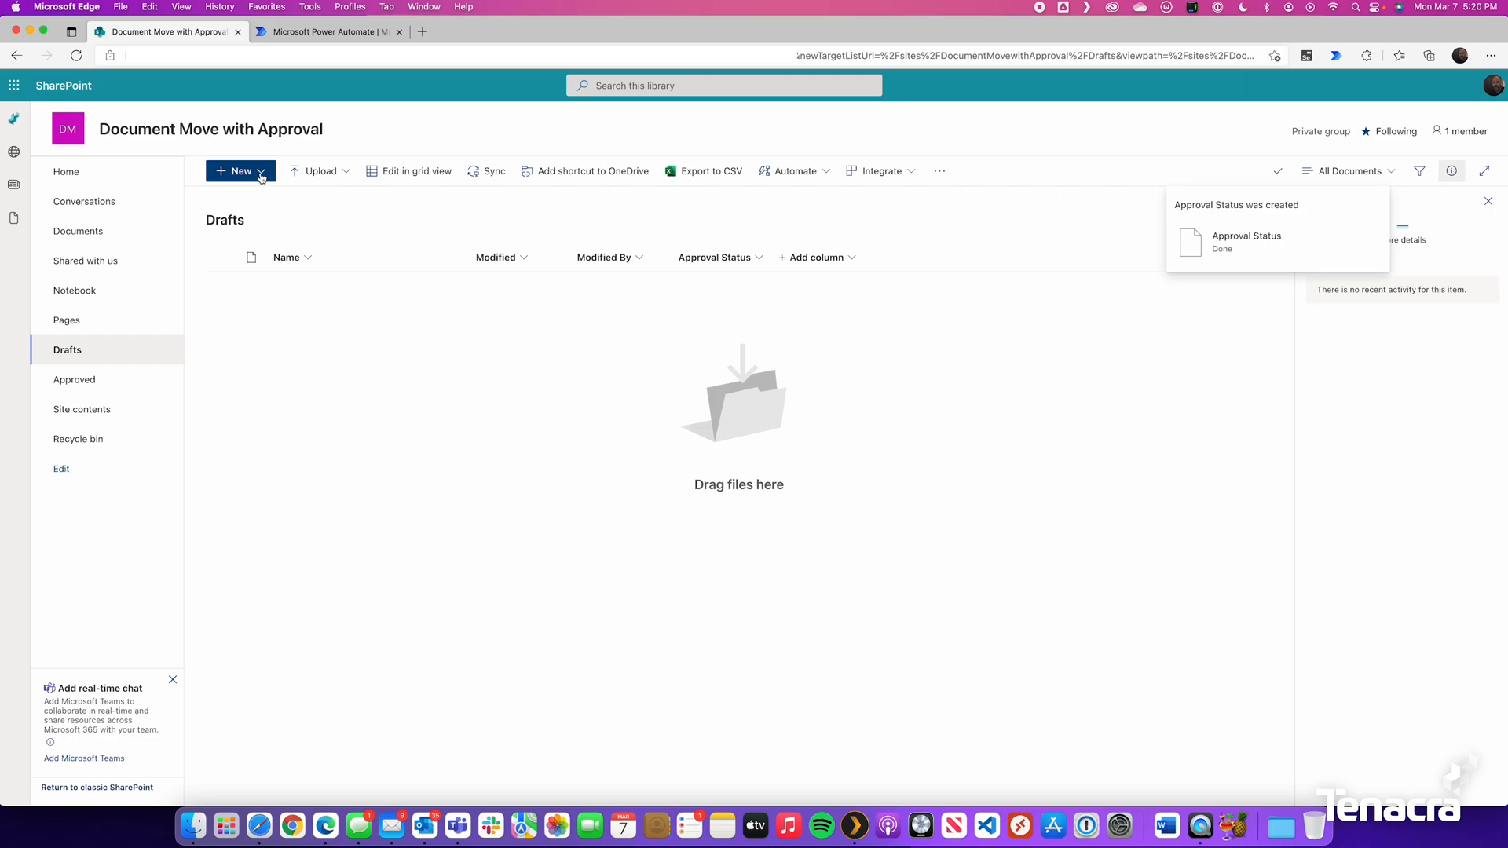
# Step: Create a new Word document in Drafts containing the sentence 'a test'
pyautogui.click(238, 170)
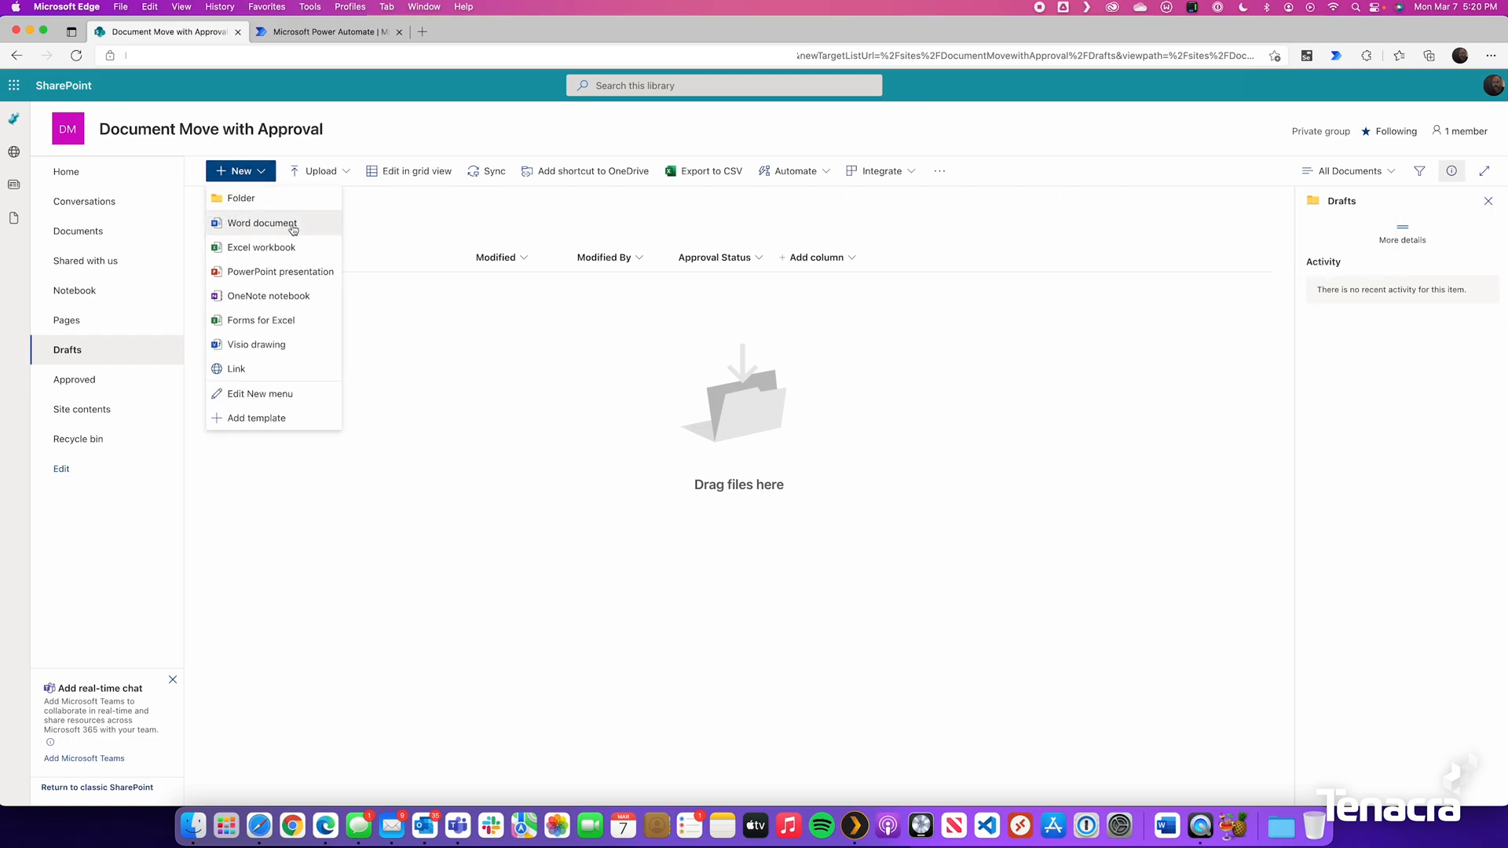
pyautogui.click(262, 223)
pyautogui.write('This is')
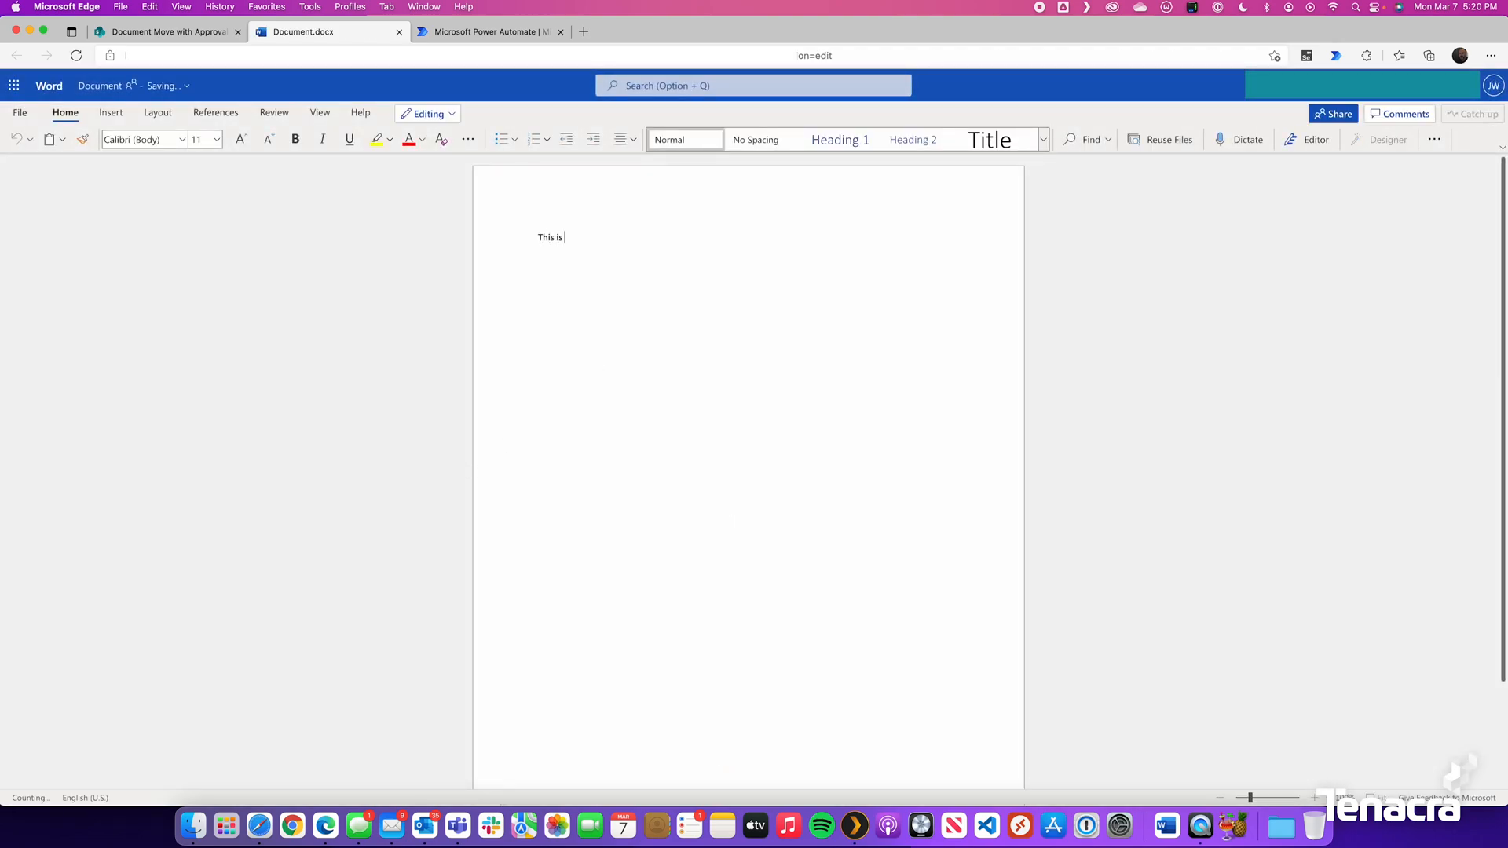
pyautogui.write('a test')
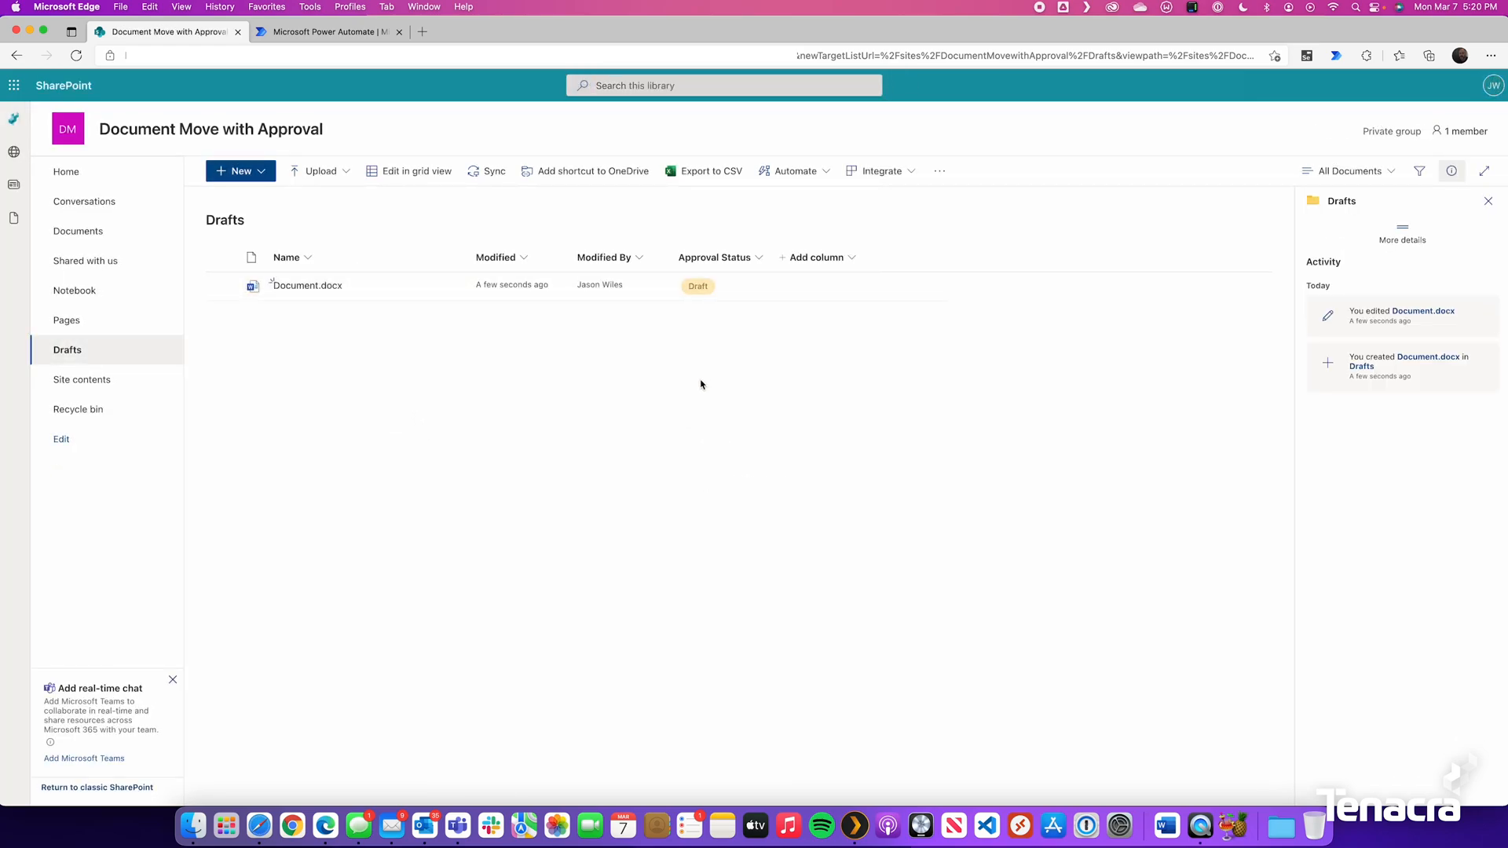
pyautogui.moveTo(791, 289)
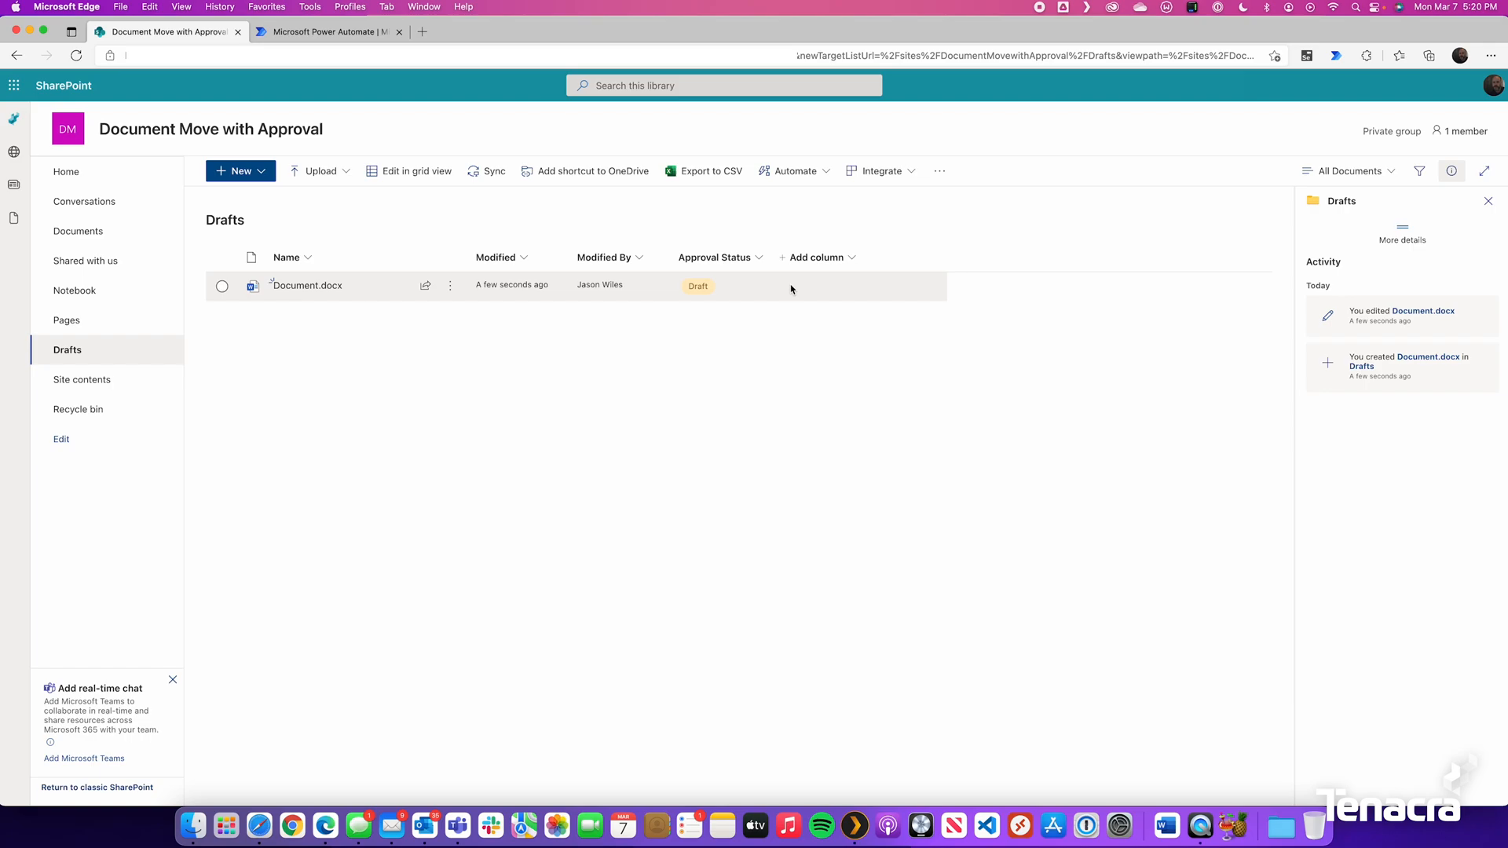
pyautogui.moveTo(326, 31)
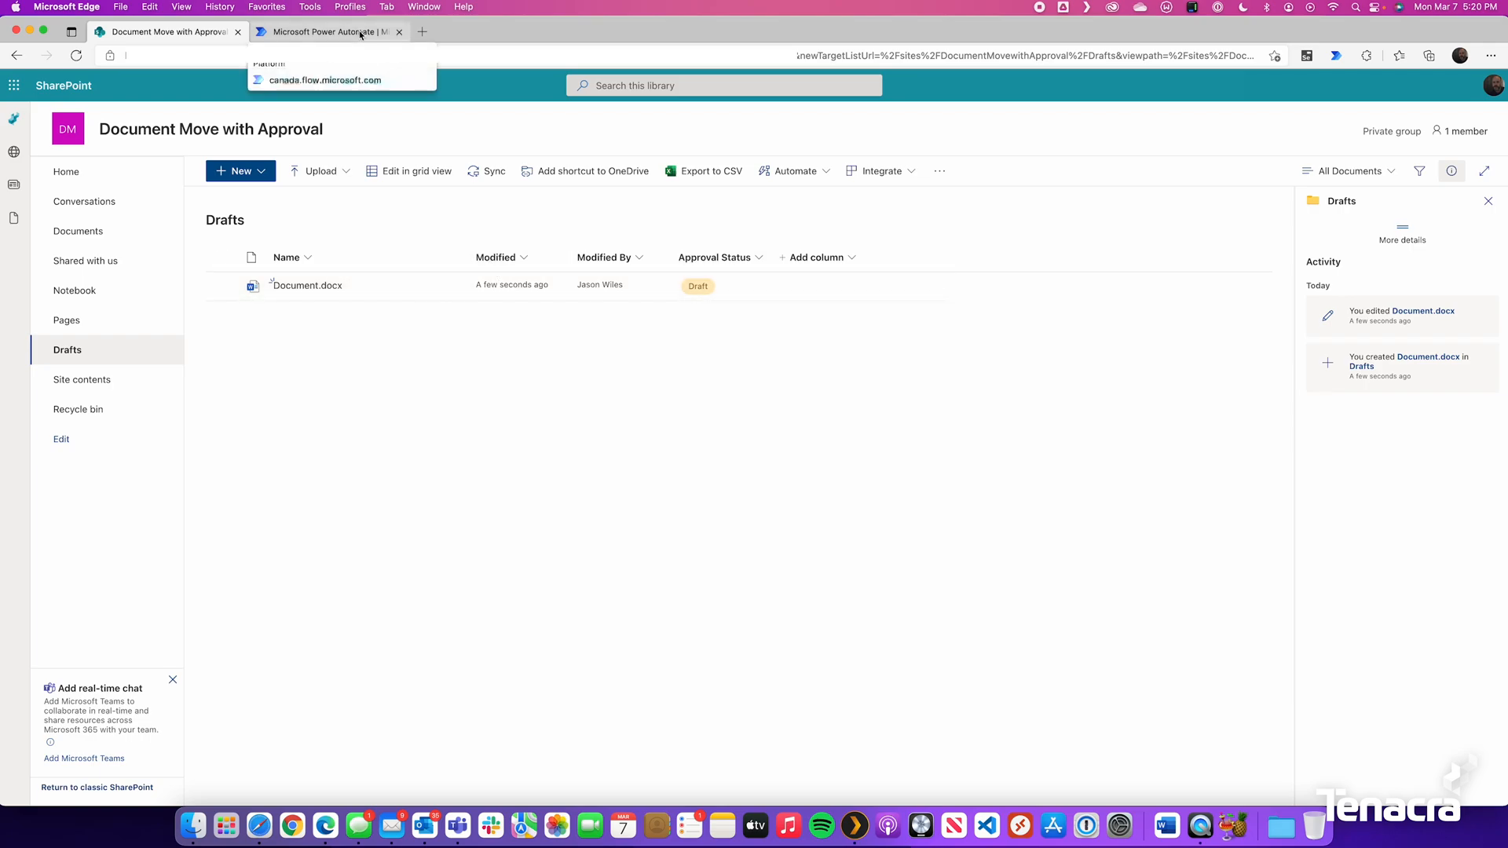
# Step: Create an automated cloud flow named DocumentMoveWith Approval, skipping the trigger choice
pyautogui.click(327, 32)
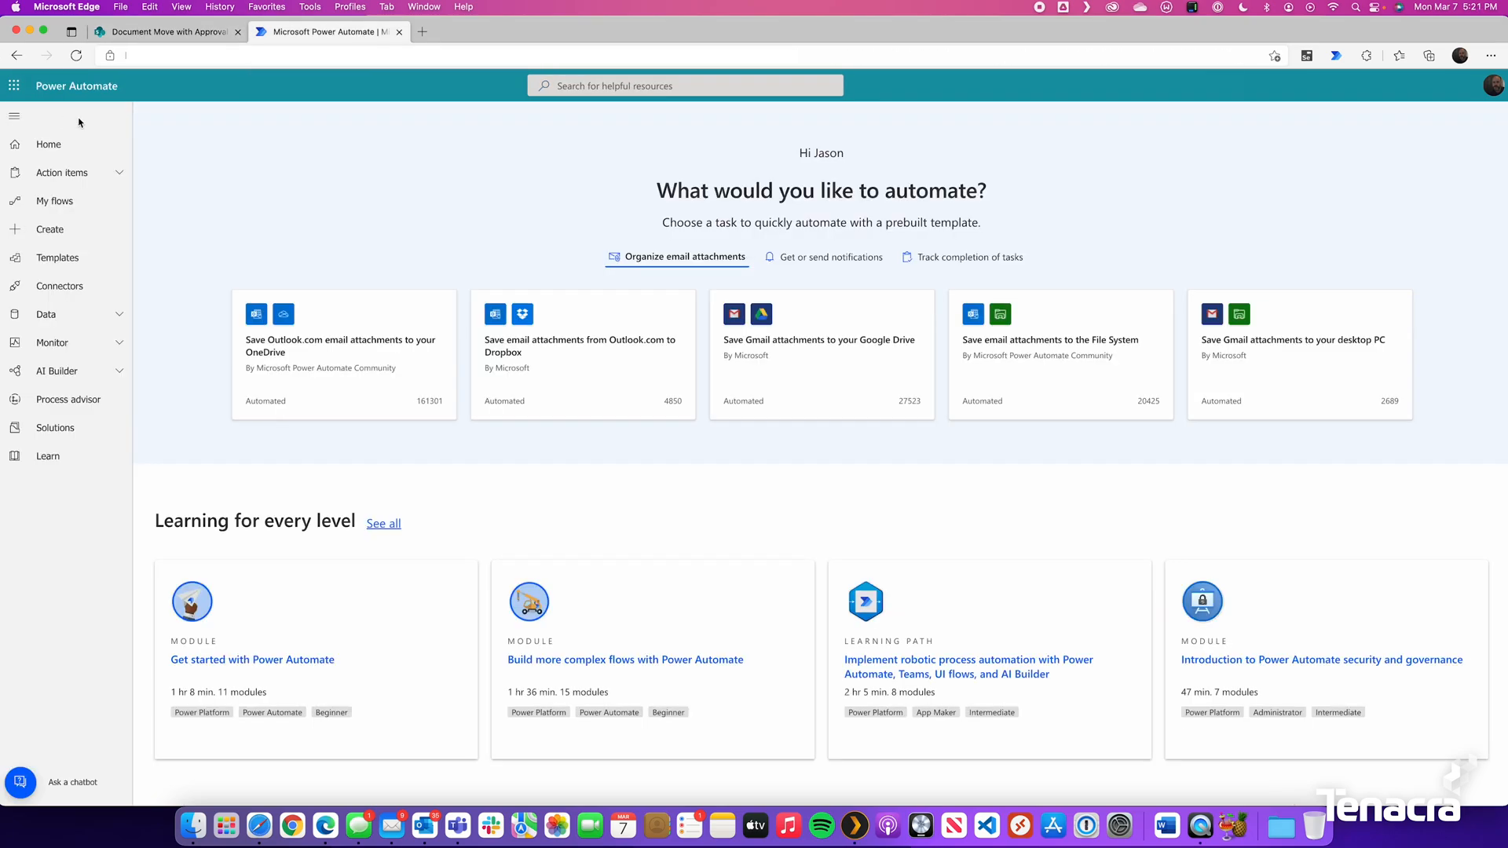
pyautogui.moveTo(50, 228)
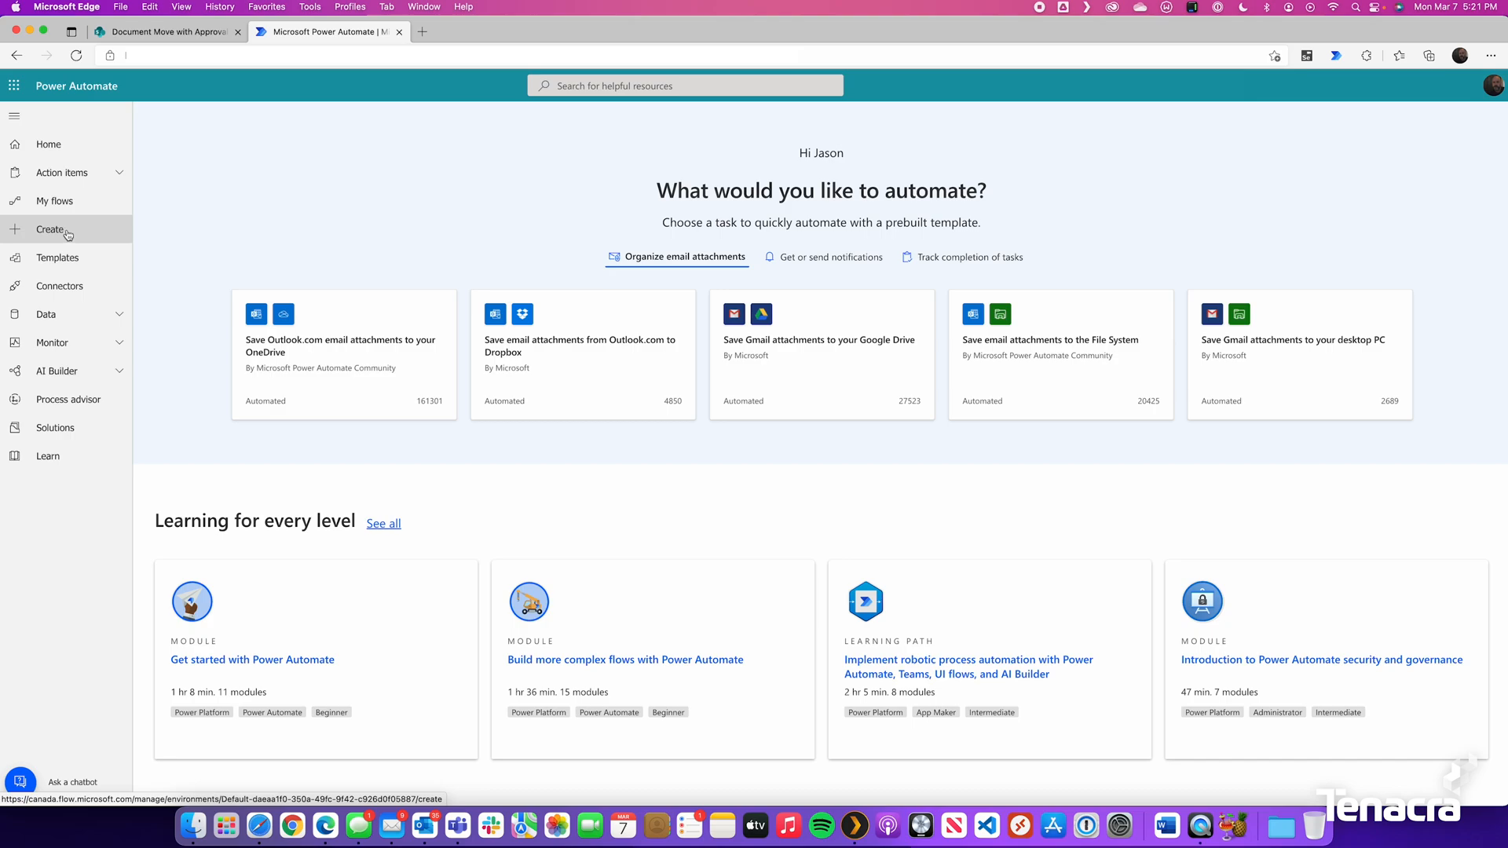
pyautogui.click(49, 228)
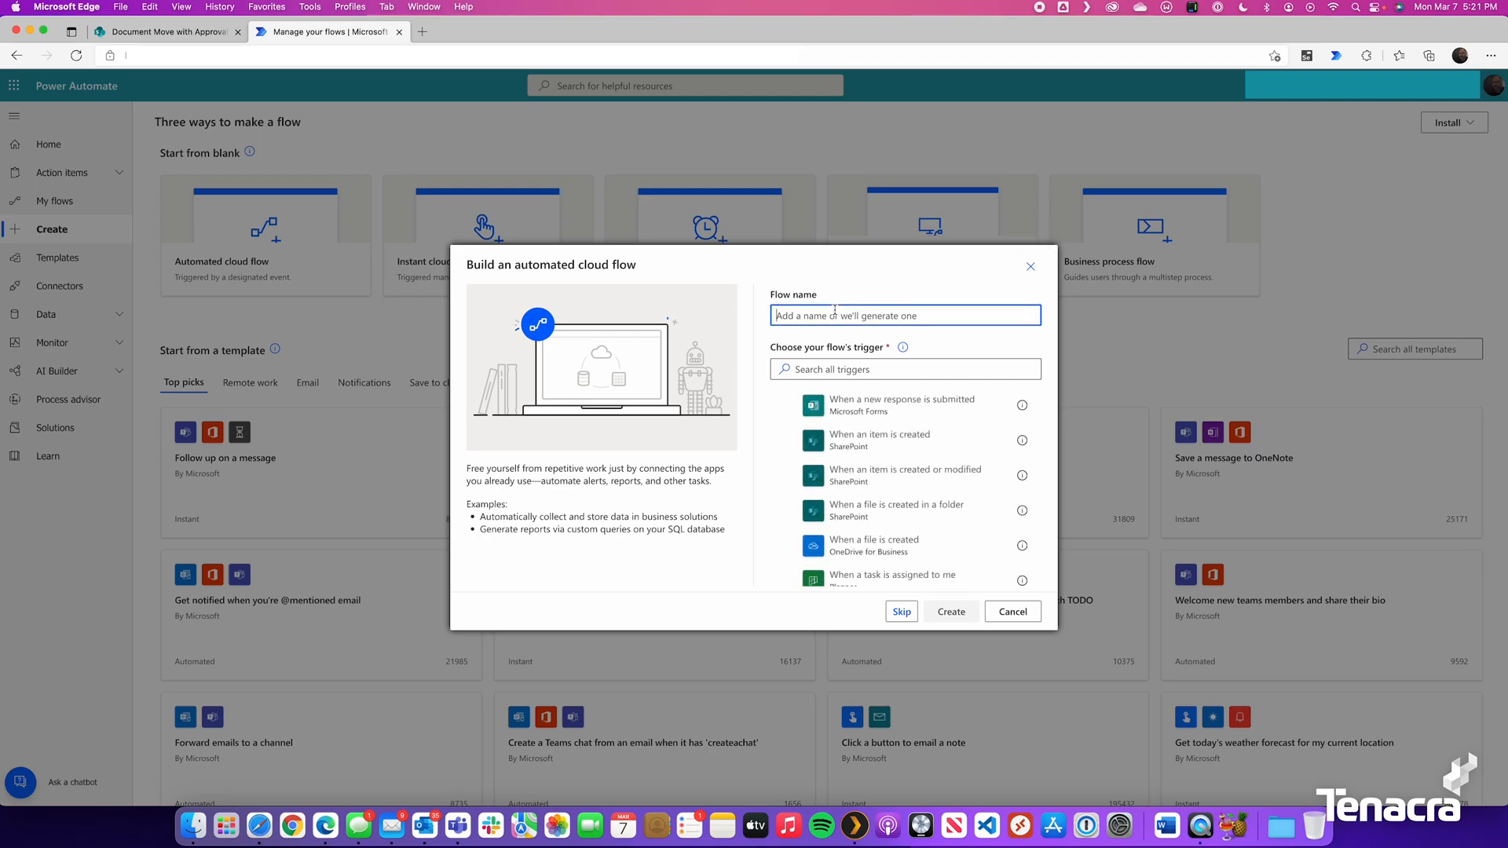
pyautogui.write('DocumentMoveWith Approval')
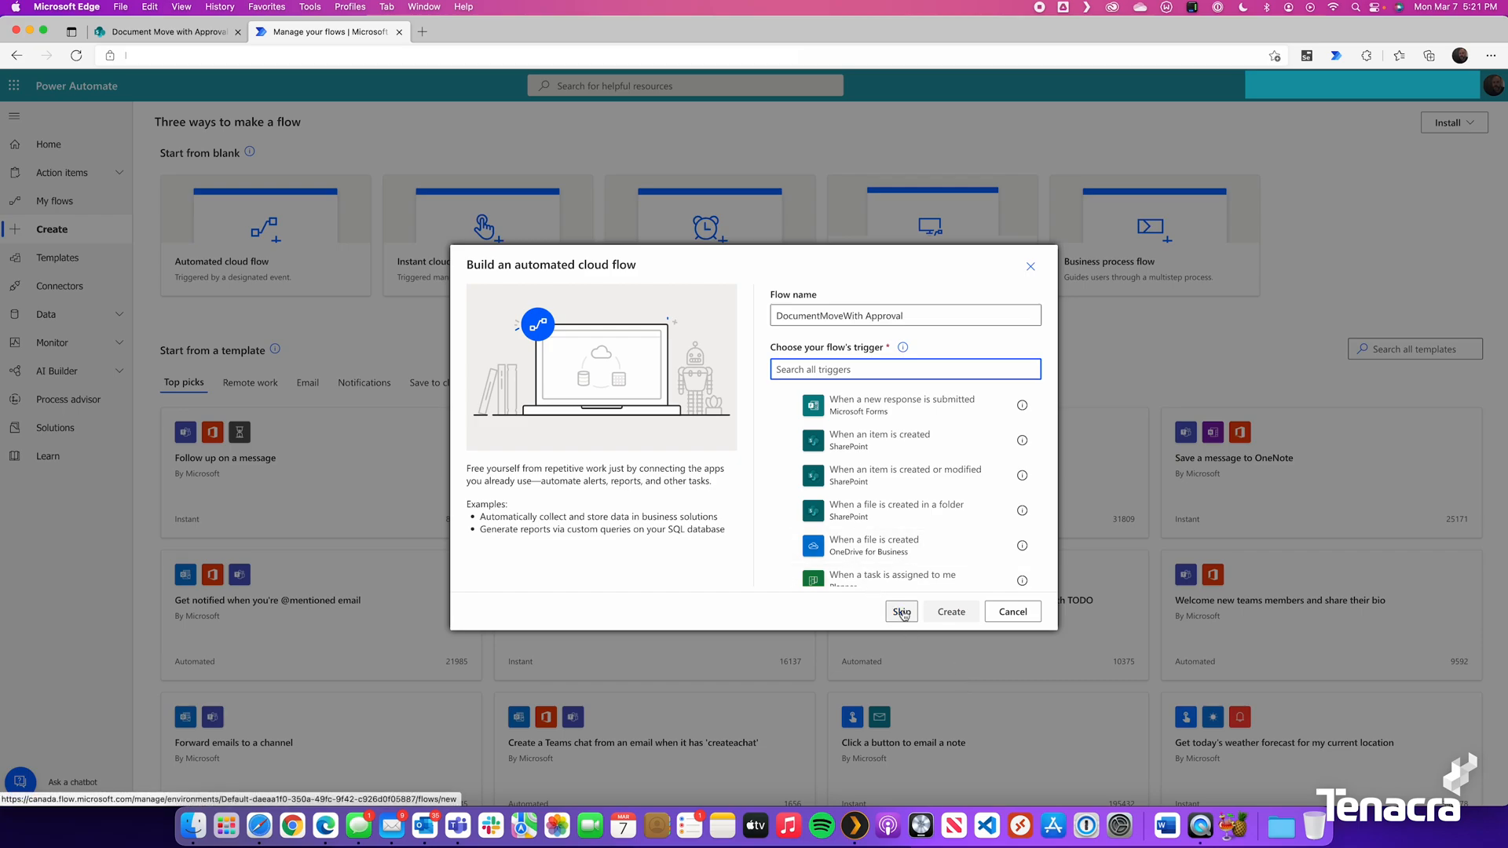
pyautogui.click(900, 612)
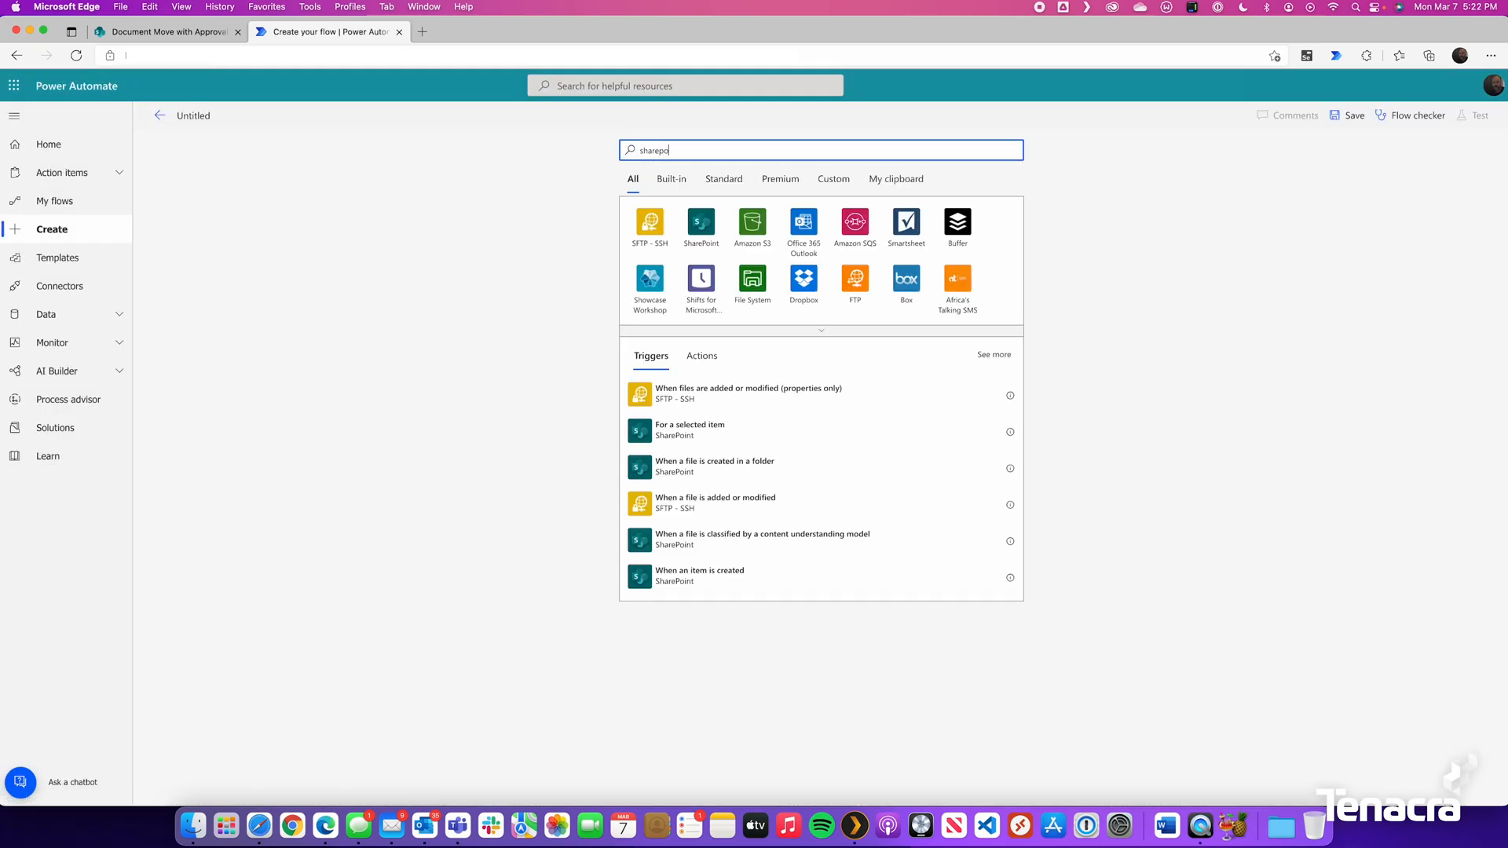
# Step: Use the SharePoint 'When an item or a file is modified' trigger on the site's Drafts library
pyautogui.click(700, 228)
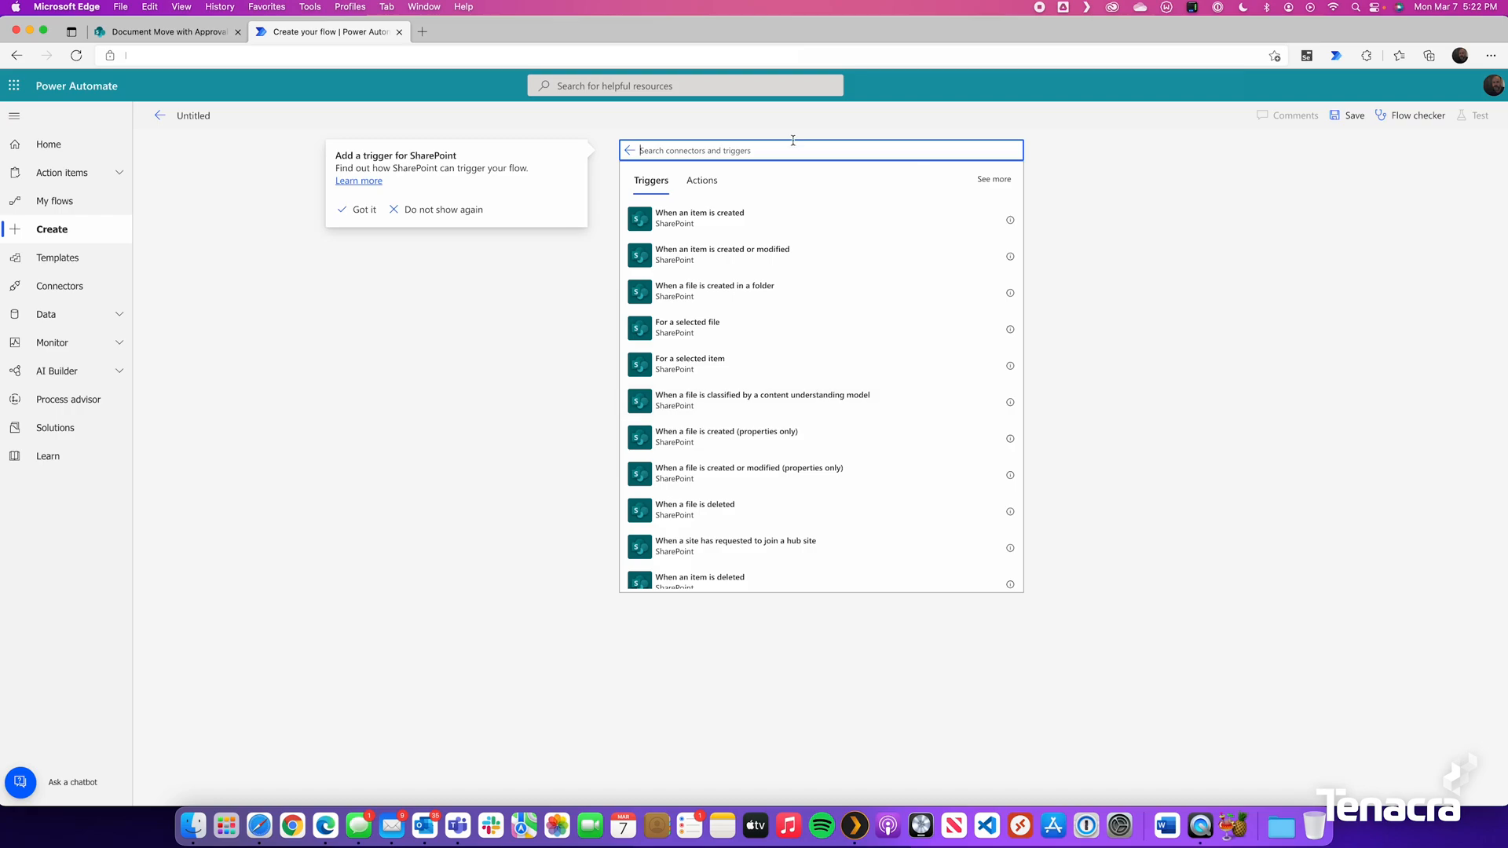
pyautogui.write('file')
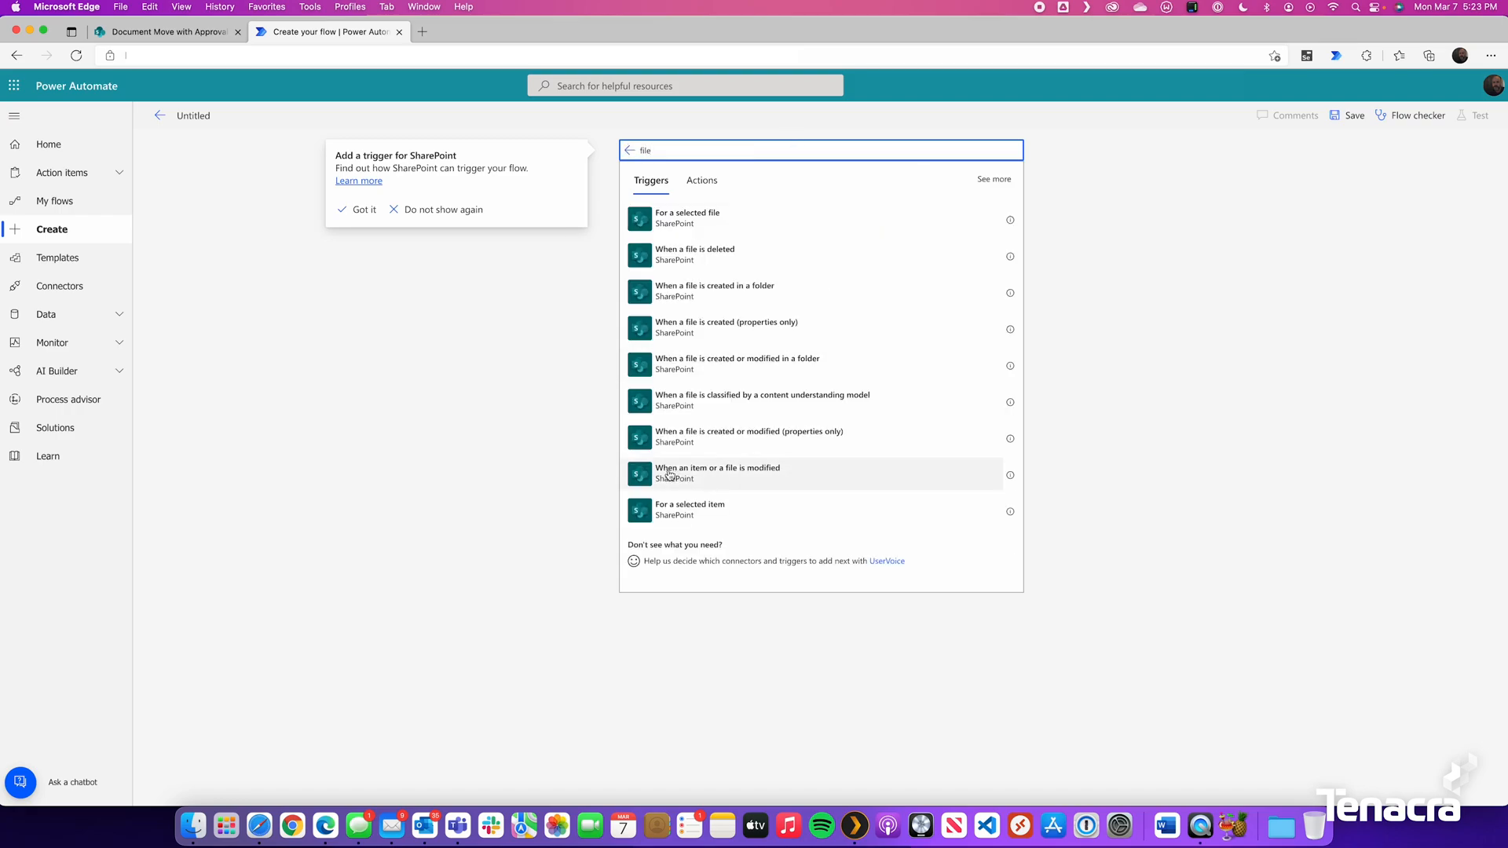
pyautogui.click(717, 472)
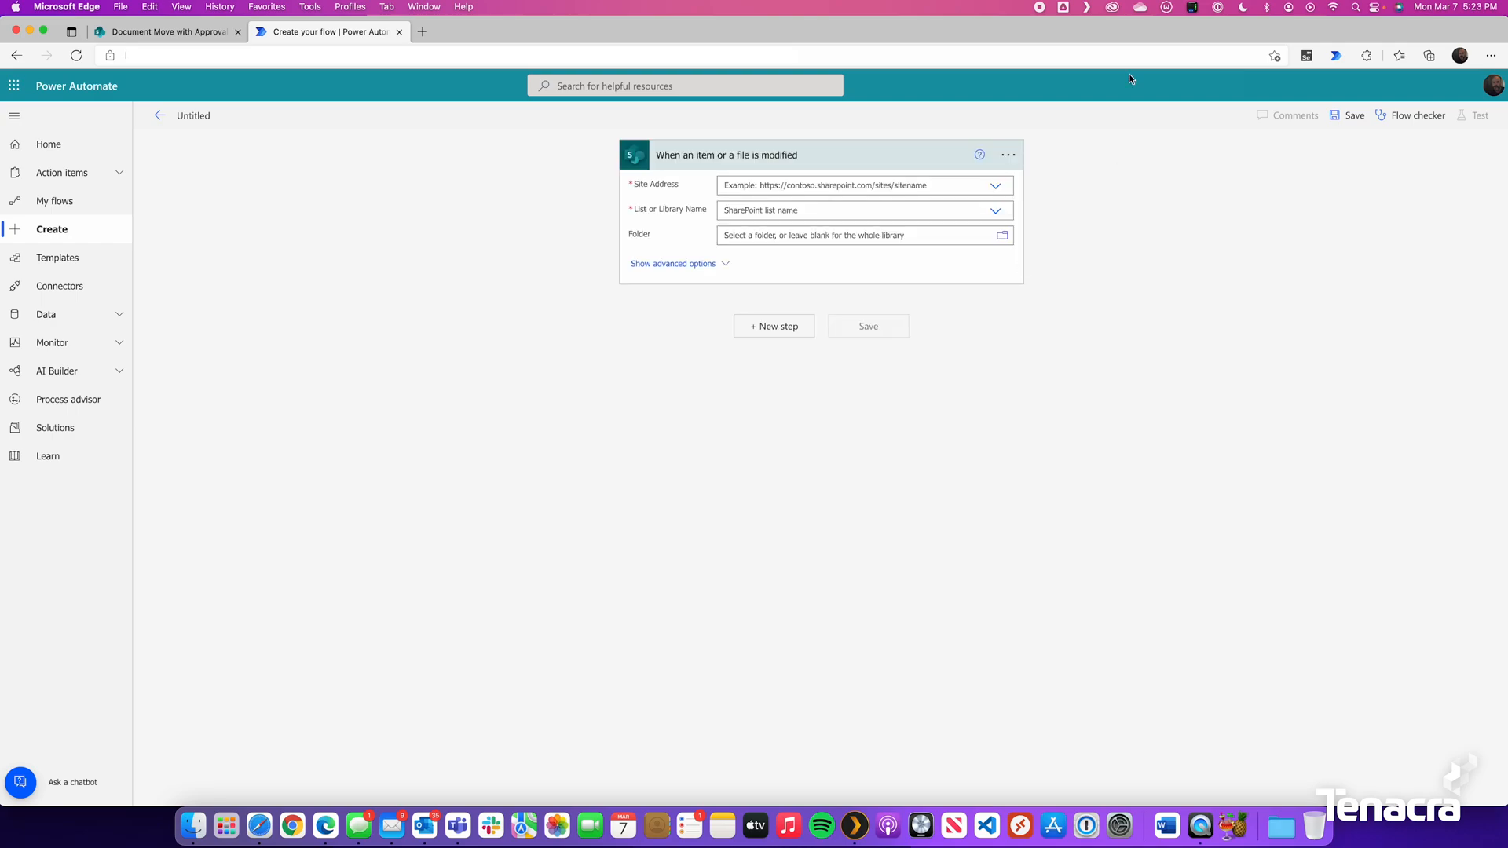
pyautogui.write('https://tenacra.sharepoint.com/sites/DocumentMovewithApproval/')
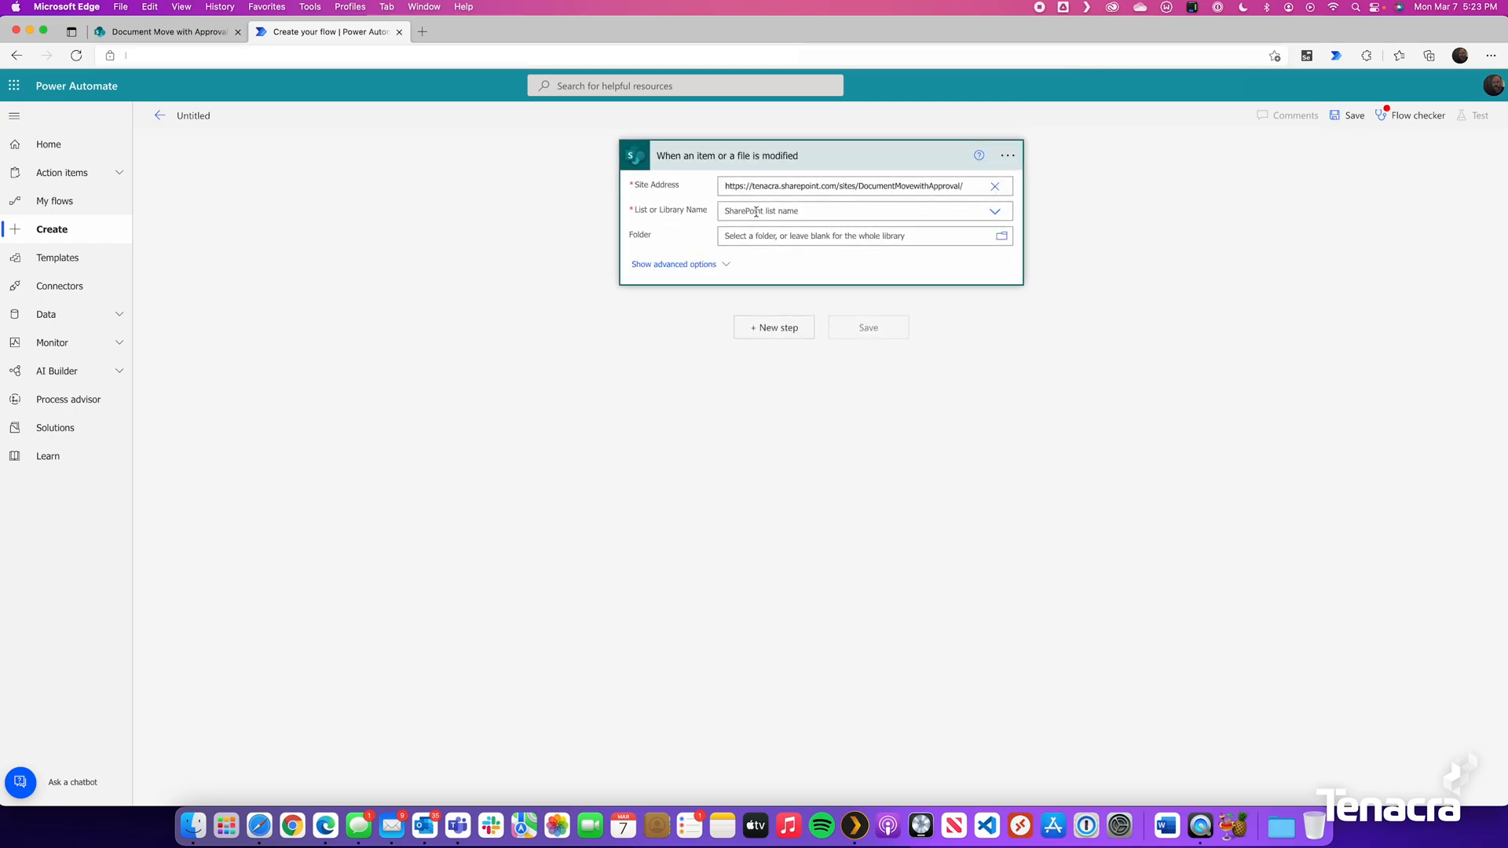
pyautogui.click(993, 210)
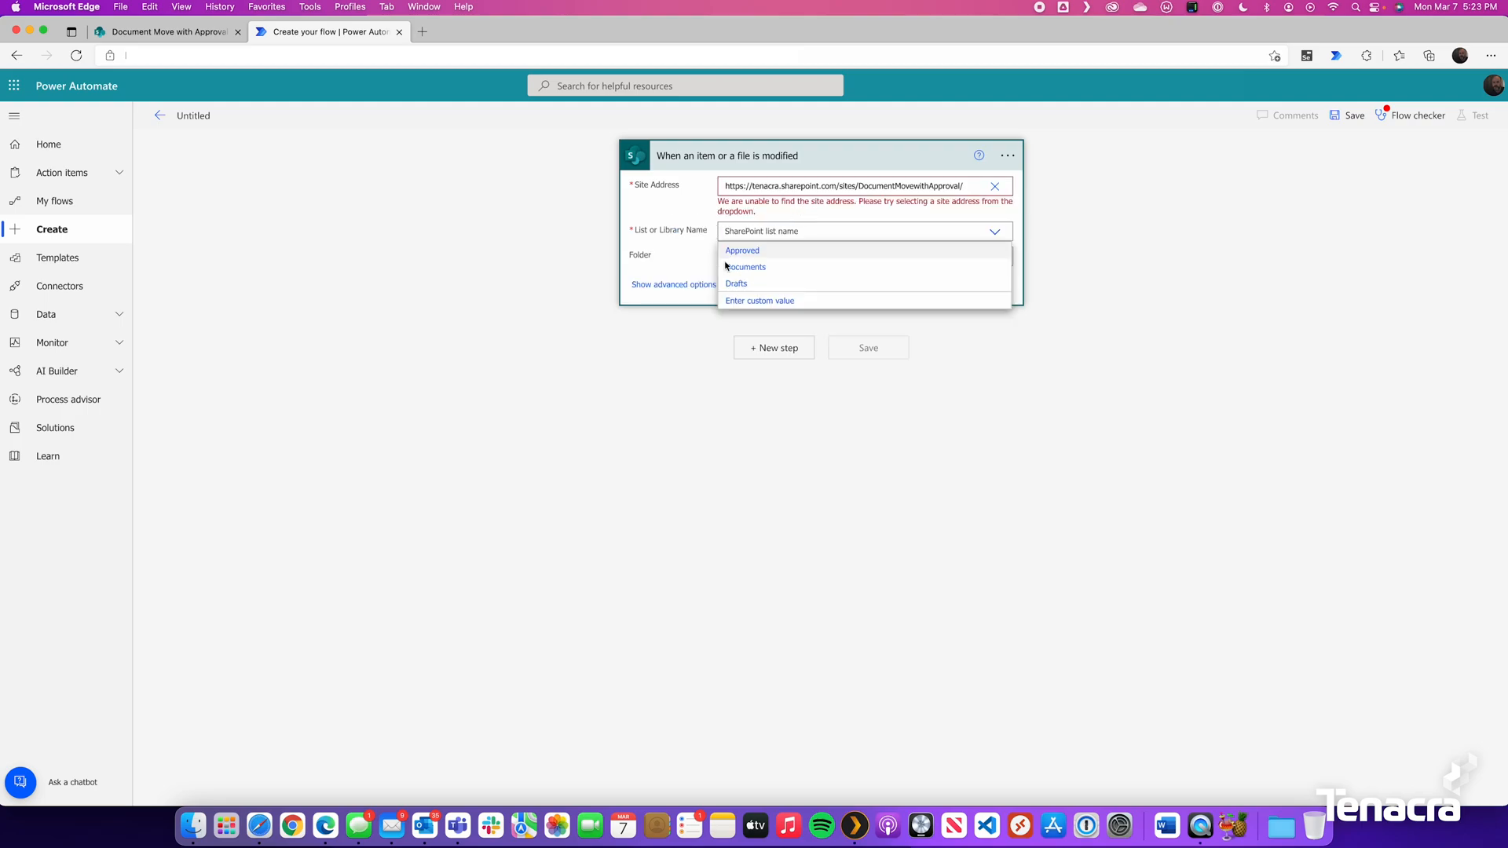
pyautogui.click(736, 282)
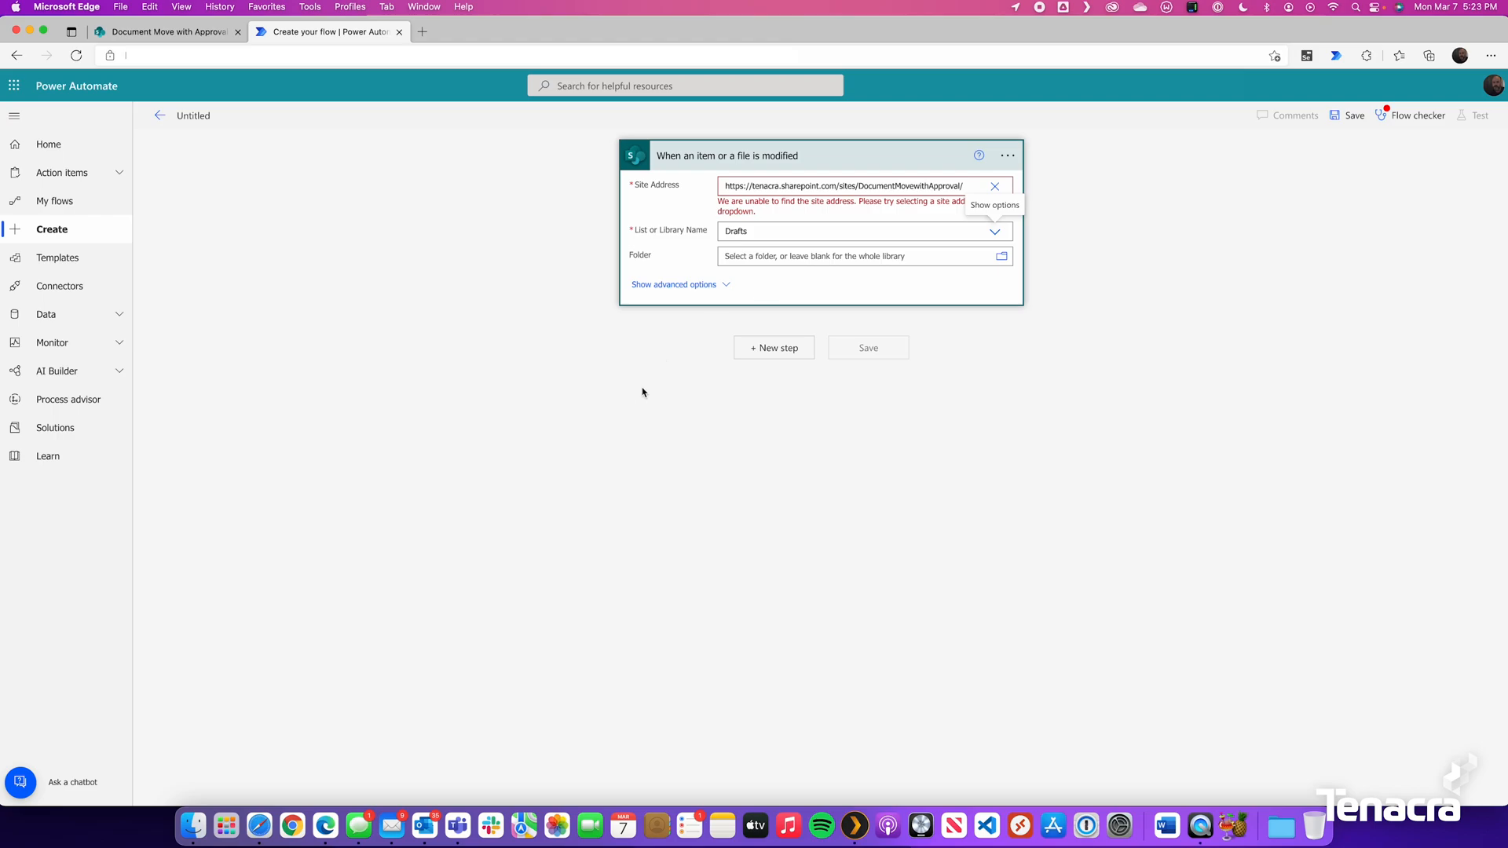
pyautogui.moveTo(528, 309)
pyautogui.write('sharepoint')
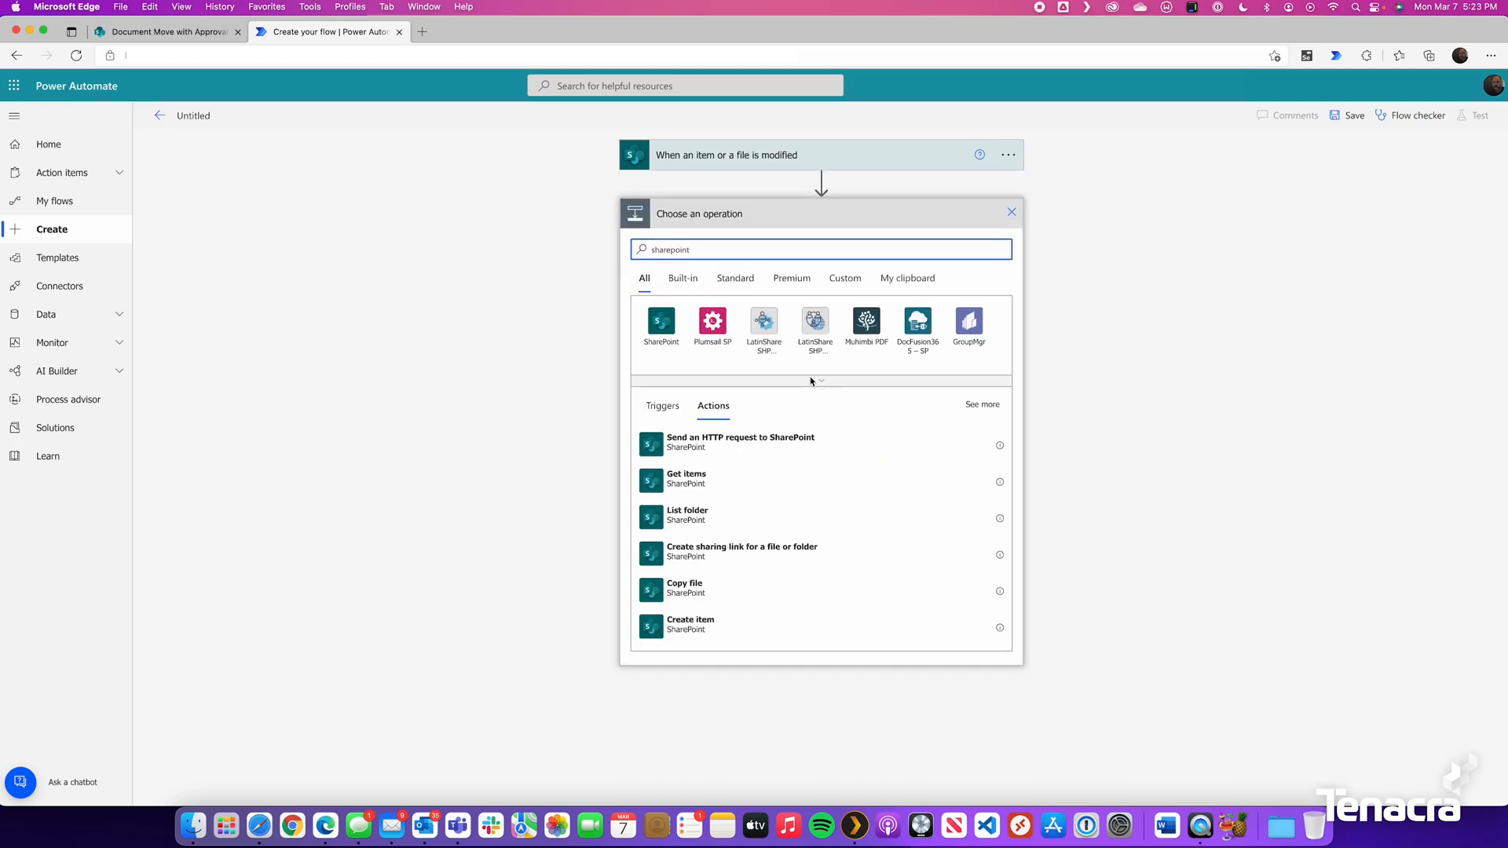
# Step: Add a 'Get changes for an item or a file' step pointed at the site and Drafts library
pyautogui.click(661, 322)
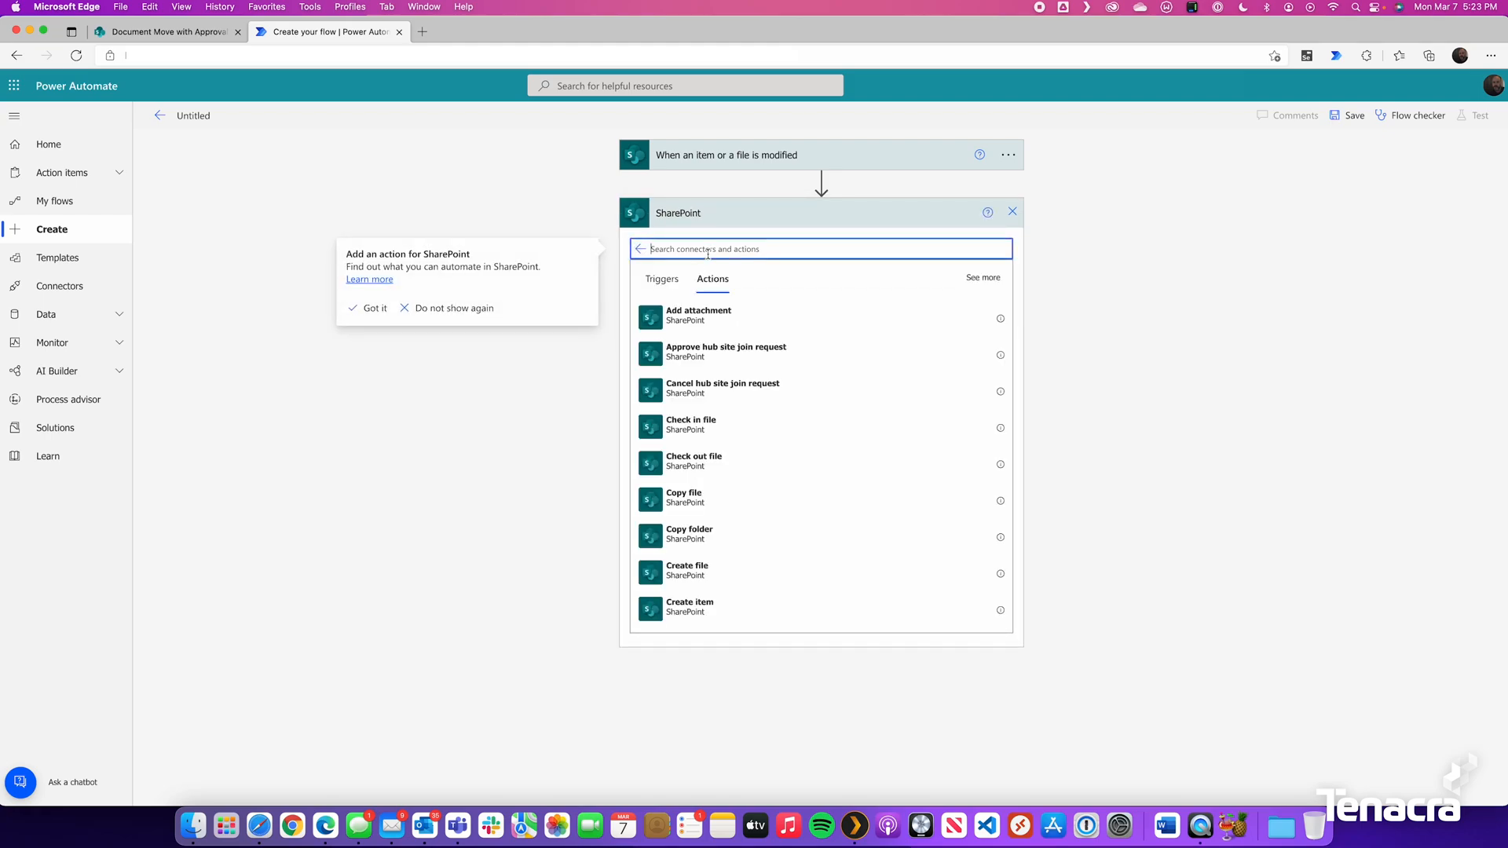
pyautogui.write('chnage')
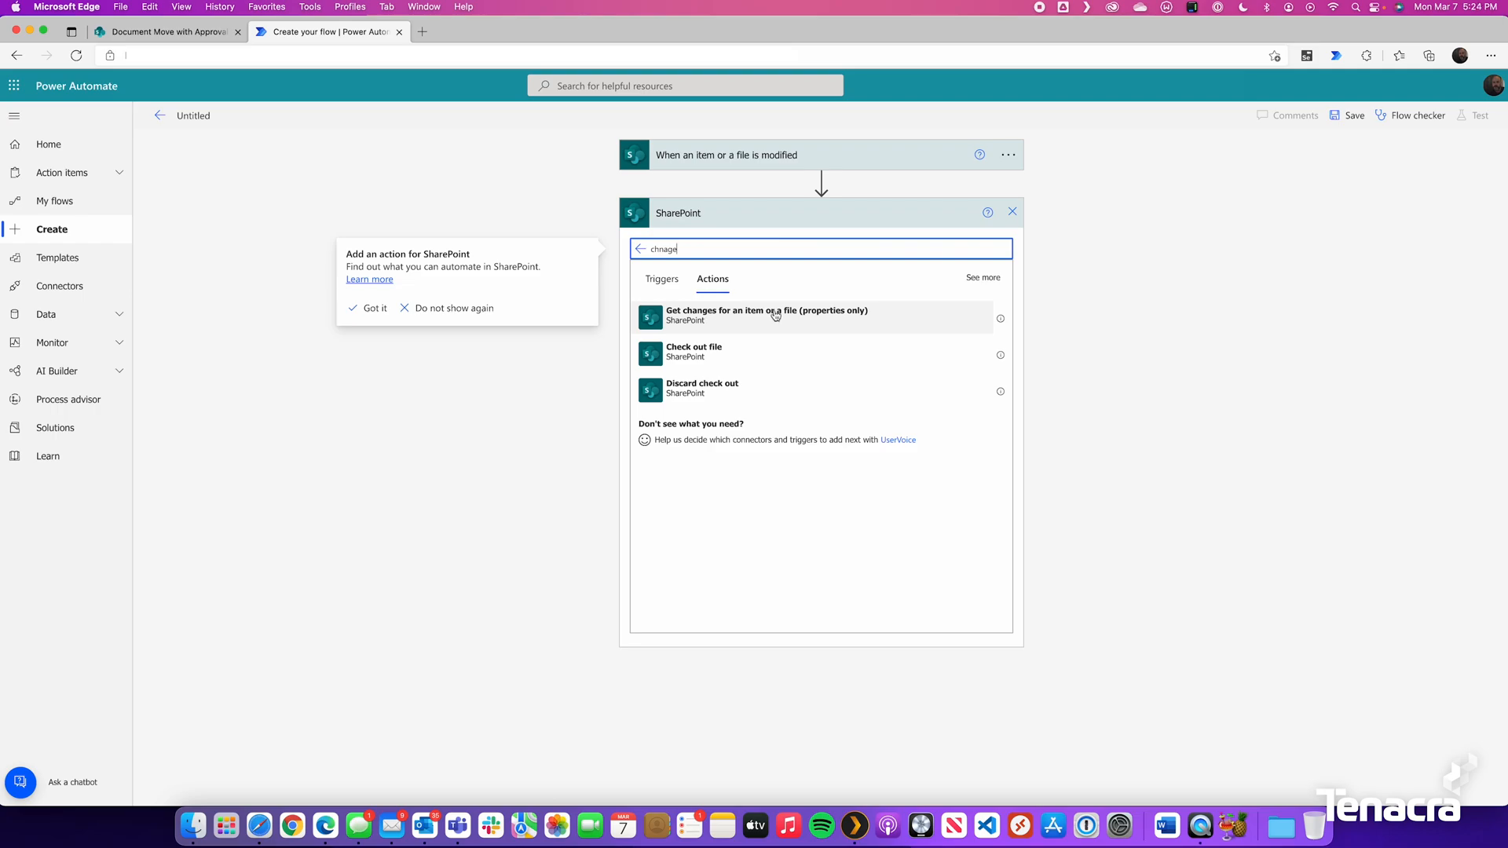
pyautogui.click(766, 314)
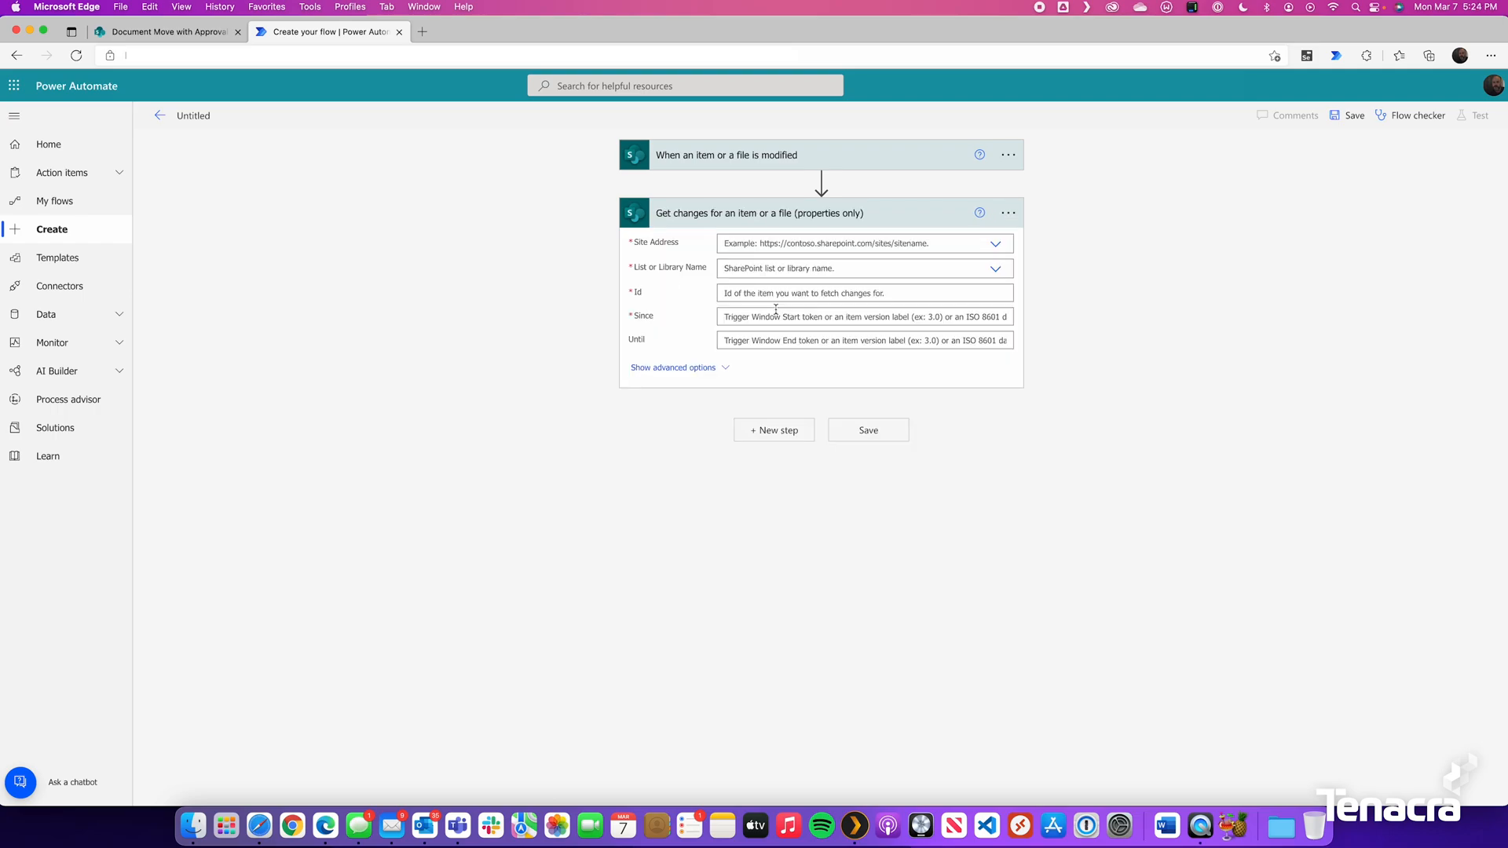
pyautogui.moveTo(695, 185)
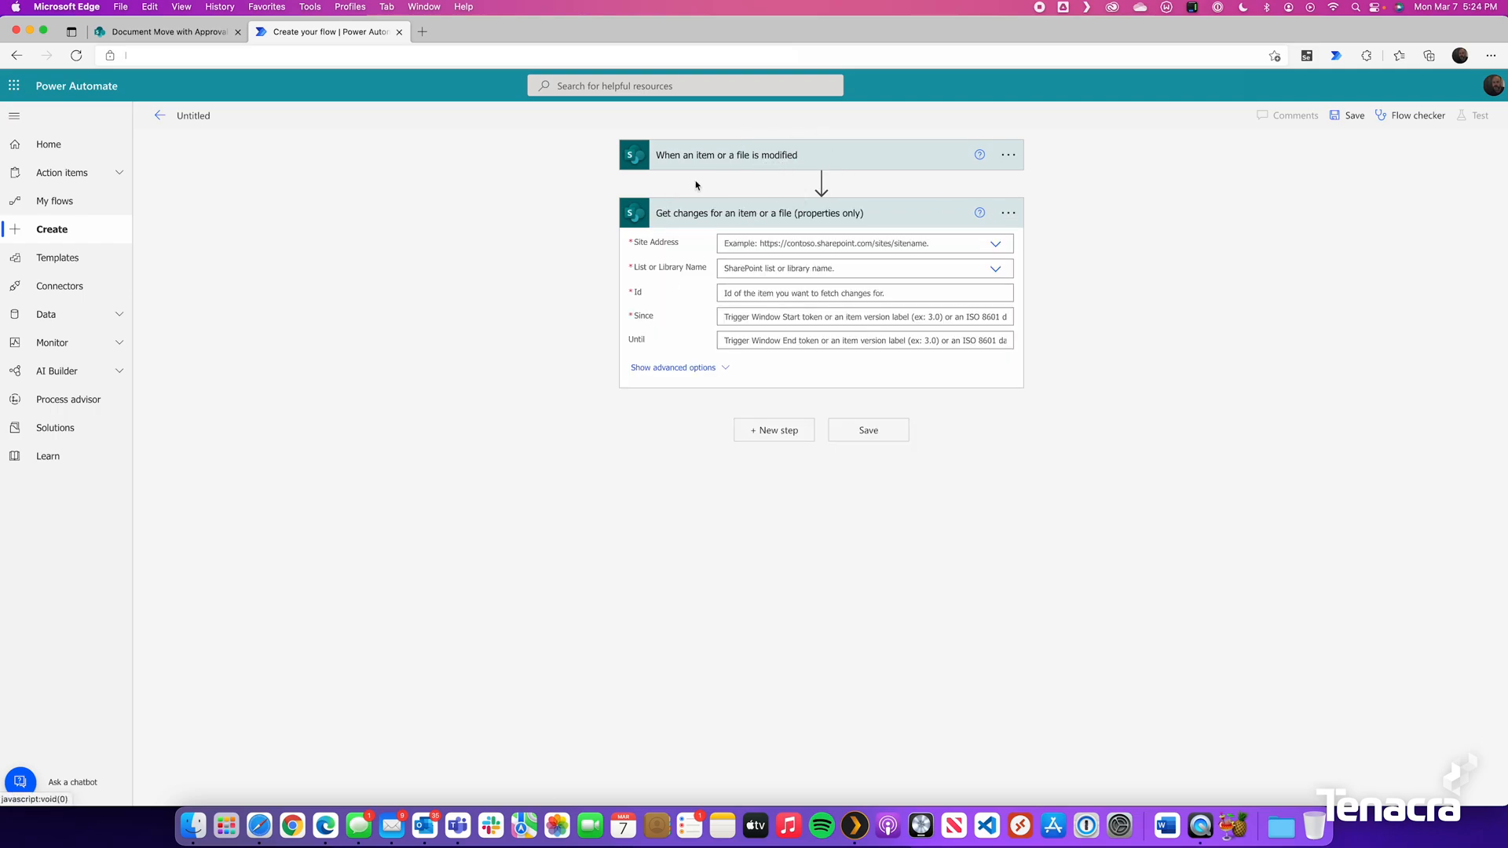
pyautogui.click(995, 244)
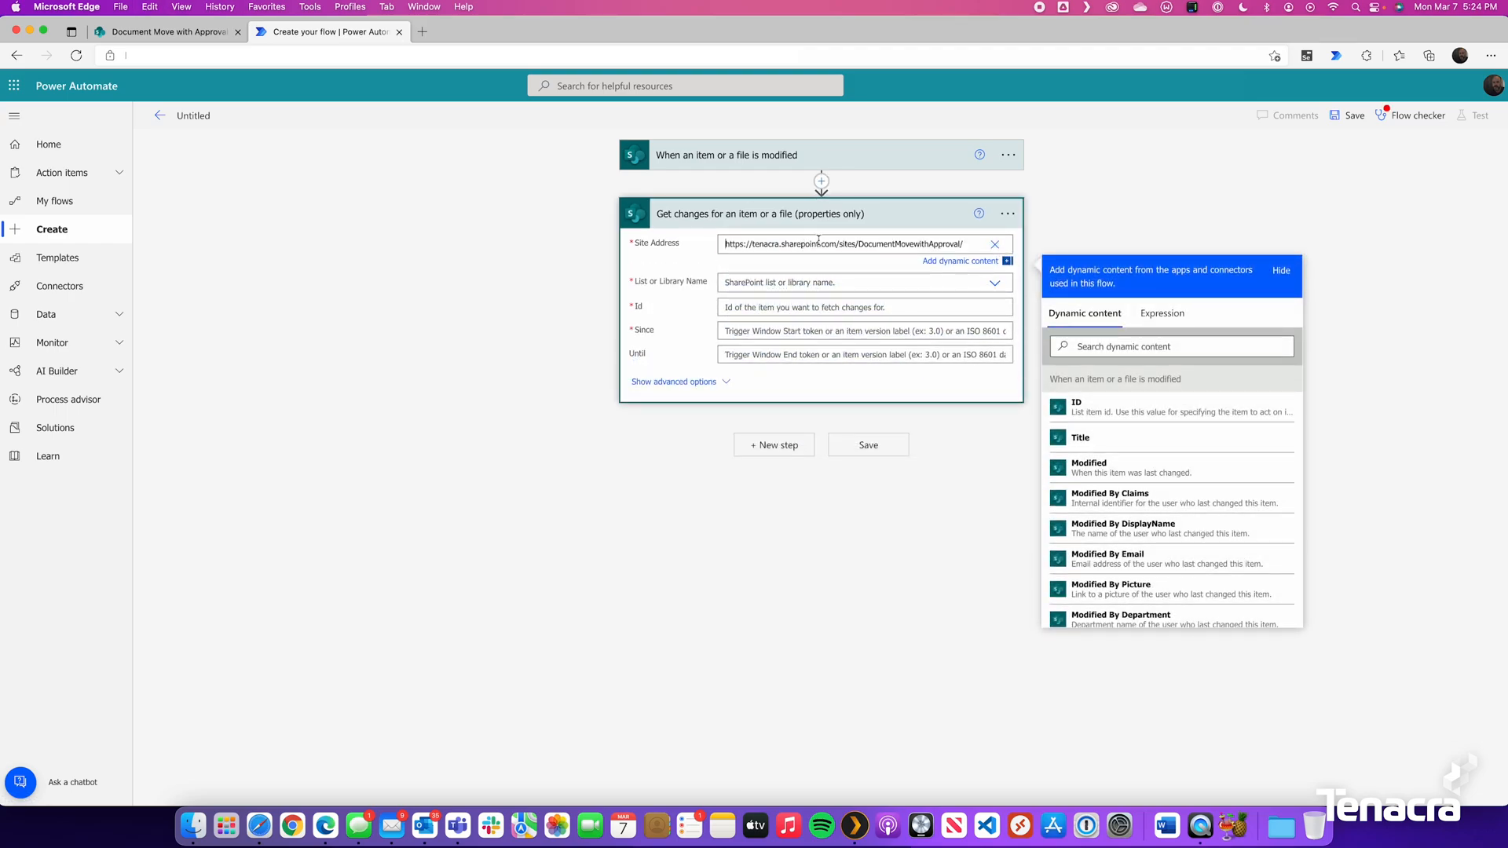
pyautogui.click(856, 301)
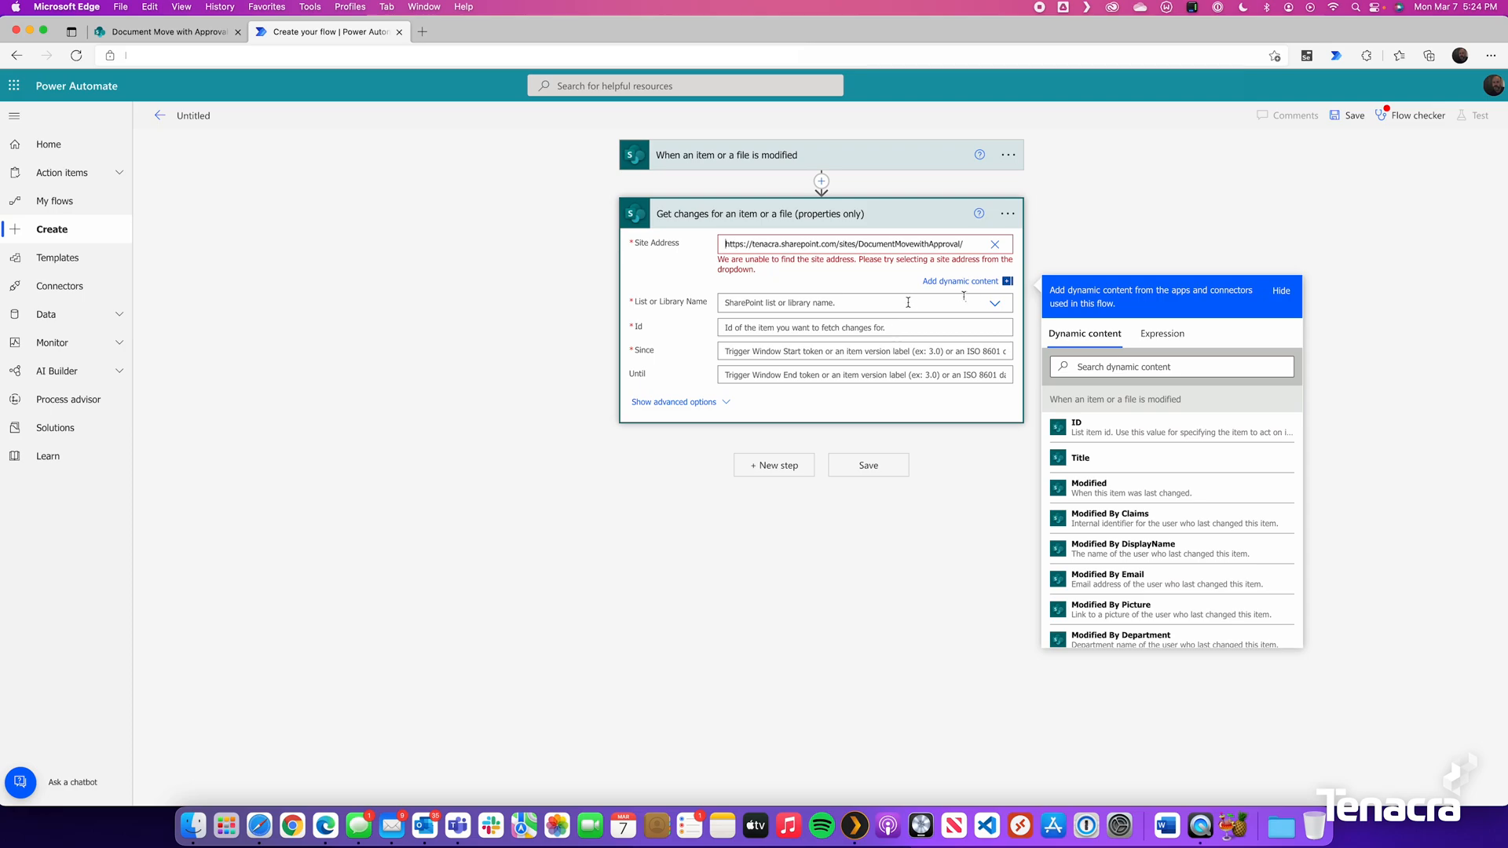
pyautogui.click(994, 301)
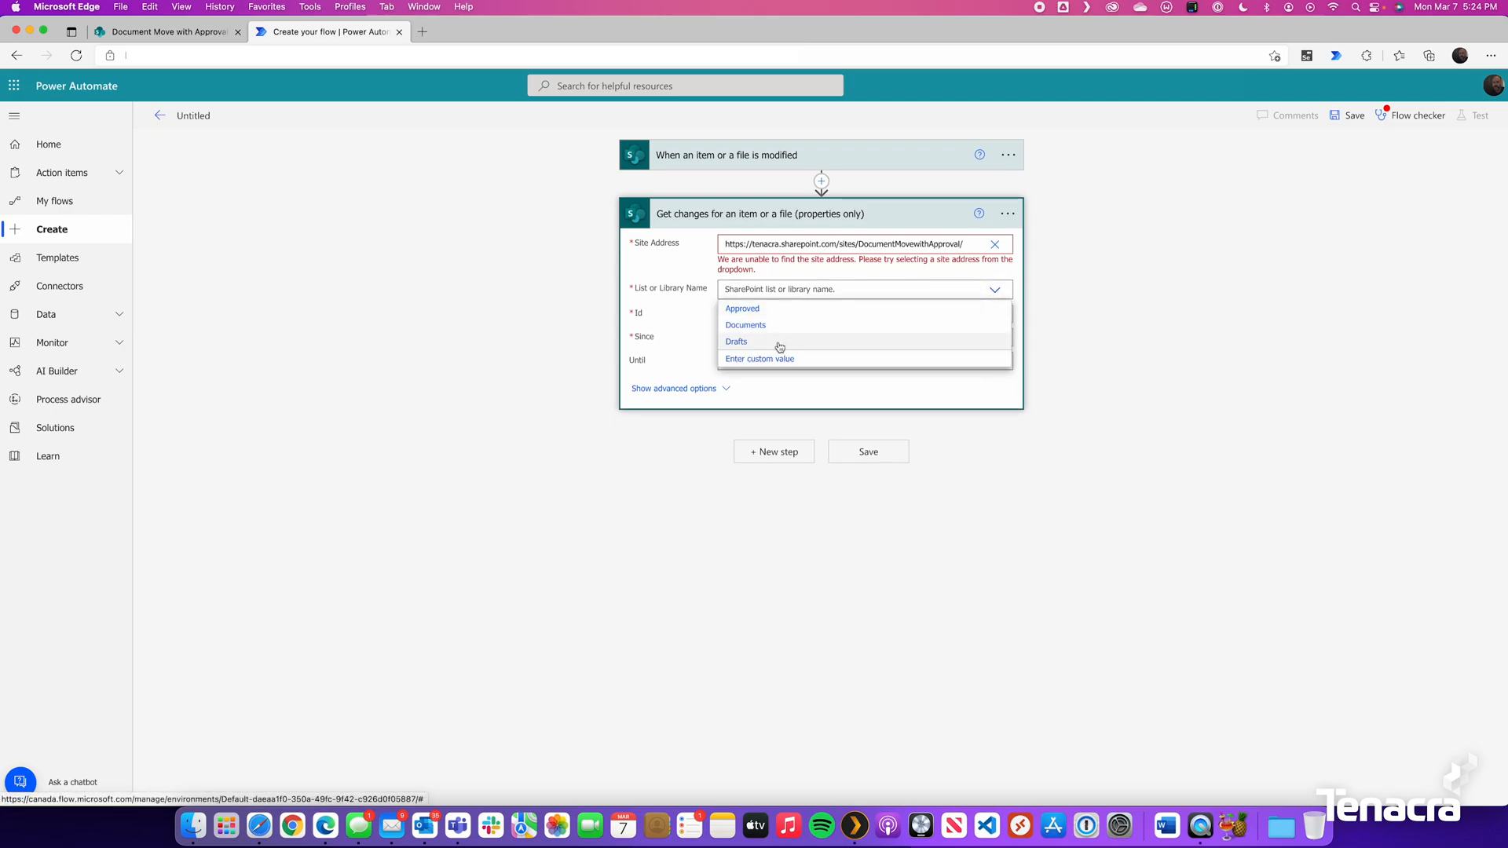
pyautogui.click(737, 342)
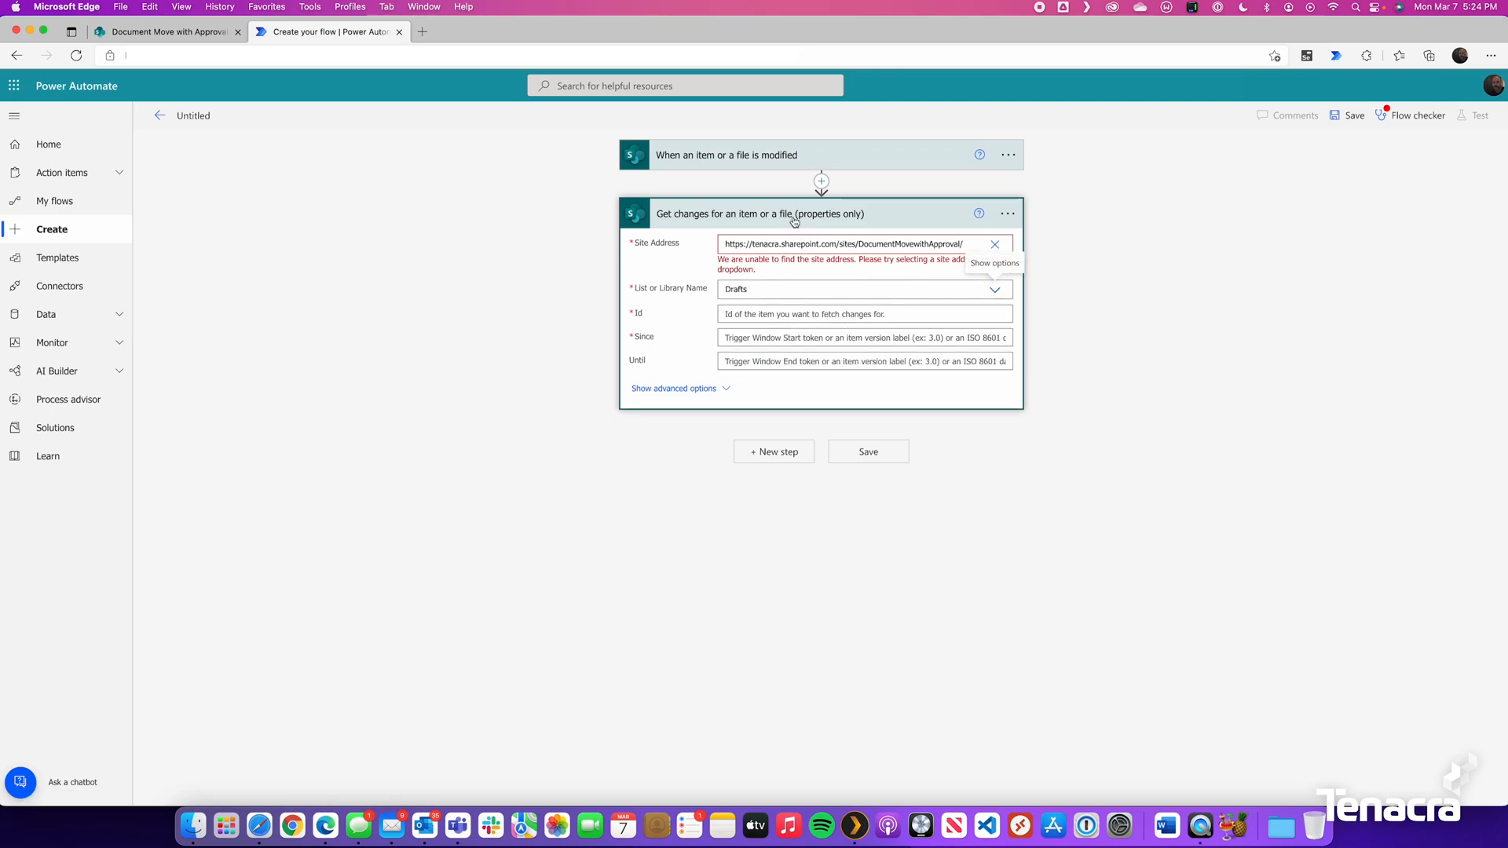
pyautogui.moveTo(763, 311)
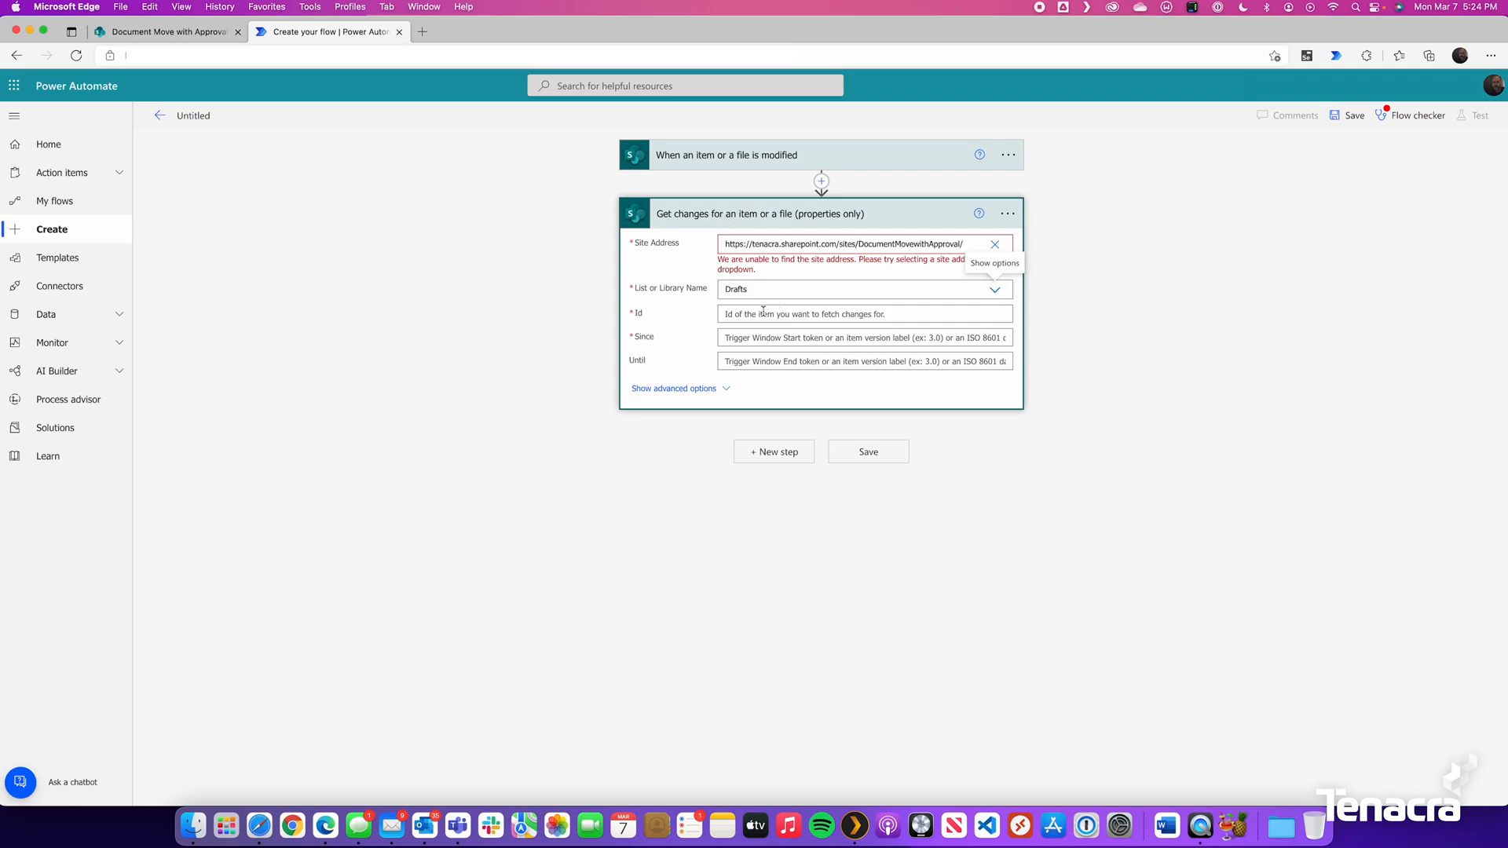
# Step: Fill Id with the trigger's item ID and Since/Until with trigger window tokens
pyautogui.click(862, 313)
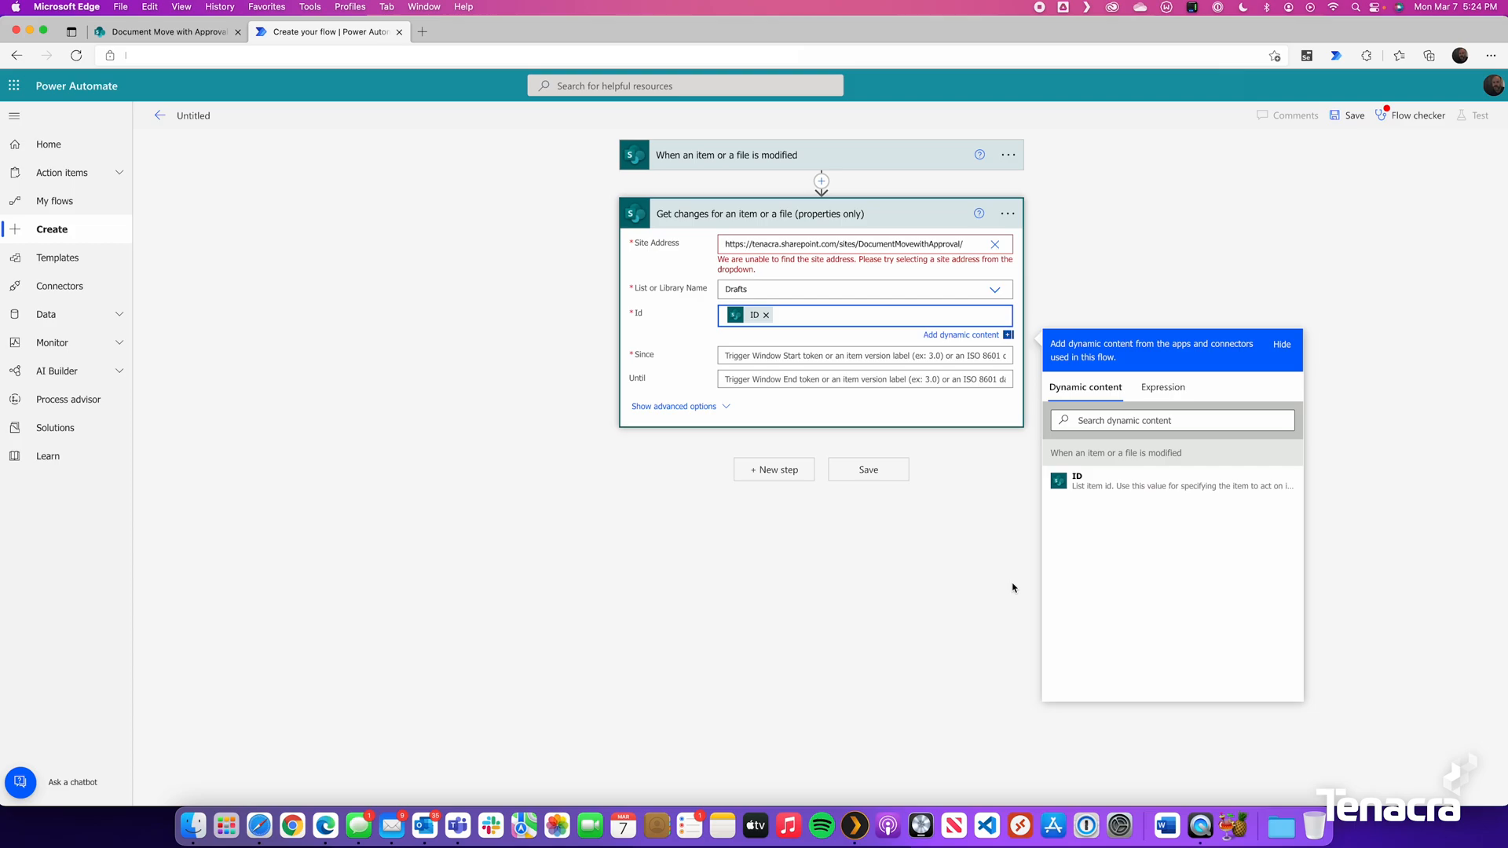
pyautogui.moveTo(724, 424)
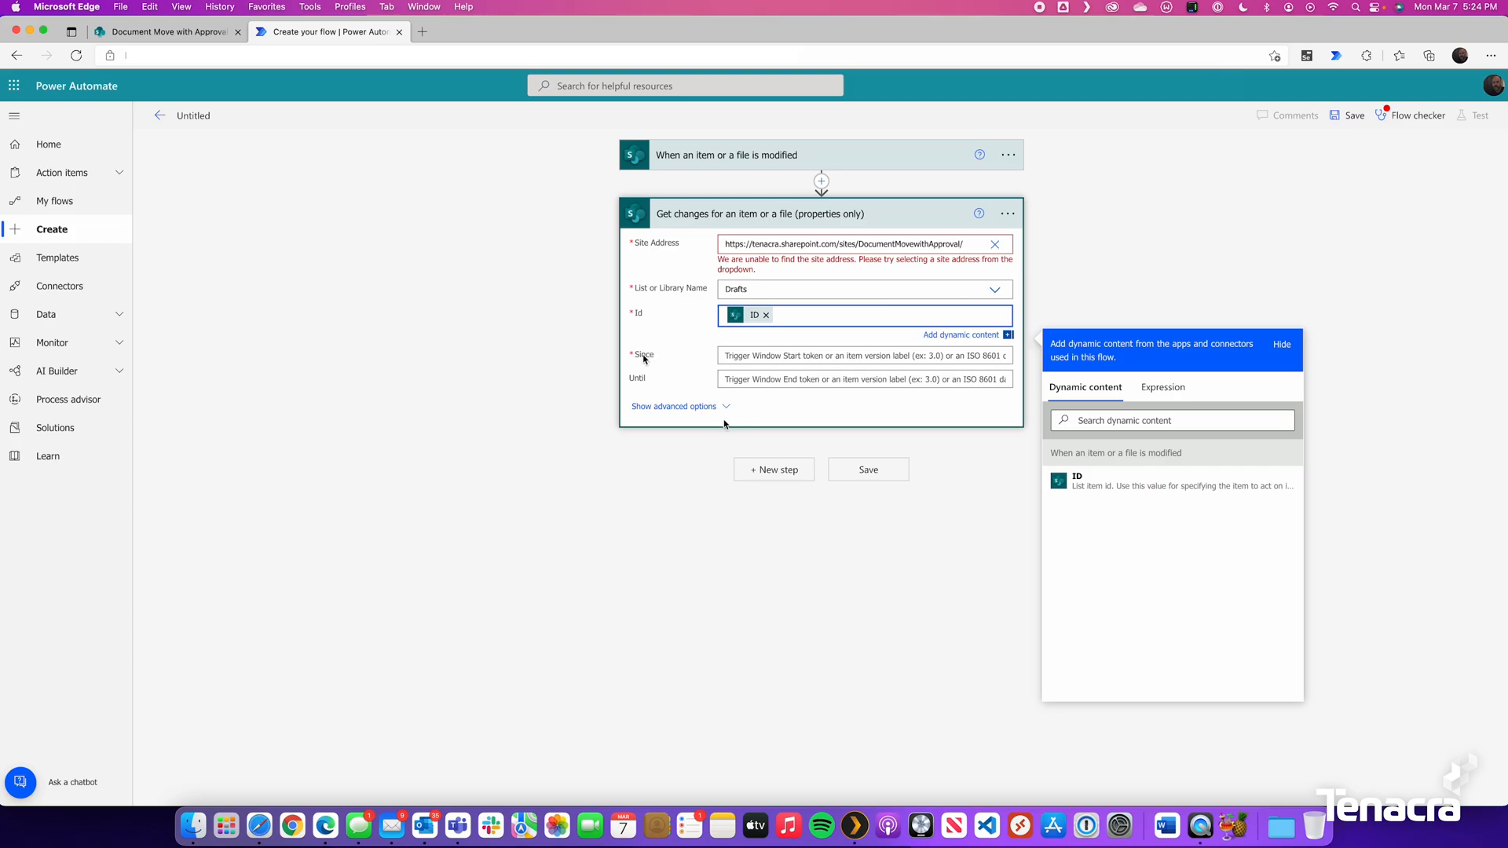
pyautogui.click(864, 340)
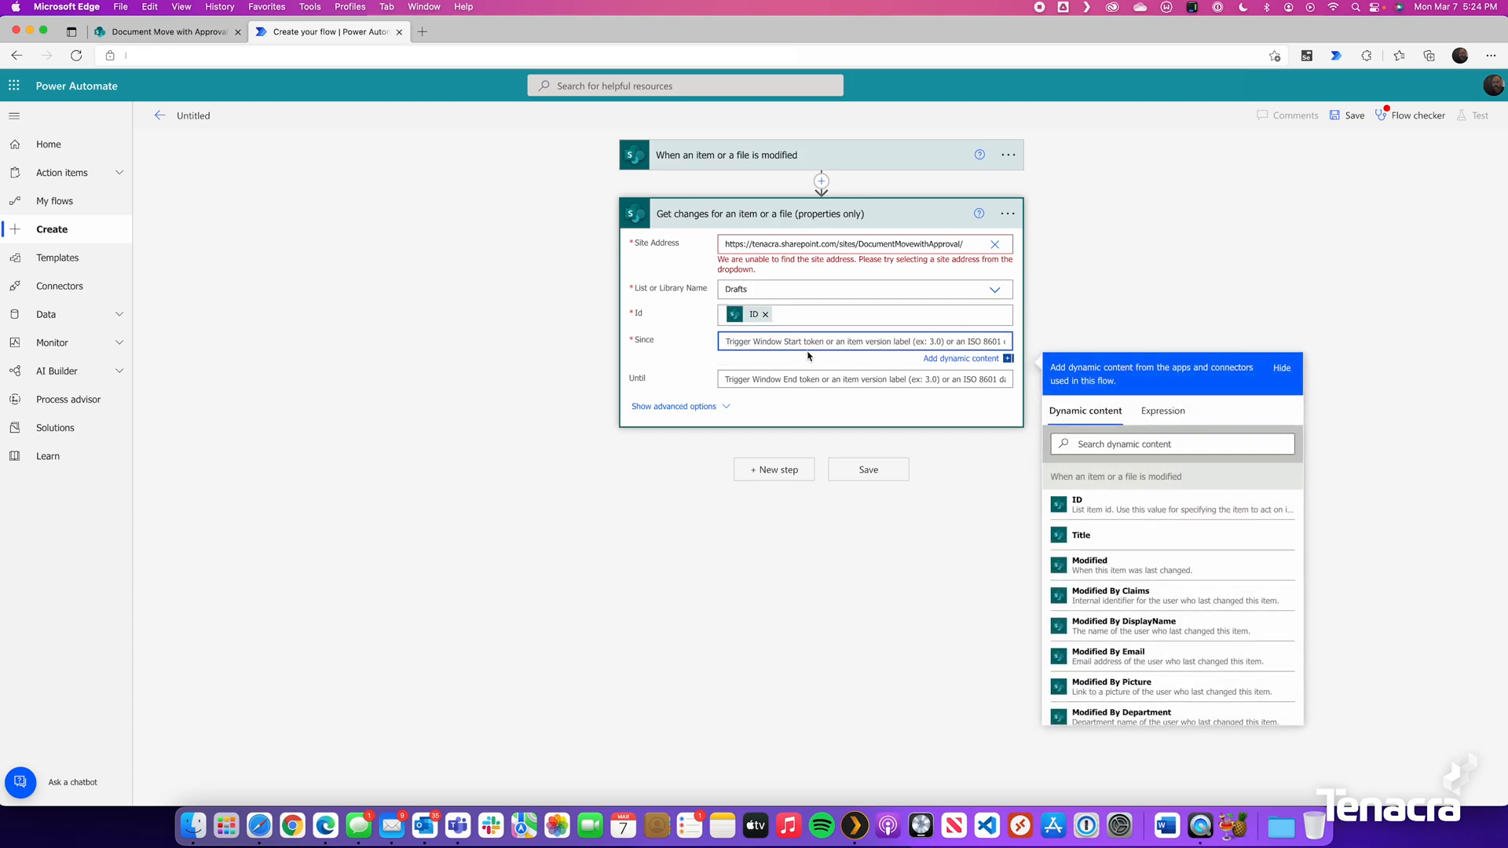
pyautogui.moveTo(1152, 449)
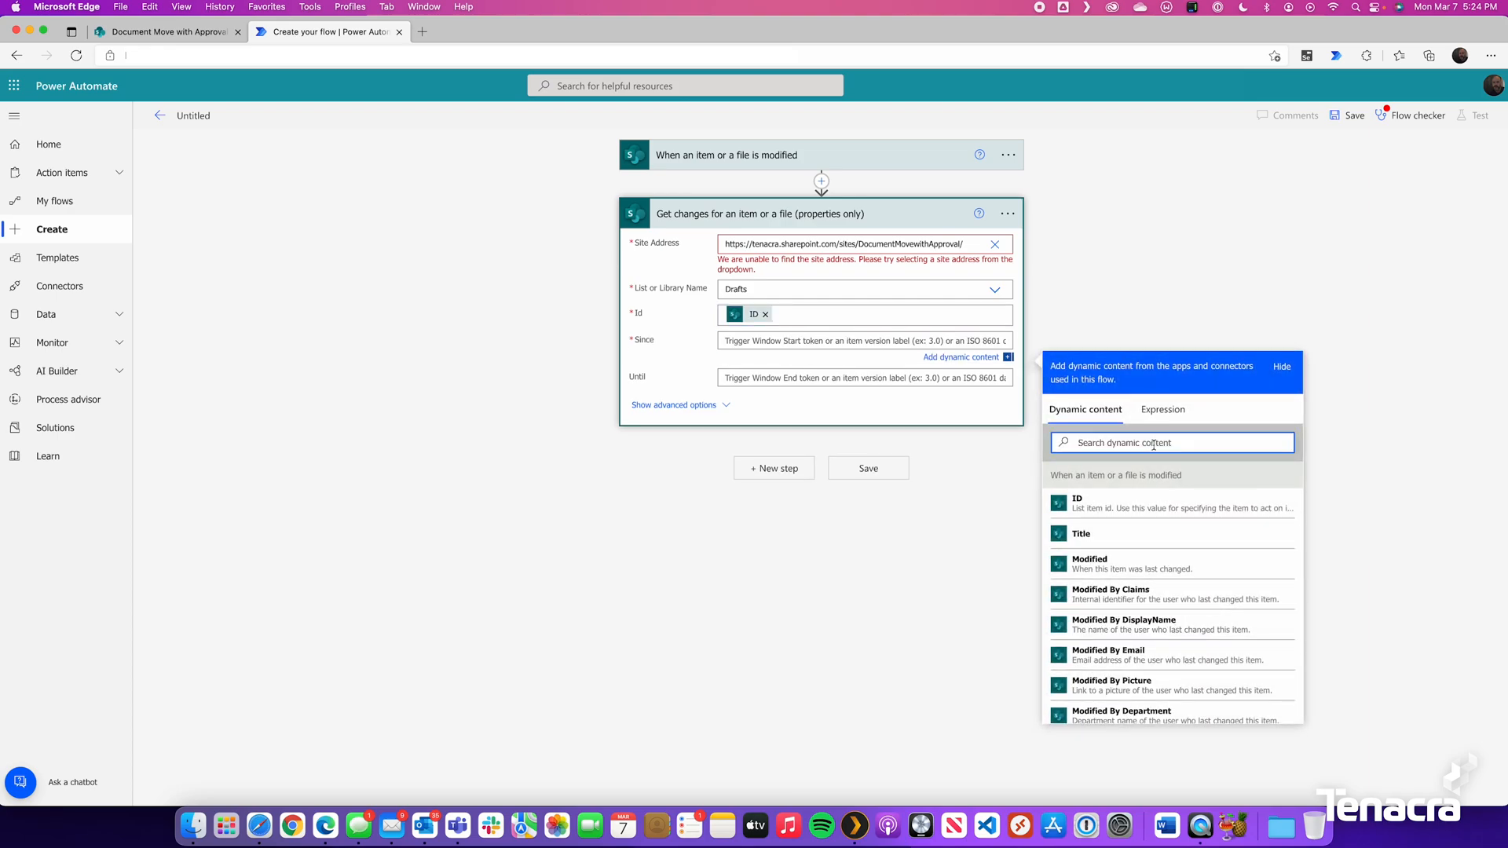
pyautogui.write('token')
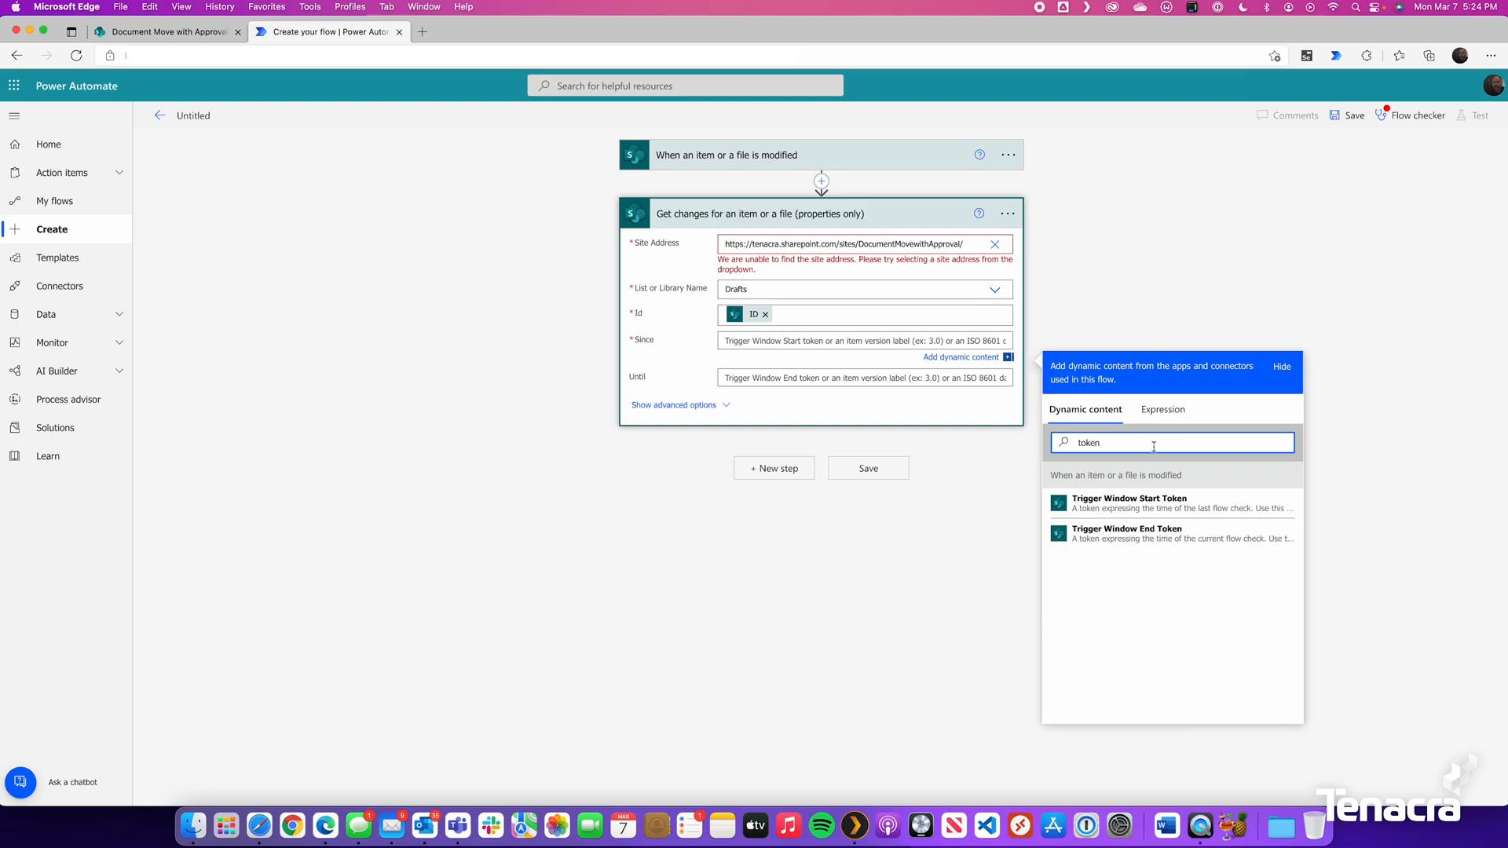
pyautogui.moveTo(1160, 503)
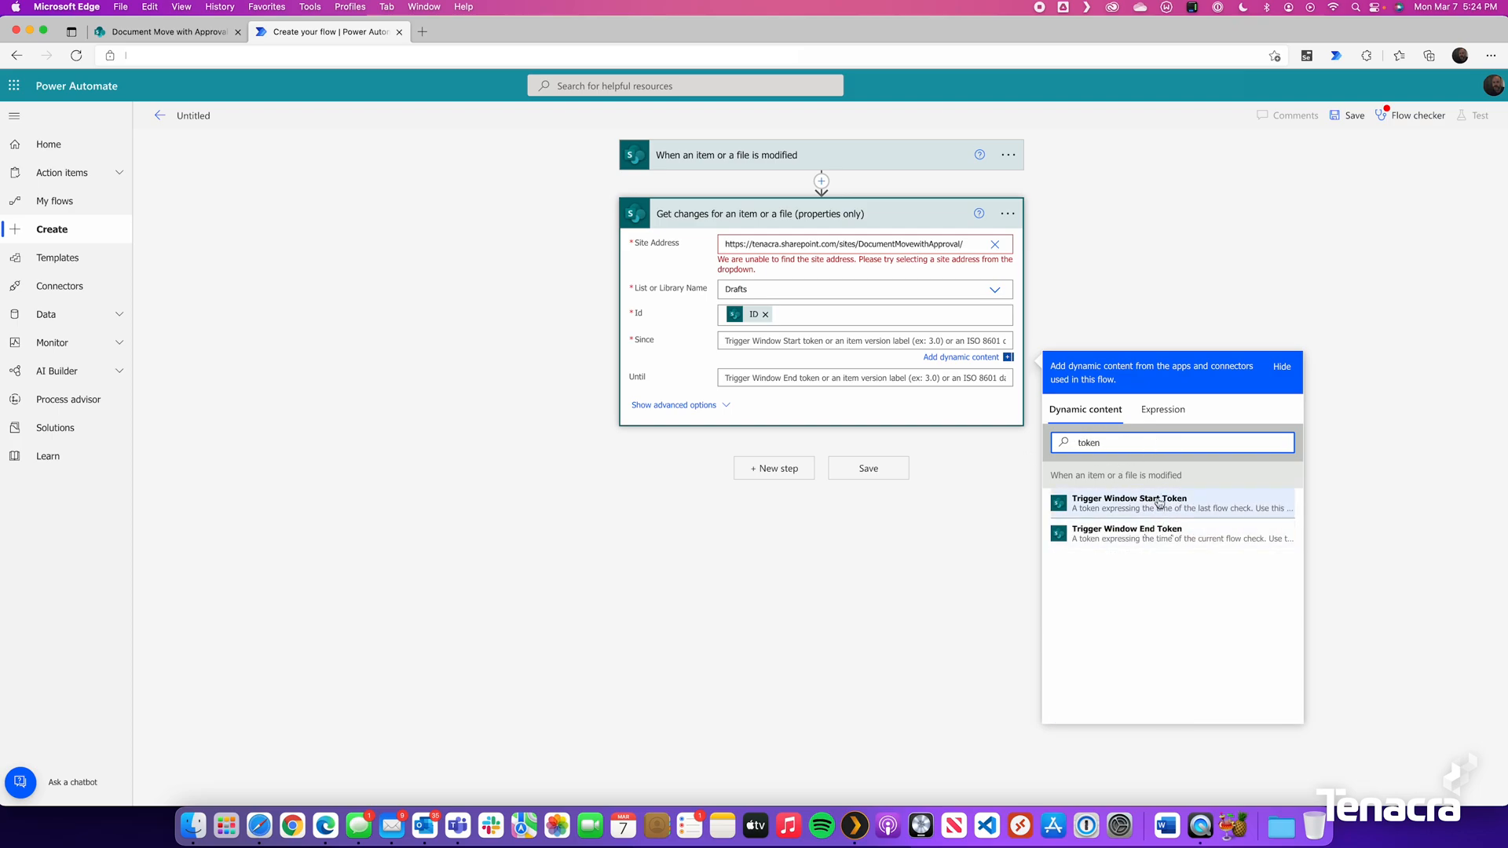
pyautogui.moveTo(709, 347)
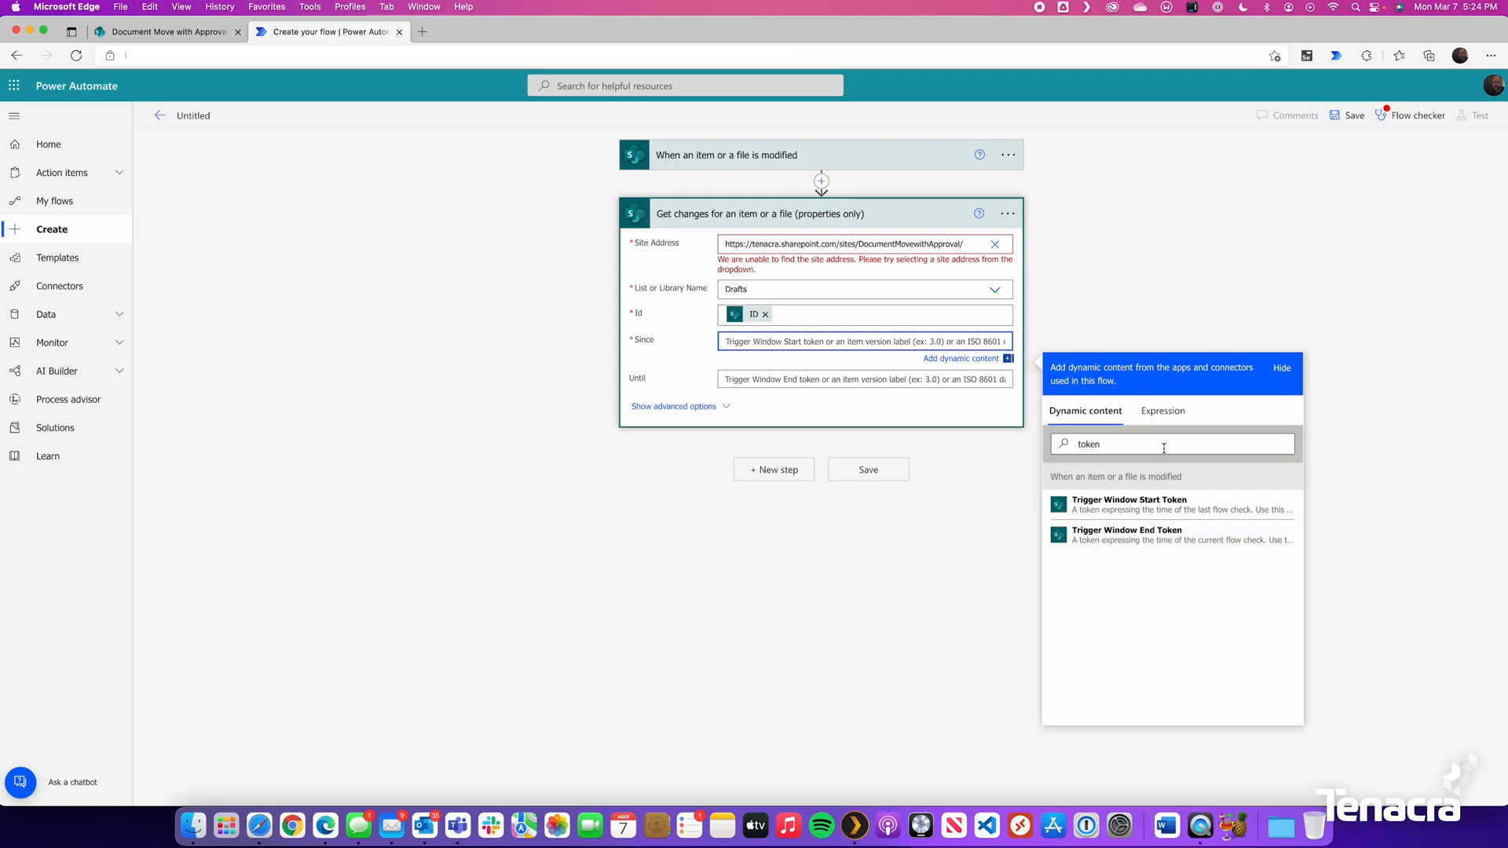
pyautogui.click(1129, 502)
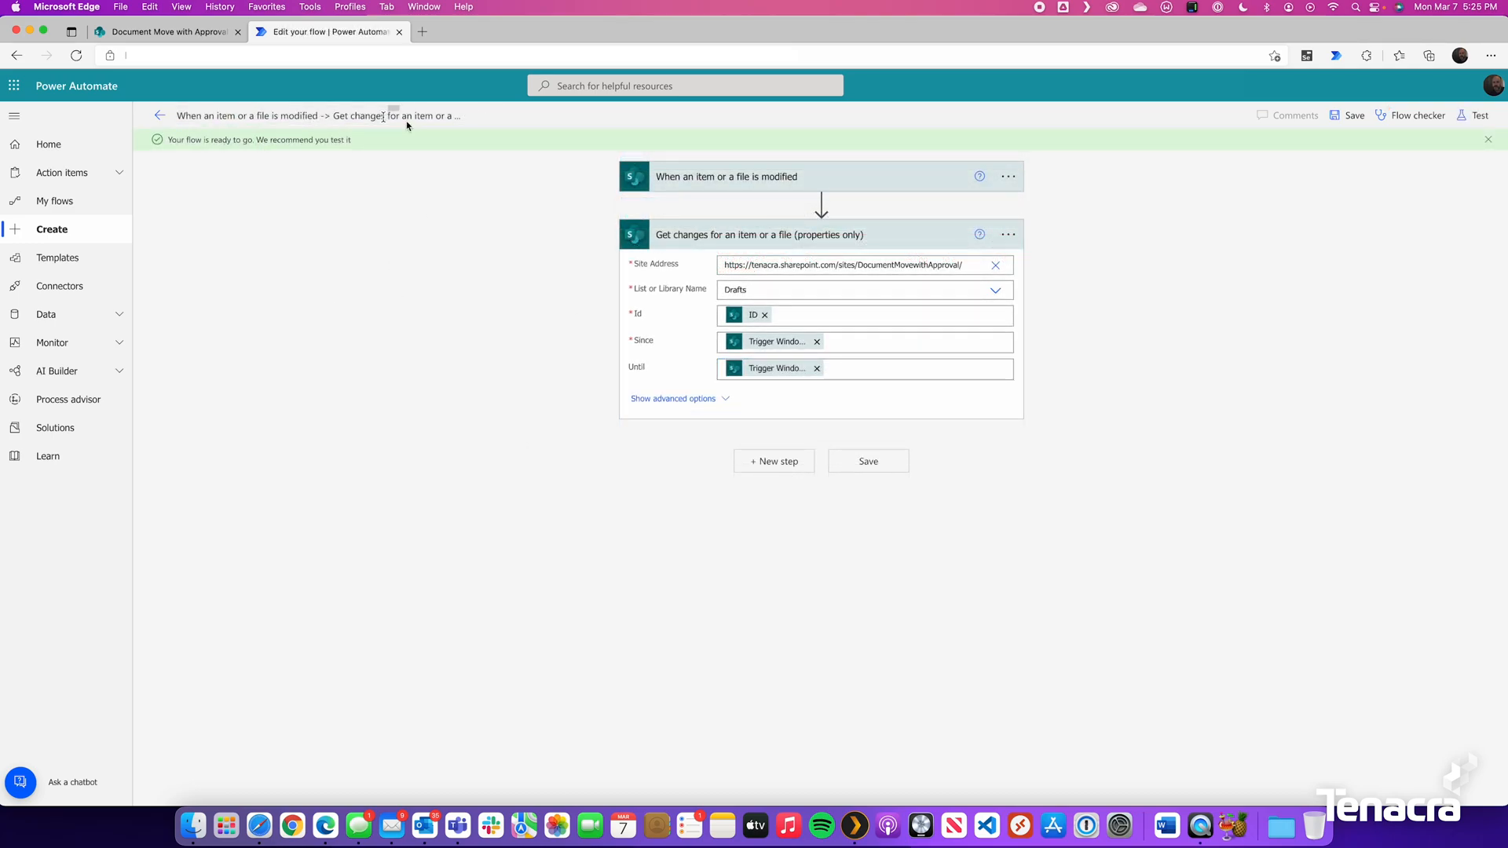
# Step: Rename the flow to MoveDocumentWith Approval and save it
pyautogui.click(317, 115)
pyautogui.write('MoveDocument')
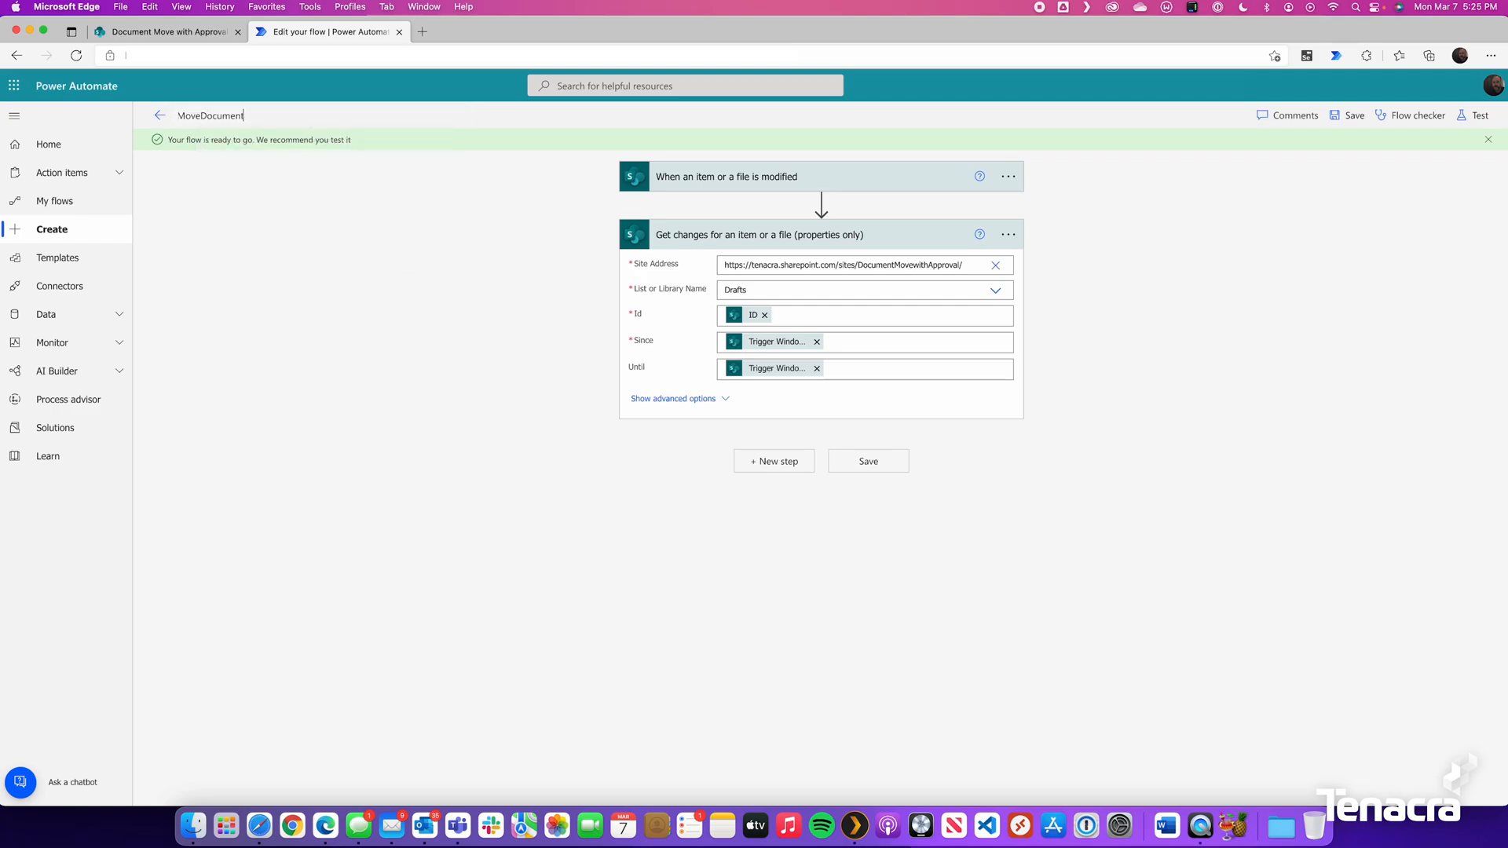
pyautogui.write('With Approval')
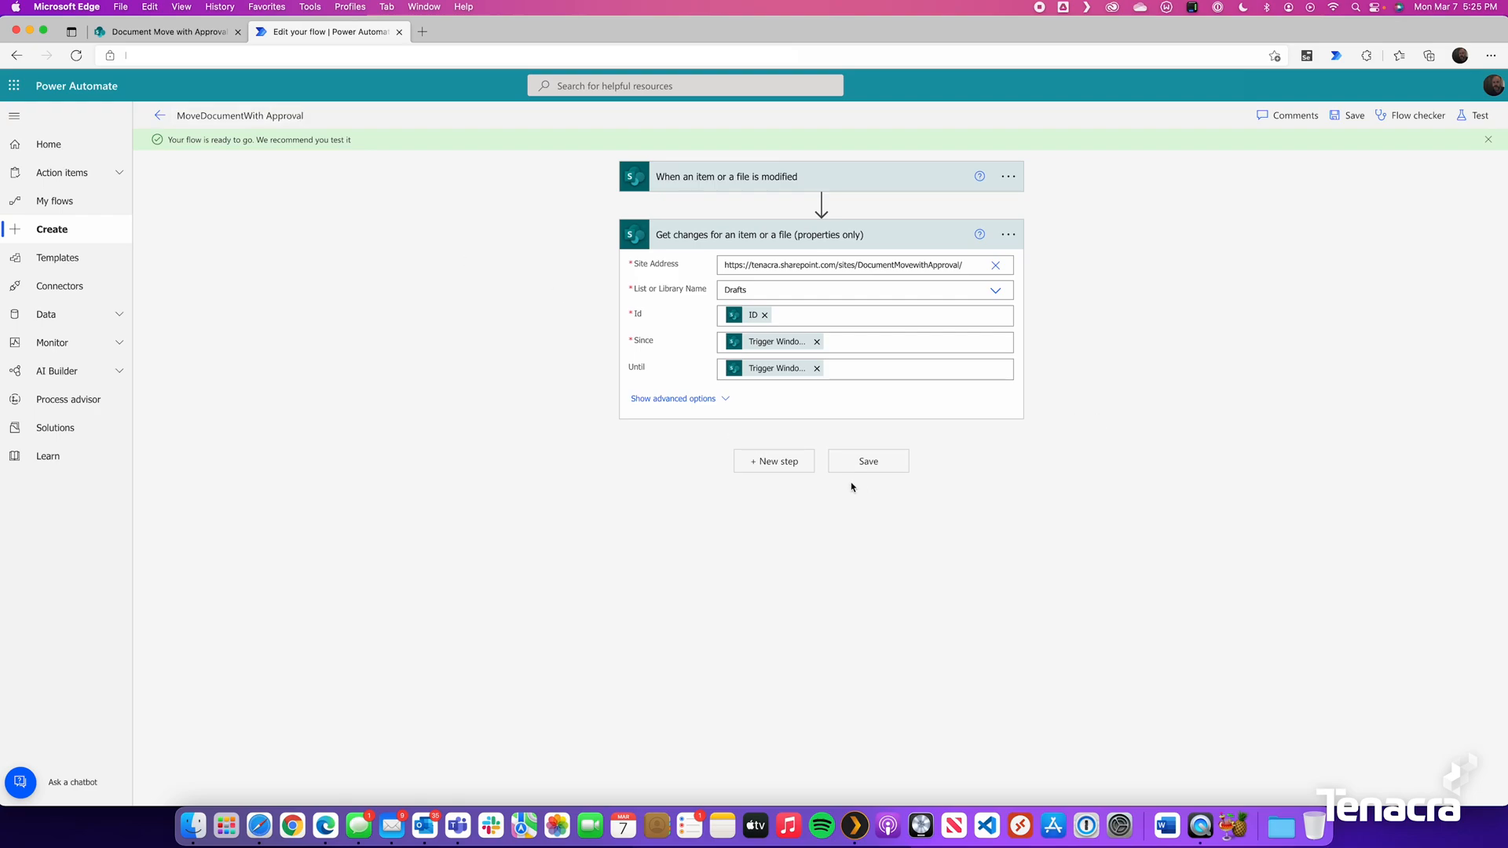
pyautogui.click(866, 461)
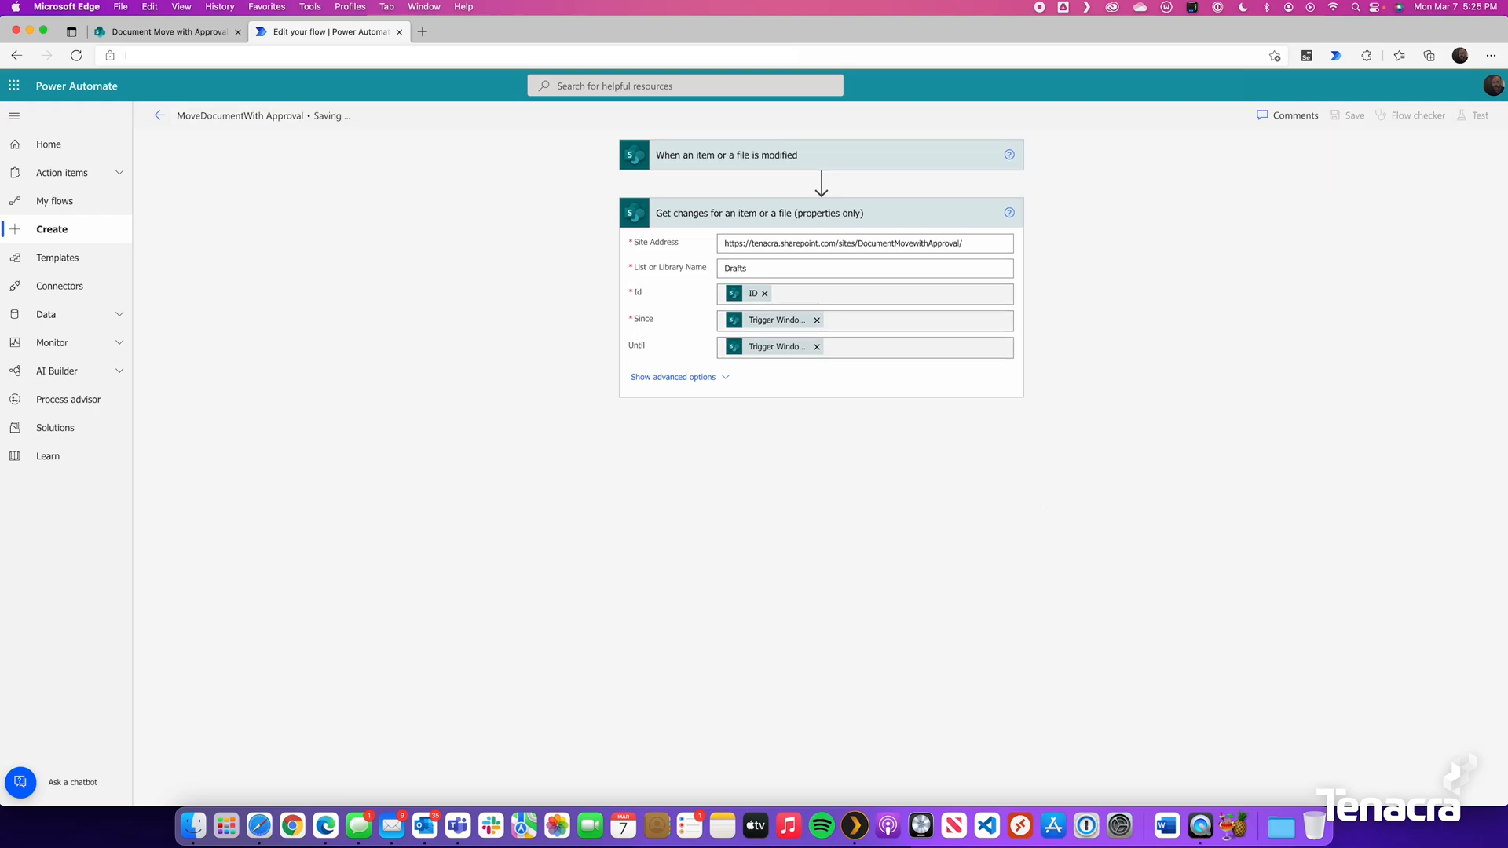
pyautogui.click(1354, 115)
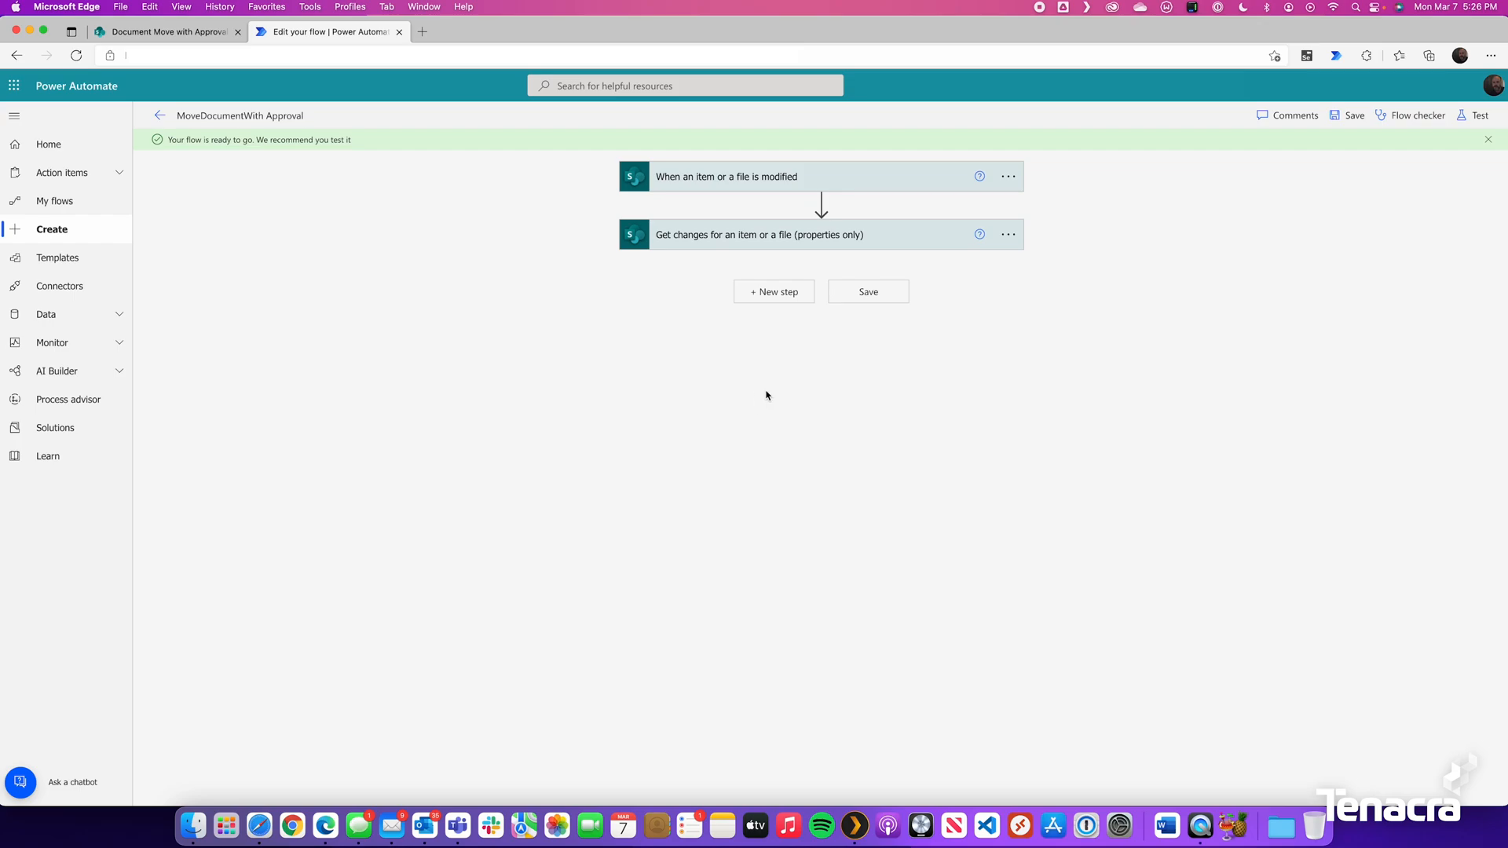
pyautogui.moveTo(867, 176)
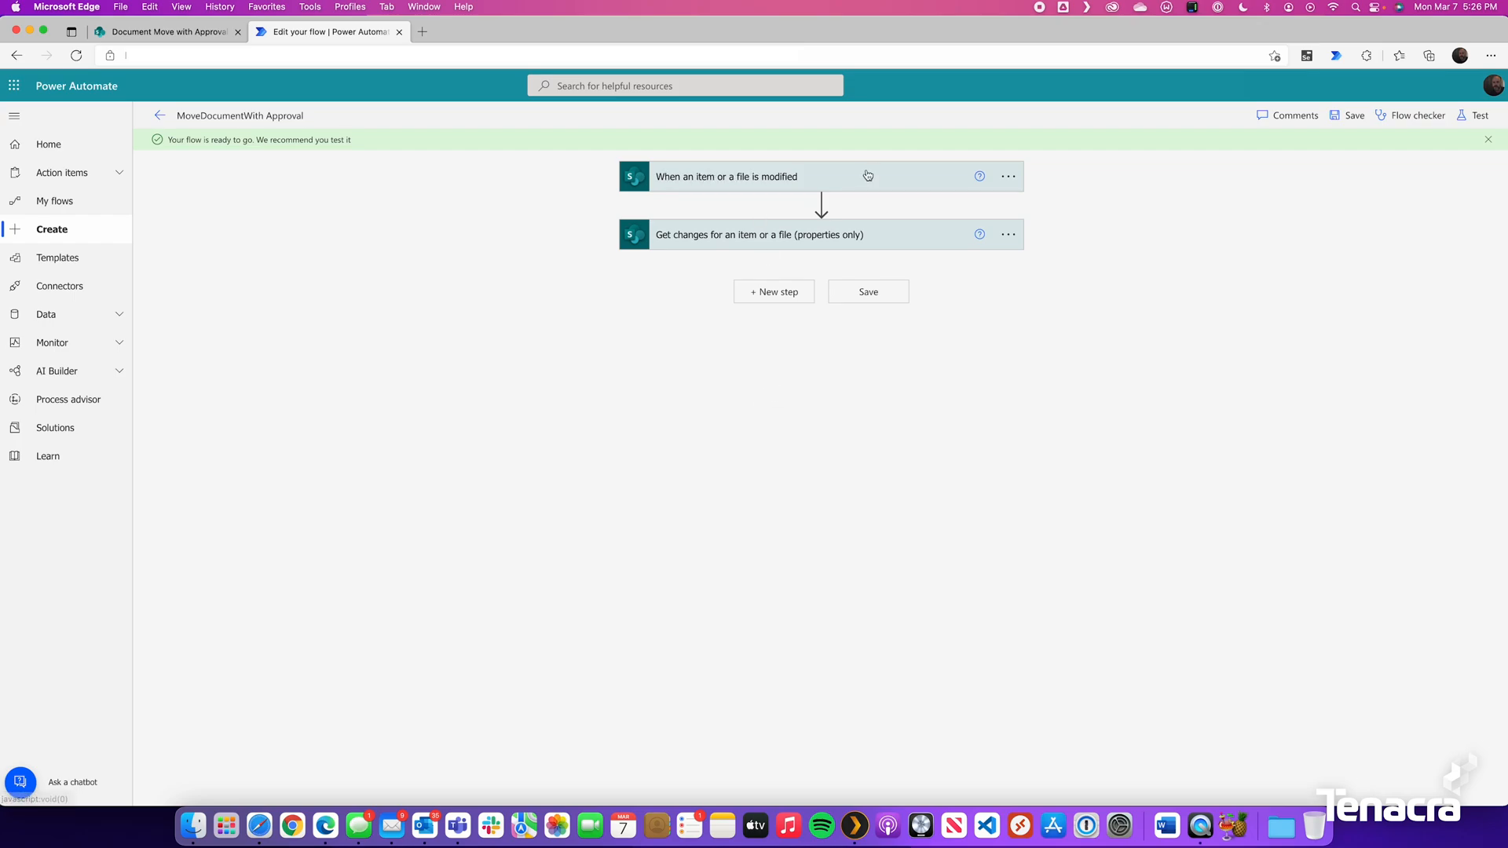
pyautogui.moveTo(775, 292)
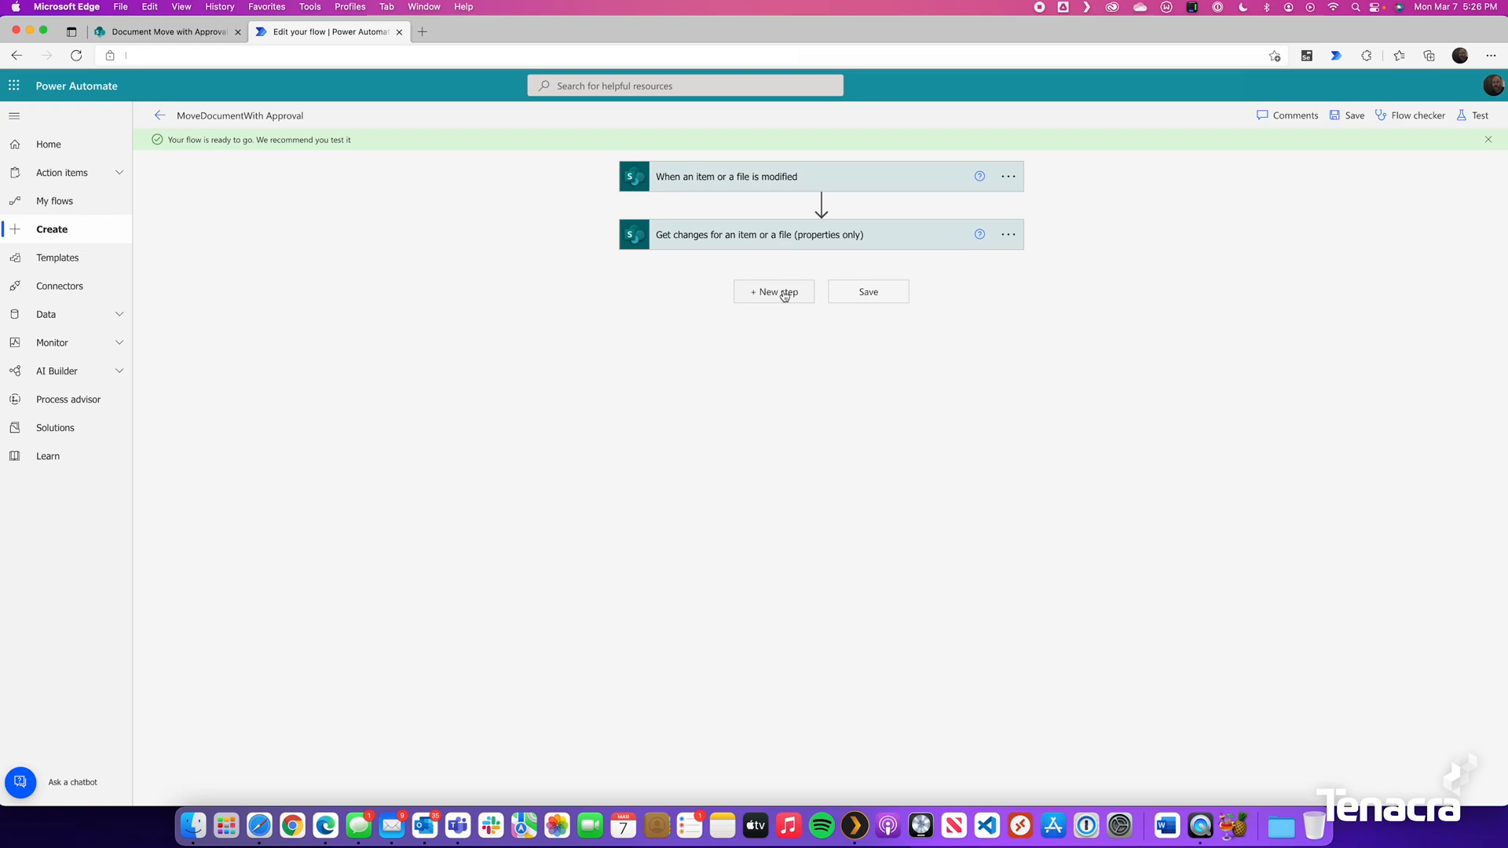
# Step: Add a Condition testing 'Has Column Changed: Approval Status' is equal to true
pyautogui.click(773, 291)
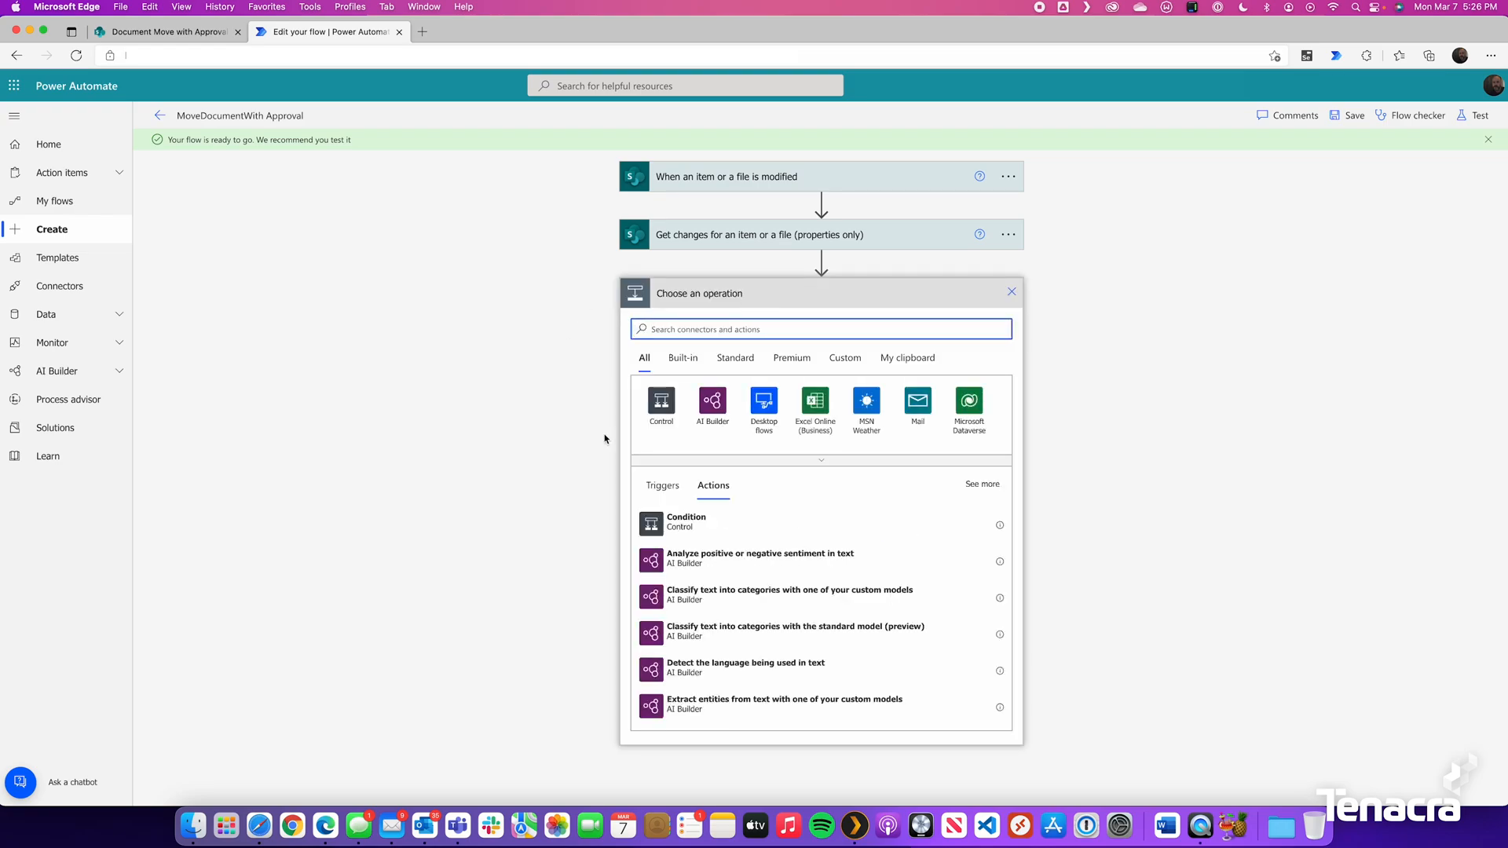
pyautogui.click(661, 402)
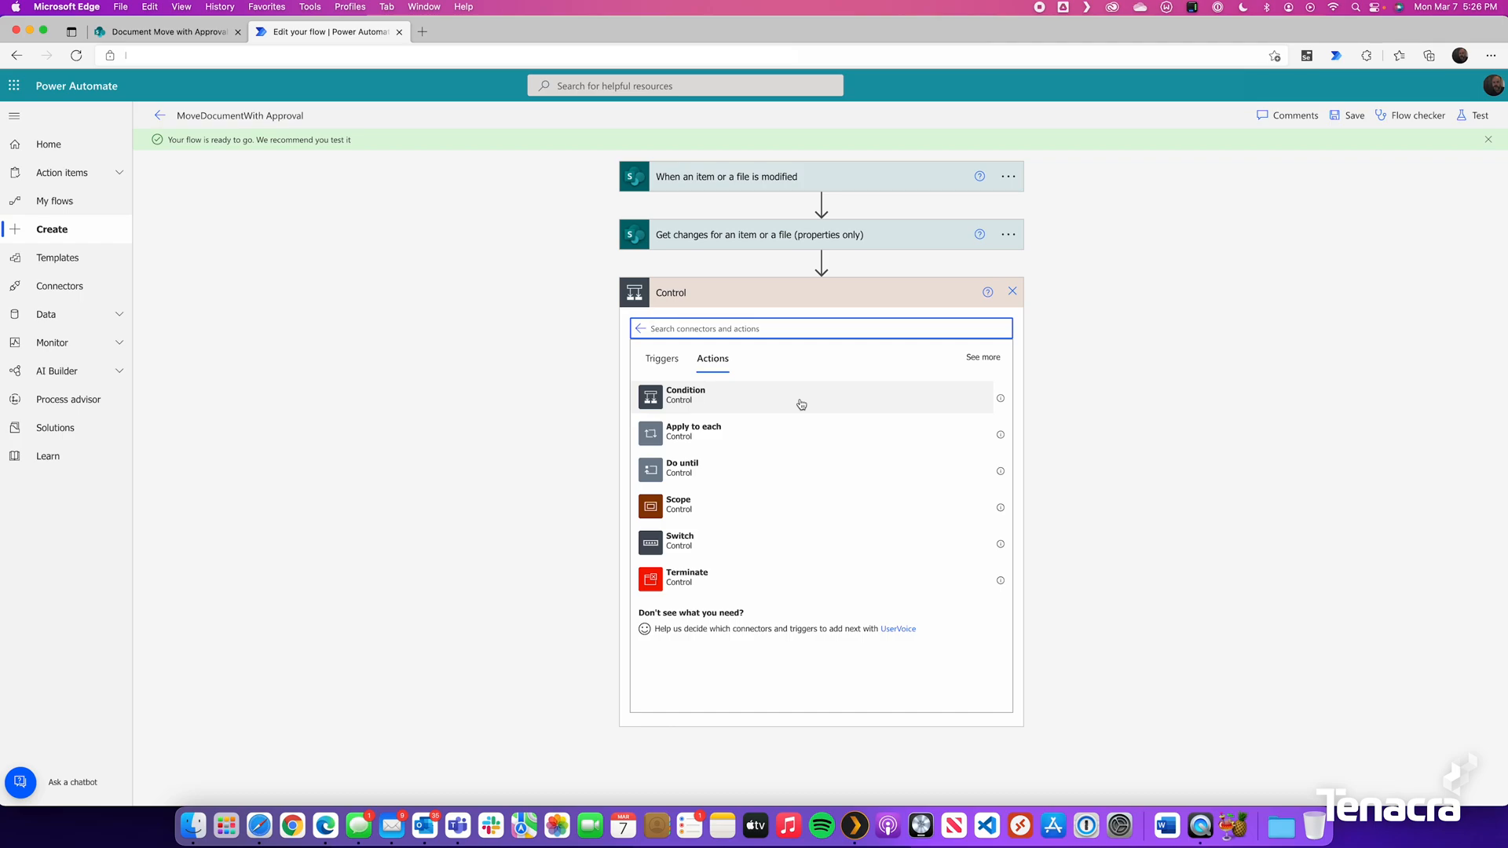
pyautogui.click(686, 395)
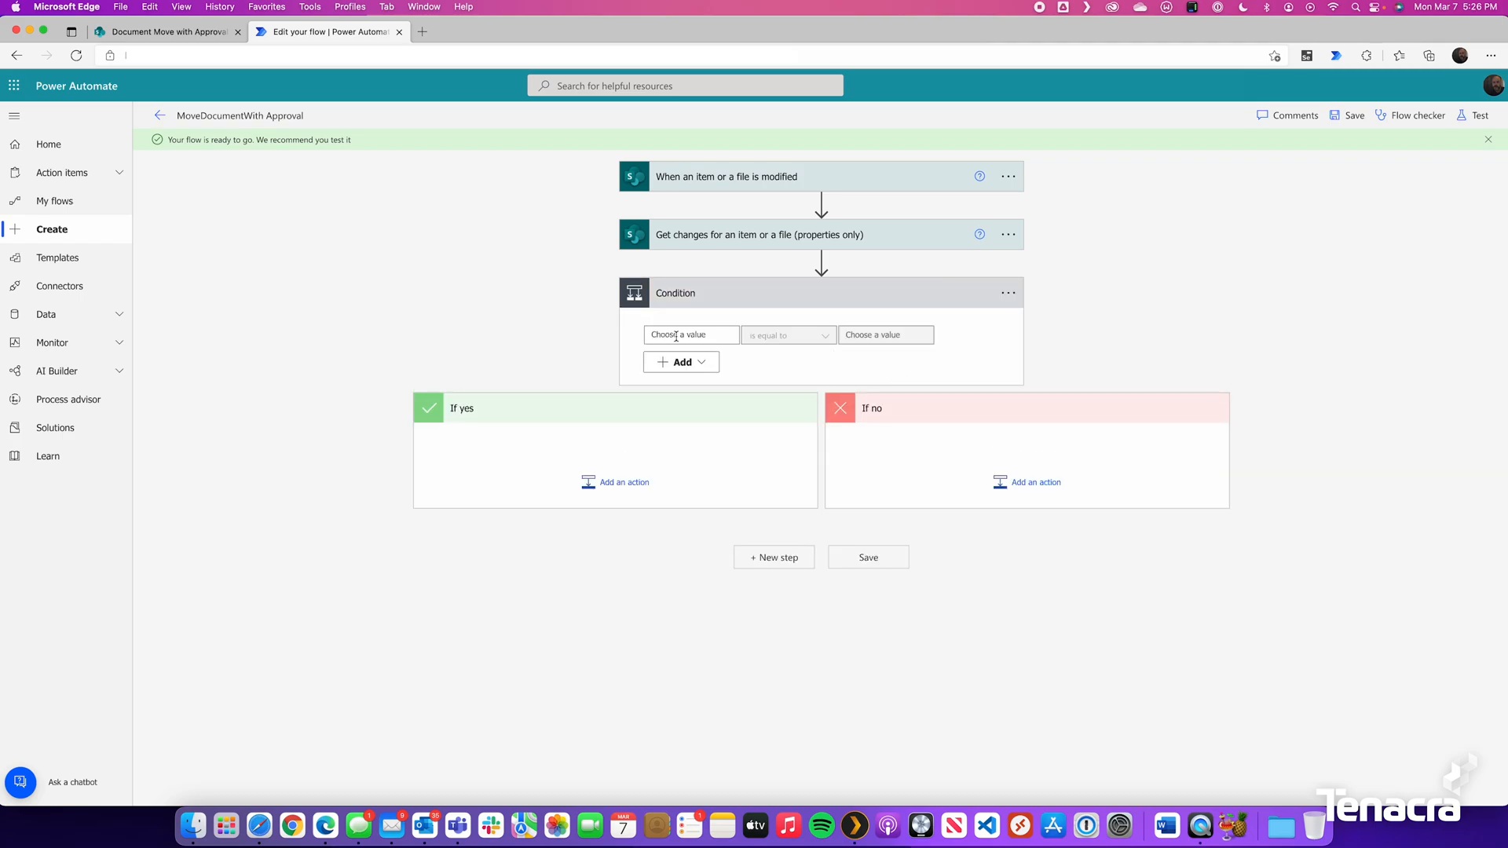
pyautogui.click(690, 335)
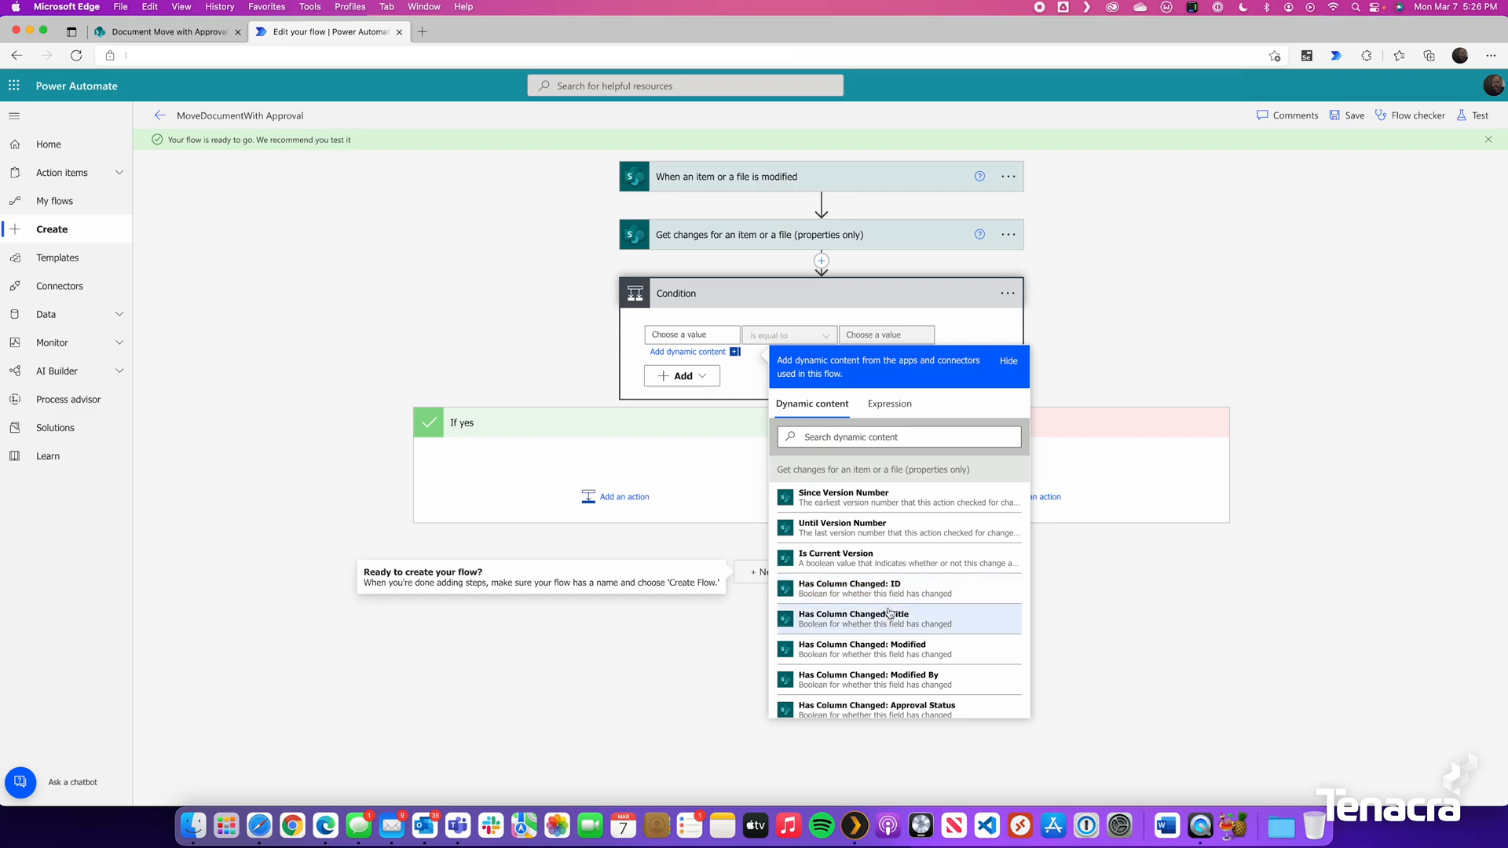
pyautogui.scroll(-3)
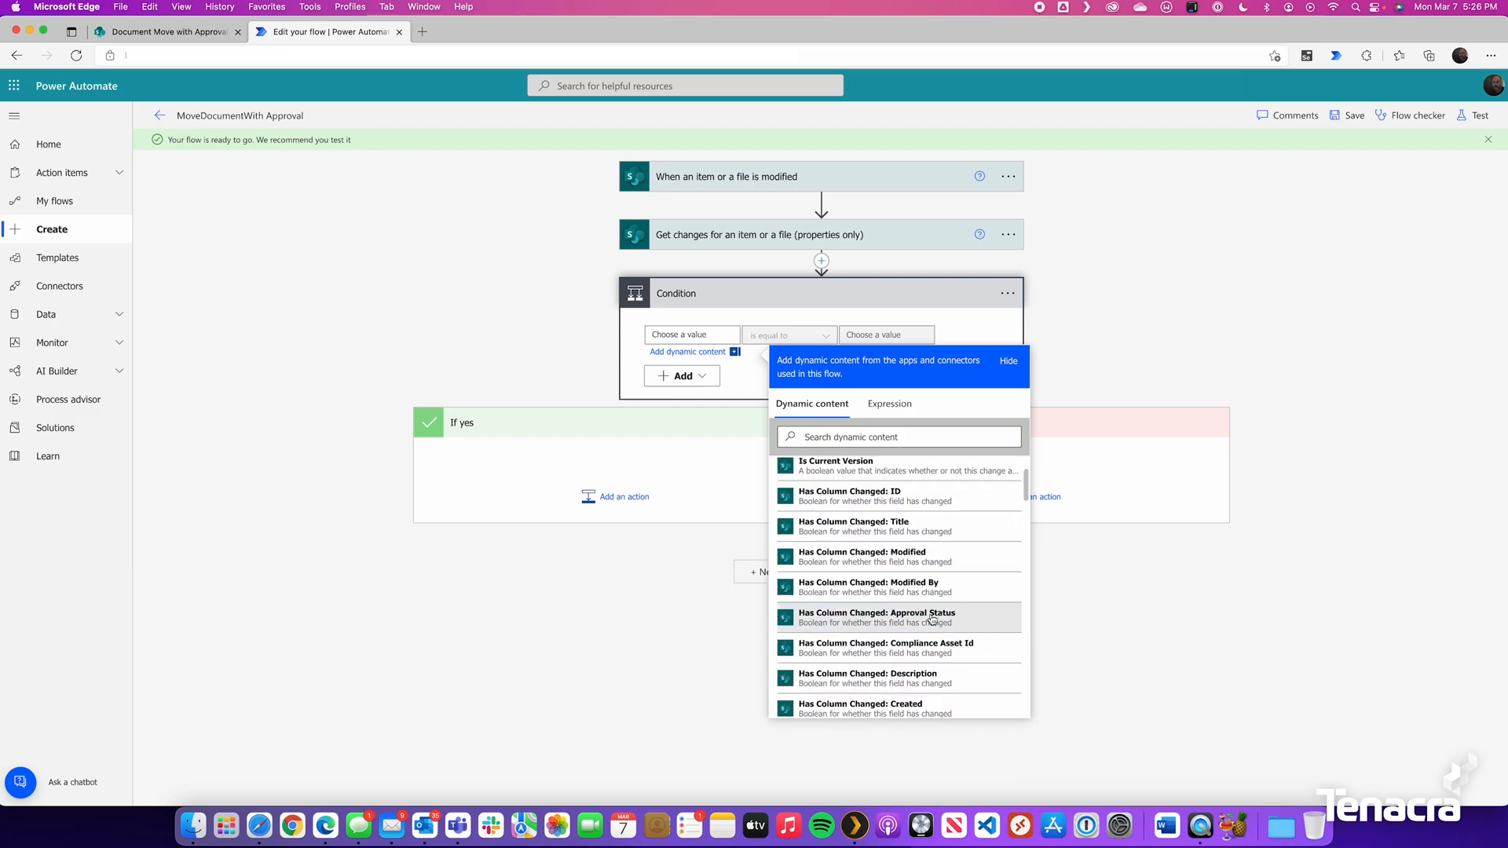
pyautogui.click(875, 613)
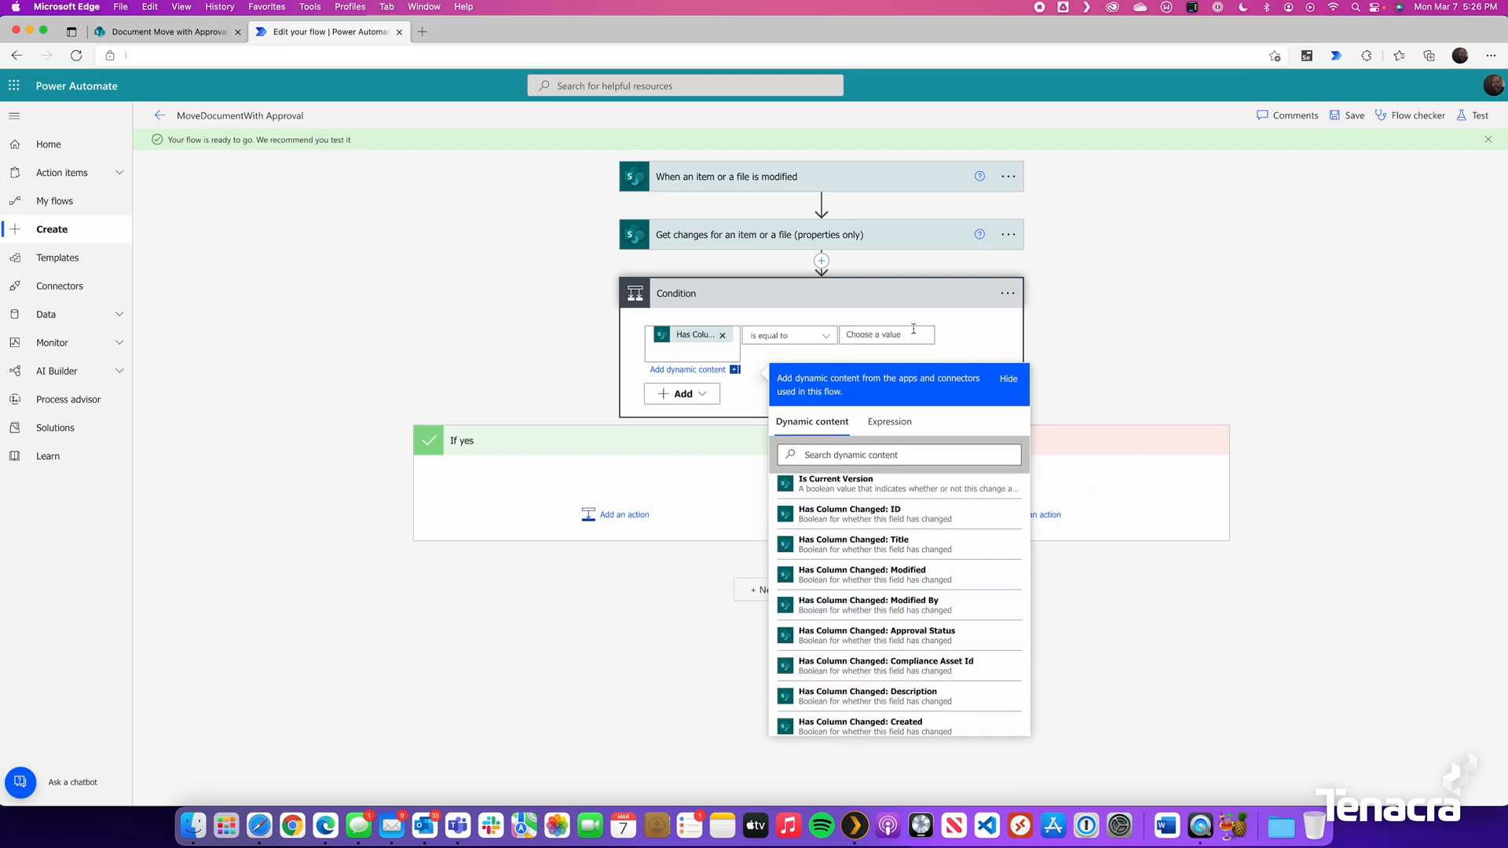
pyautogui.write('true')
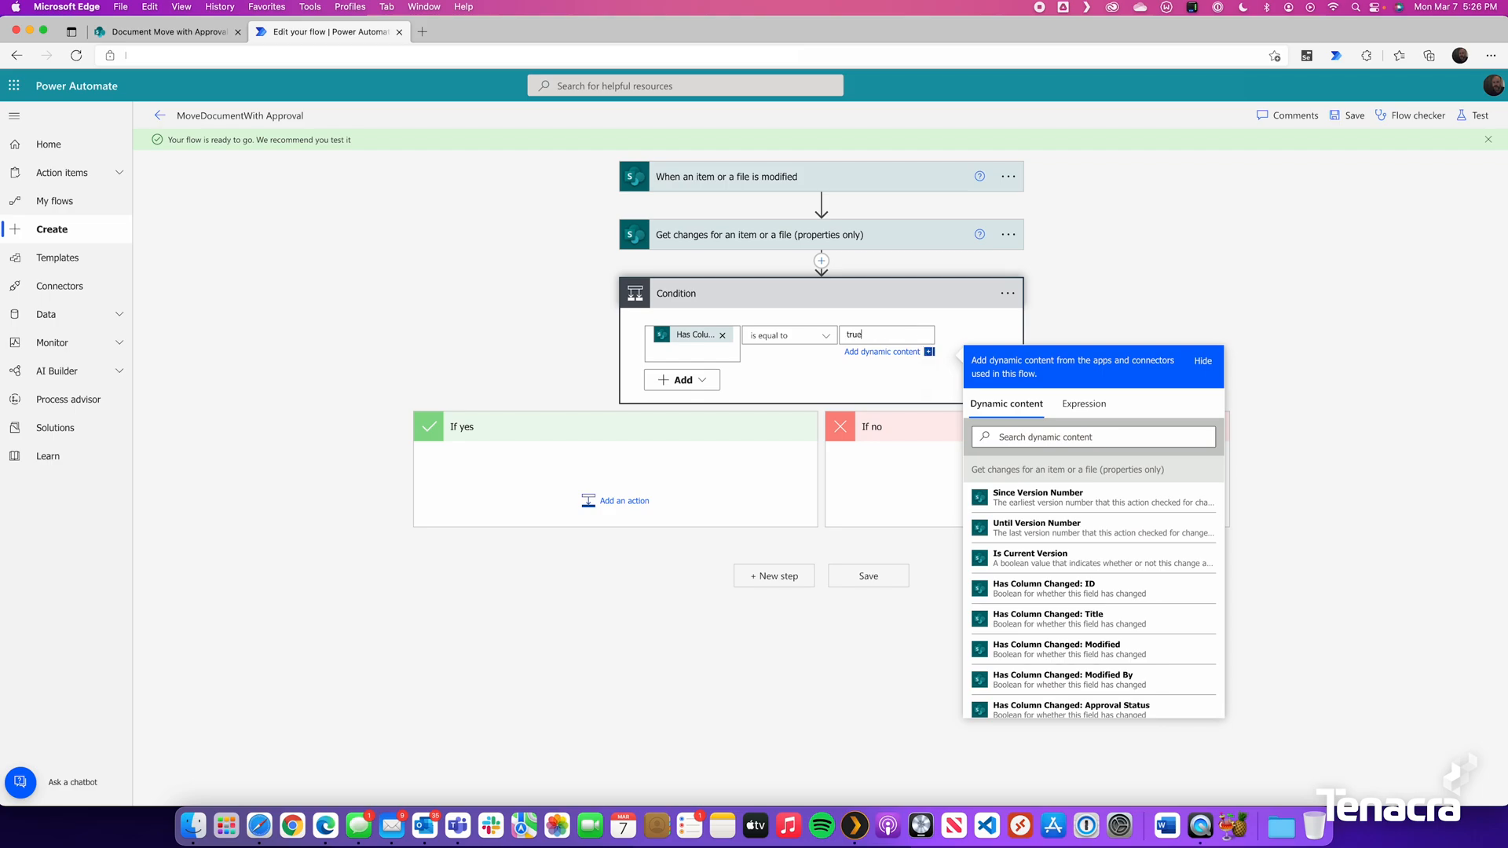
pyautogui.moveTo(437, 338)
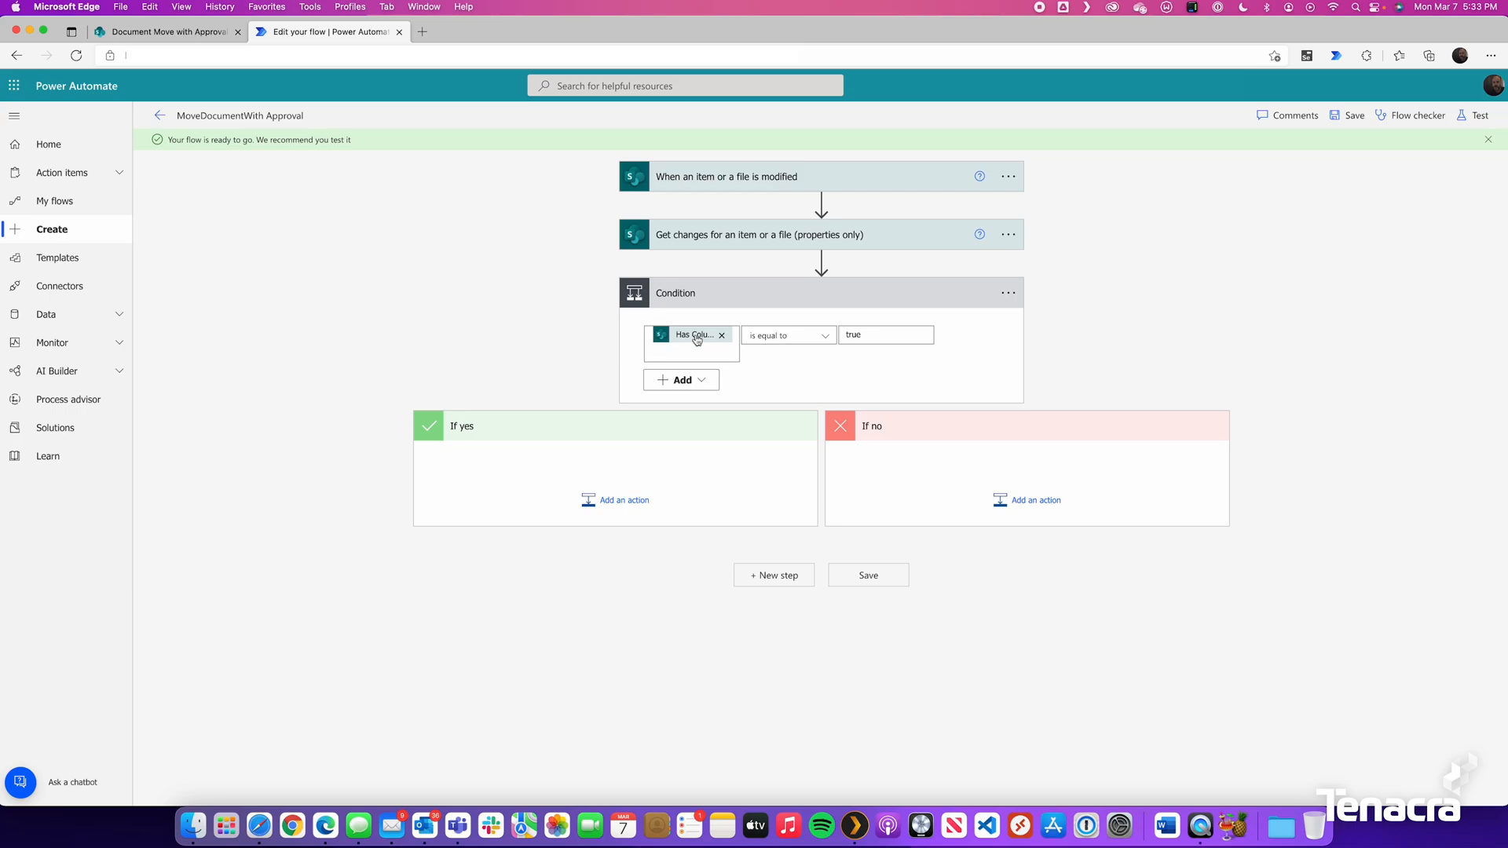
pyautogui.moveTo(694, 340)
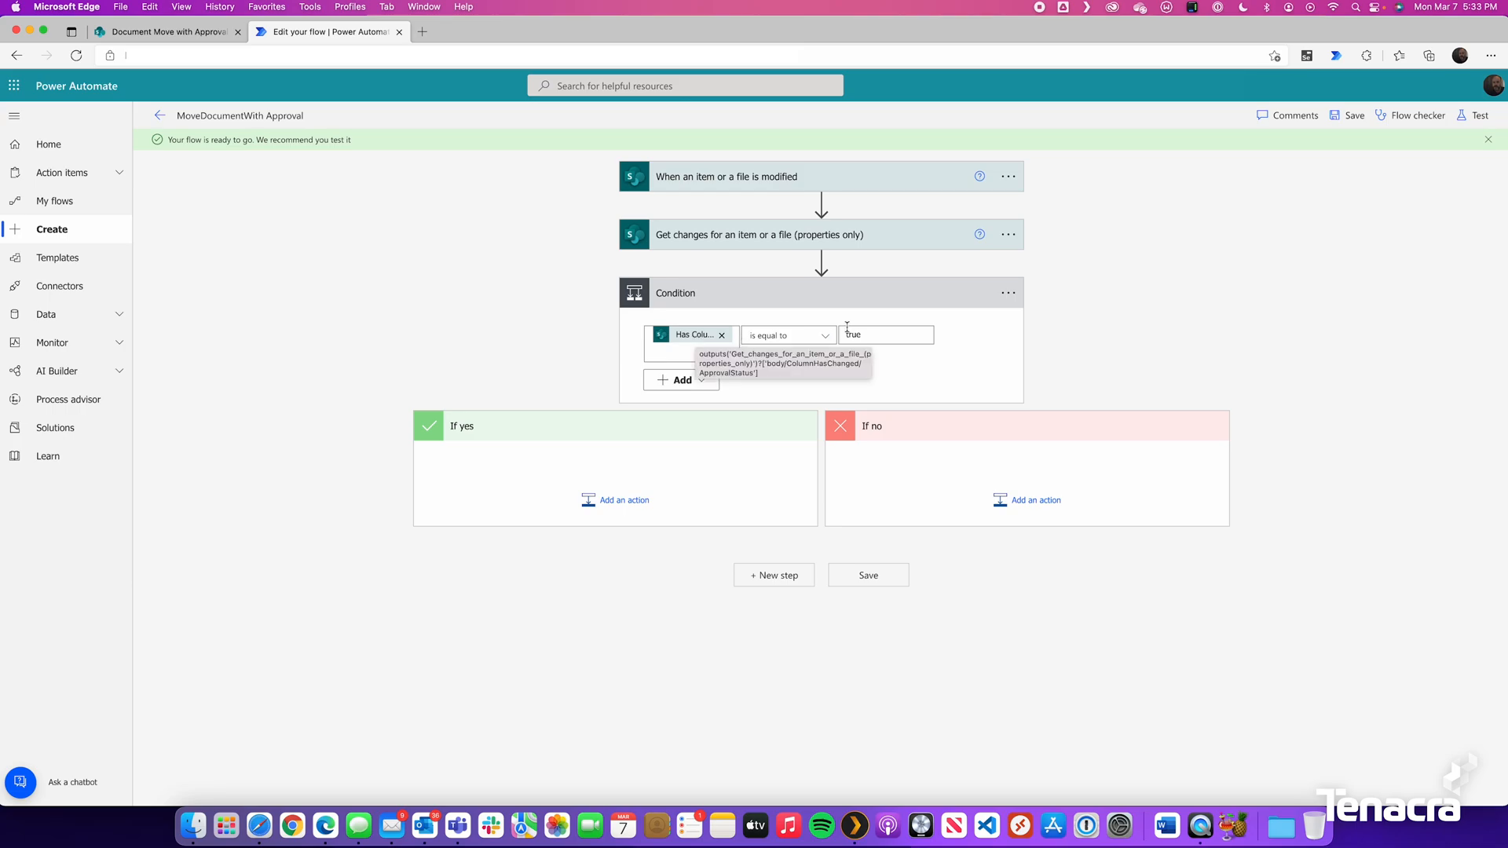
# Step: In the yes branch, add a nested condition comparing Approval Status to Submit For Approval
pyautogui.click(623, 500)
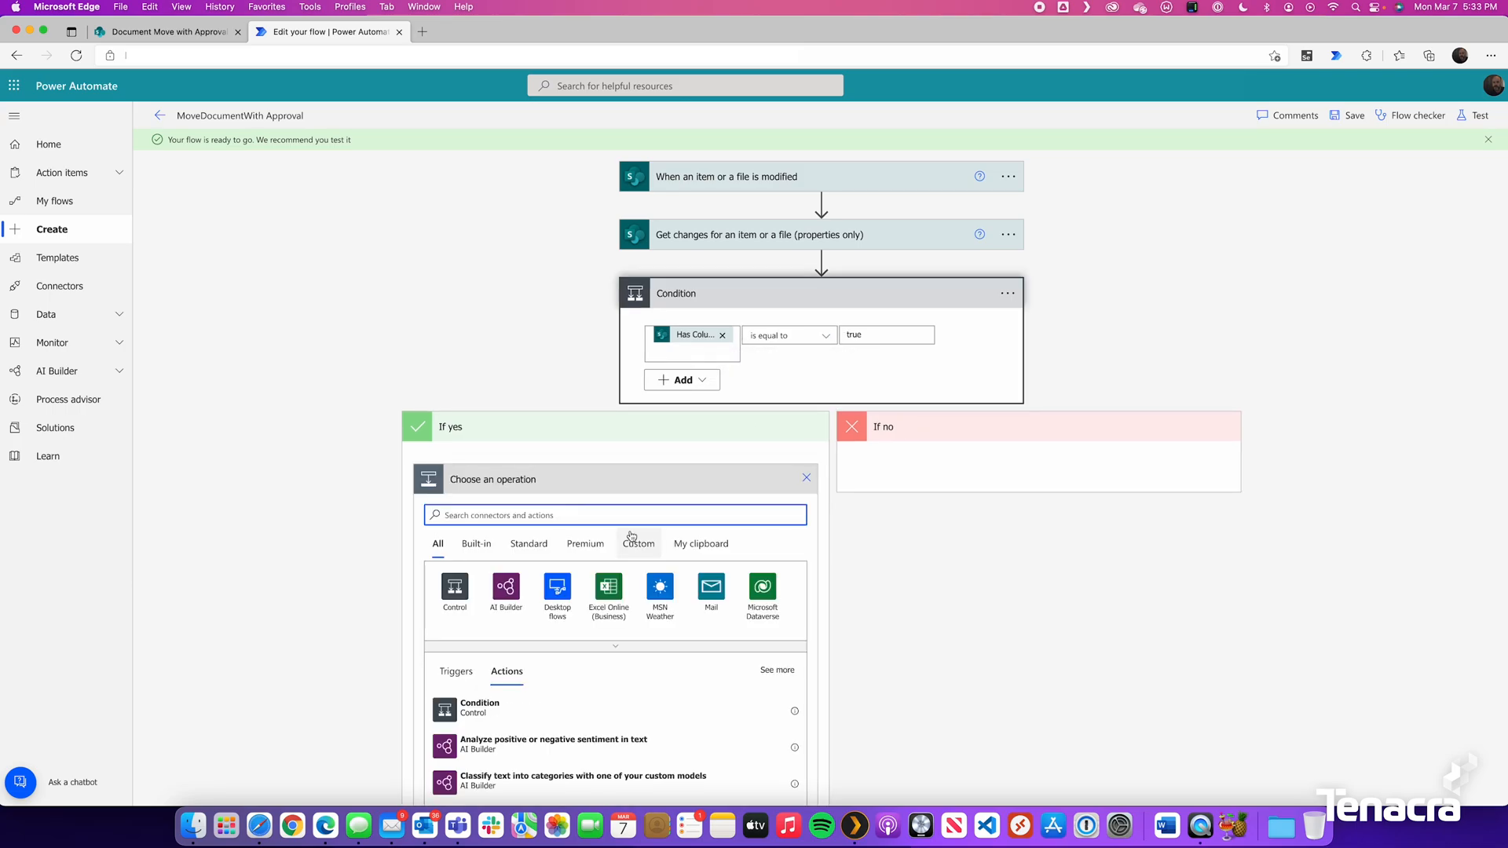
pyautogui.click(454, 595)
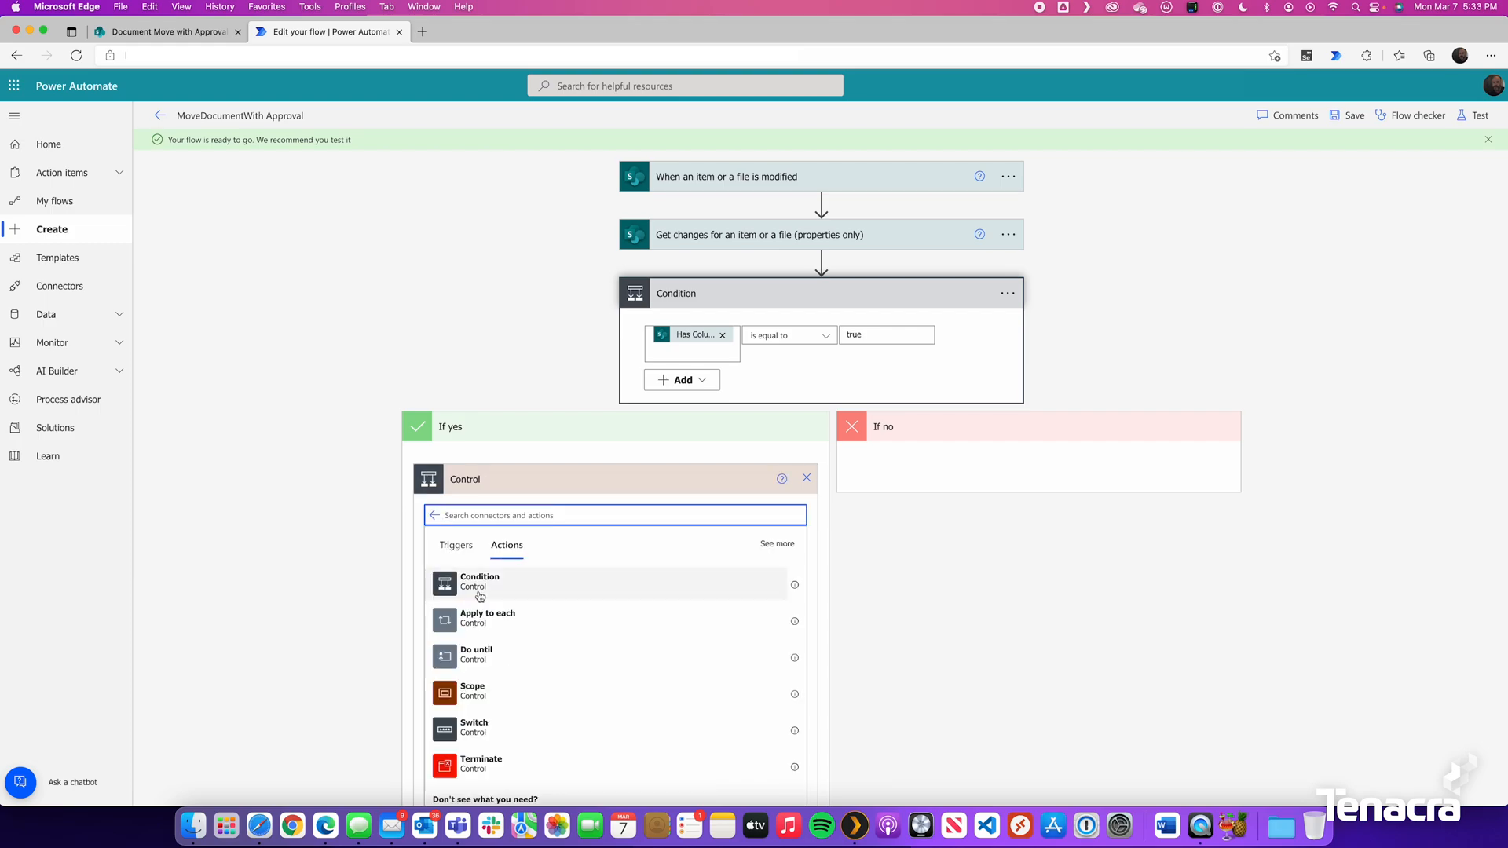
pyautogui.click(479, 582)
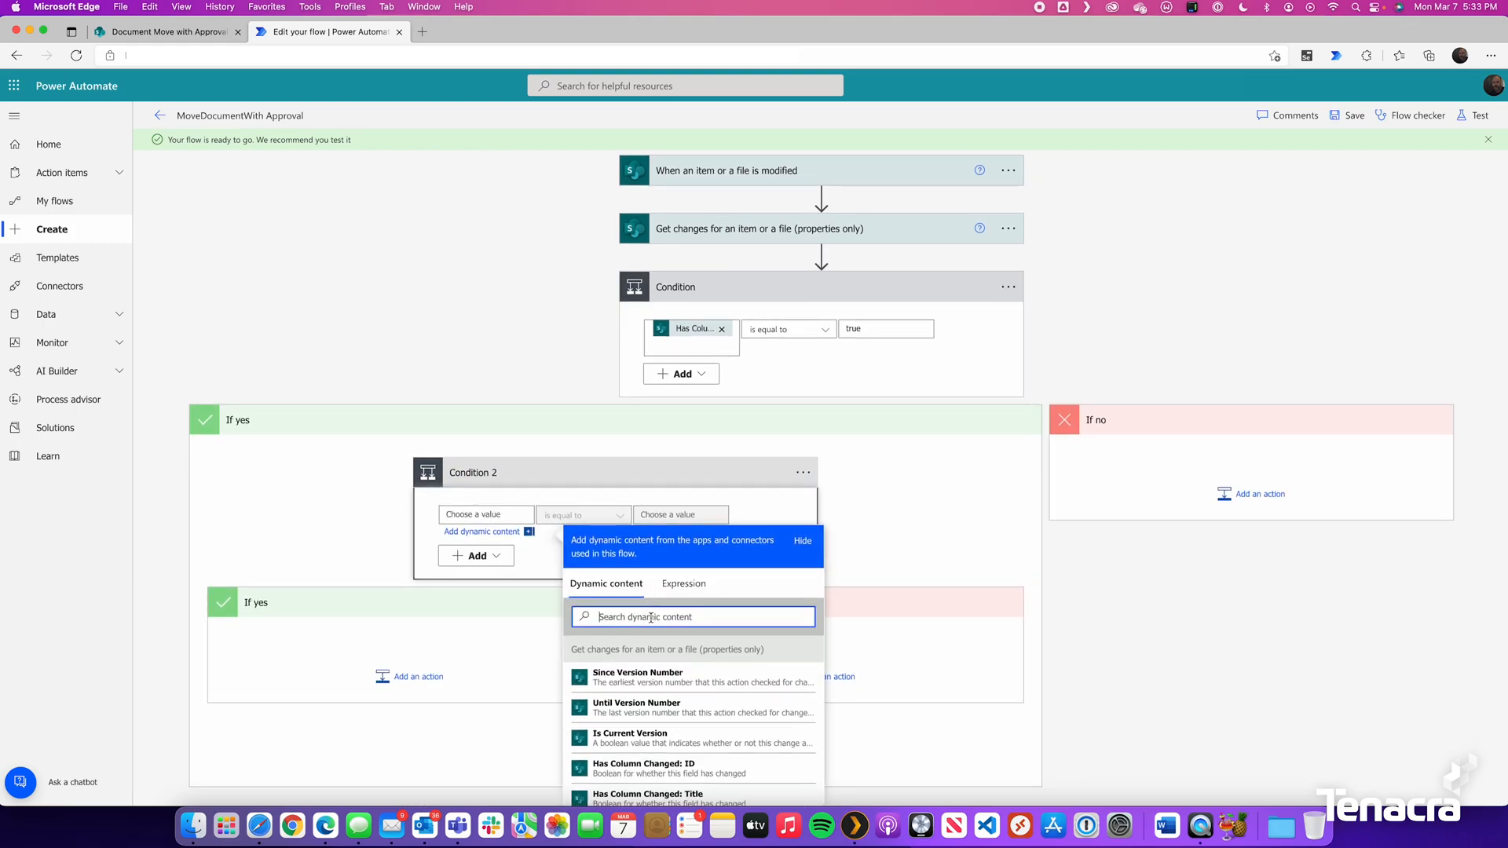
pyautogui.write('approval')
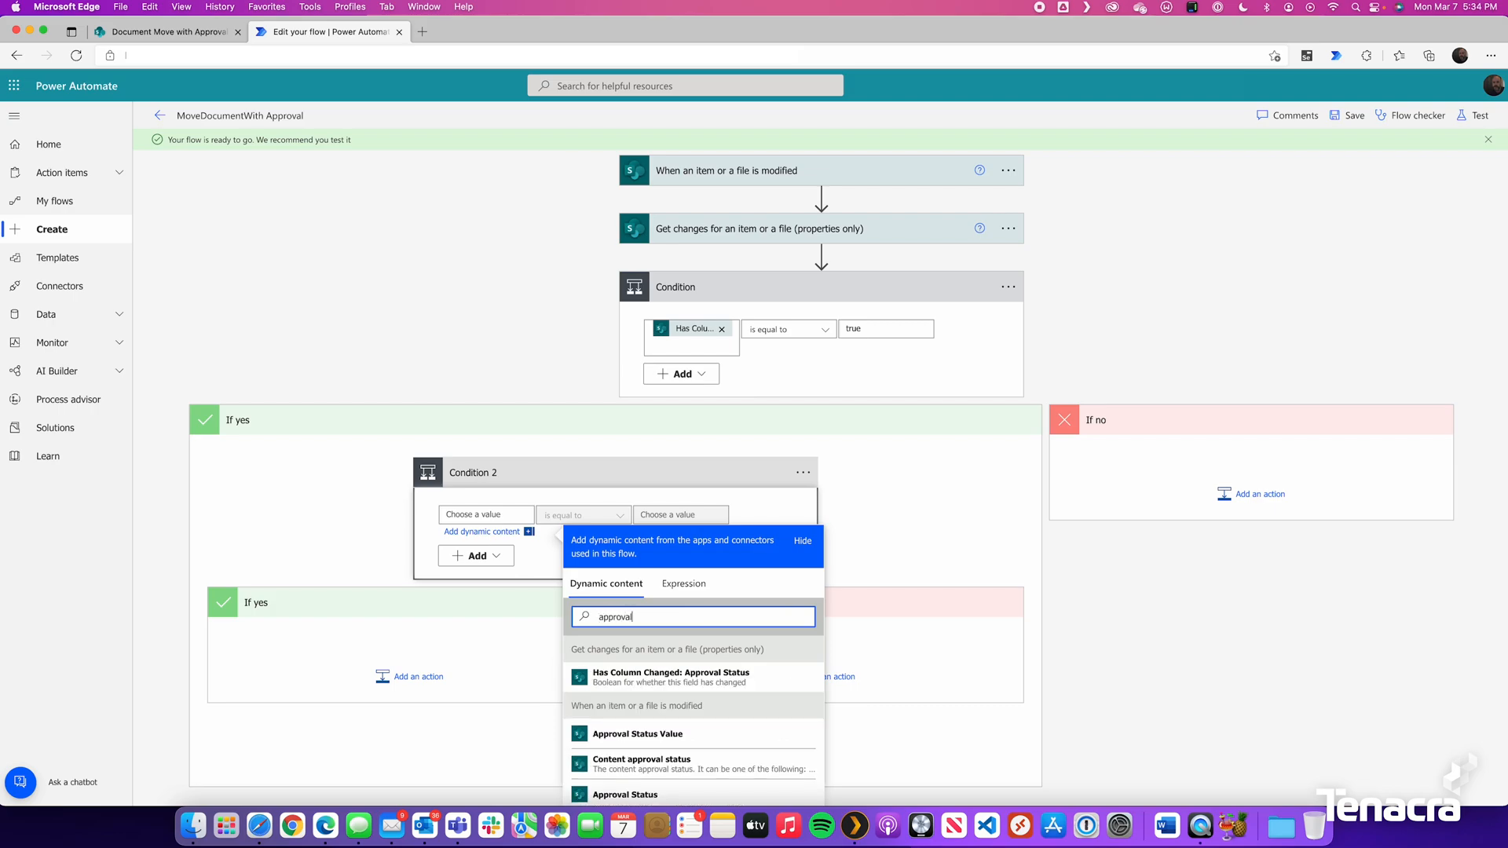
pyautogui.click(637, 734)
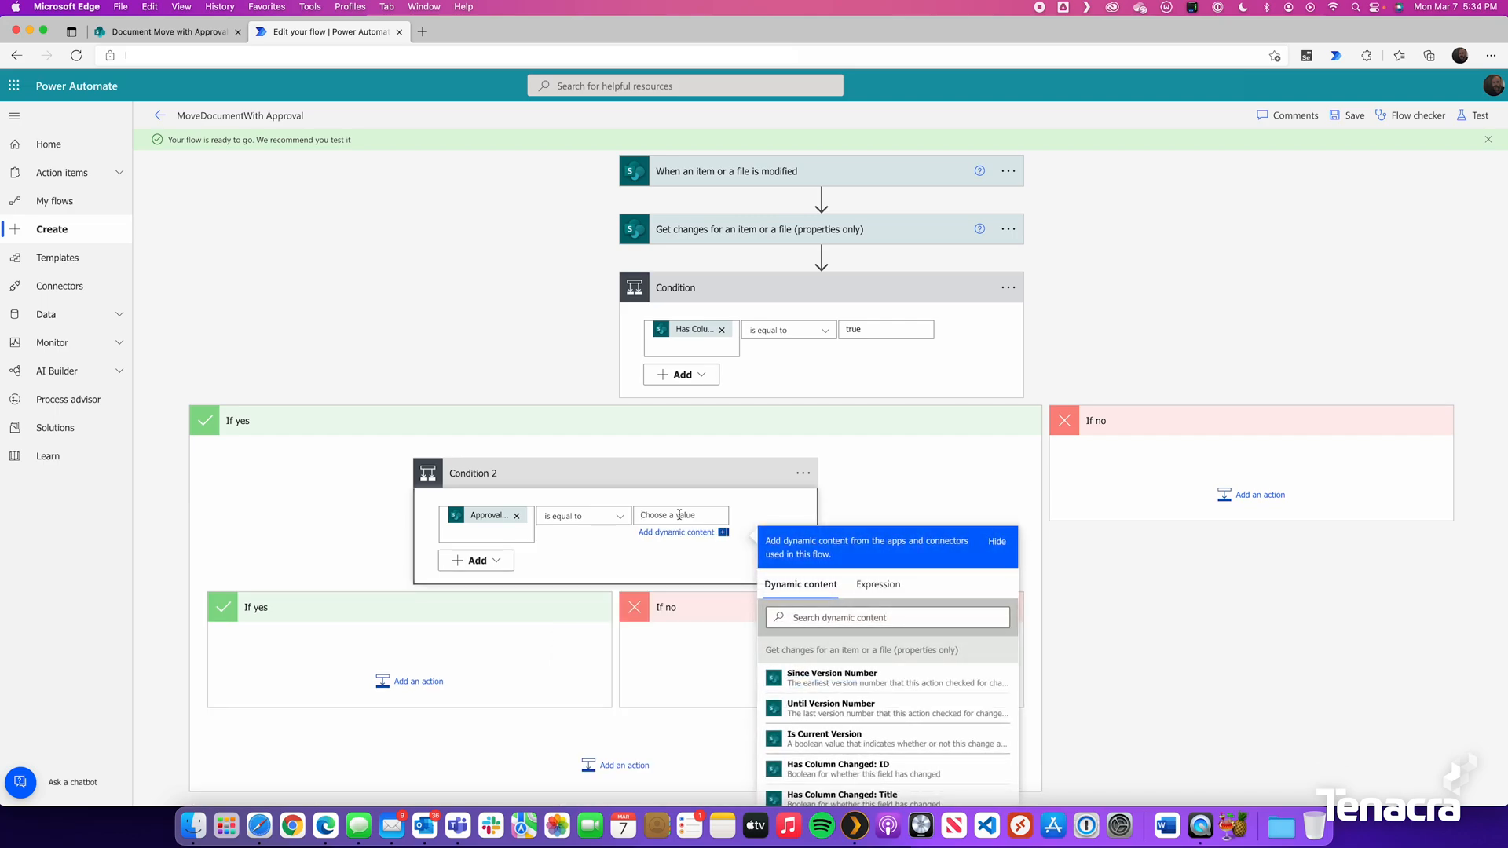
pyautogui.write('Submit For Approval')
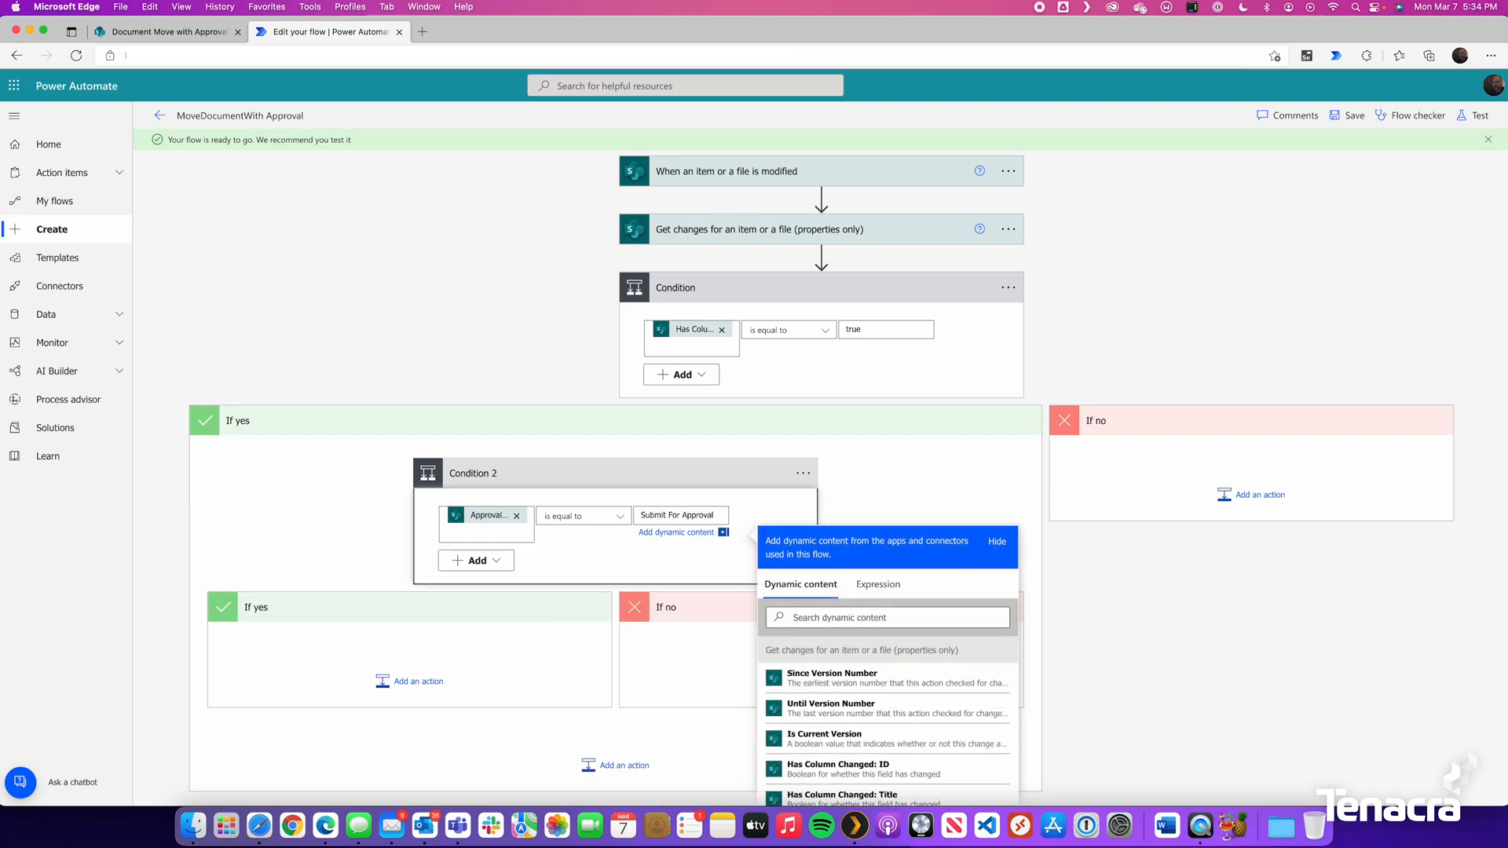
pyautogui.moveTo(409, 681)
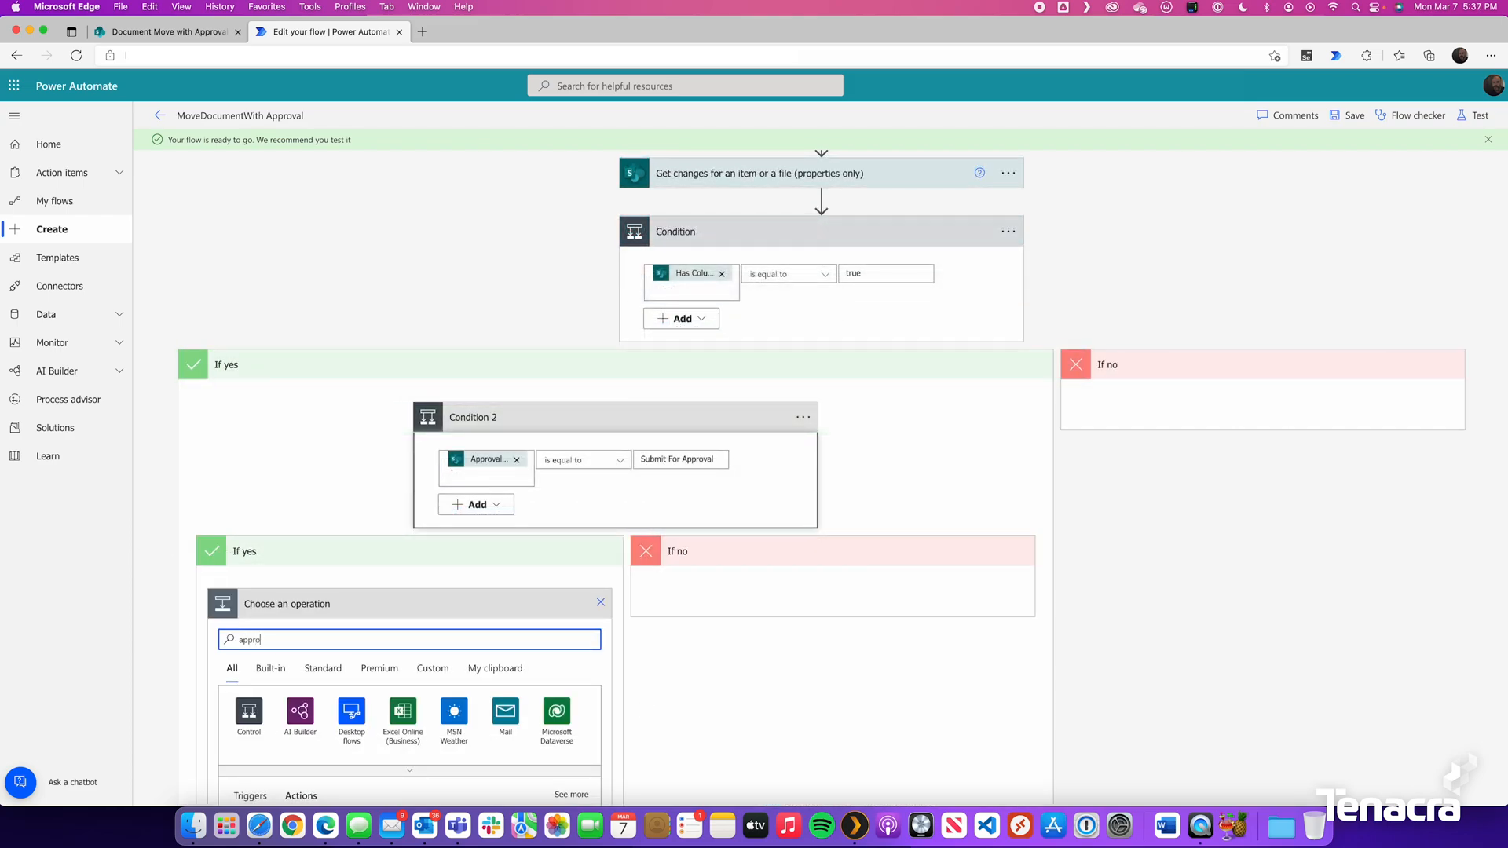
# Step: Add a Start and wait for an approval step of type Approve/Reject - First to respond
pyautogui.write('approval')
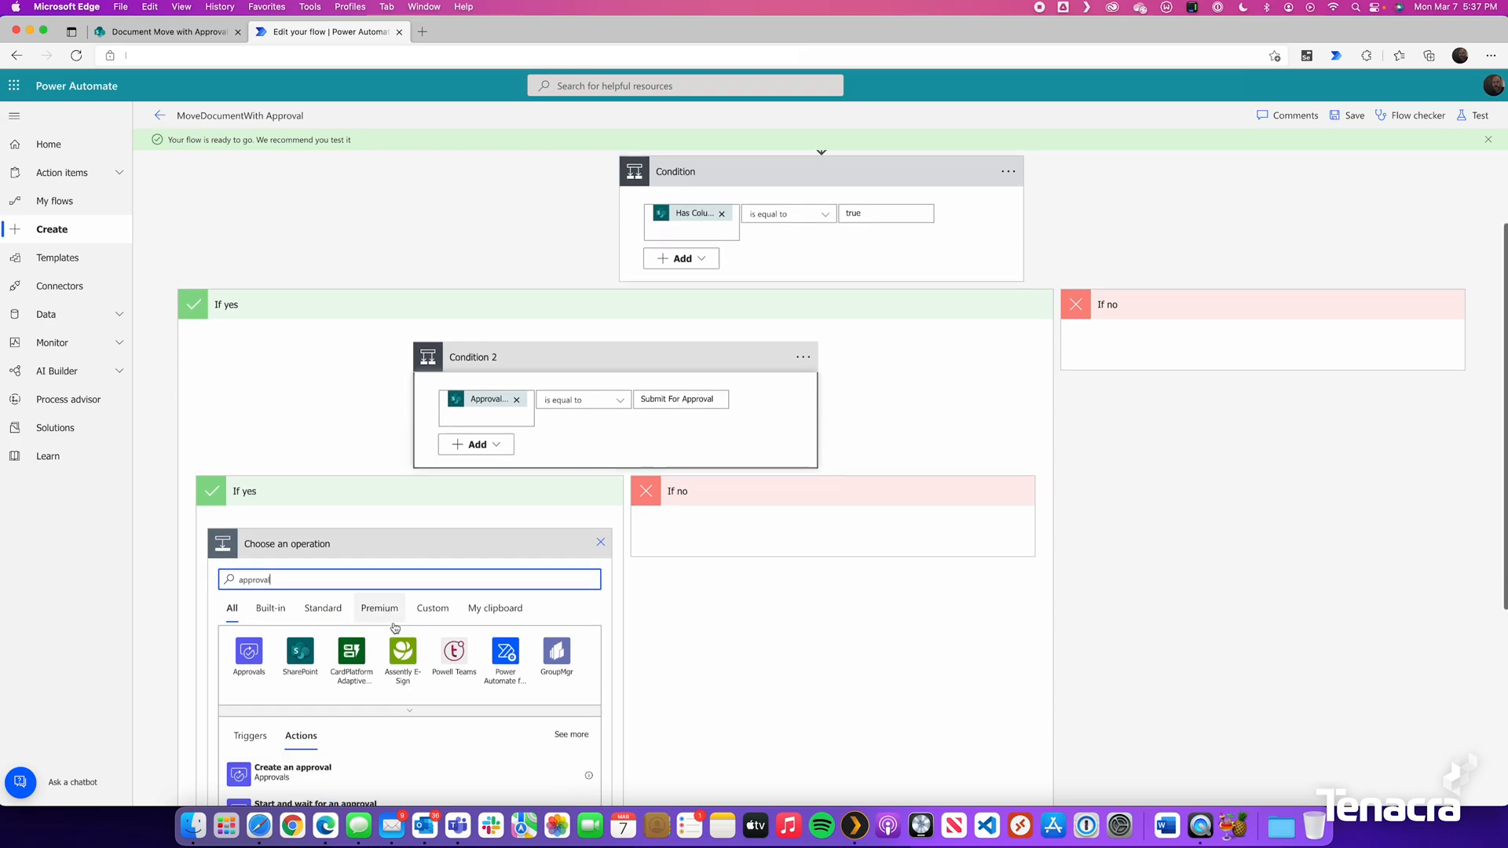
pyautogui.scroll(-3)
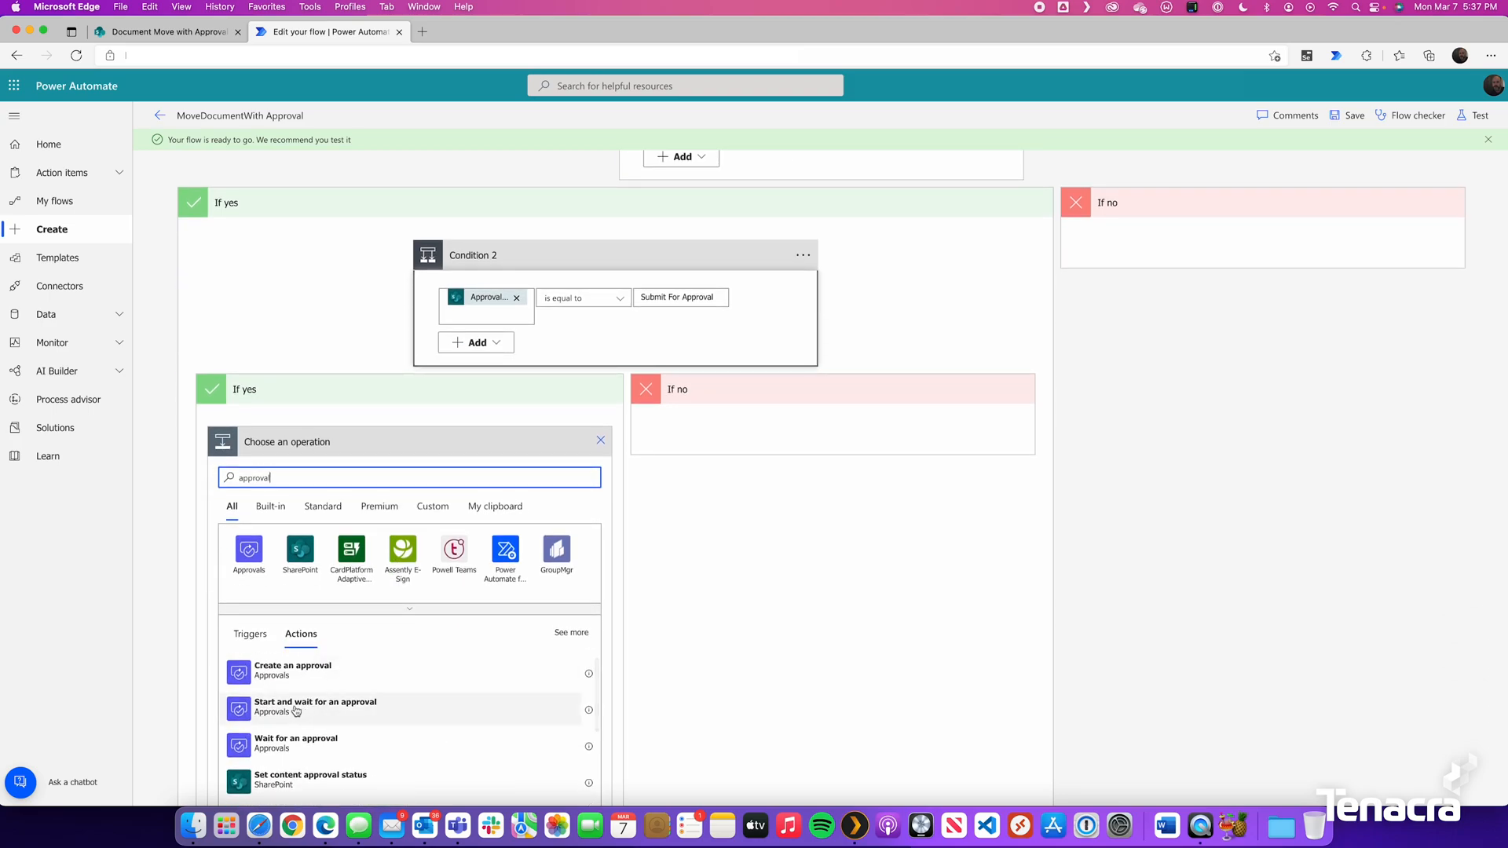
pyautogui.click(314, 706)
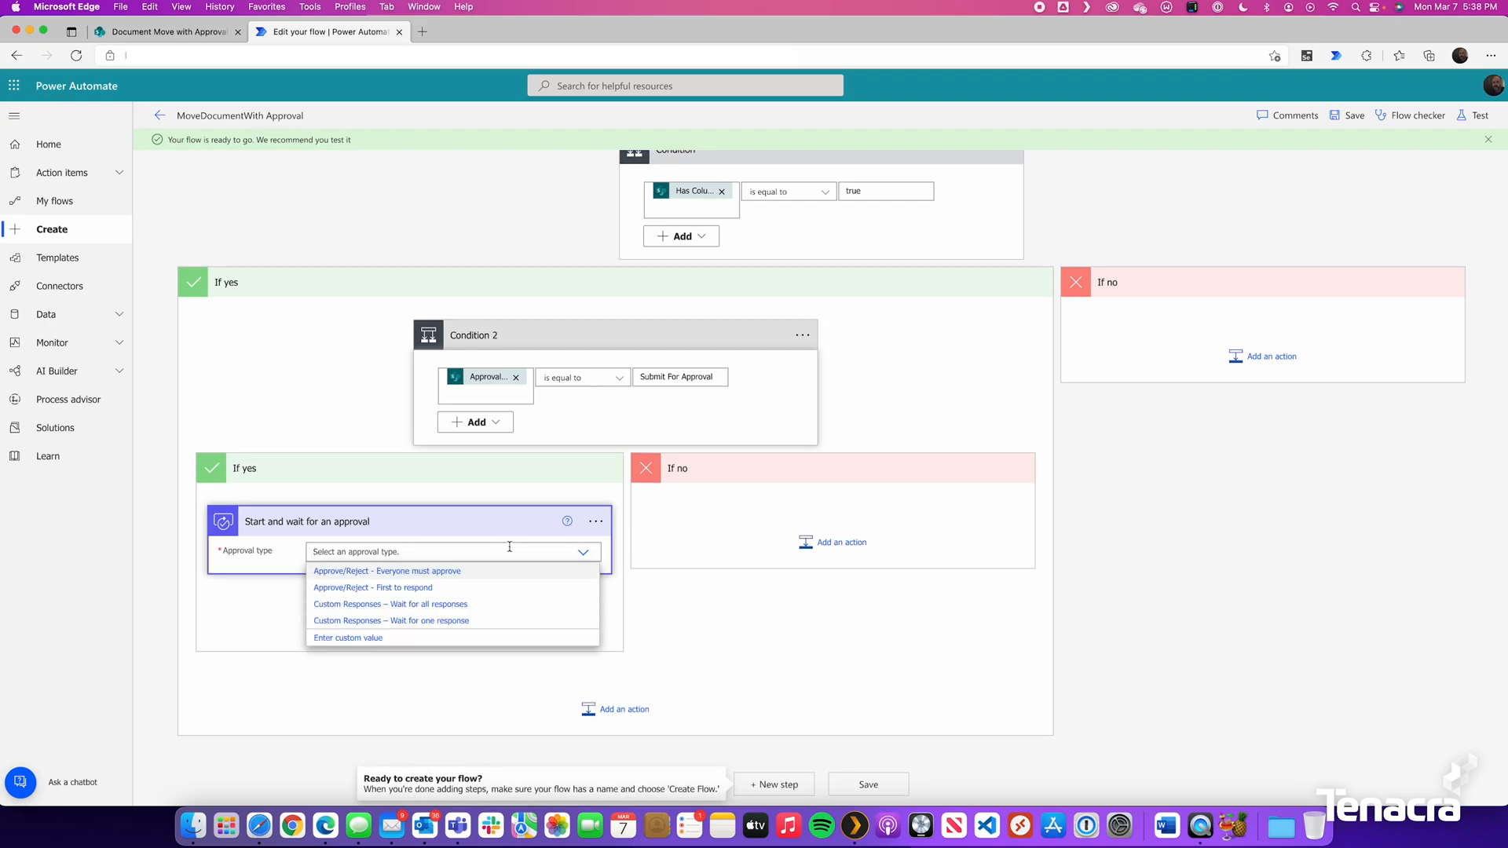
pyautogui.moveTo(372, 587)
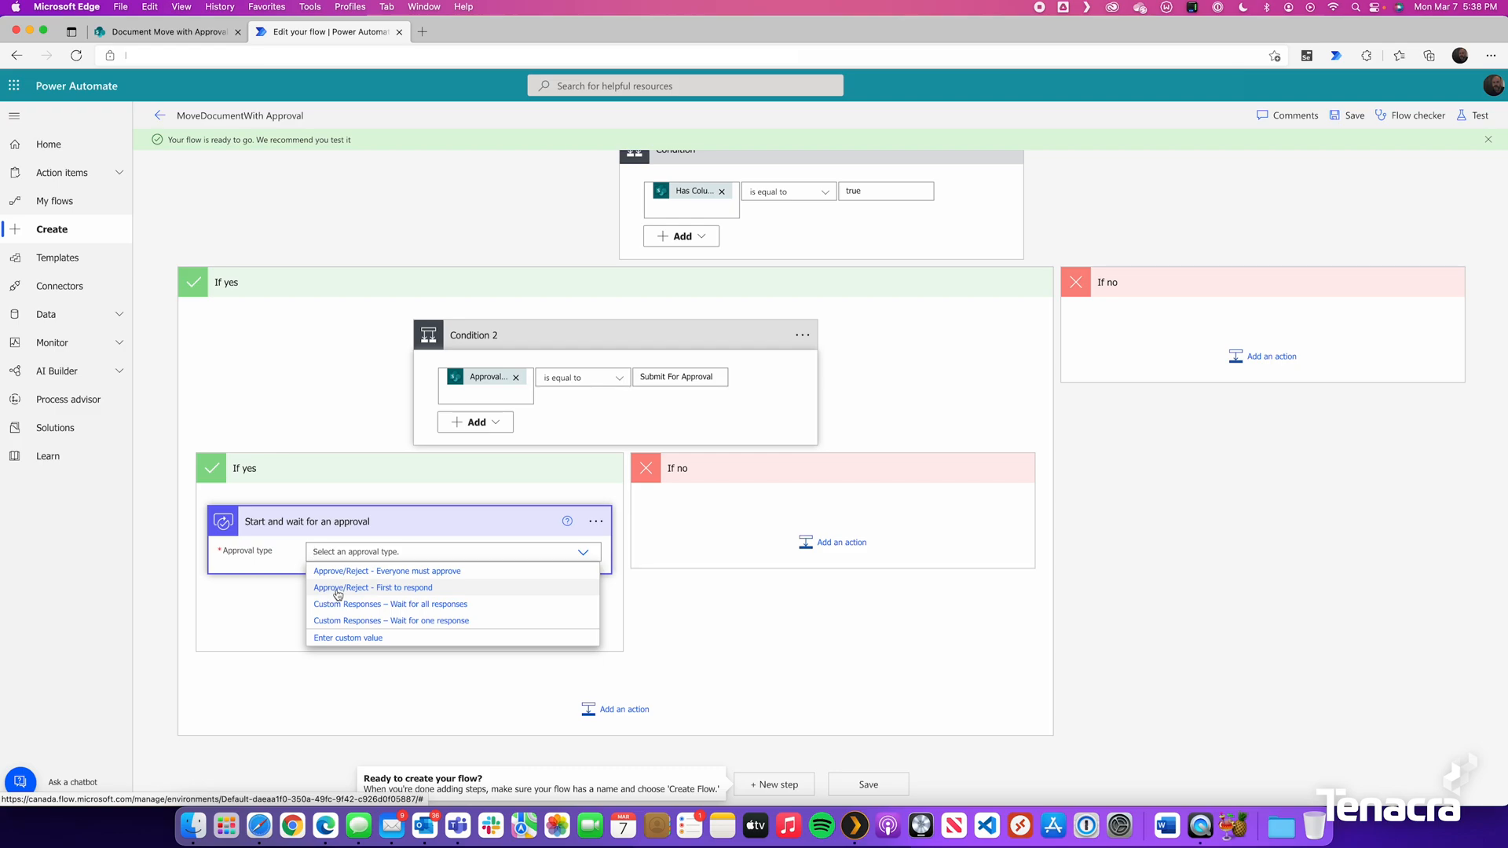
pyautogui.click(372, 588)
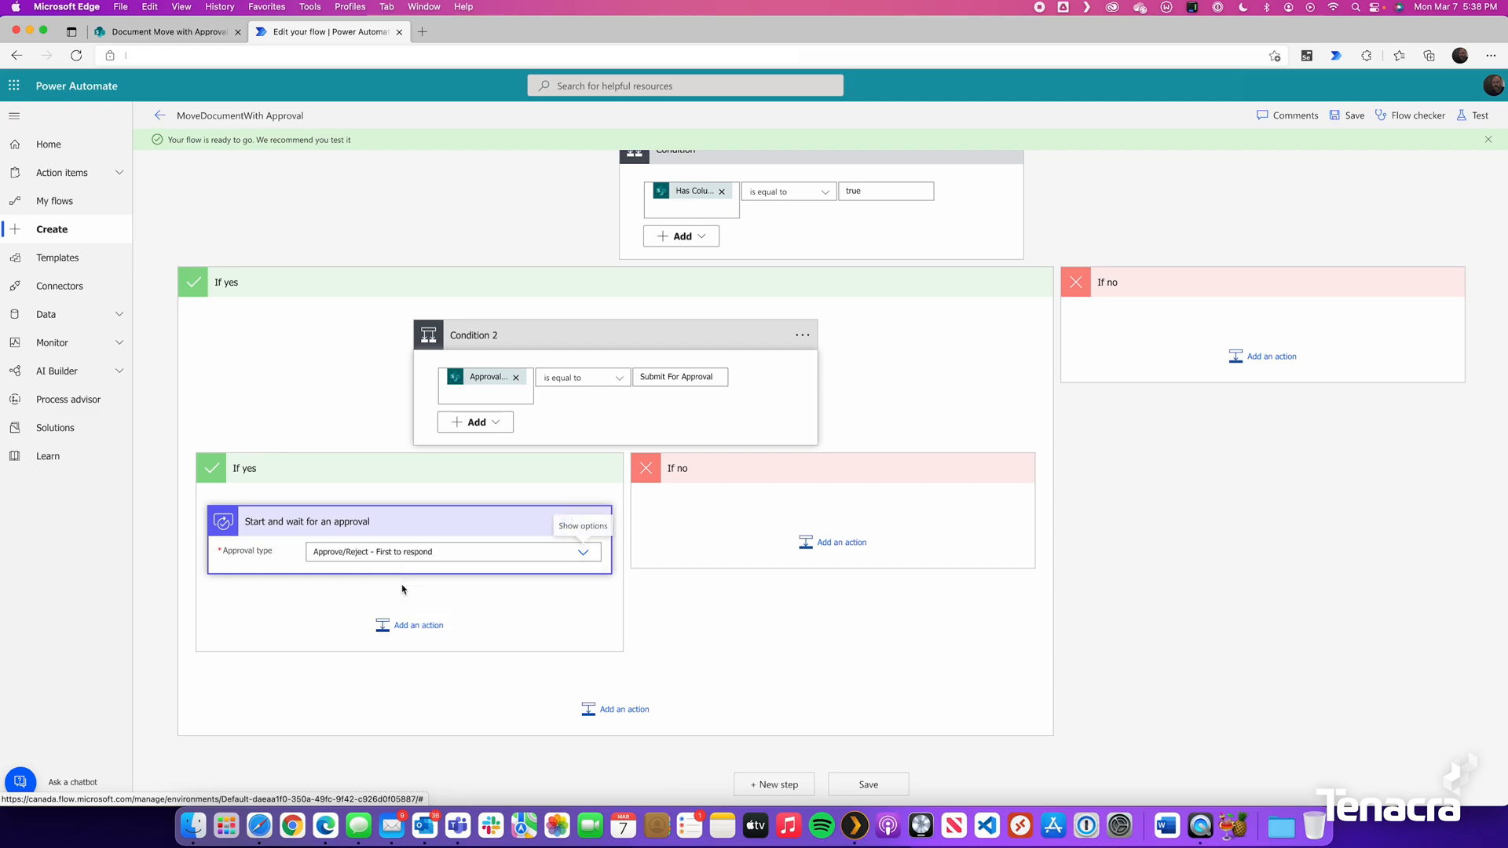
# Step: Title the approval with the file name with extension and assign it to jason
pyautogui.click(583, 525)
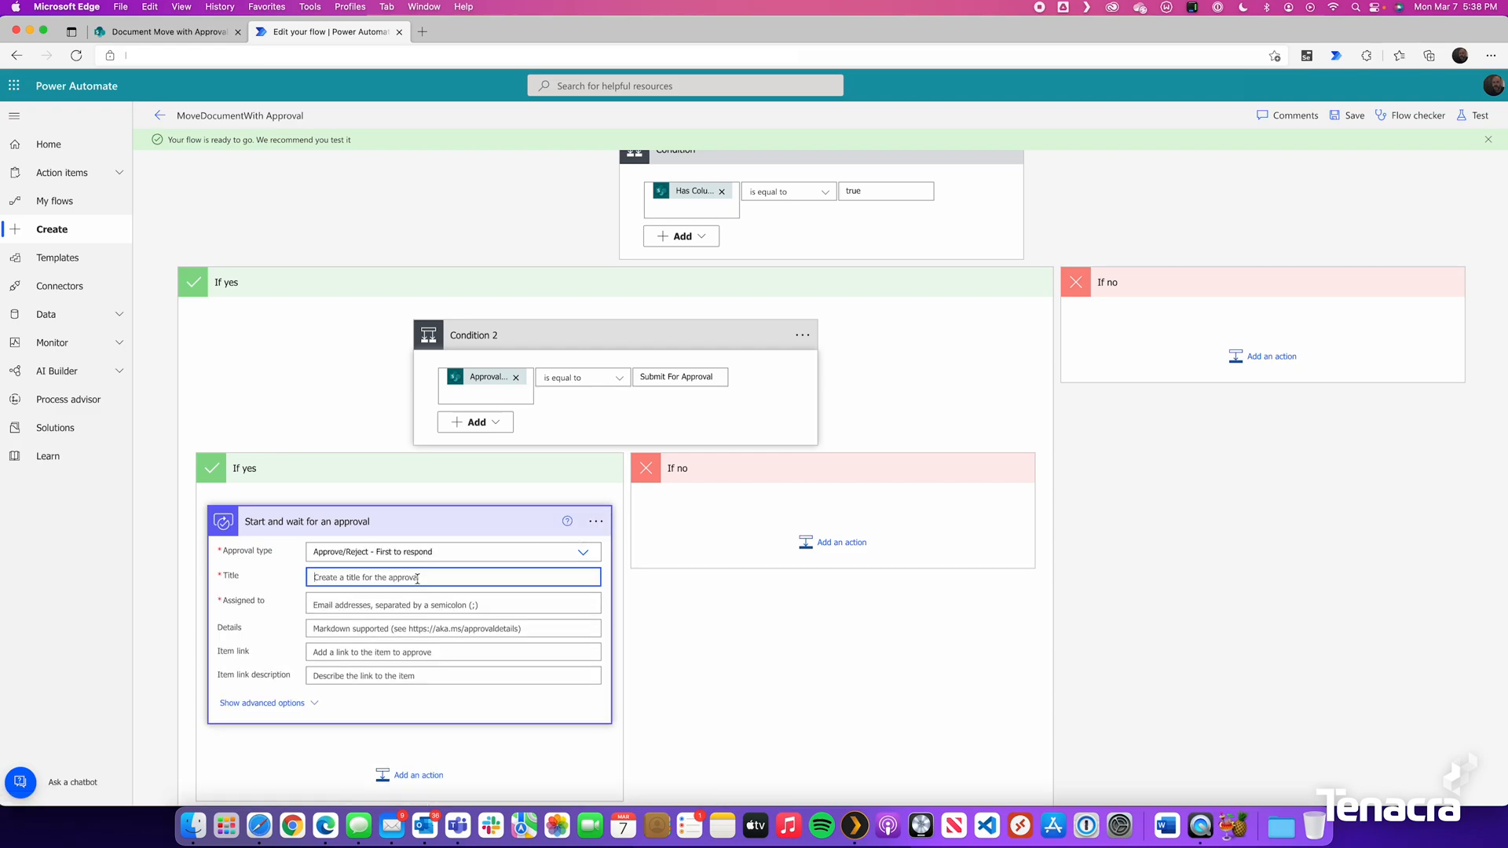
pyautogui.click(453, 577)
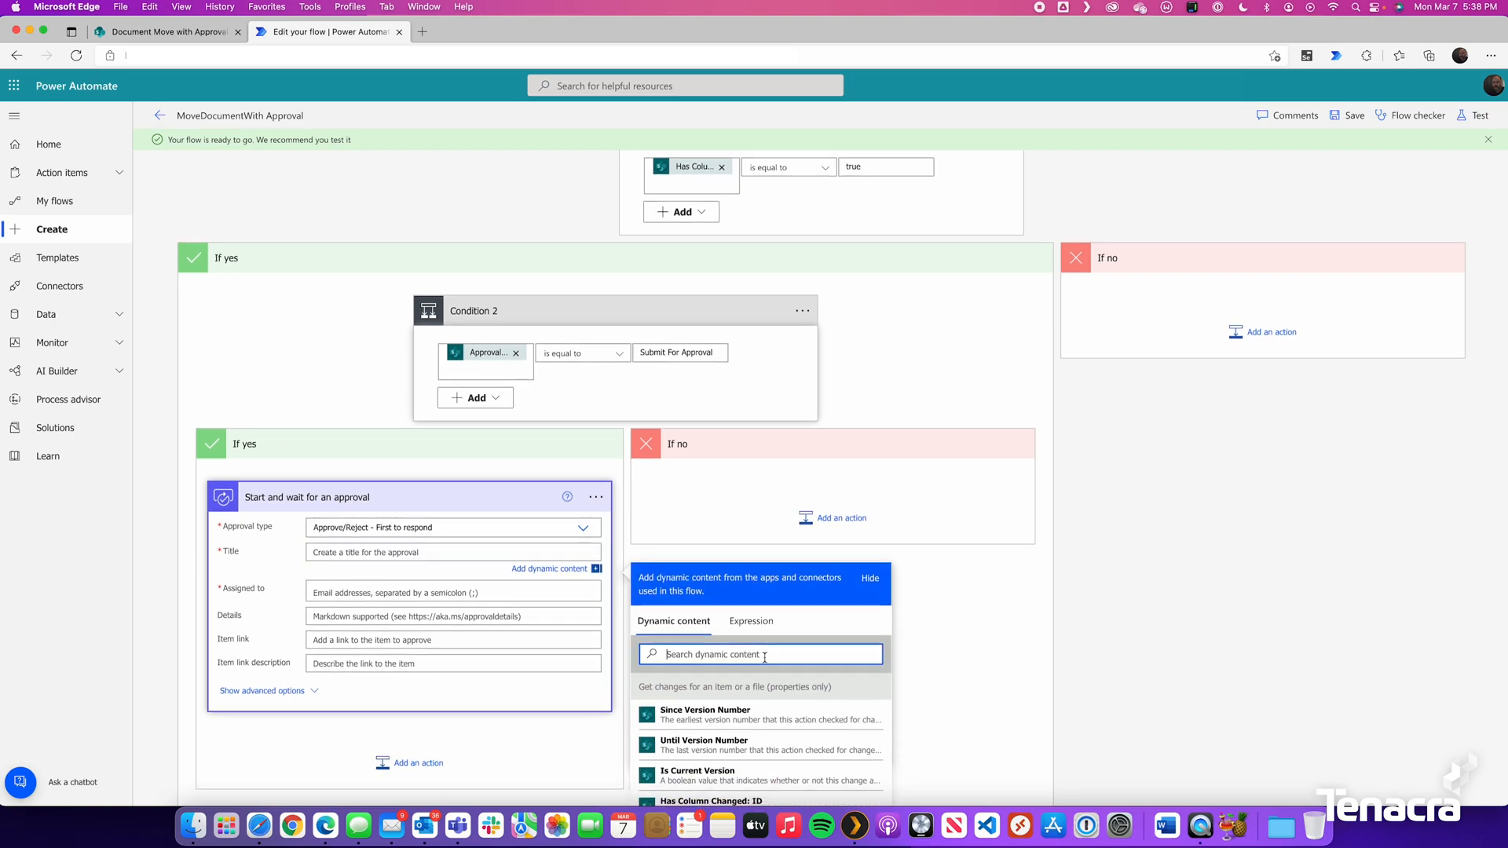
pyautogui.write('filen')
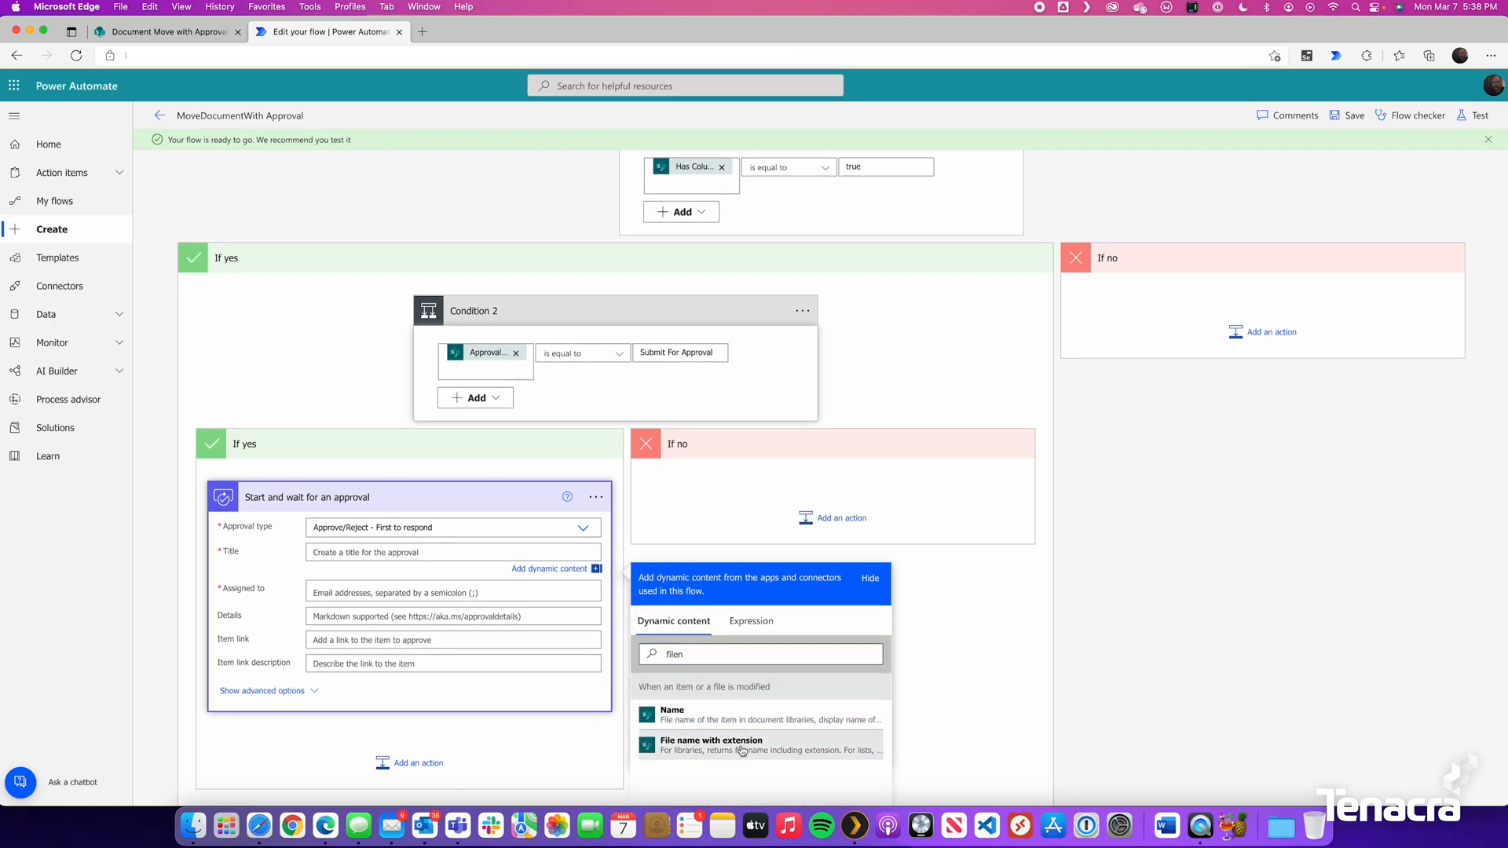
pyautogui.click(712, 746)
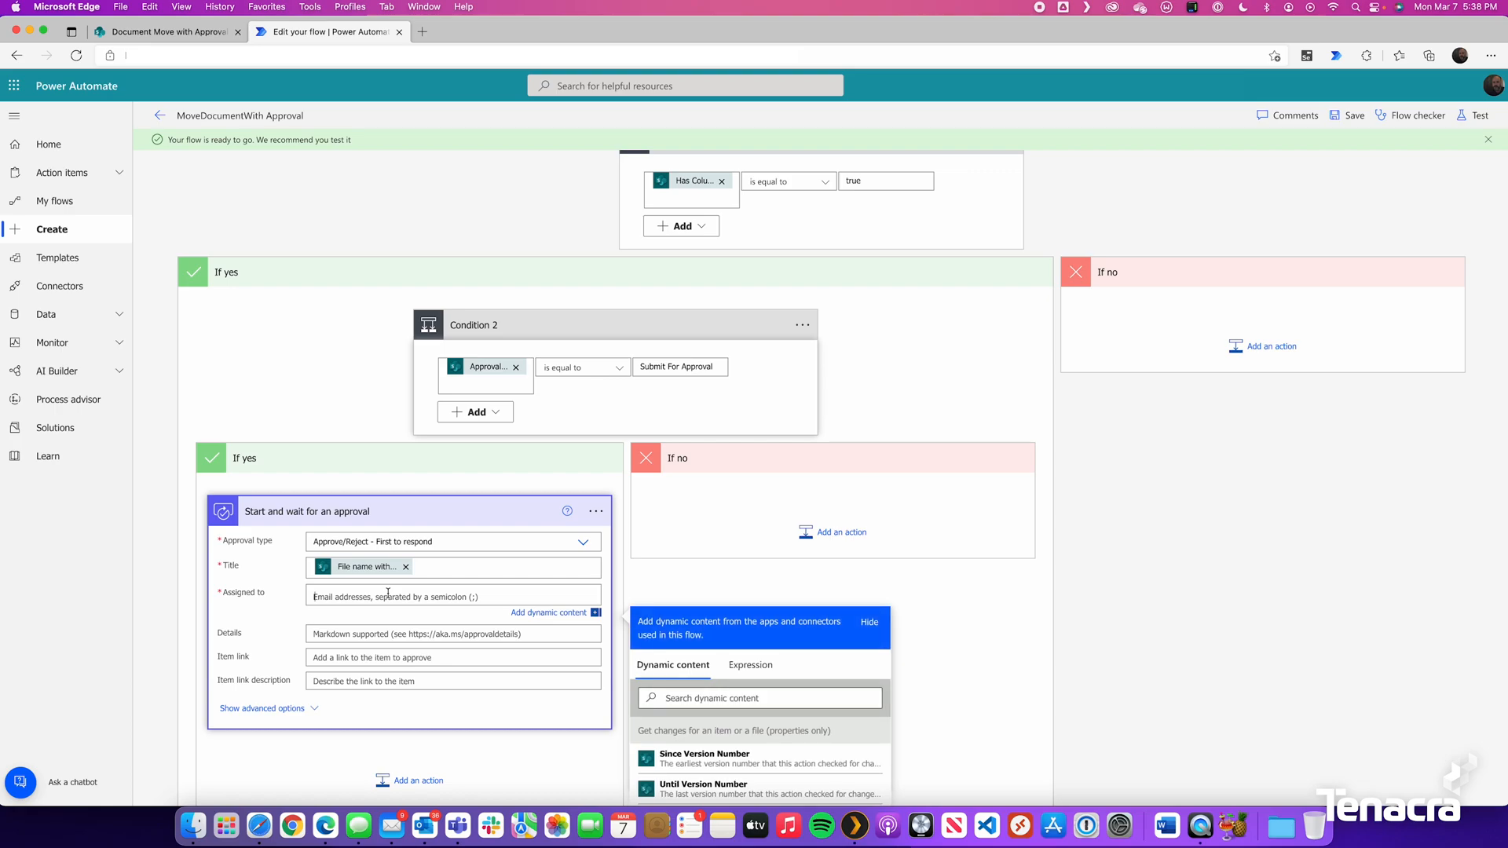
pyautogui.write('jason Wiles ;')
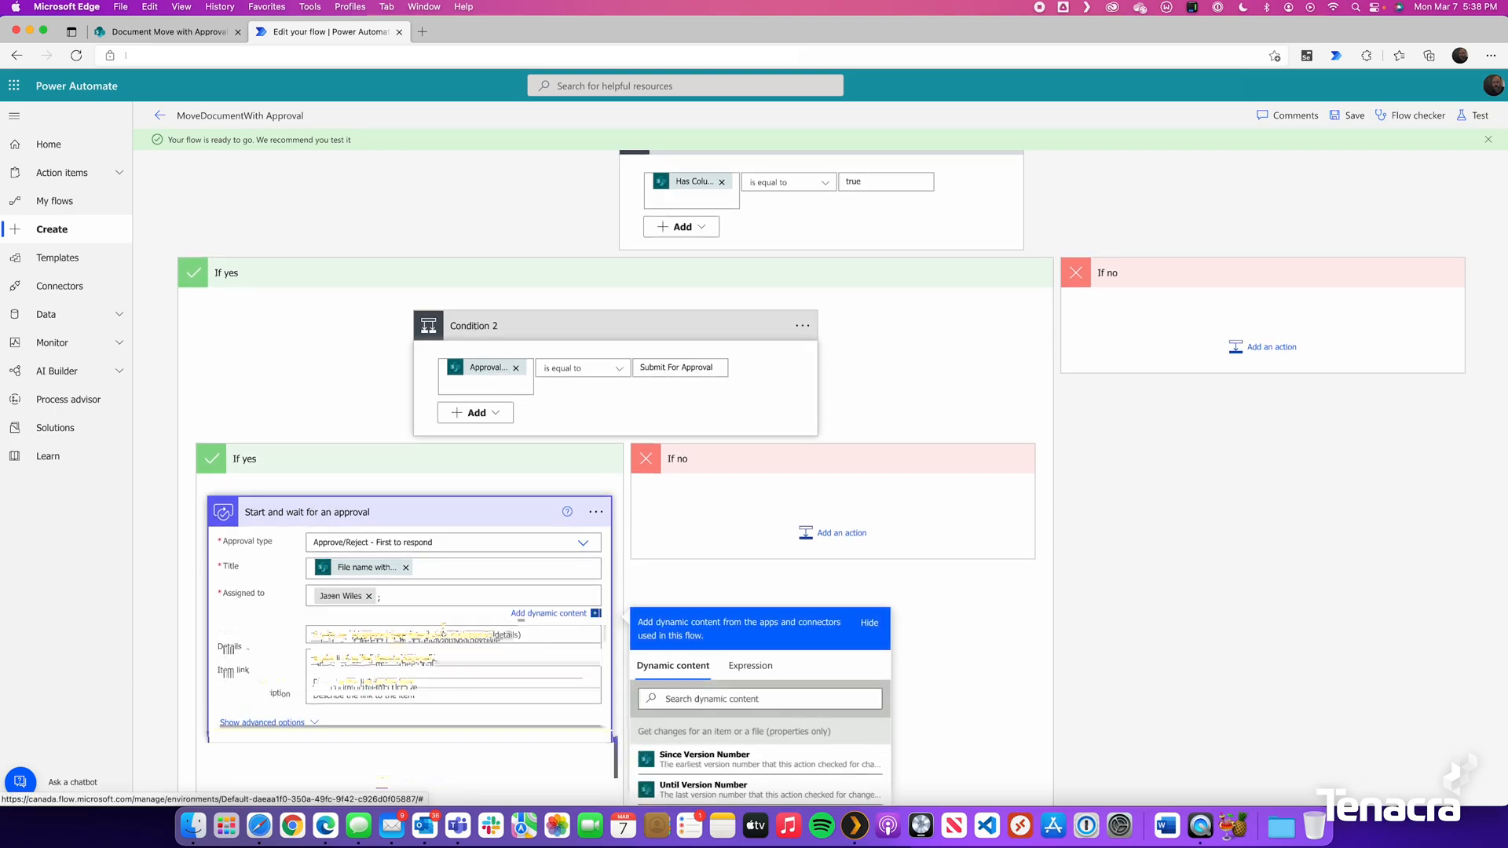
# Step: Set Item link to Link to item and the description to 'Please review' plus the file name
pyautogui.scroll(-3)
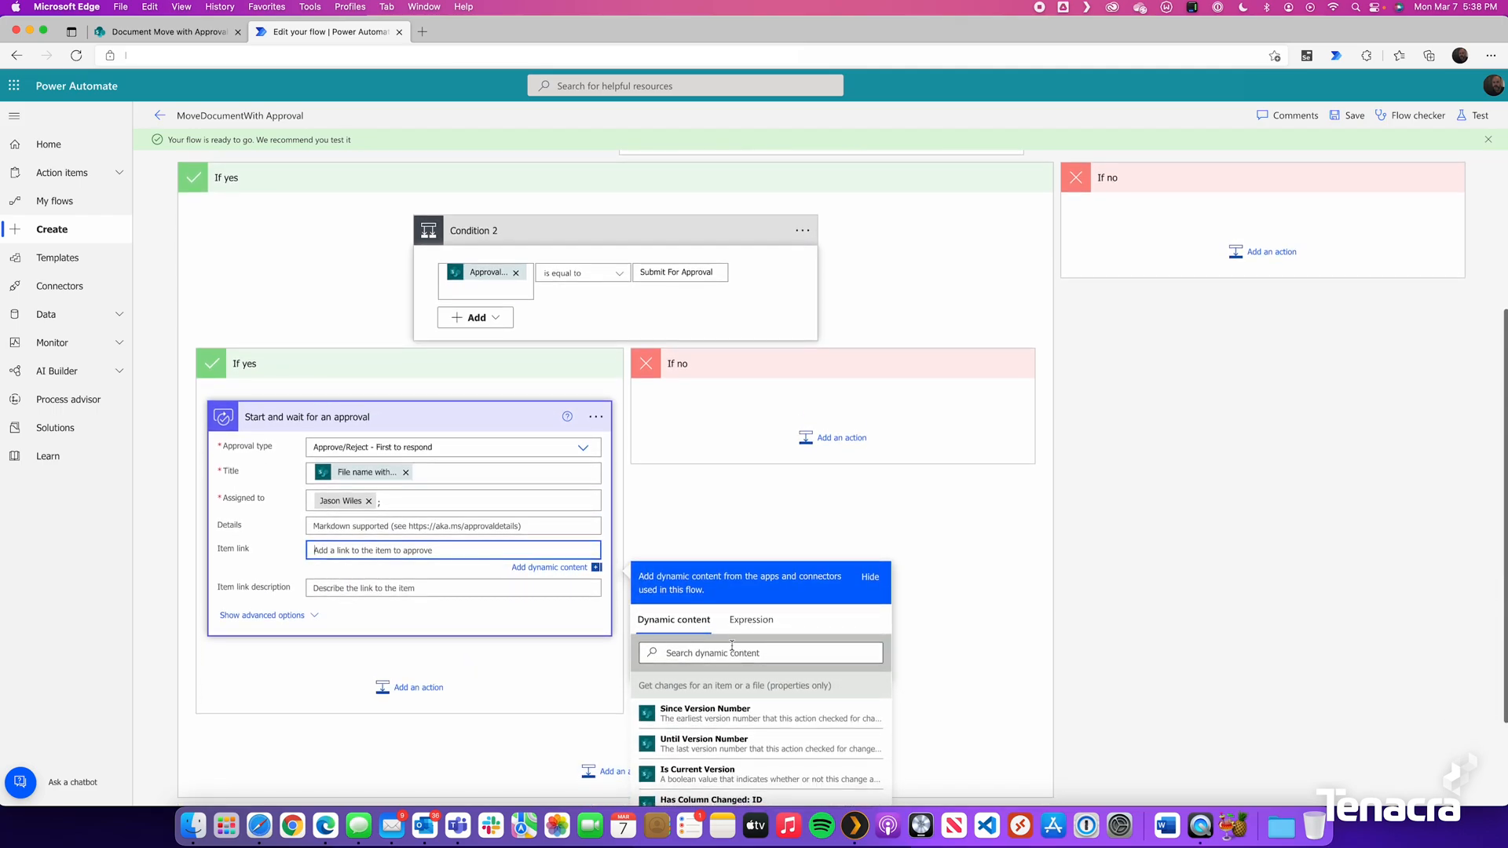
pyautogui.write('link')
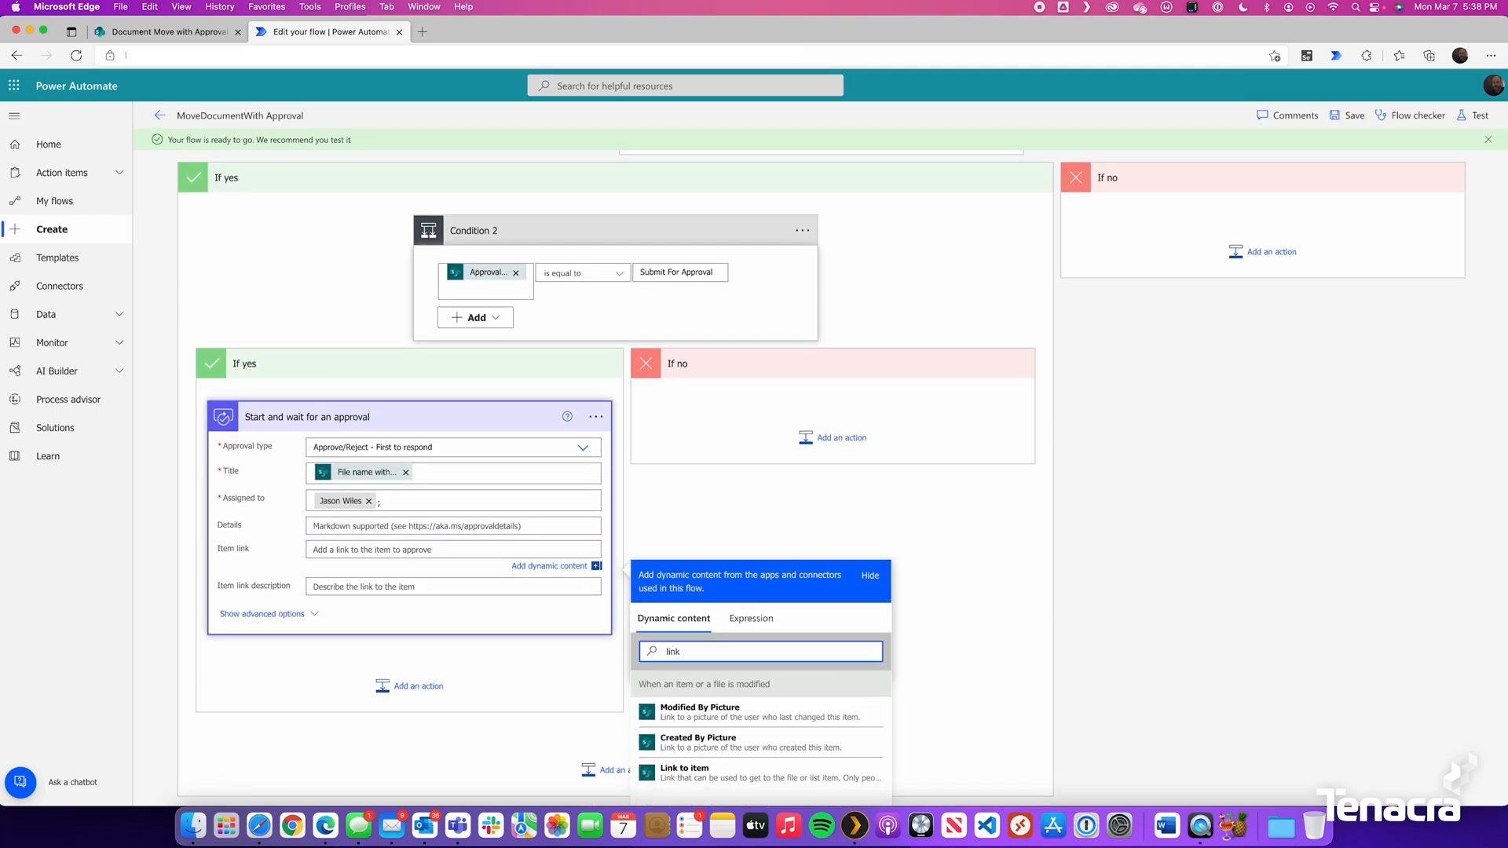
pyautogui.click(685, 776)
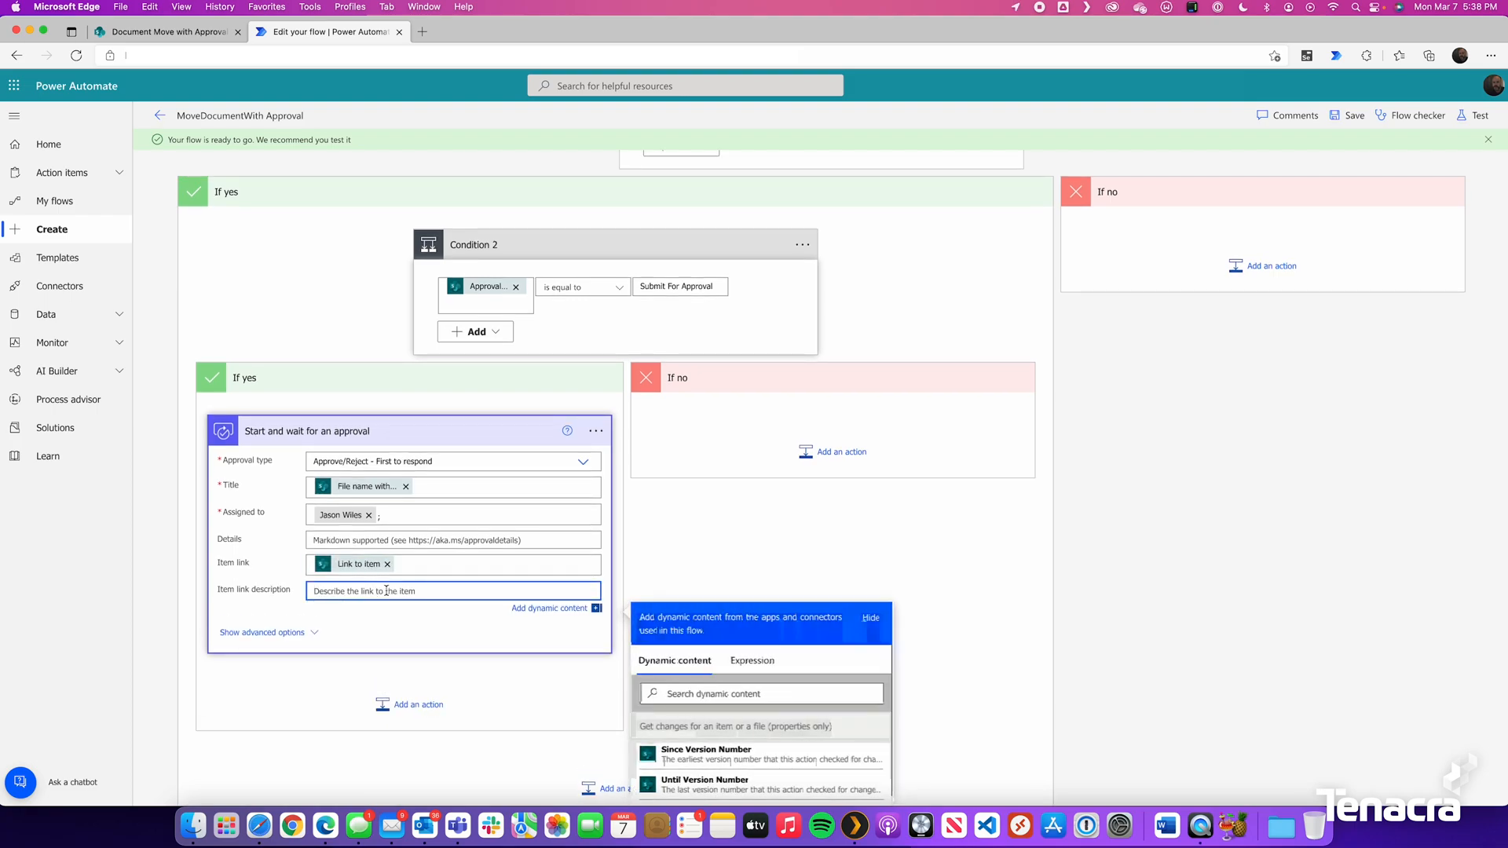
pyautogui.write('P')
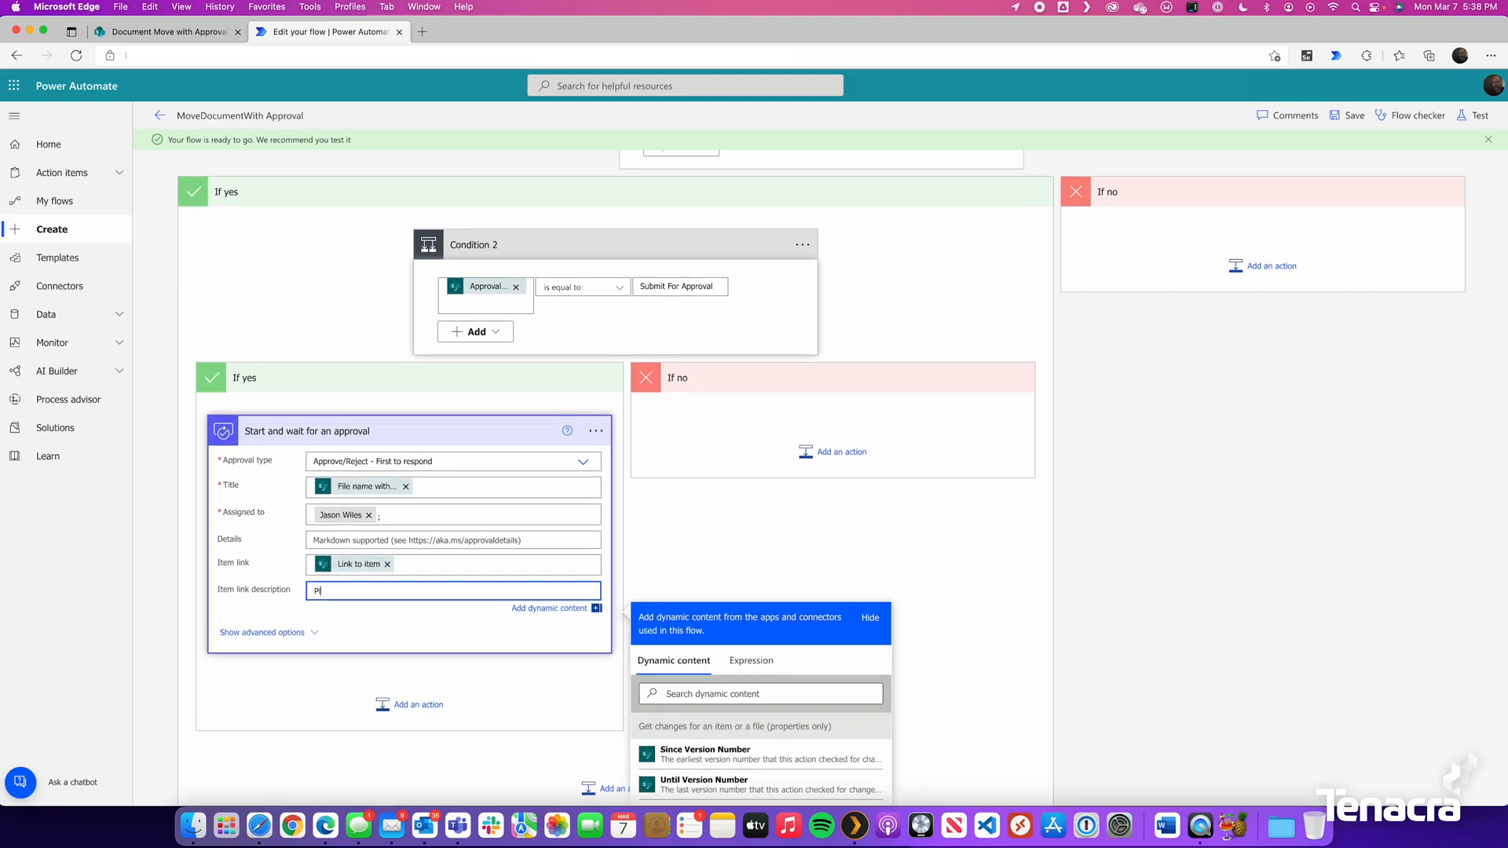
pyautogui.write('lease')
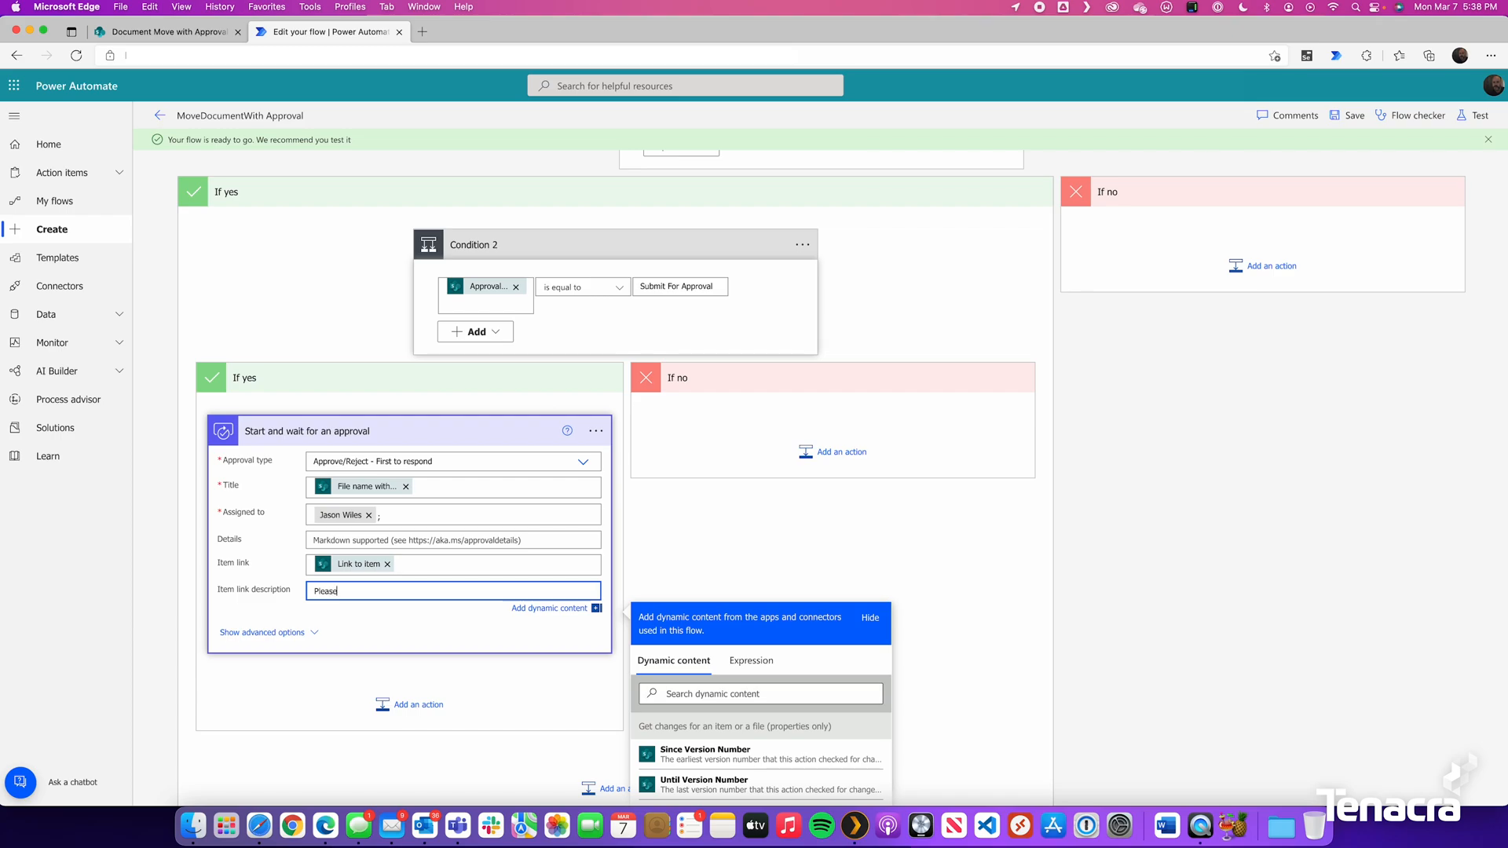
pyautogui.write('review')
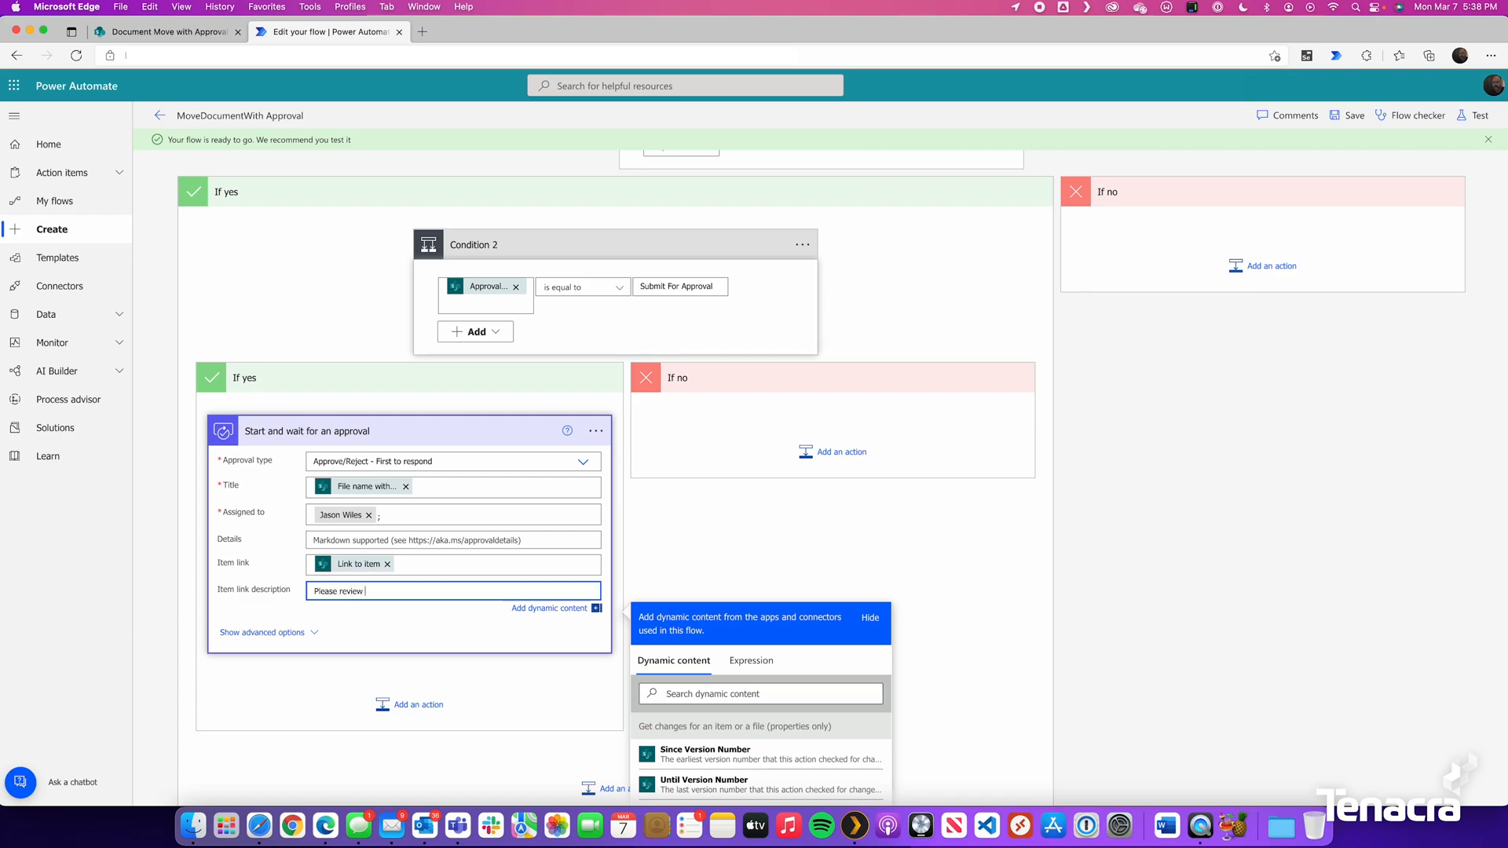
pyautogui.write('filename')
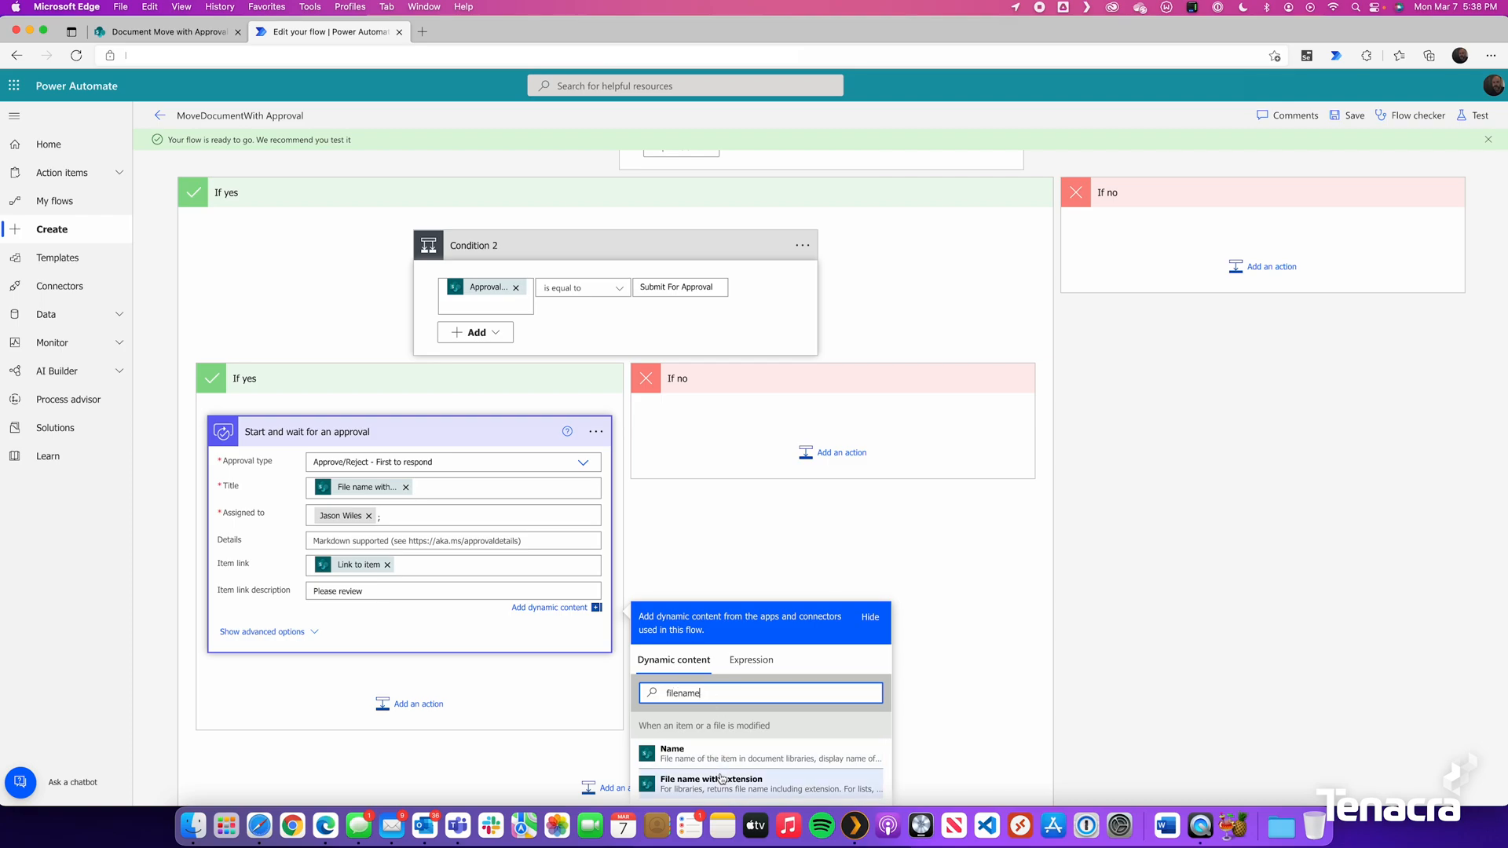
pyautogui.click(712, 783)
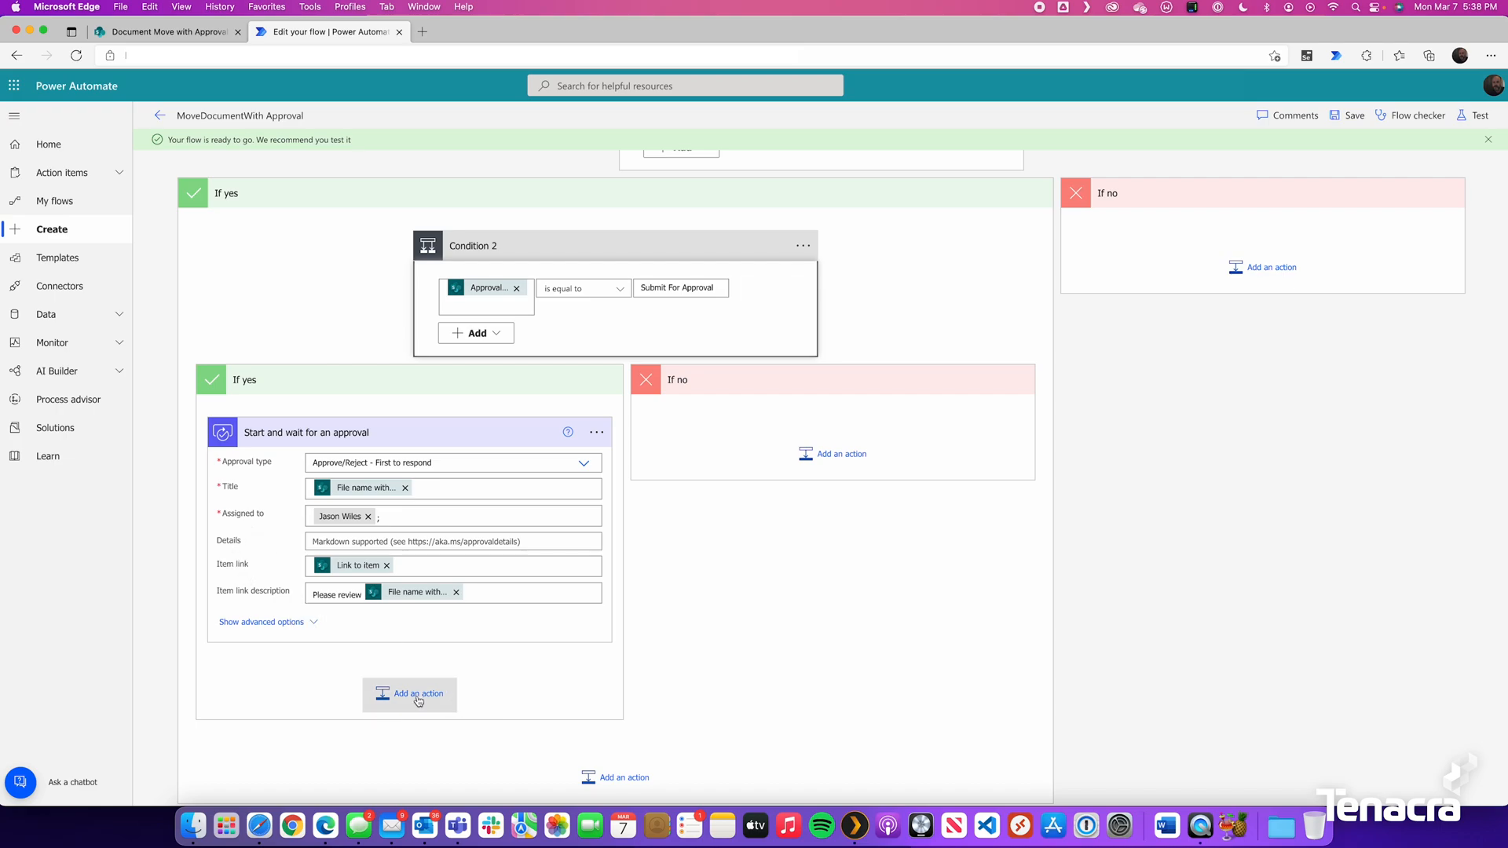
# Step: Add a Condition after the approval testing whether Outcome is equal to Approve
pyautogui.click(408, 693)
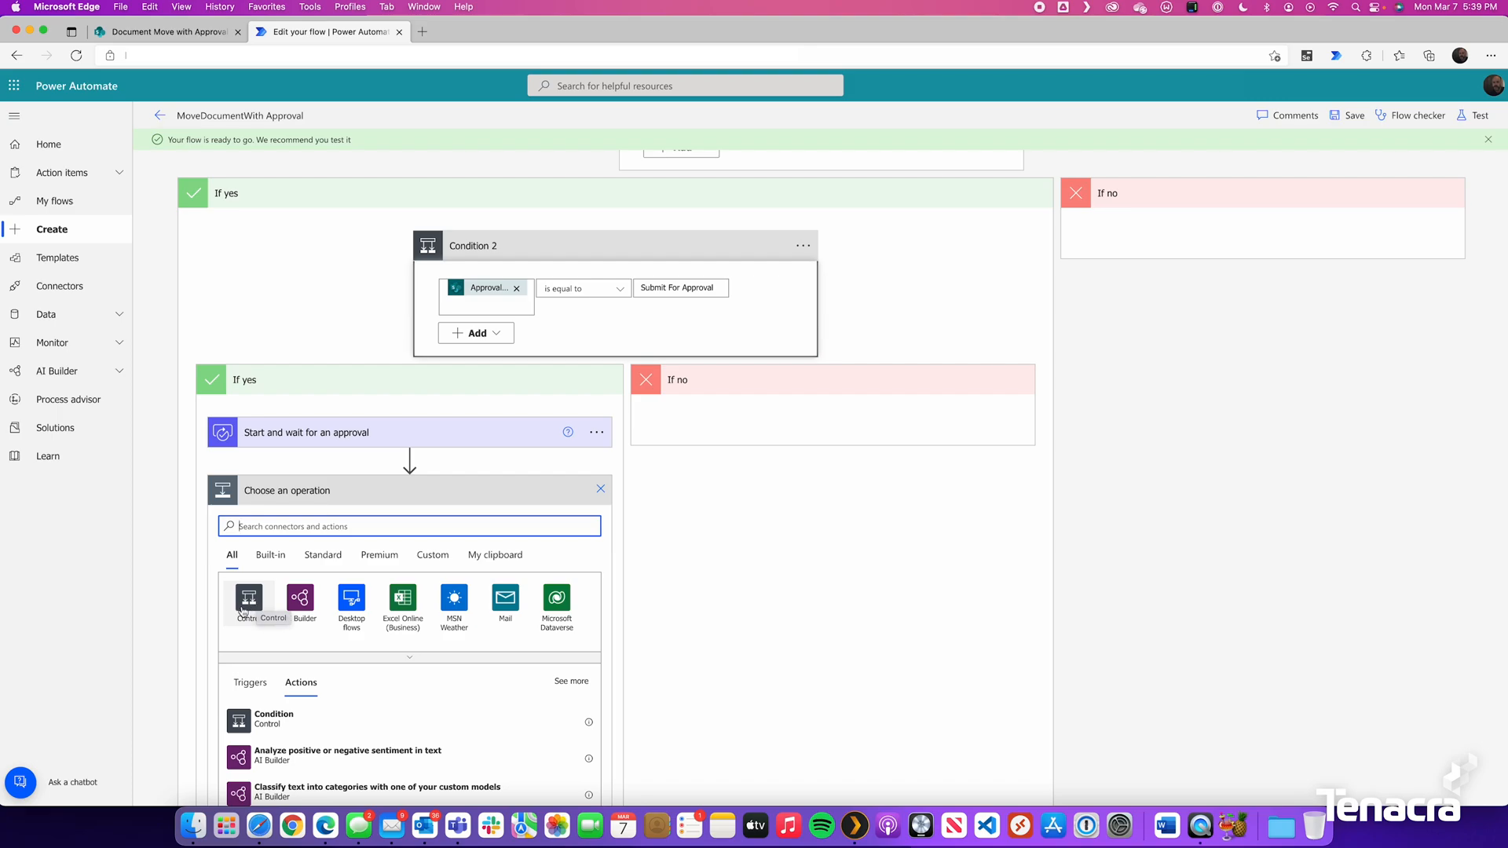
pyautogui.click(247, 601)
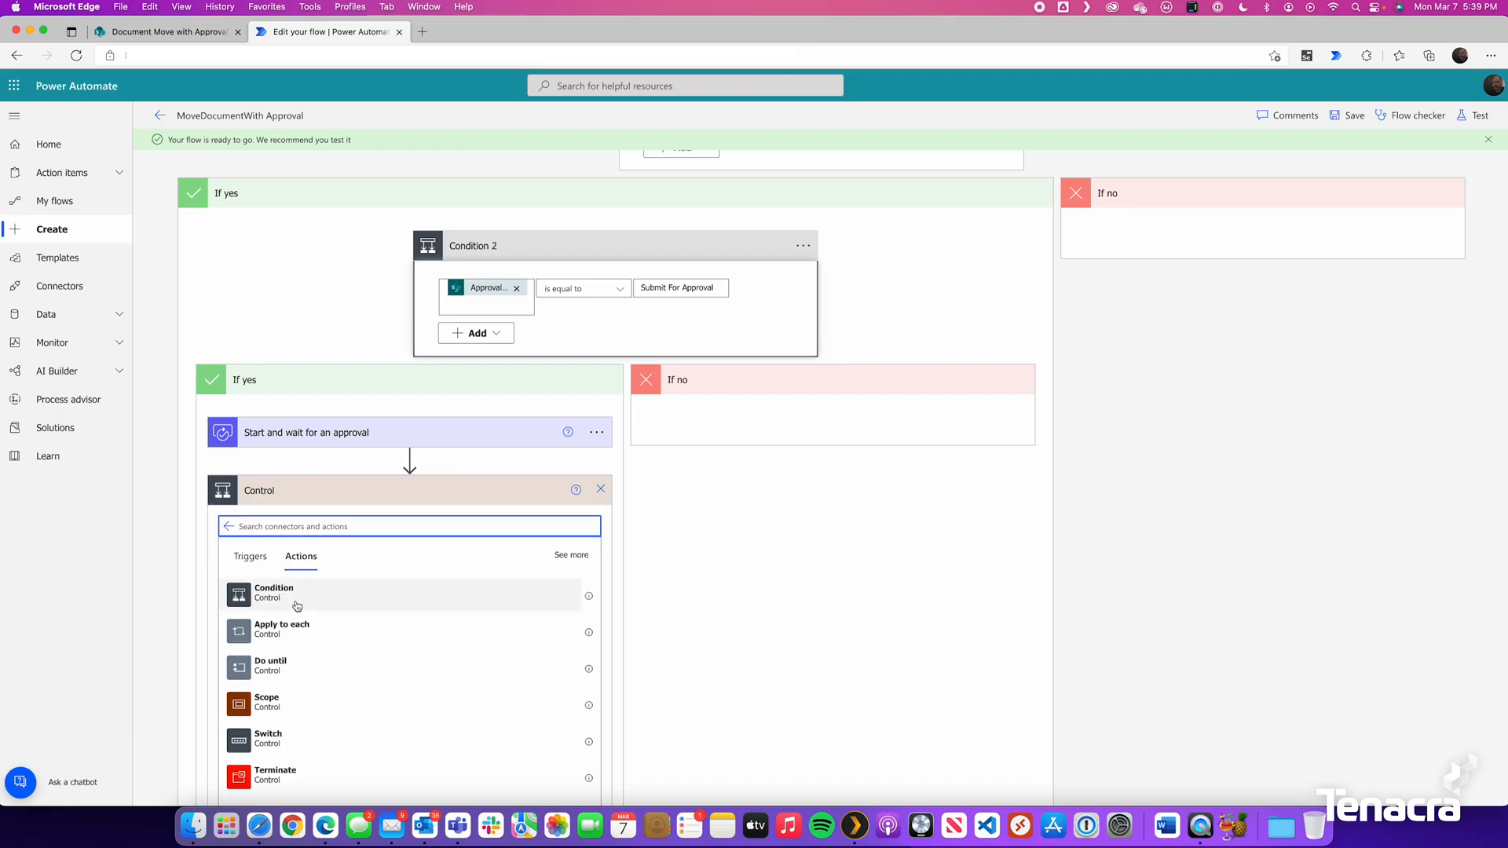
pyautogui.click(274, 593)
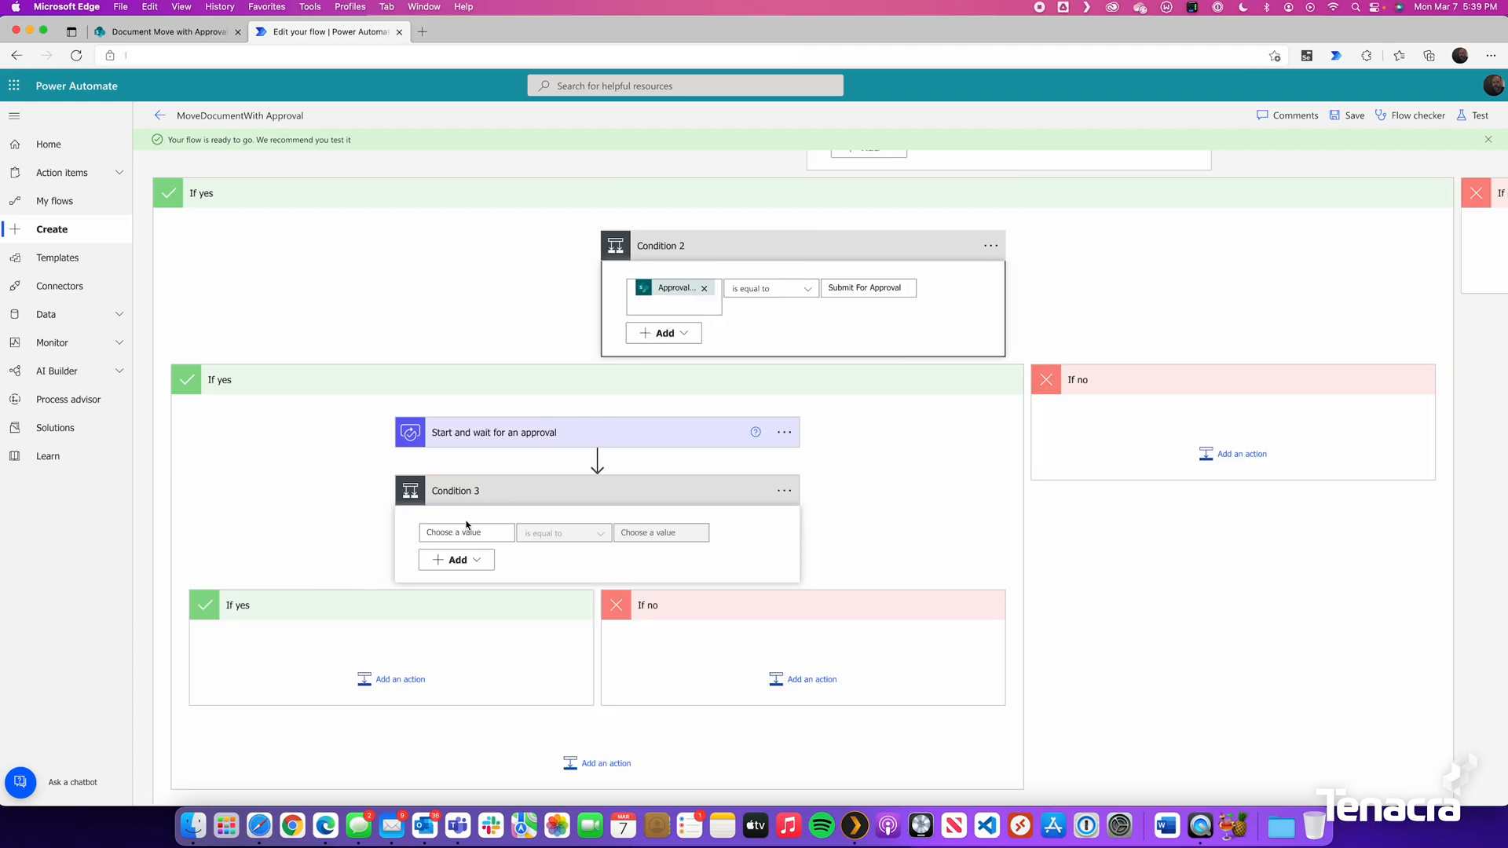
pyautogui.click(467, 532)
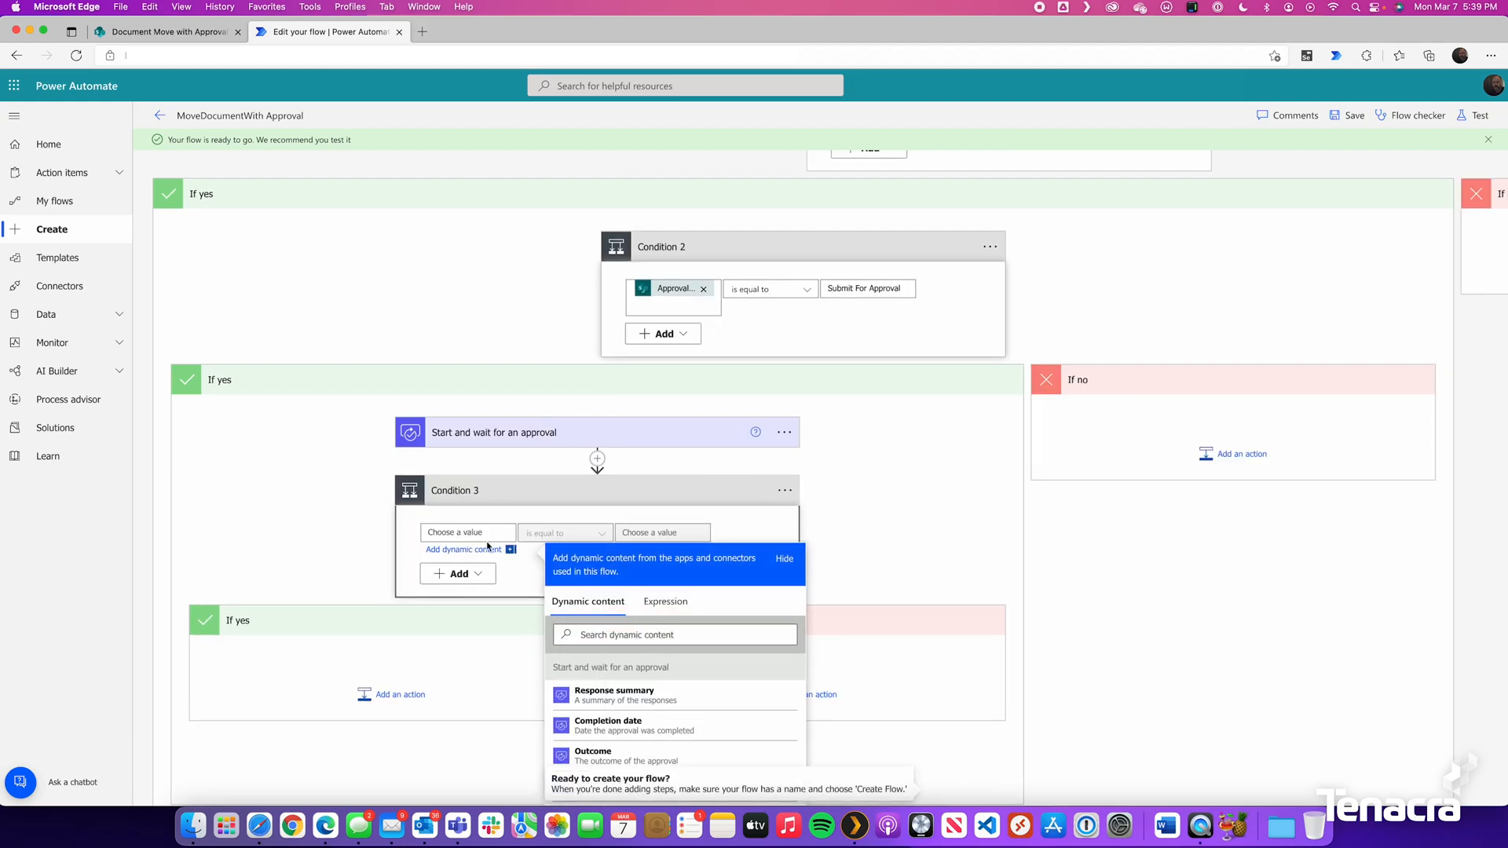
pyautogui.moveTo(616, 755)
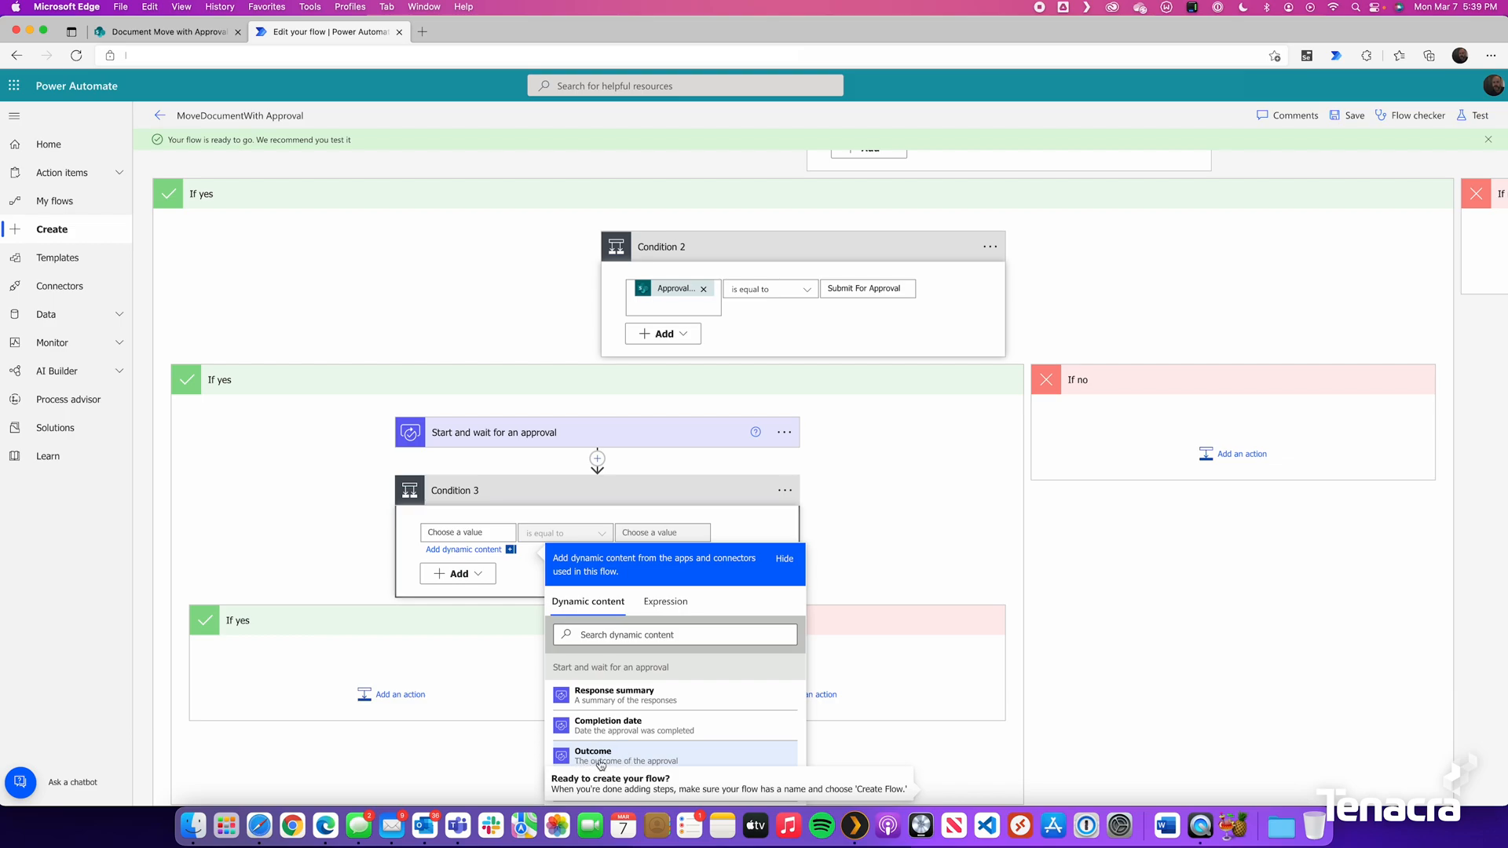
pyautogui.click(592, 756)
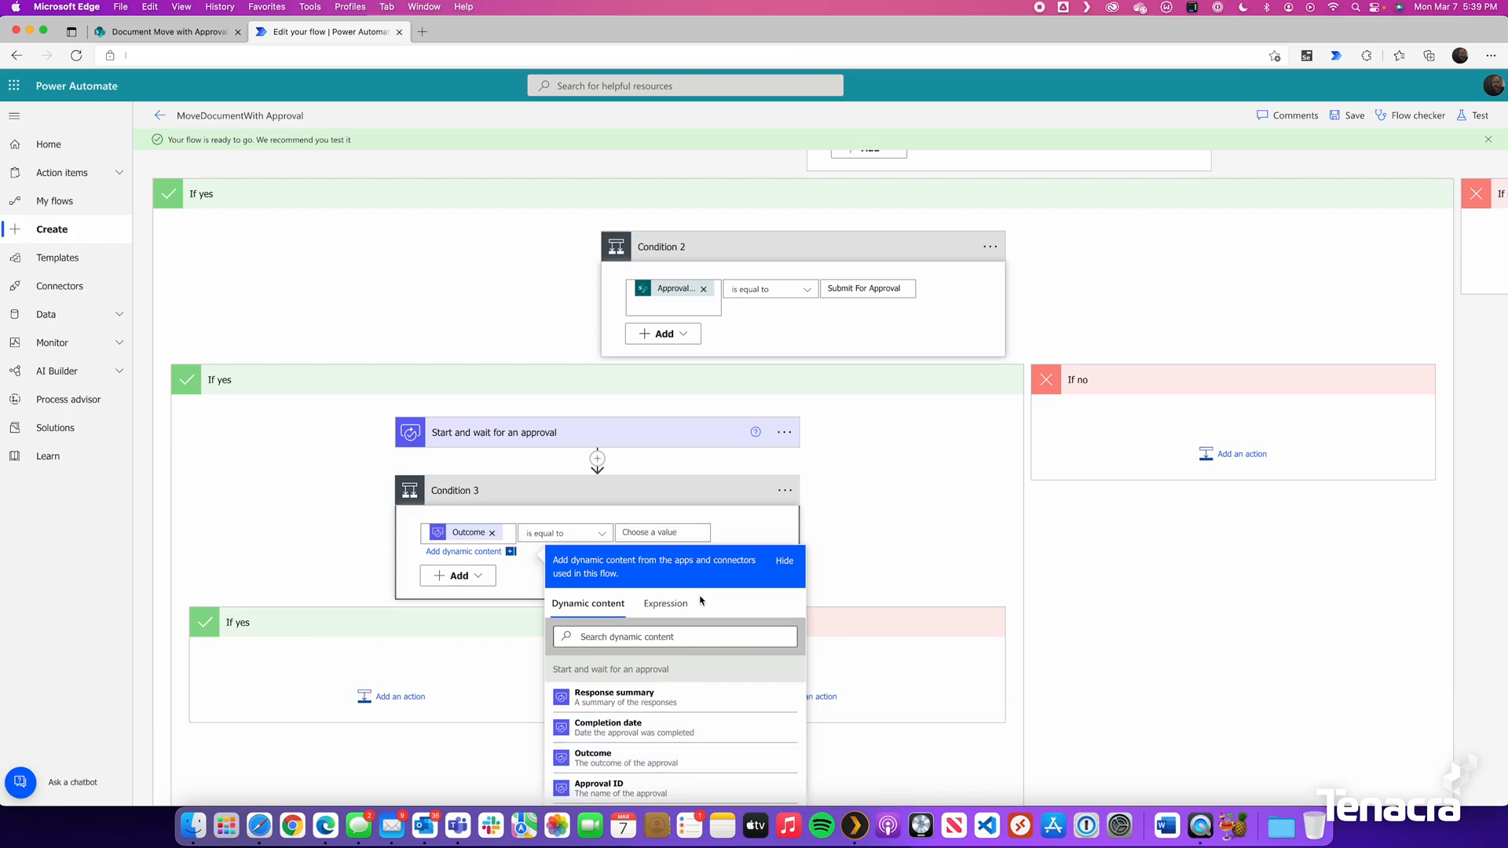
pyautogui.write('Approve')
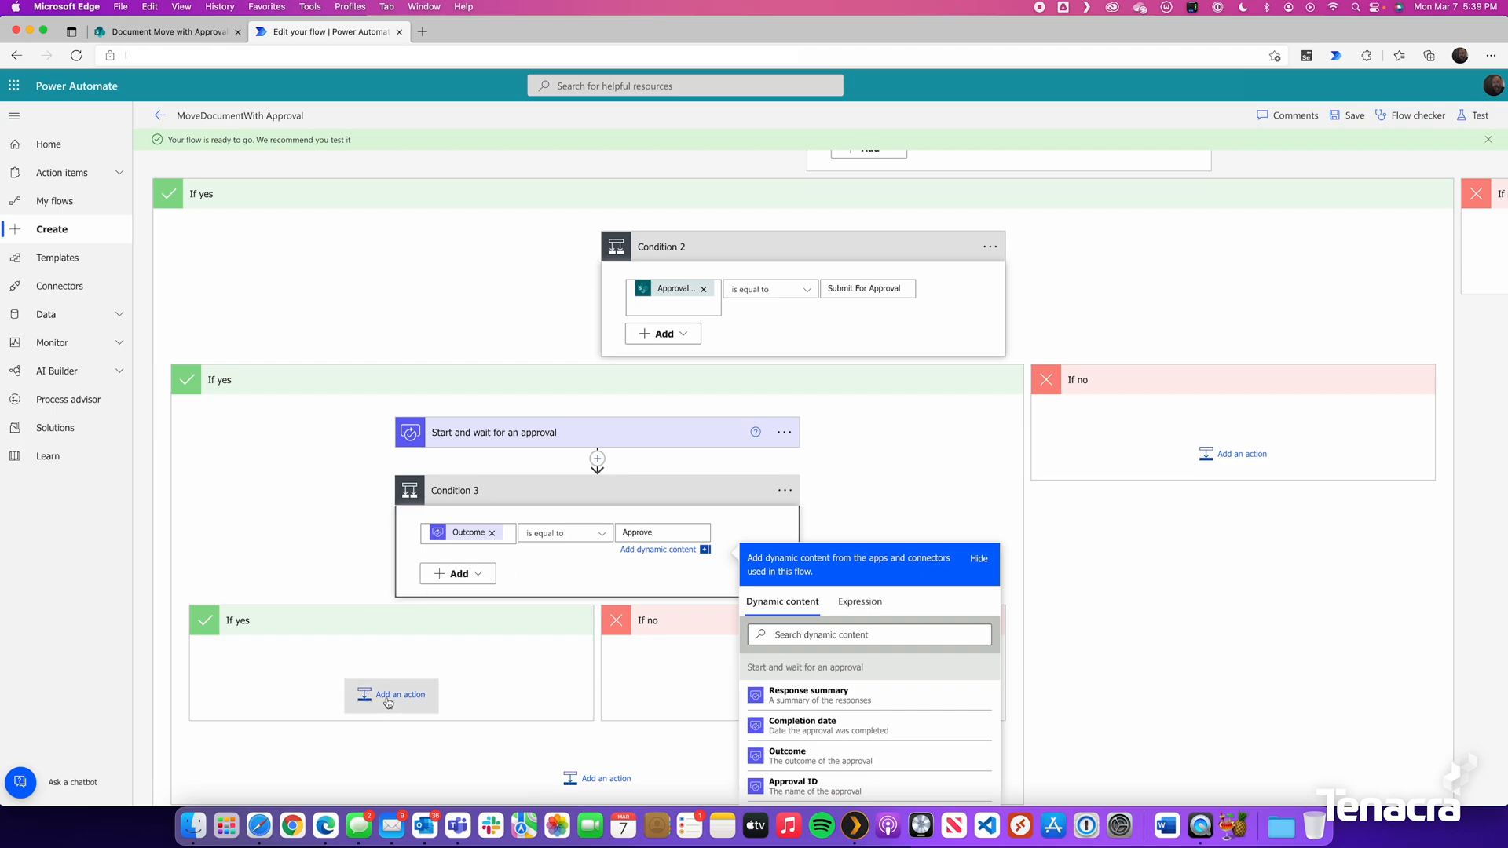
# Step: Add a SharePoint Update file properties action on the Drafts library and begin the item Id
pyautogui.click(391, 695)
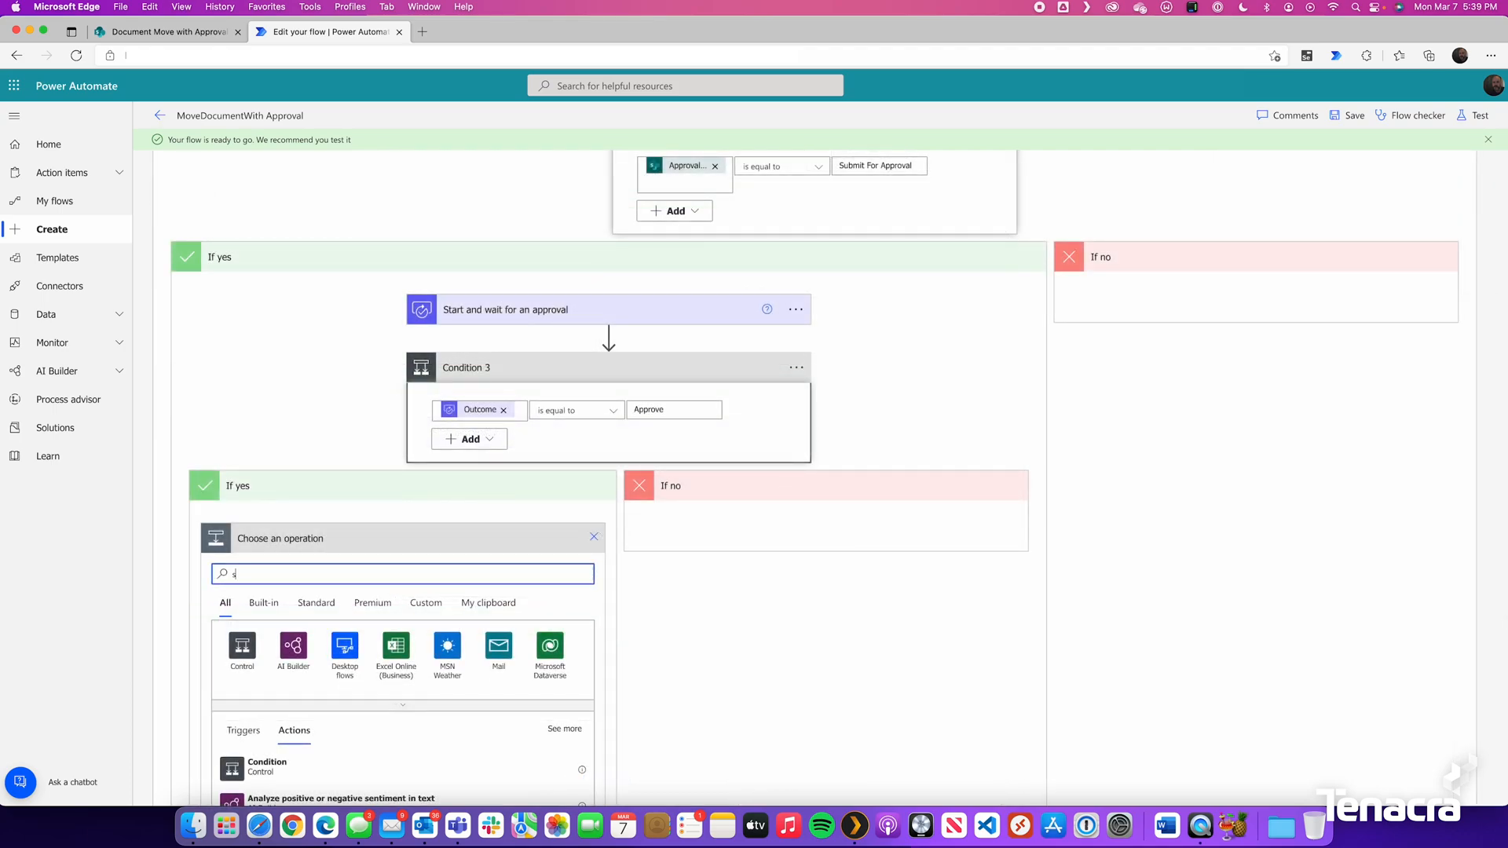
pyautogui.write('sharepoint')
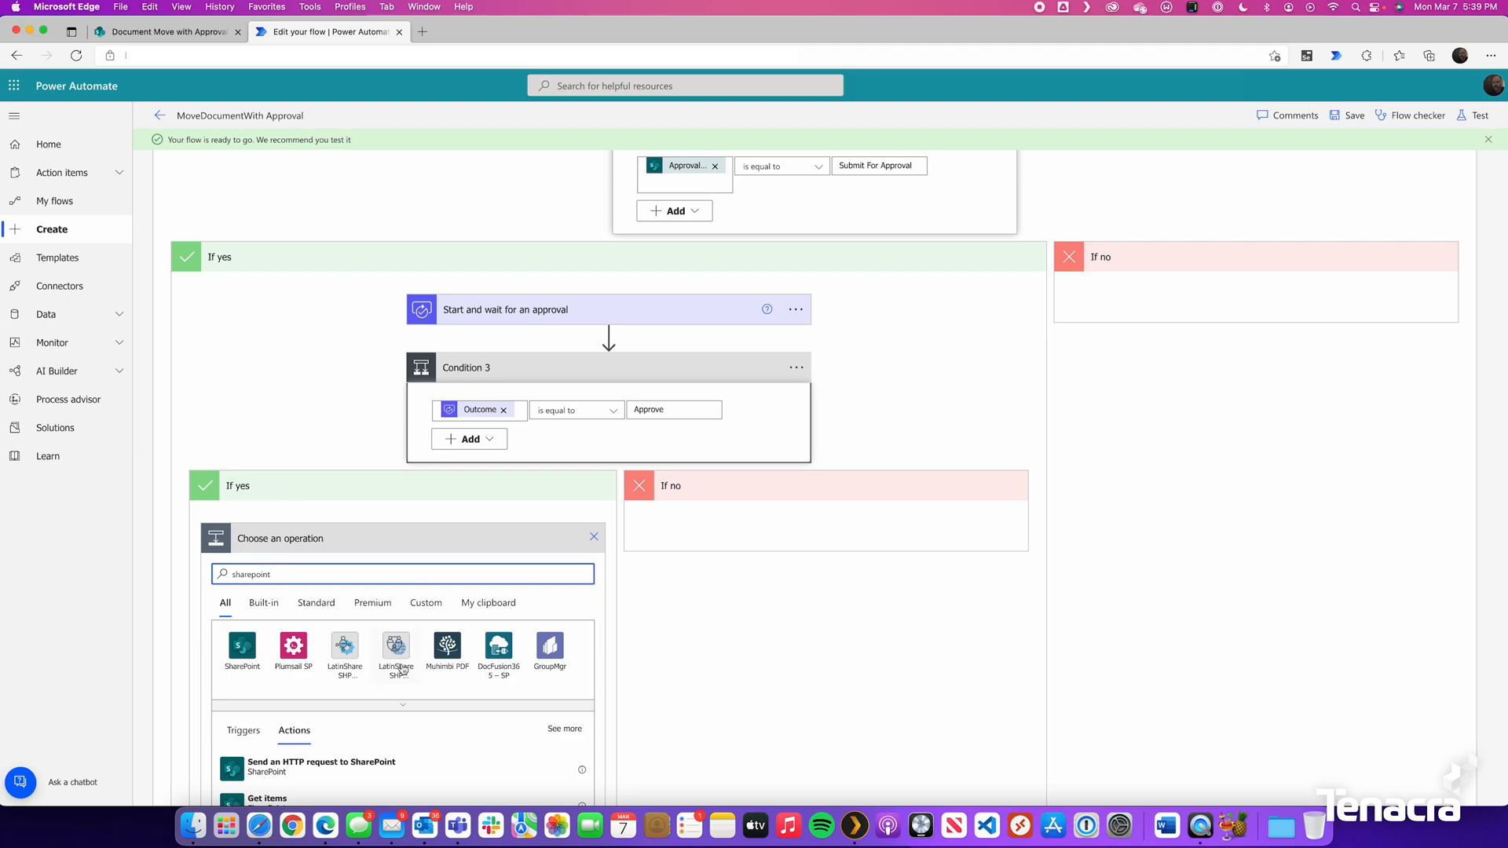
pyautogui.click(241, 647)
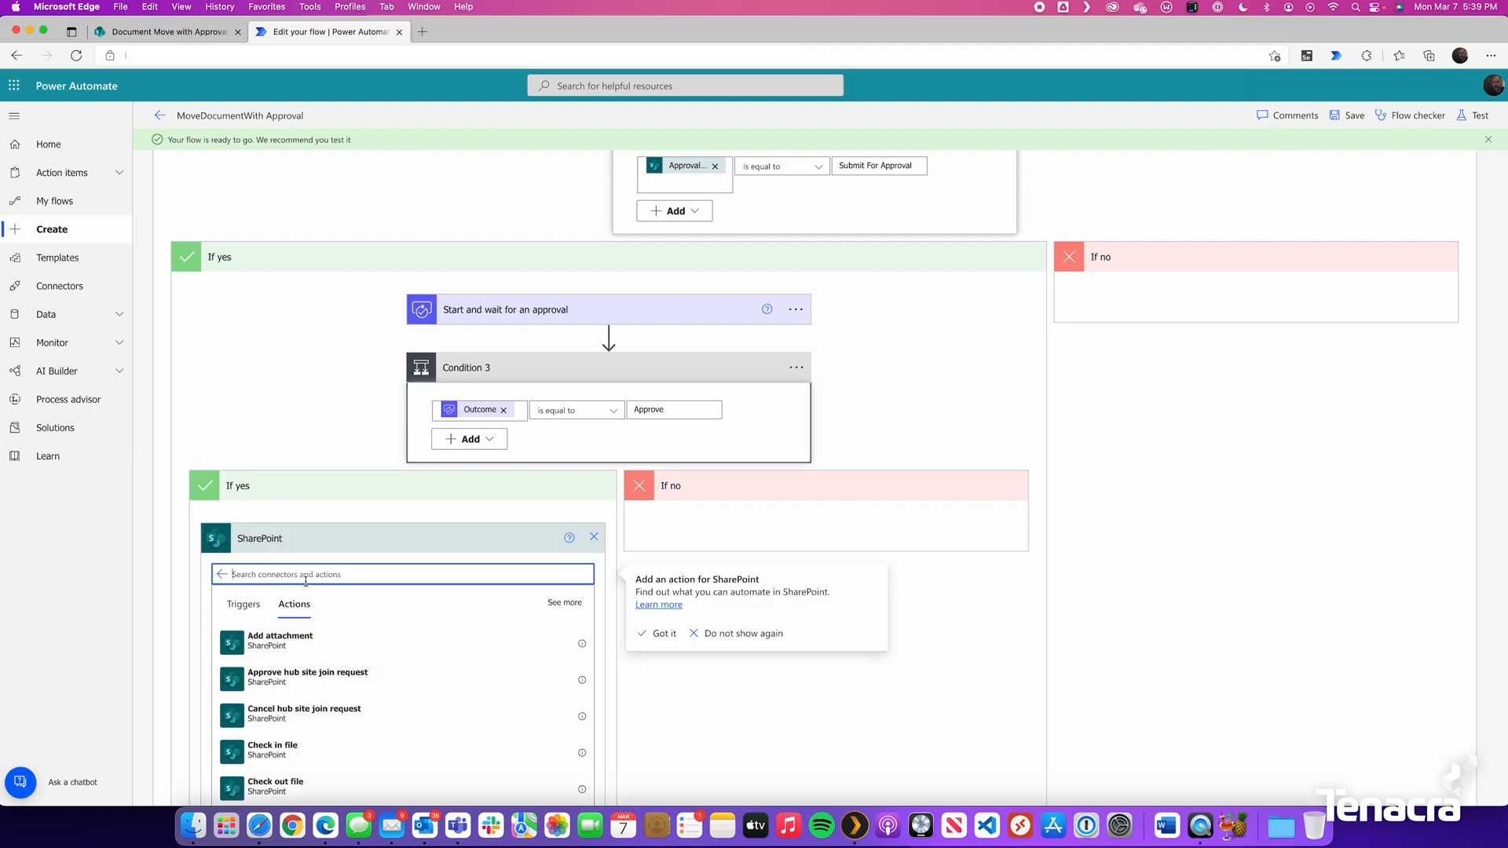
pyautogui.moveTo(308, 574)
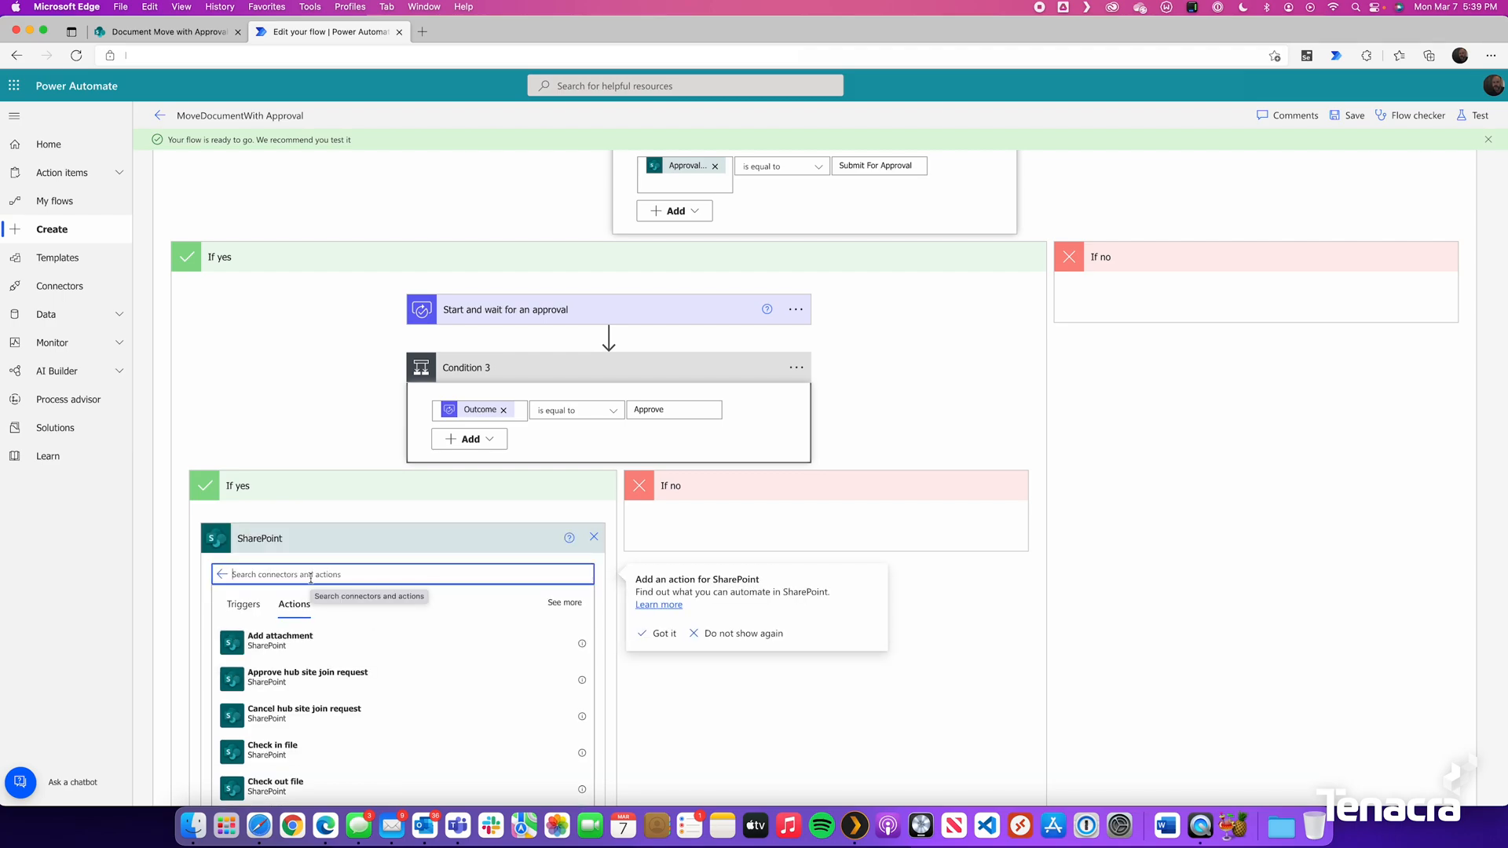
pyautogui.write('upda')
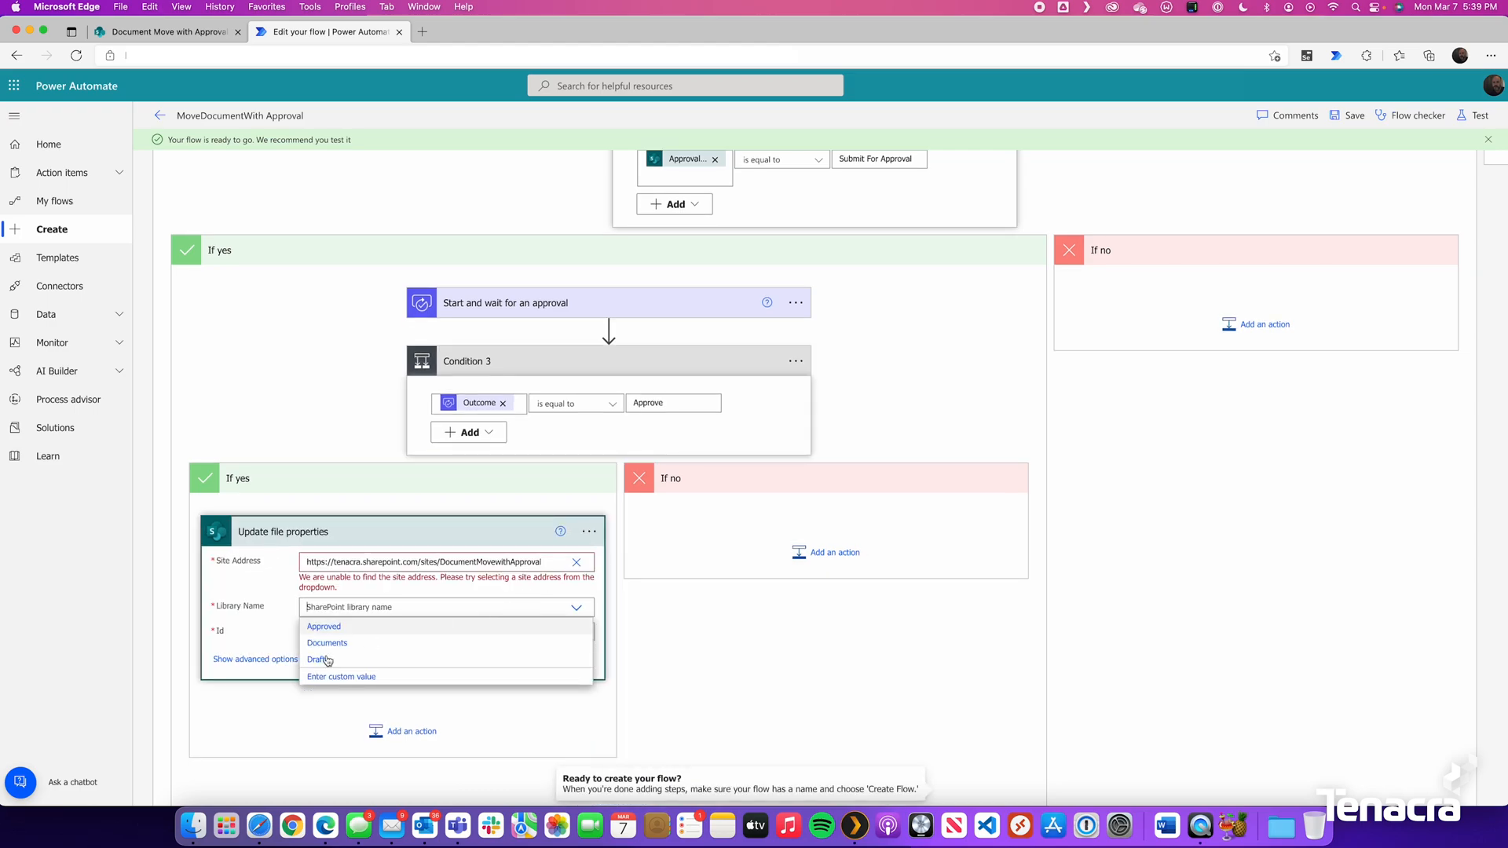
pyautogui.click(318, 660)
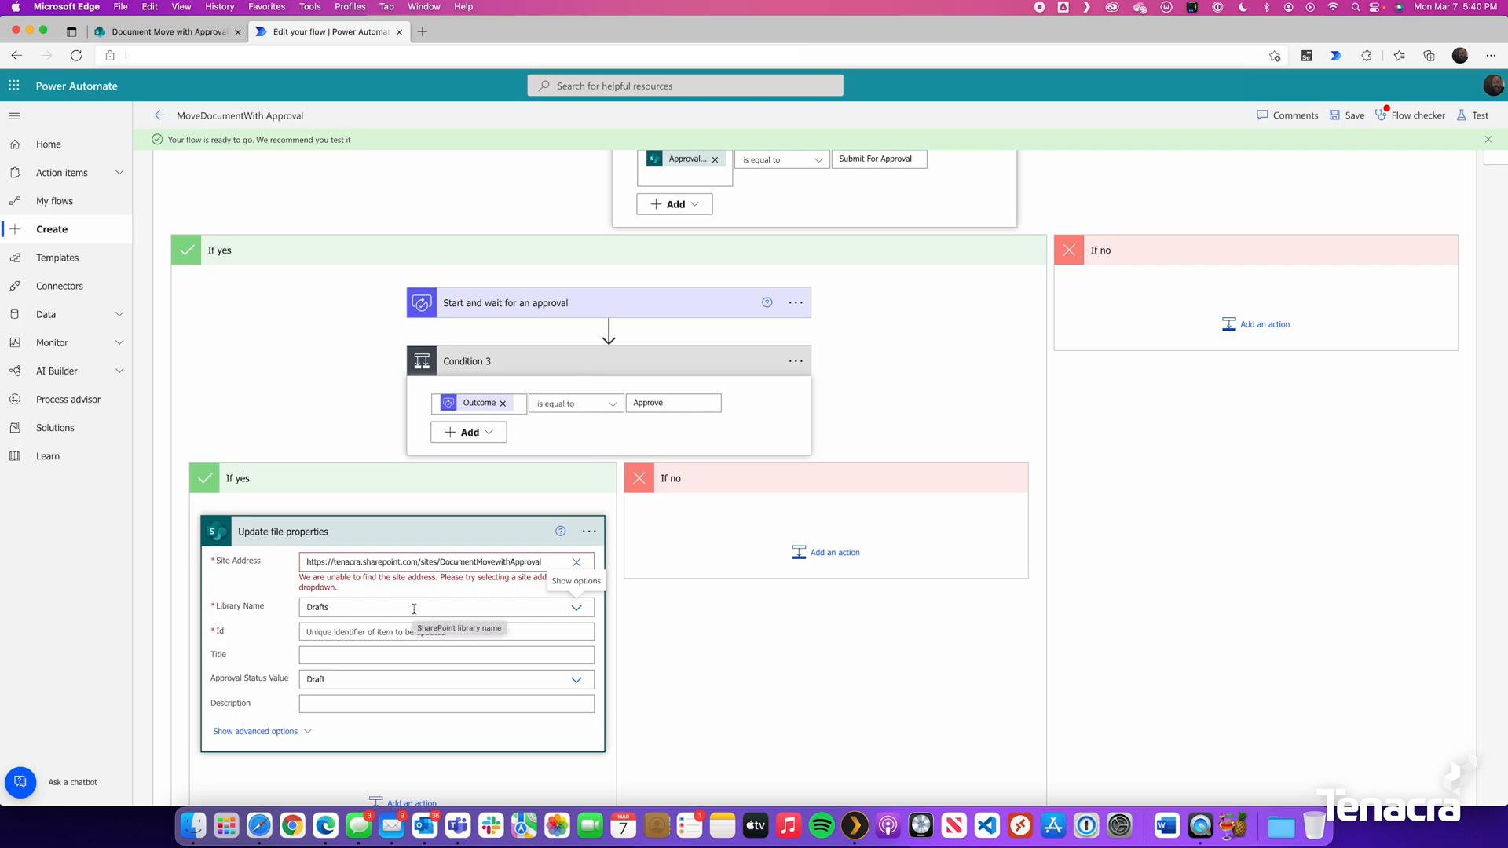
pyautogui.click(442, 631)
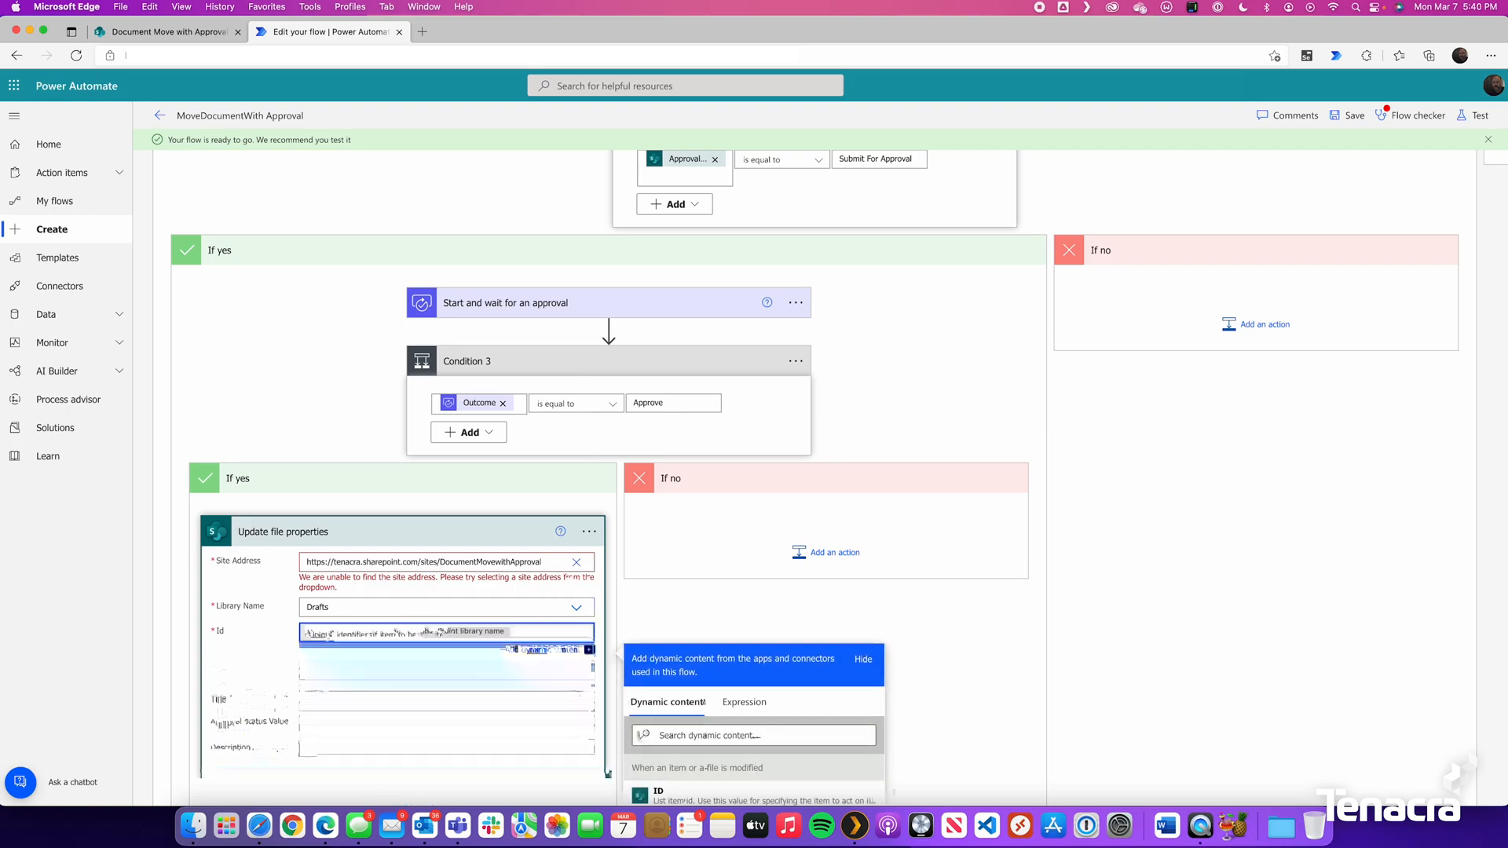
pyautogui.scroll(-3)
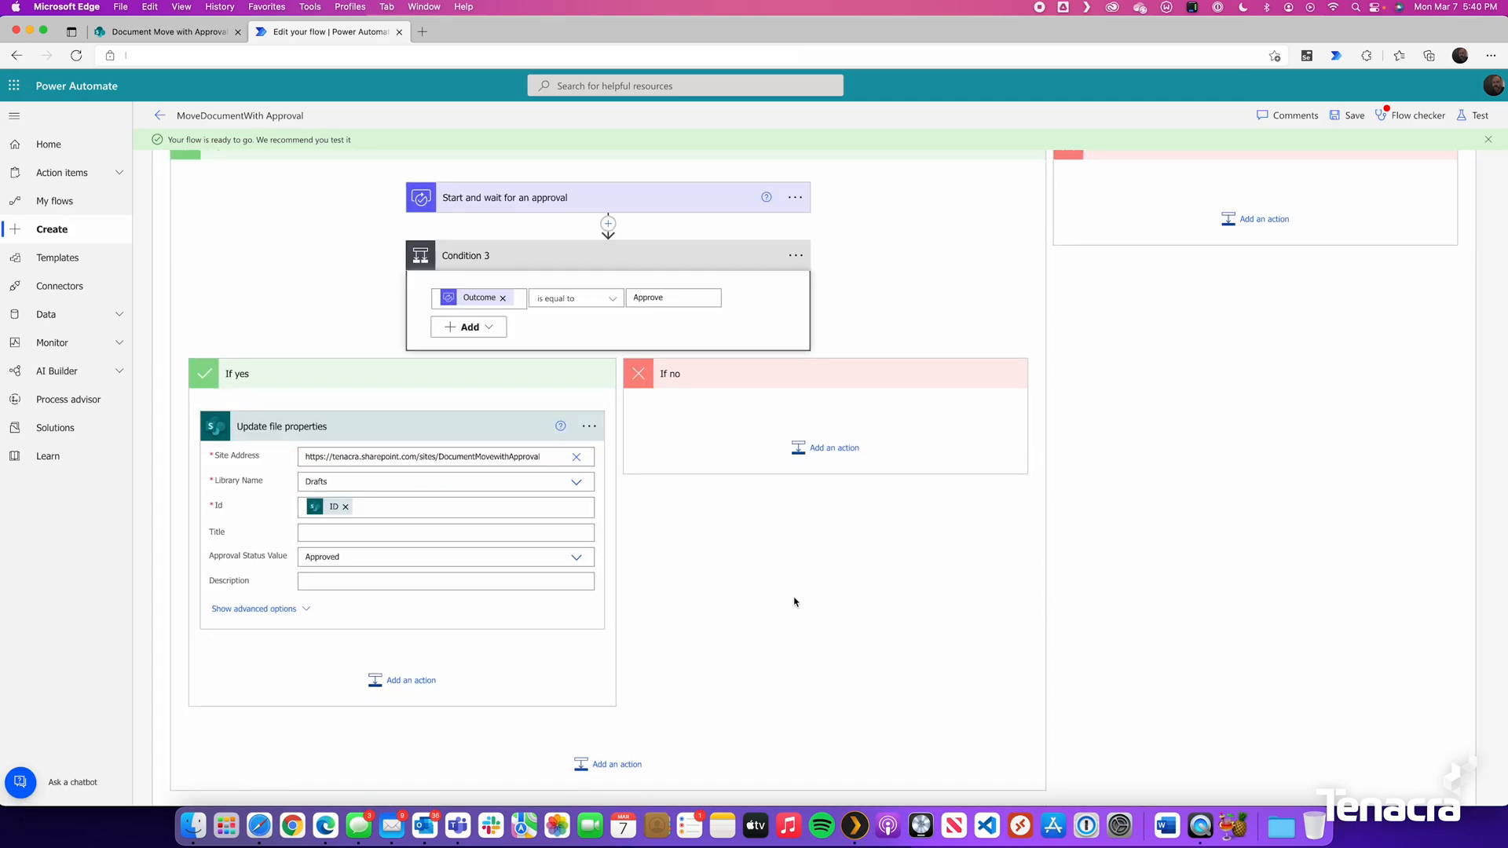
pyautogui.scroll(3)
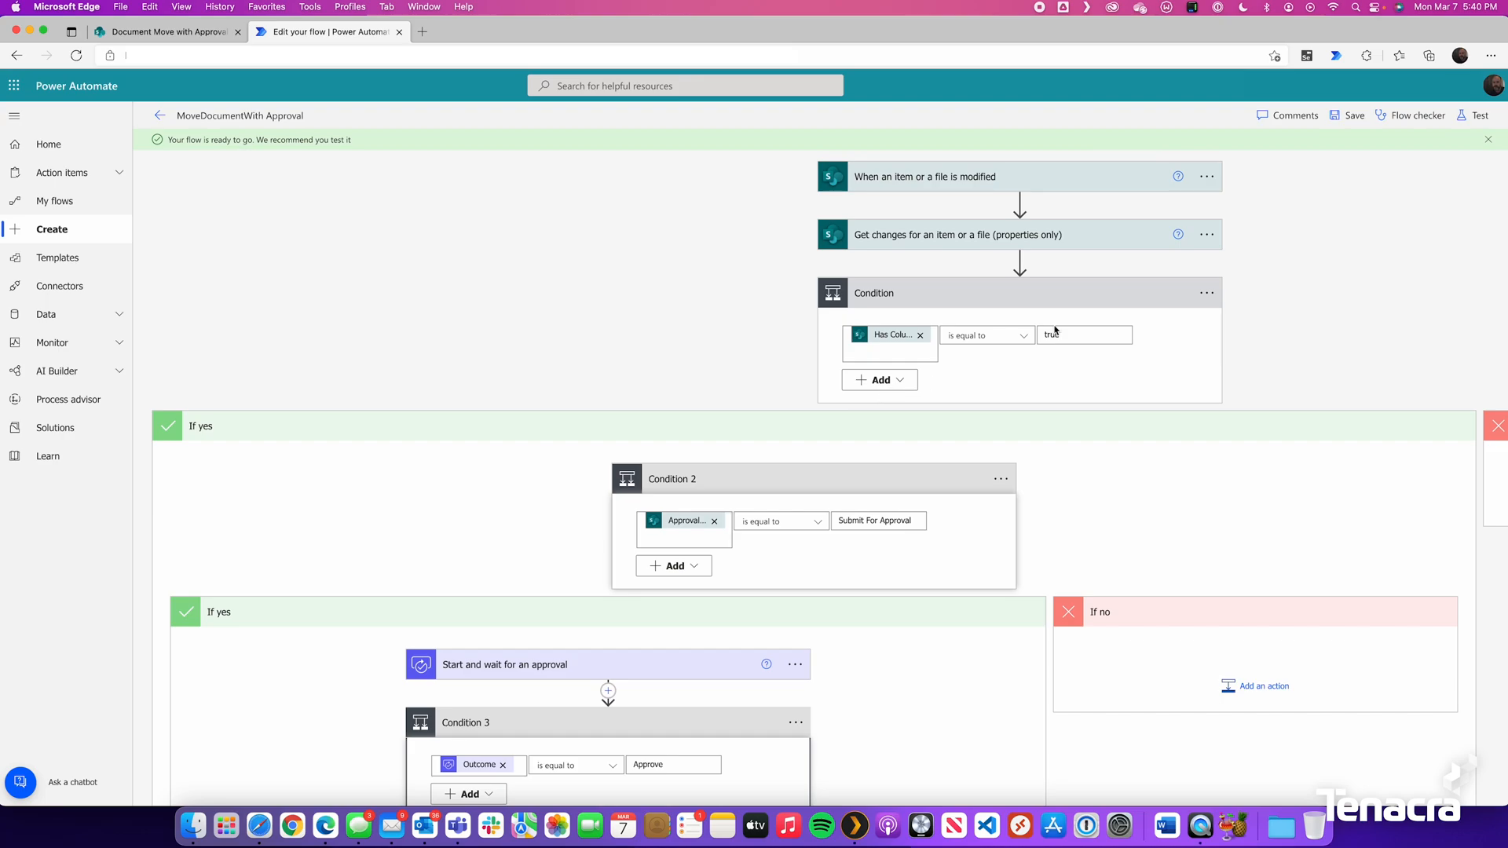
pyautogui.moveTo(930, 234)
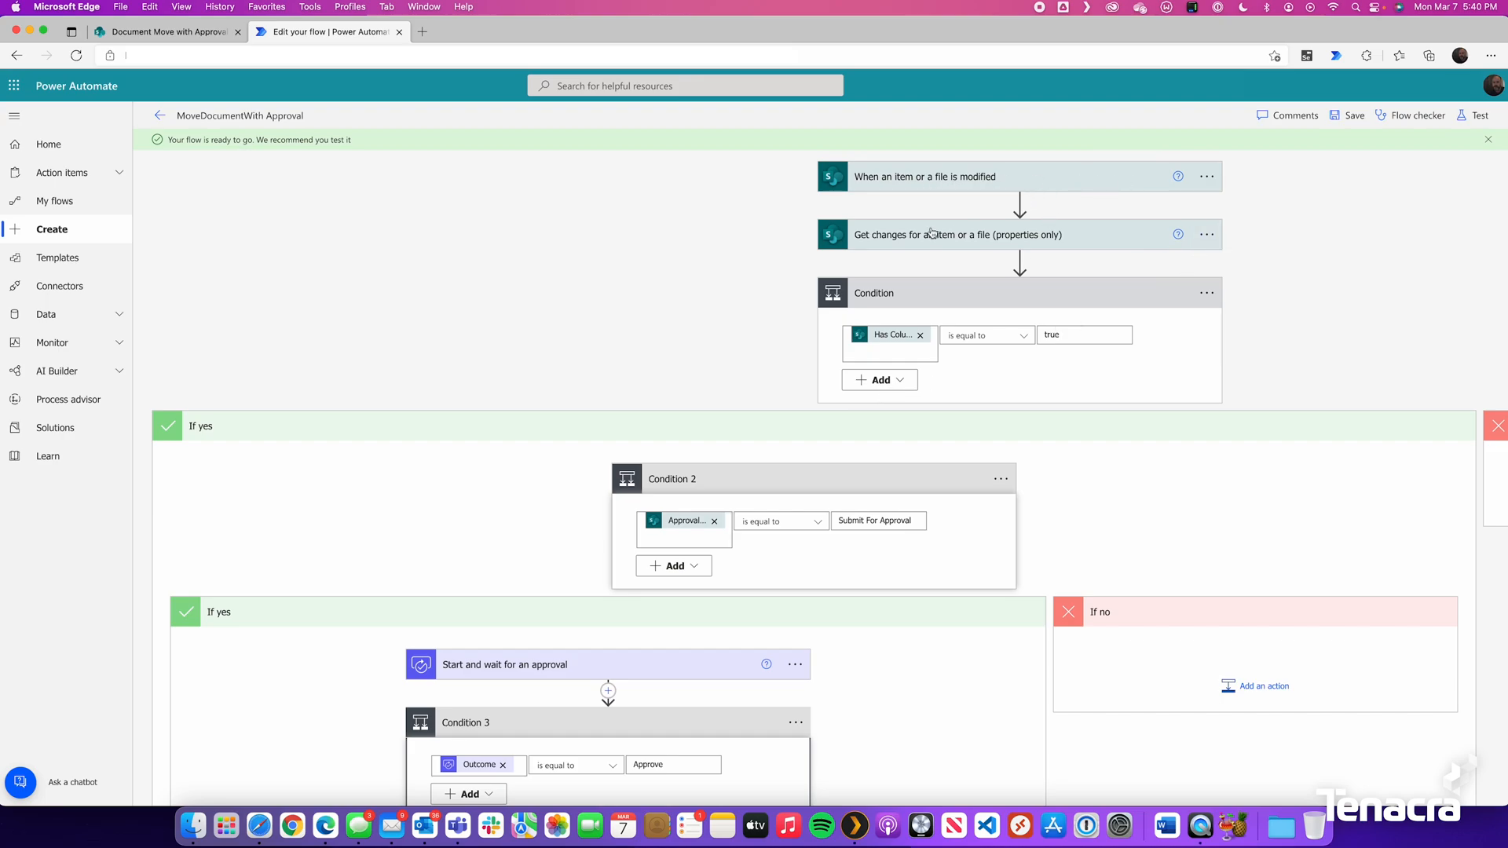
pyautogui.moveTo(851, 317)
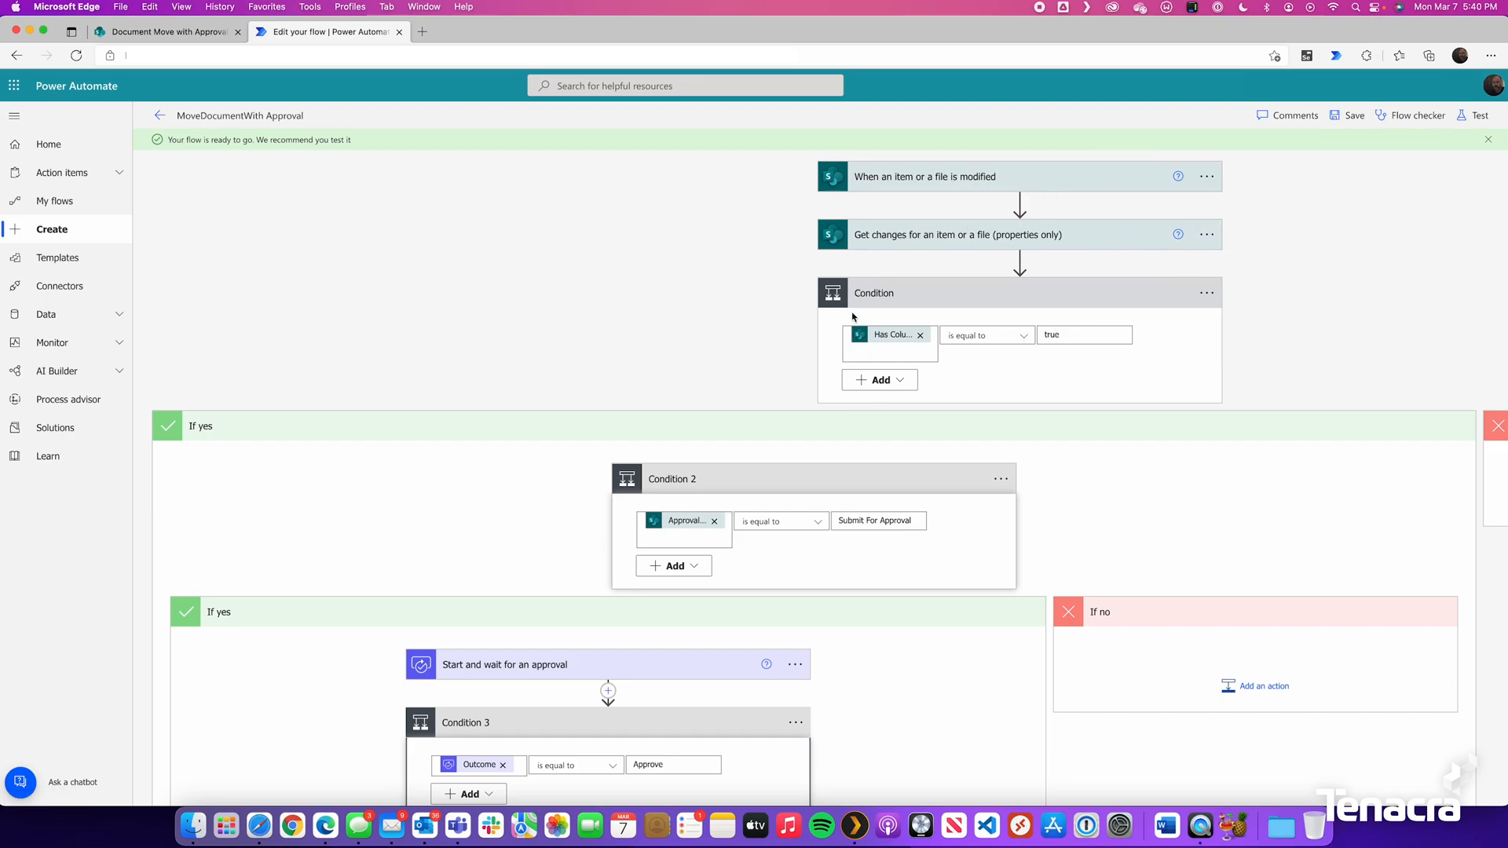
pyautogui.moveTo(1102, 335)
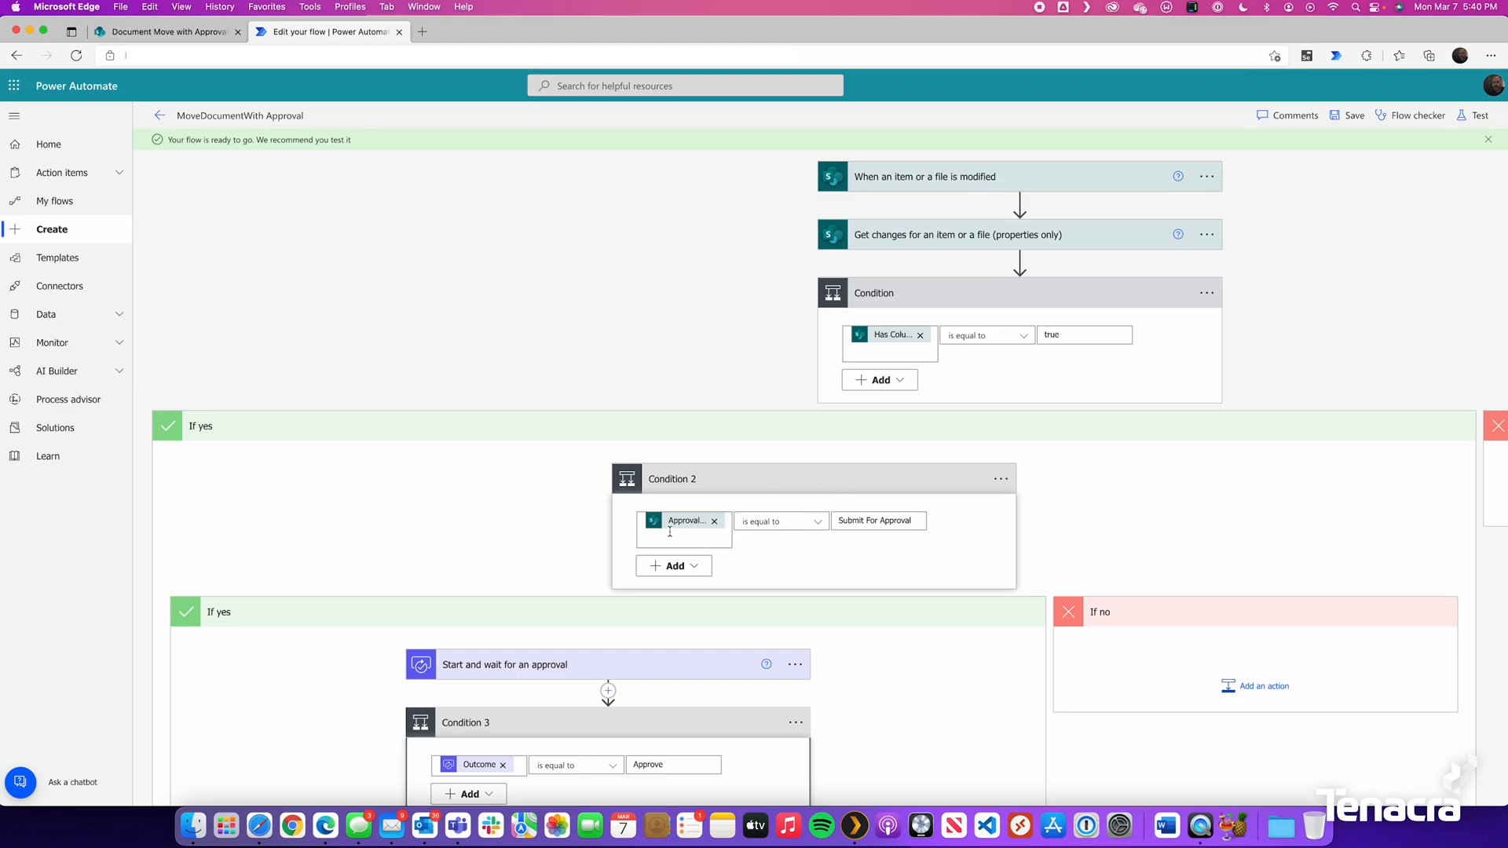
pyautogui.scroll(-3)
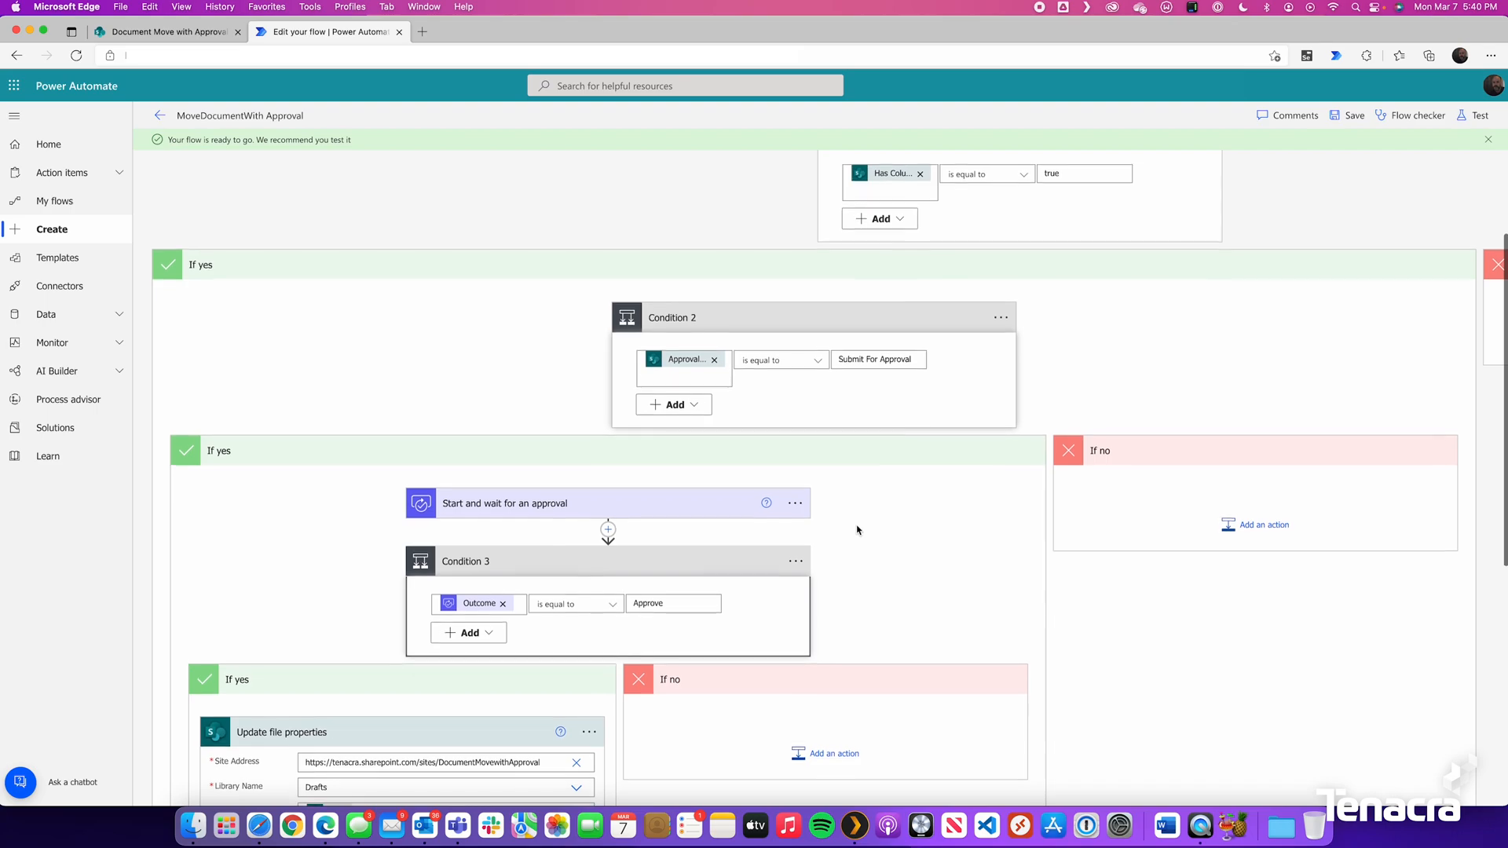
pyautogui.scroll(-3)
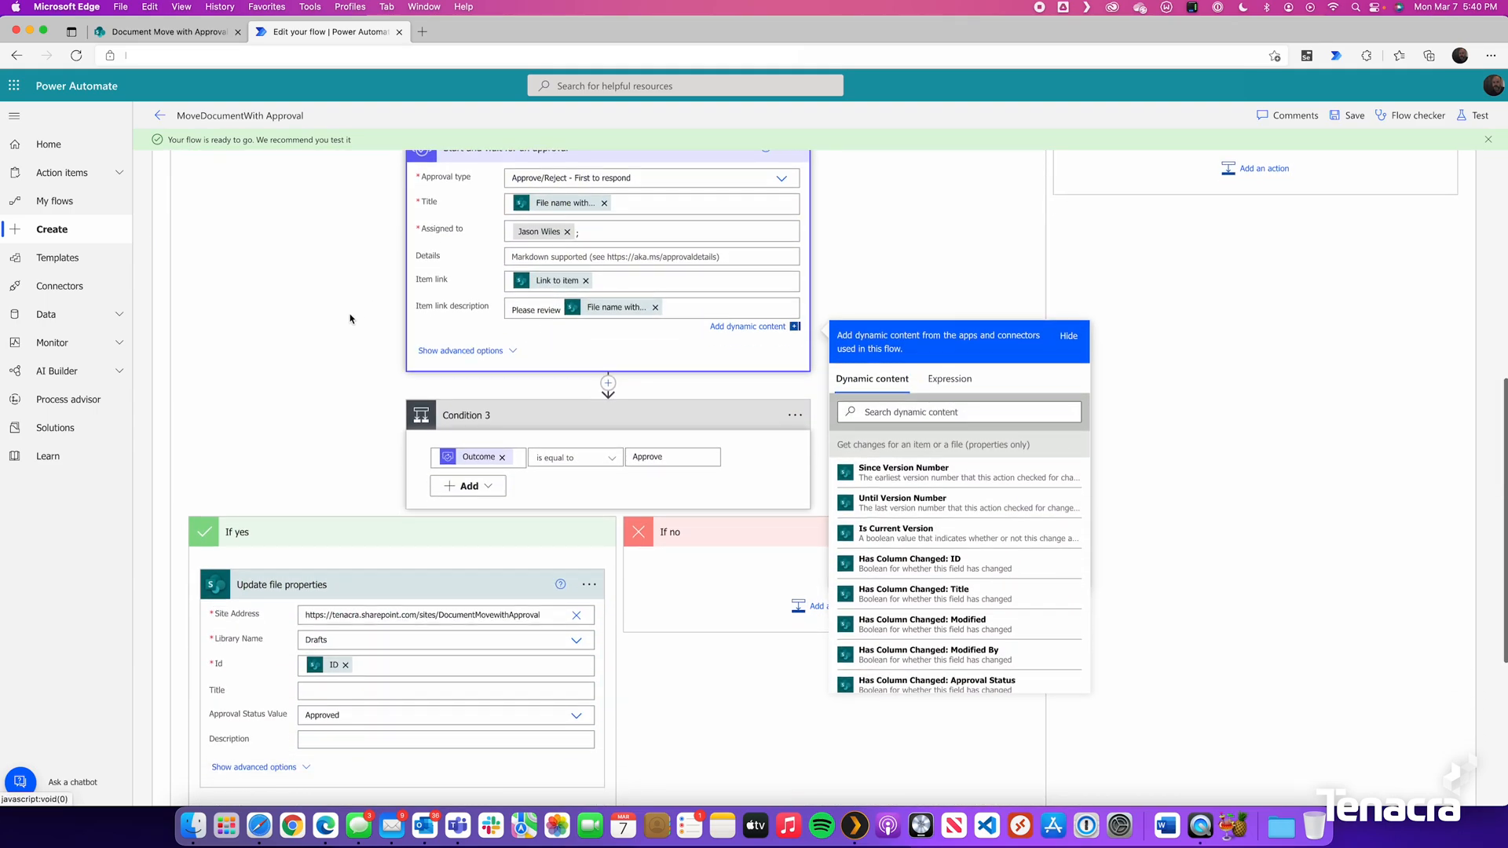
pyautogui.scroll(-3)
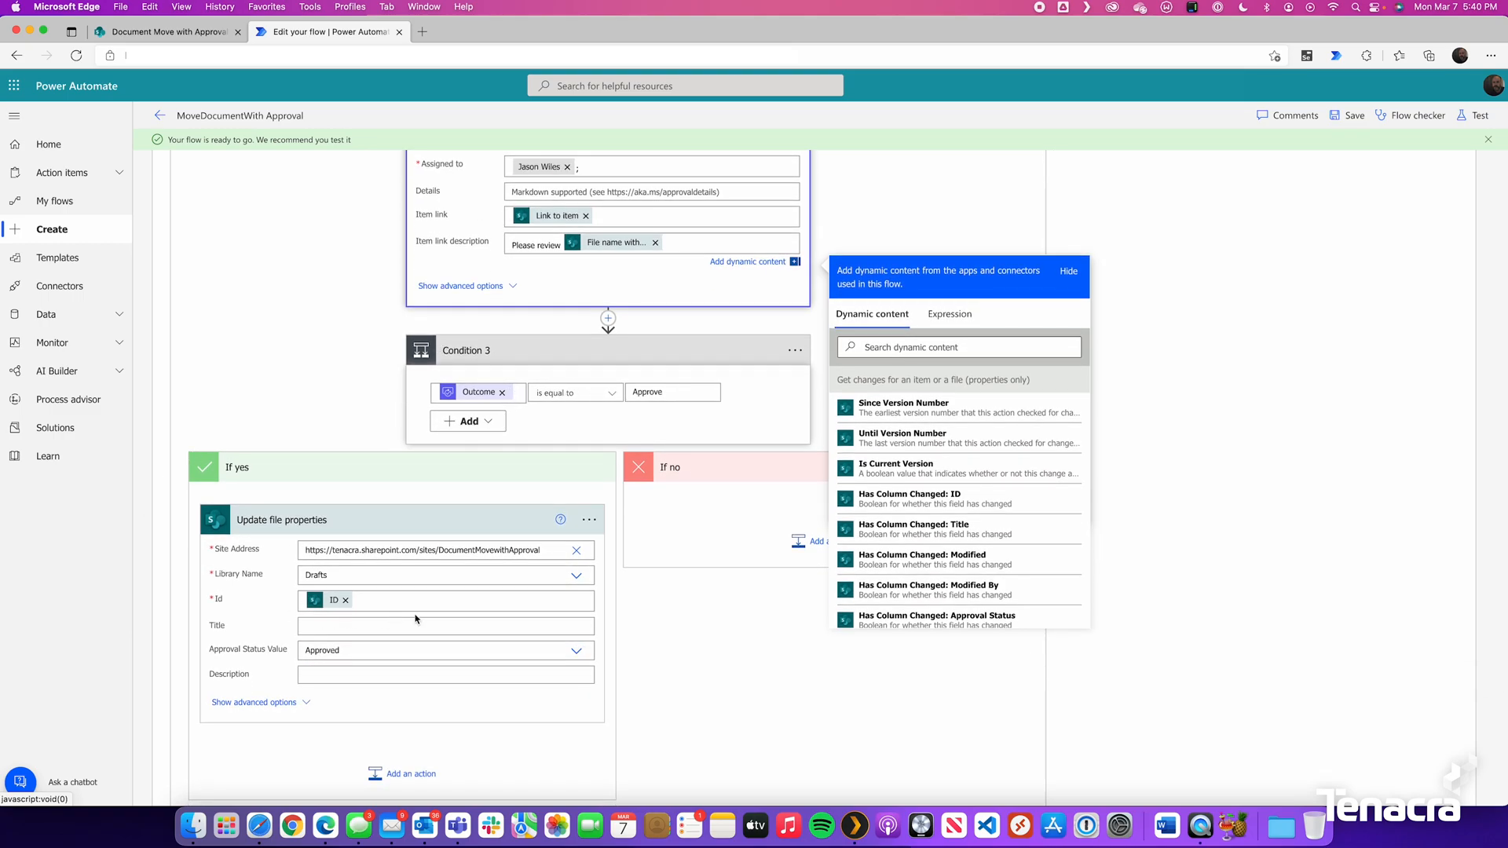
pyautogui.scroll(-3)
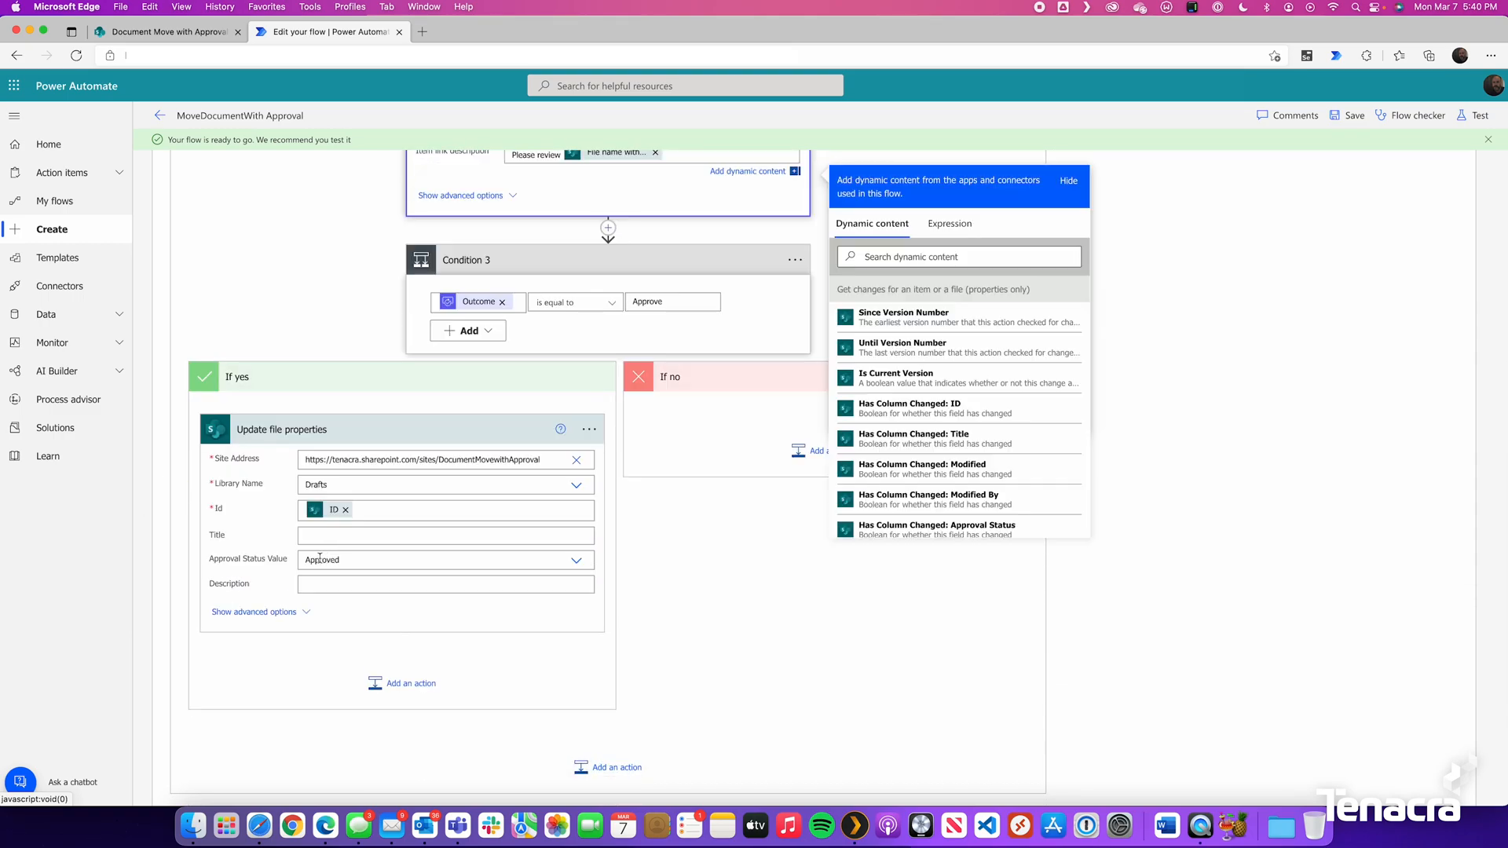
pyautogui.moveTo(318, 572)
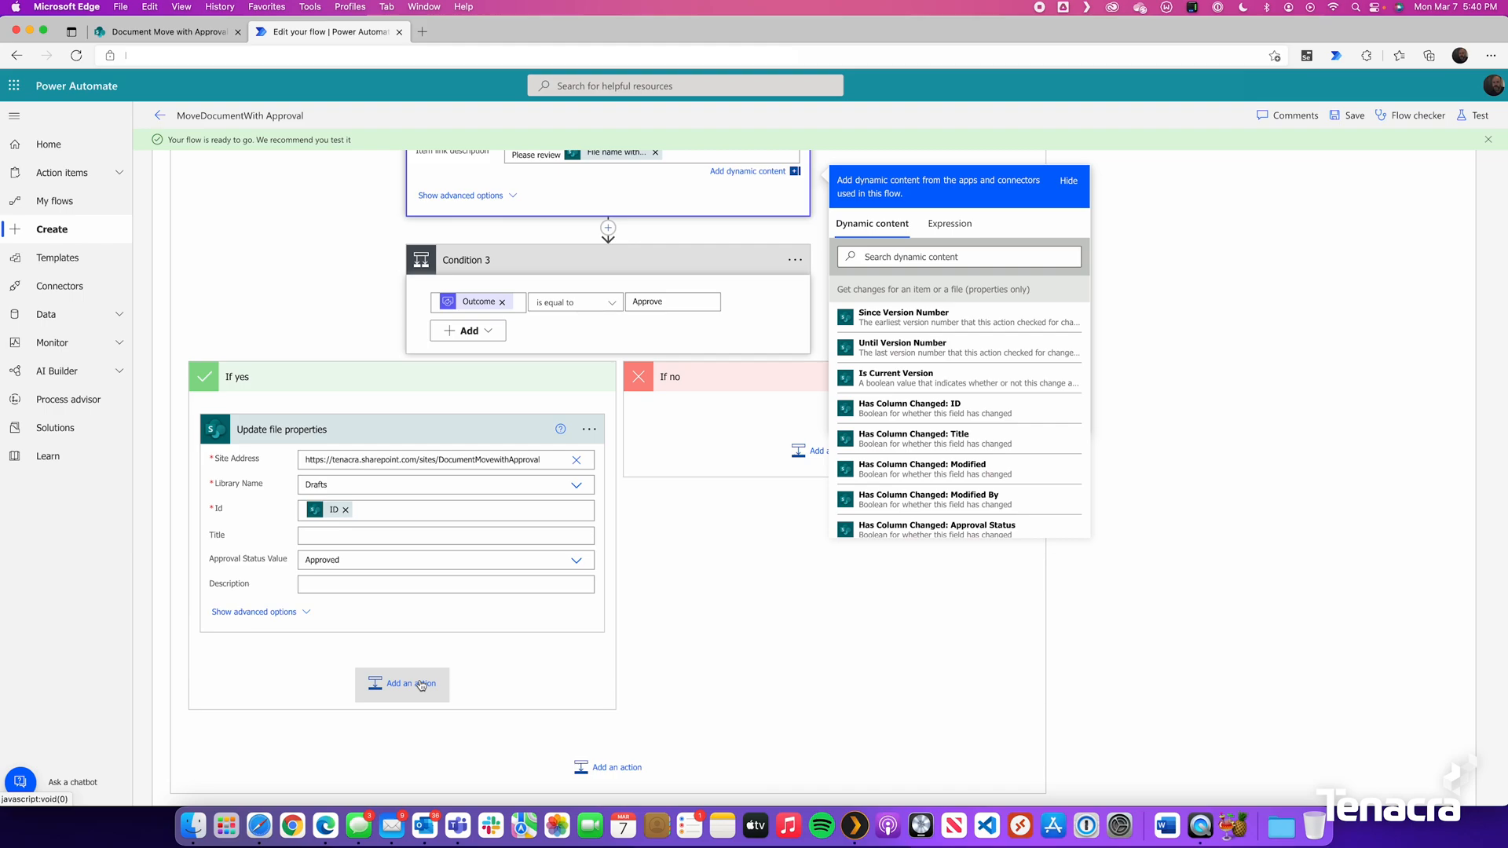
pyautogui.moveTo(416, 687)
pyautogui.write('sharepoint')
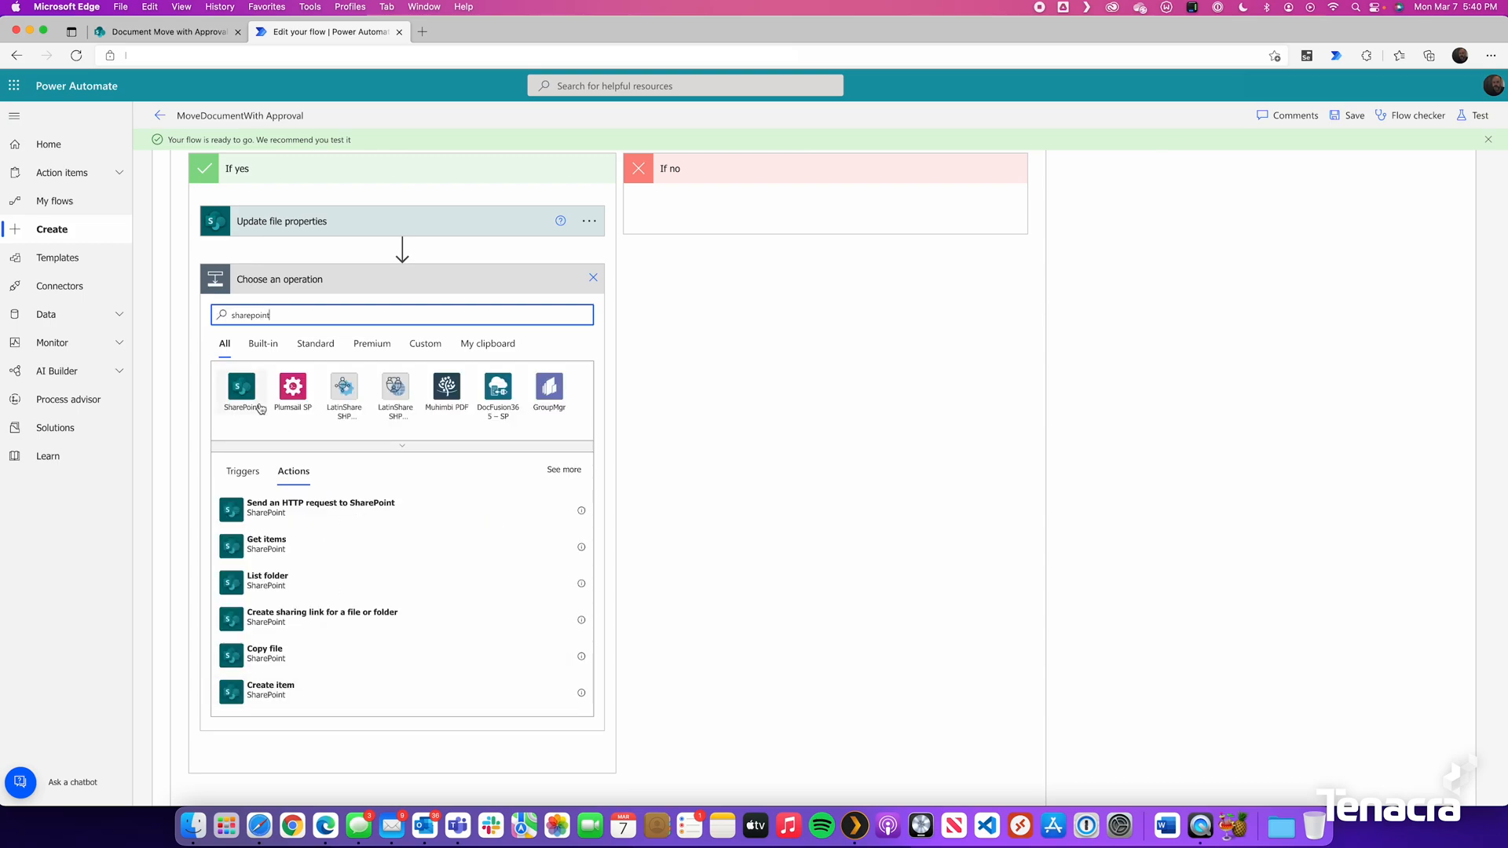
# Step: Add a SharePoint Copy file step from the current site using the file Identifier
pyautogui.click(240, 386)
pyautogui.write('copy')
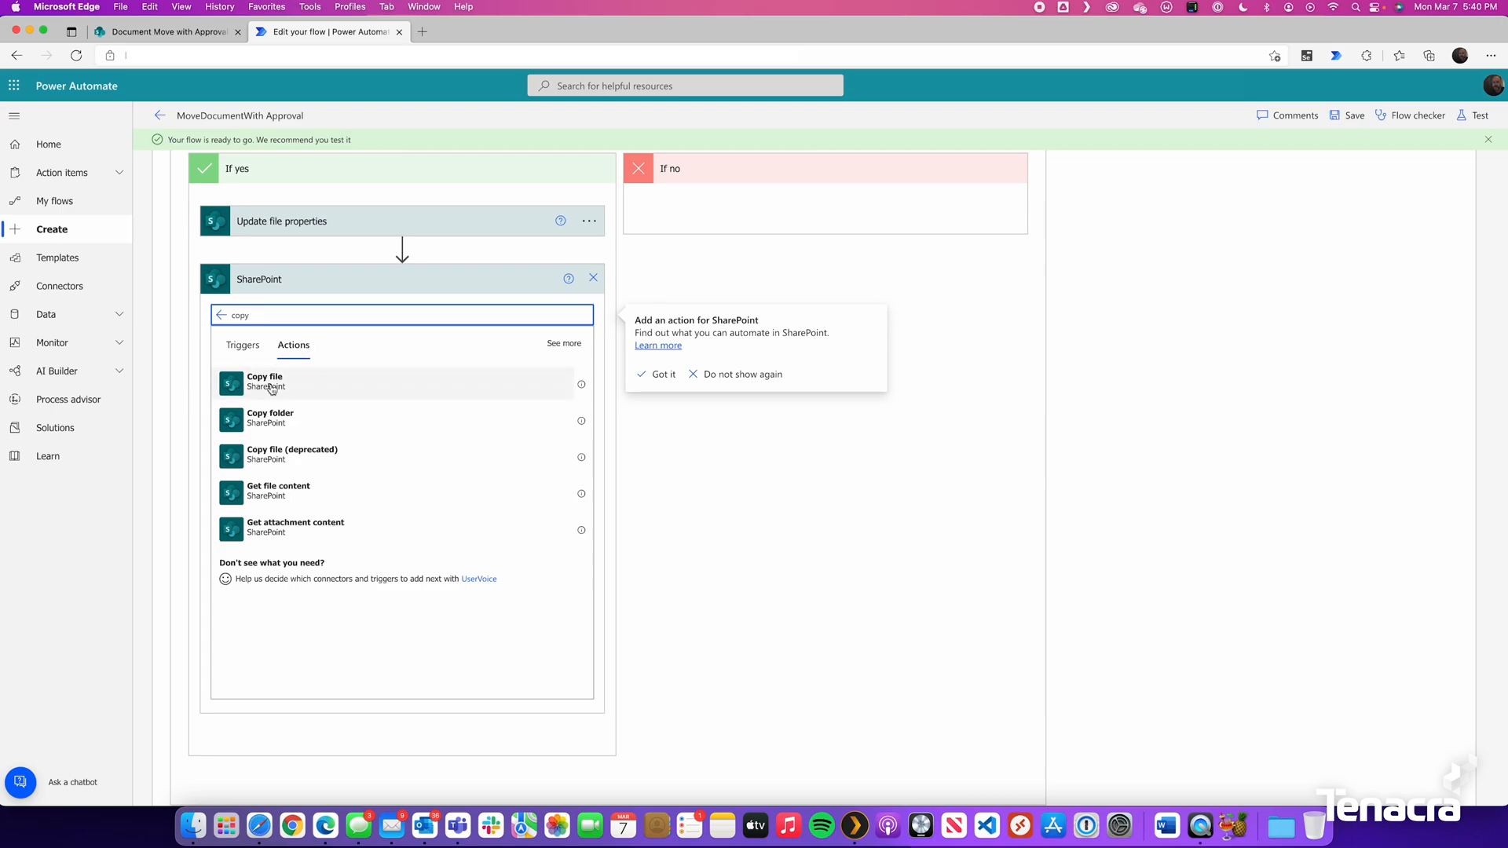
pyautogui.click(265, 382)
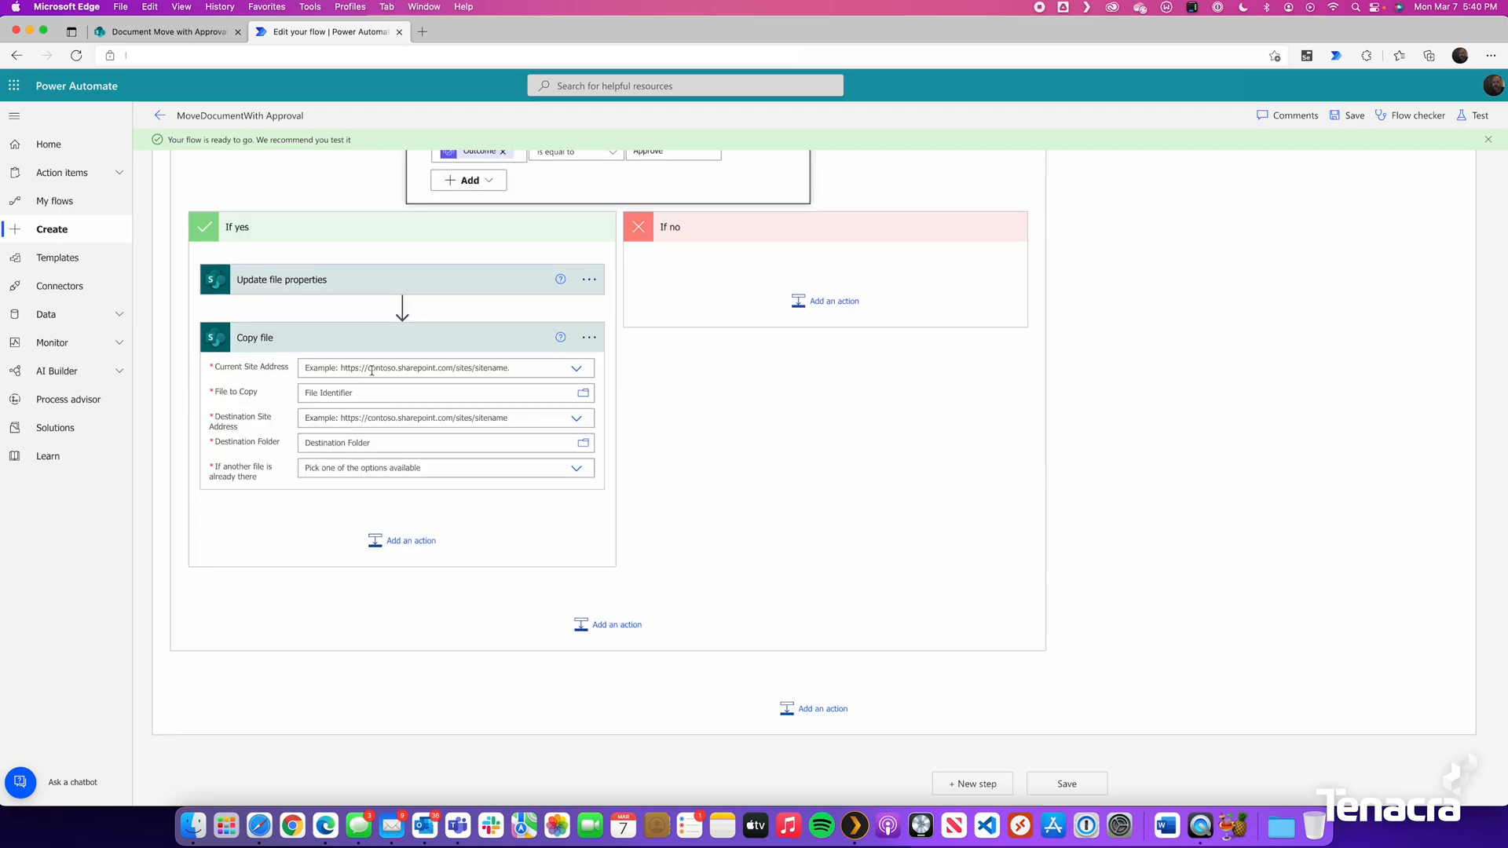
pyautogui.click(433, 368)
pyautogui.write('https://tenacra.sharepoint.com/sites/DocumentMovewithApproval')
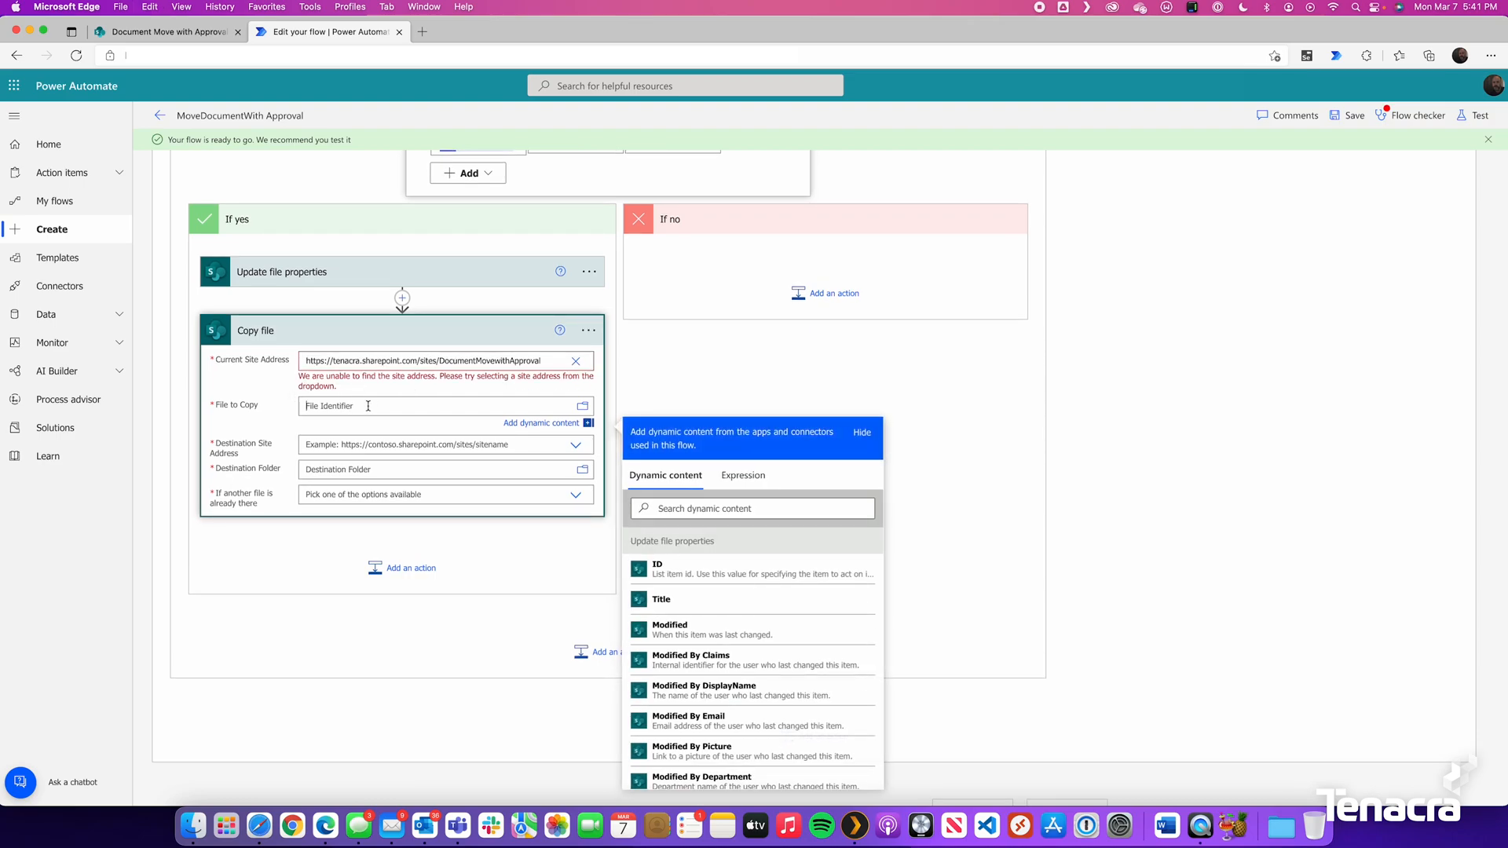
pyautogui.moveTo(726, 631)
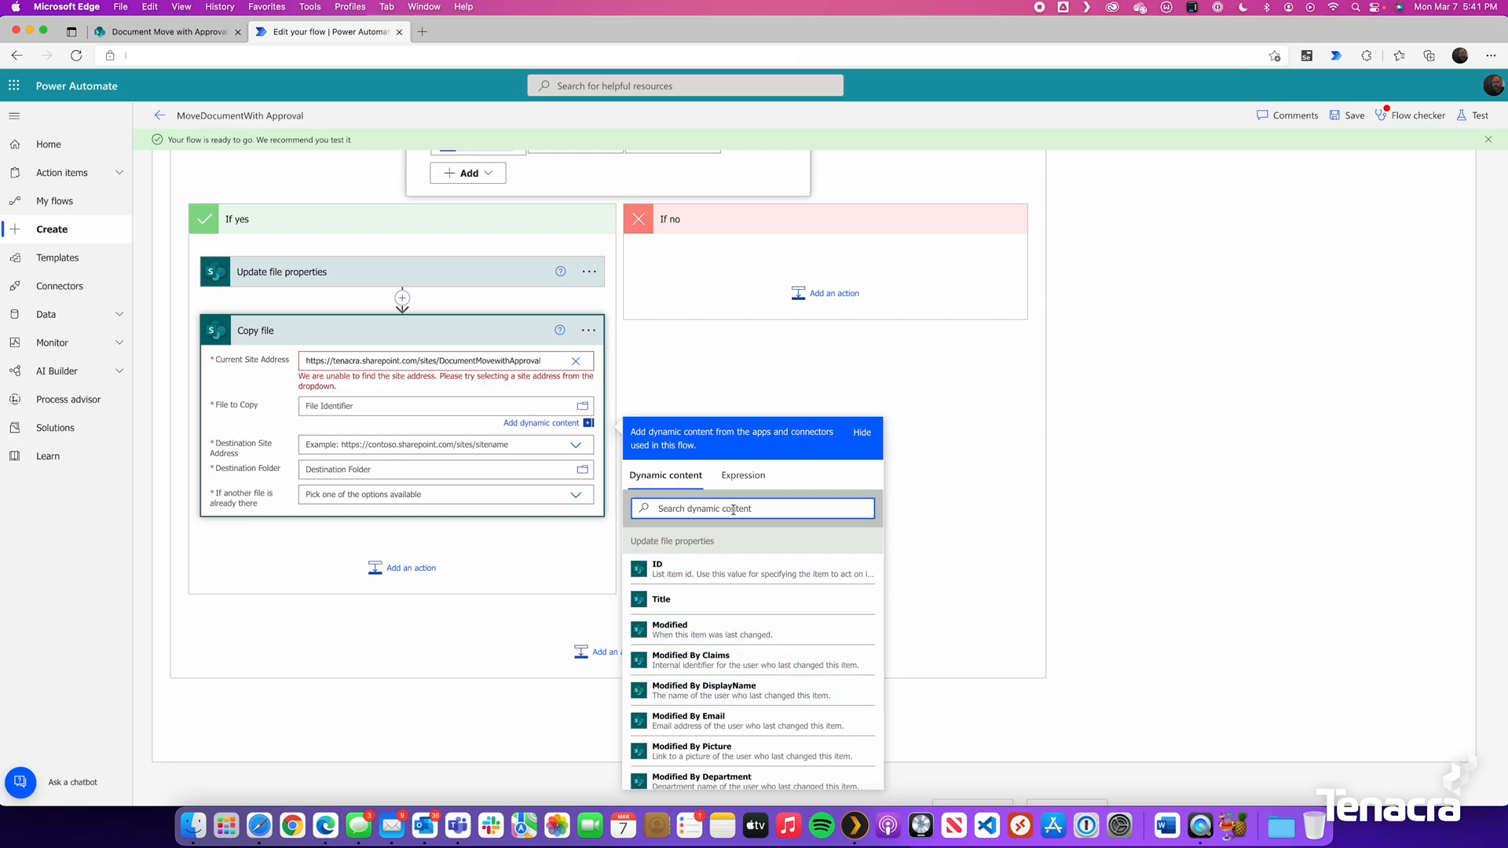
pyautogui.write('iden')
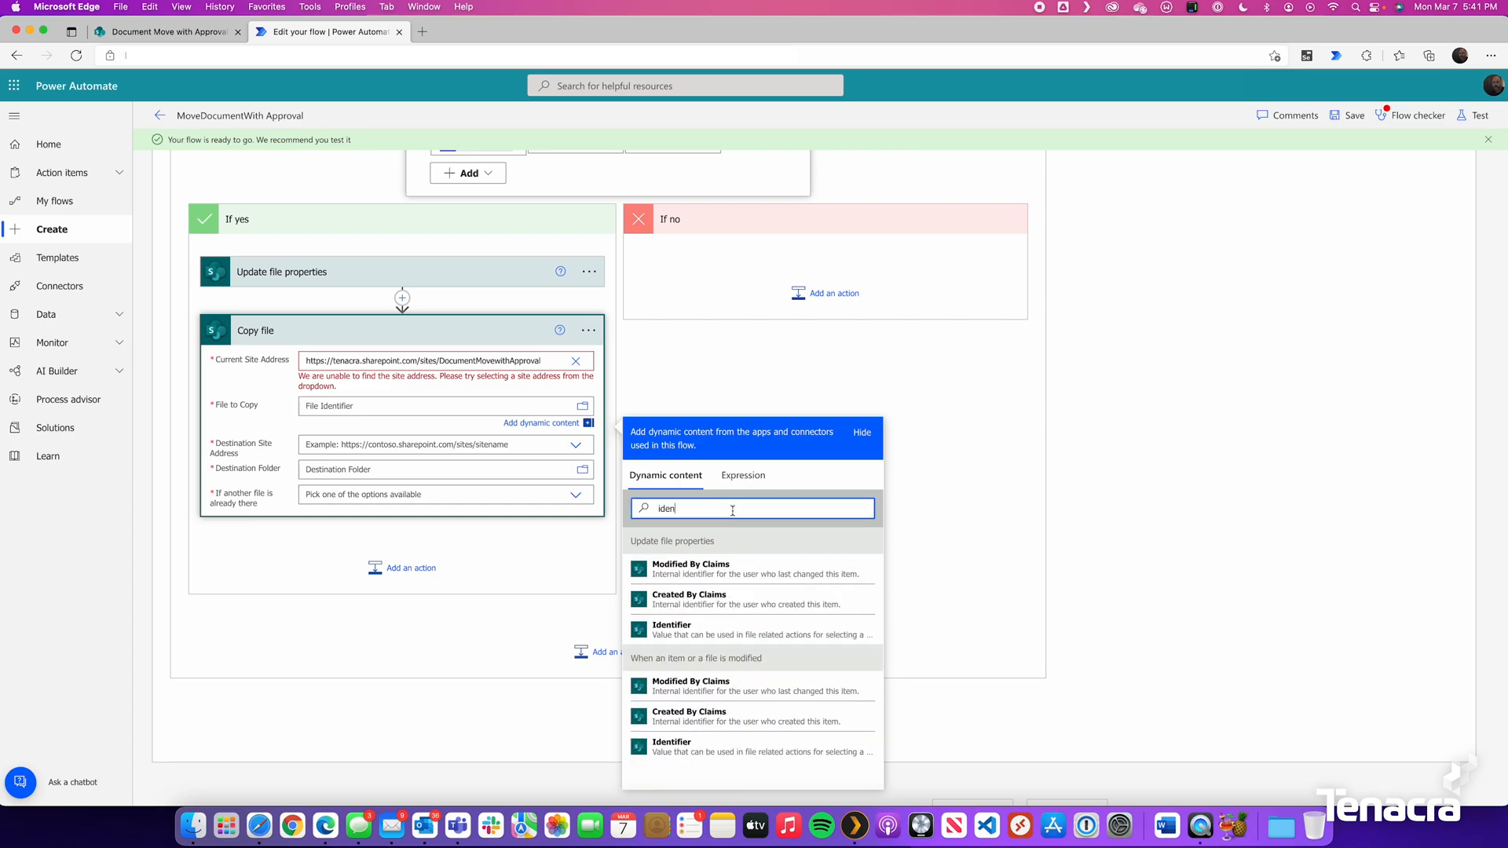
pyautogui.moveTo(716, 569)
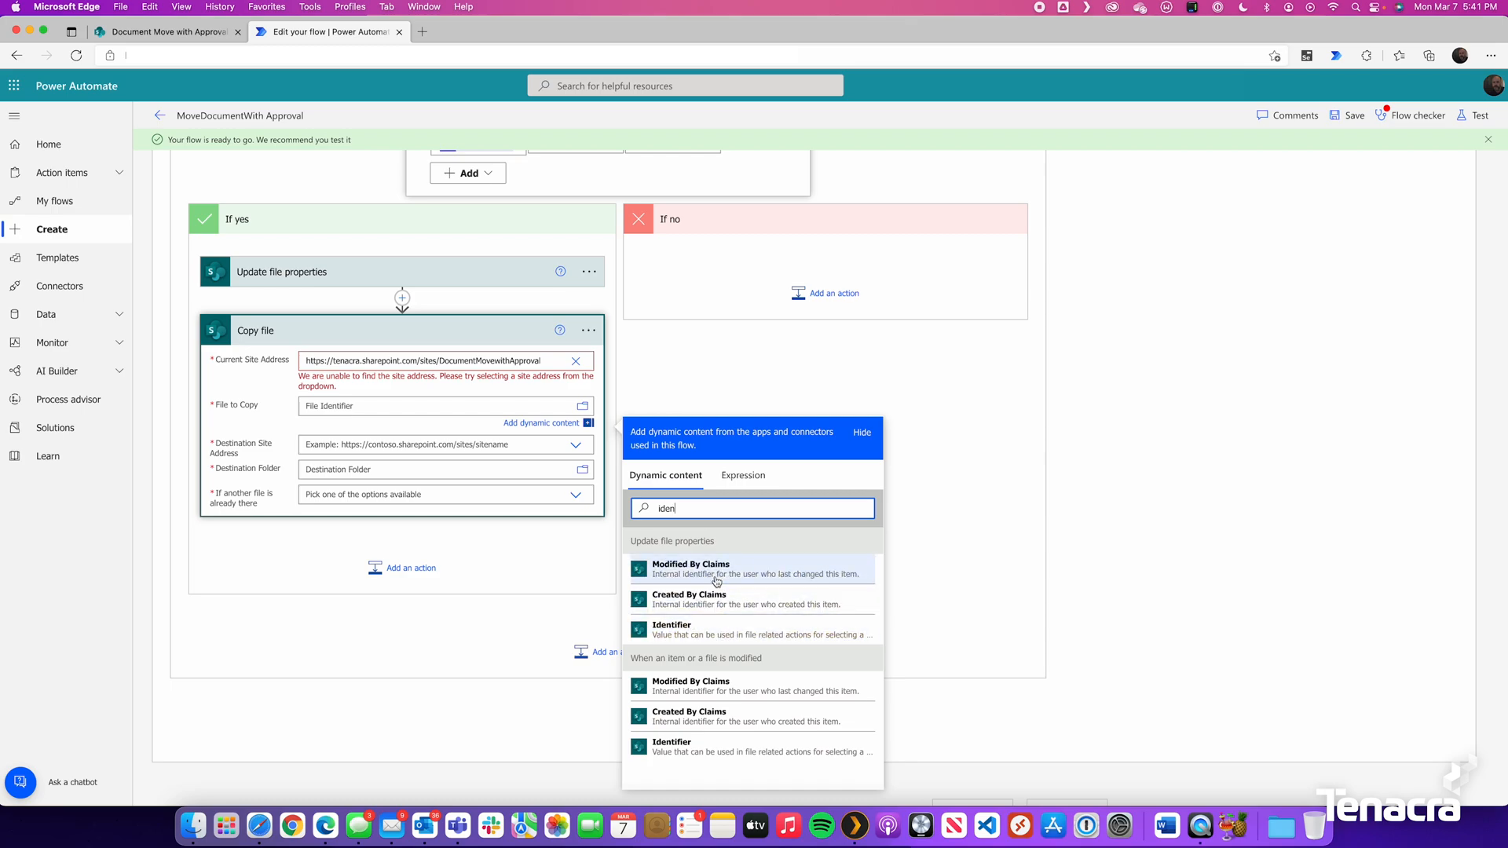
pyautogui.moveTo(676, 638)
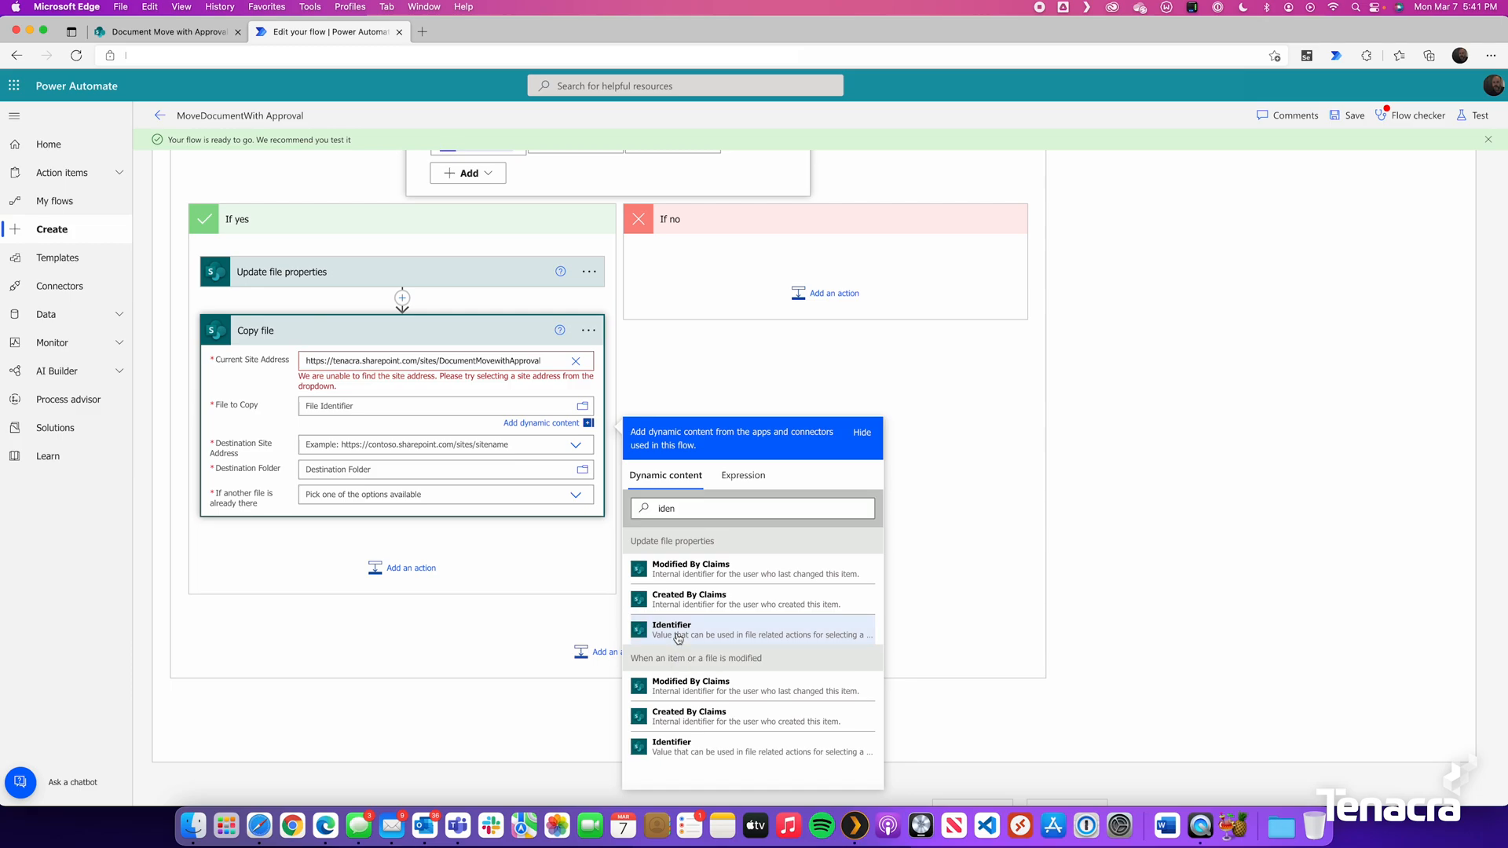
pyautogui.click(672, 630)
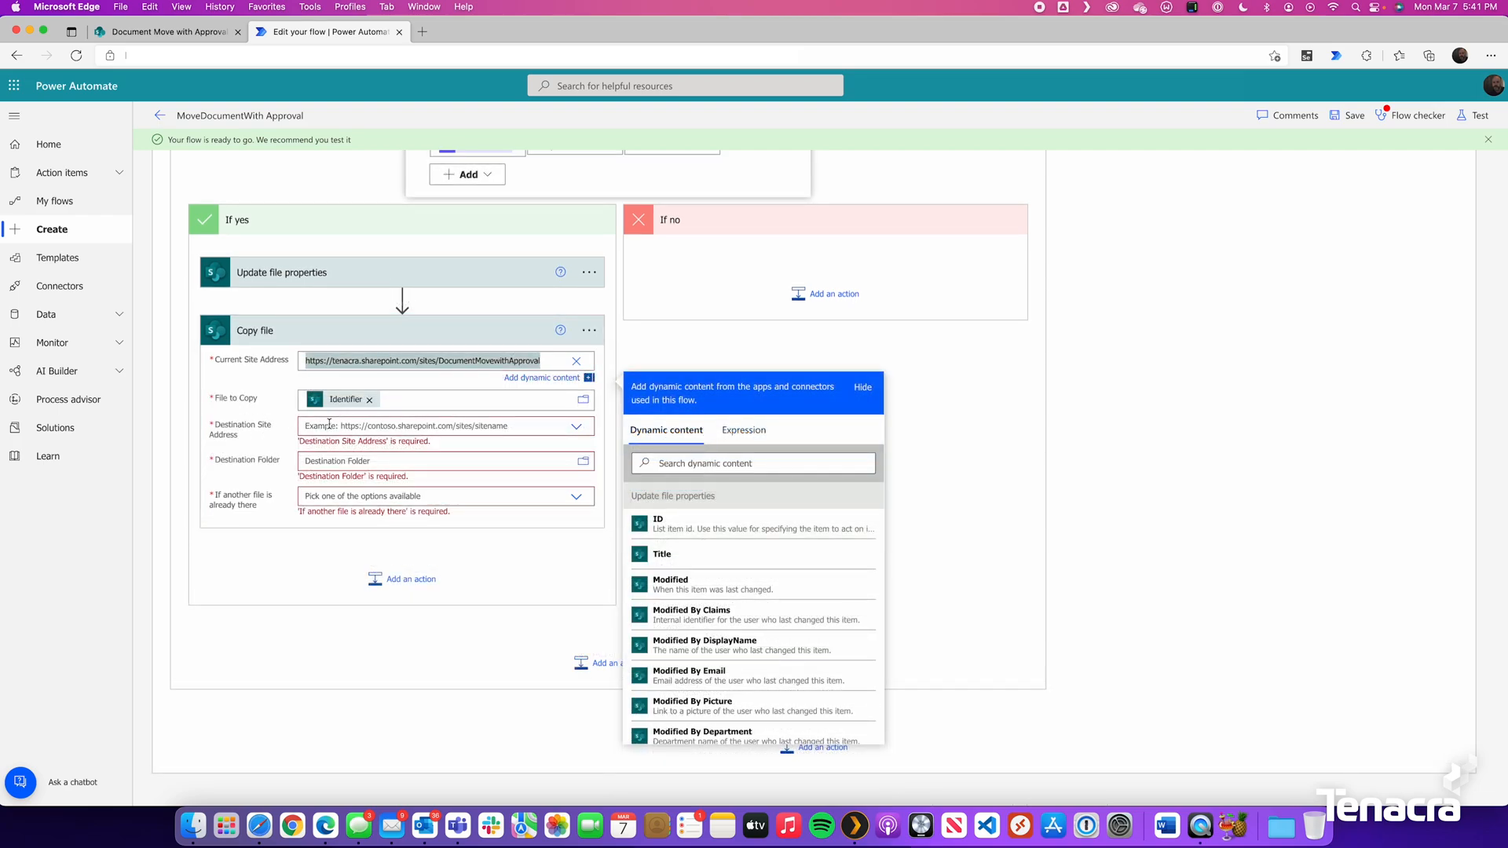
pyautogui.moveTo(576, 427)
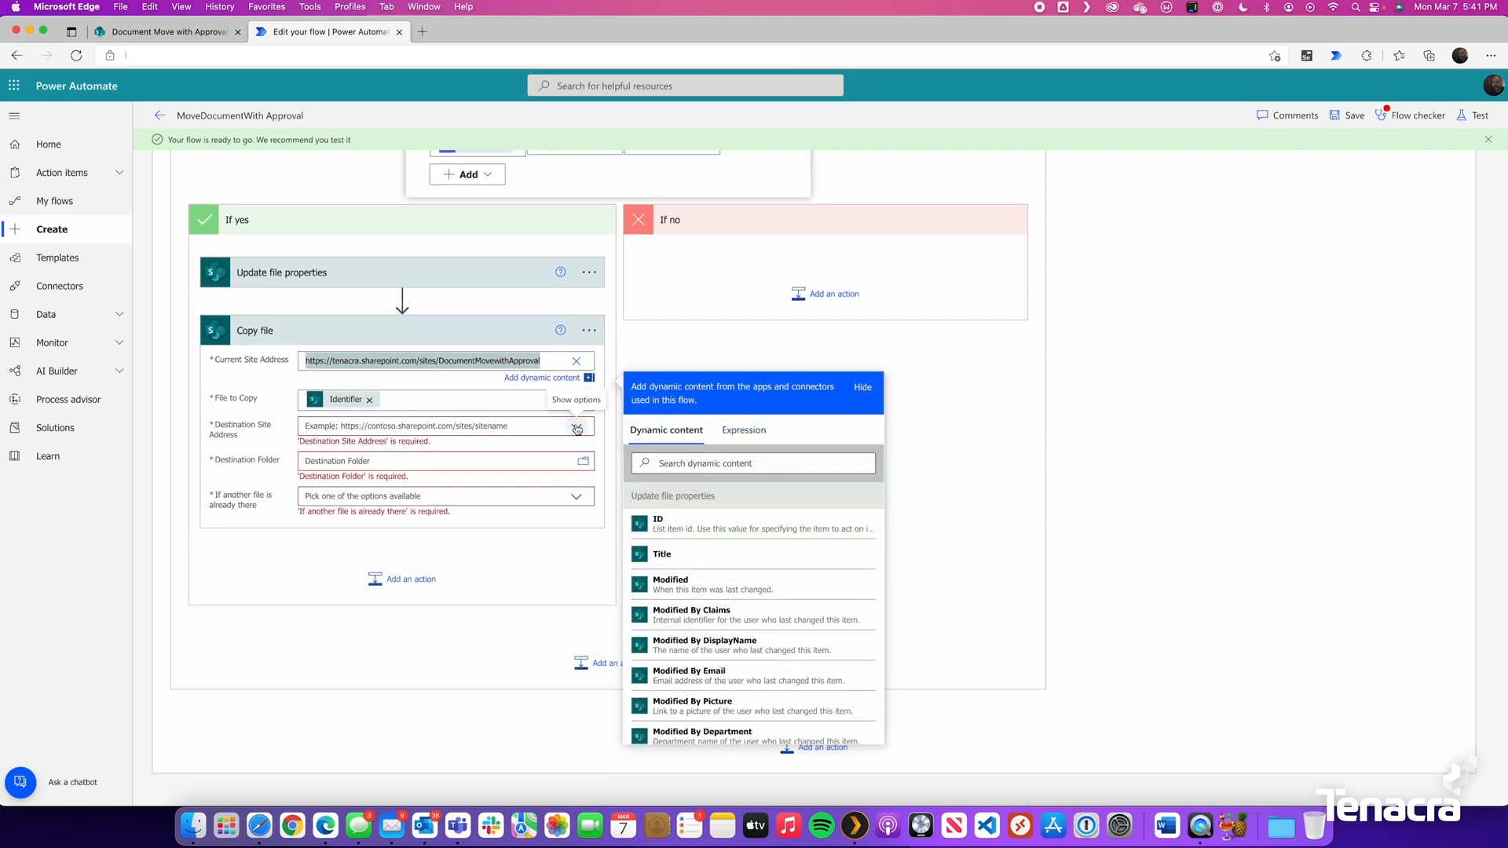
# Step: Copy into the same site's Approved folder, replacing existing files, and save the flow
pyautogui.click(861, 386)
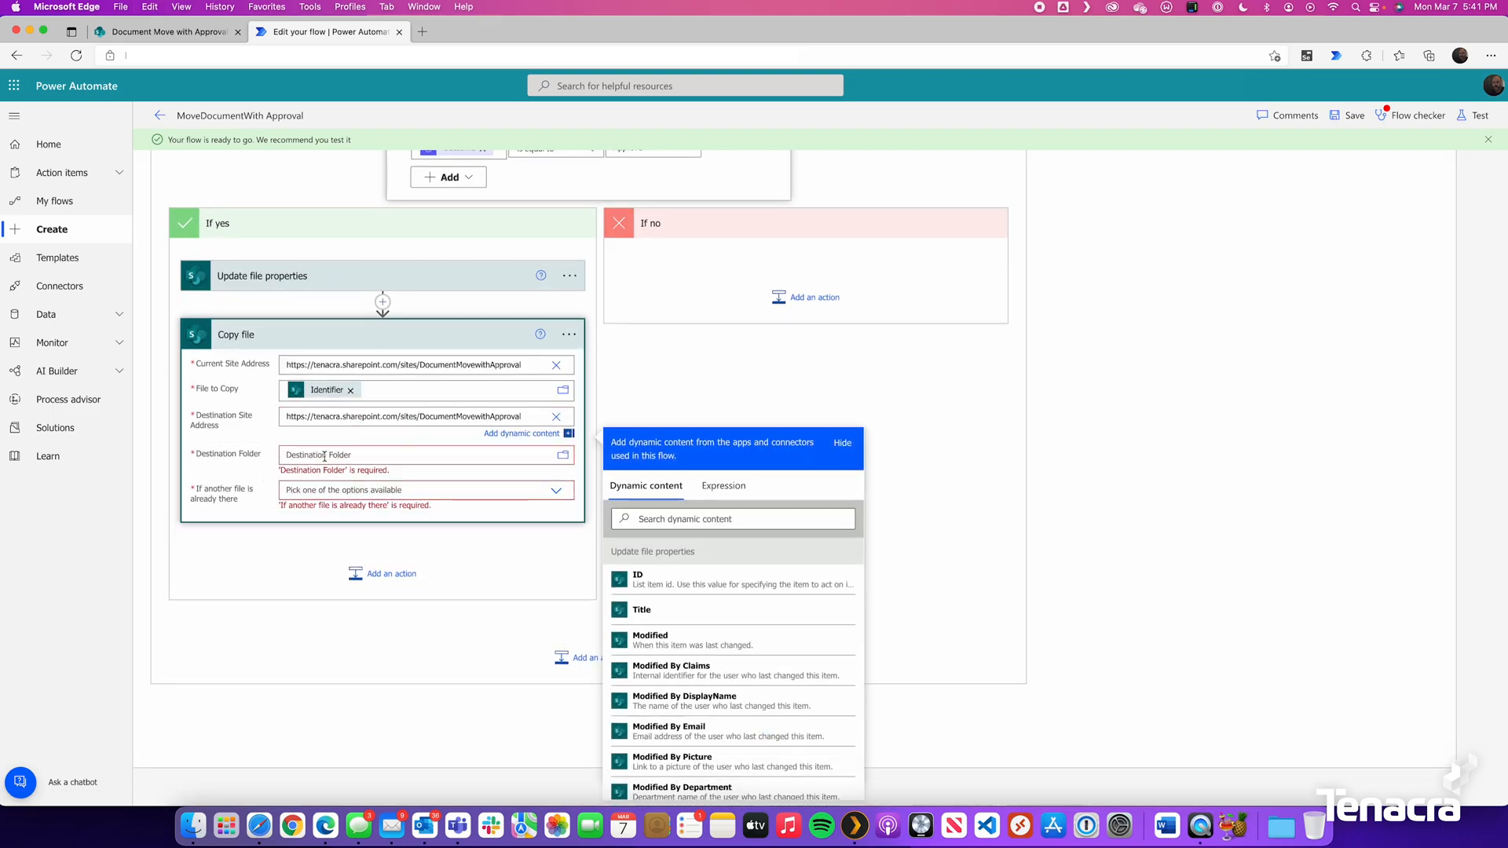
pyautogui.scroll(3)
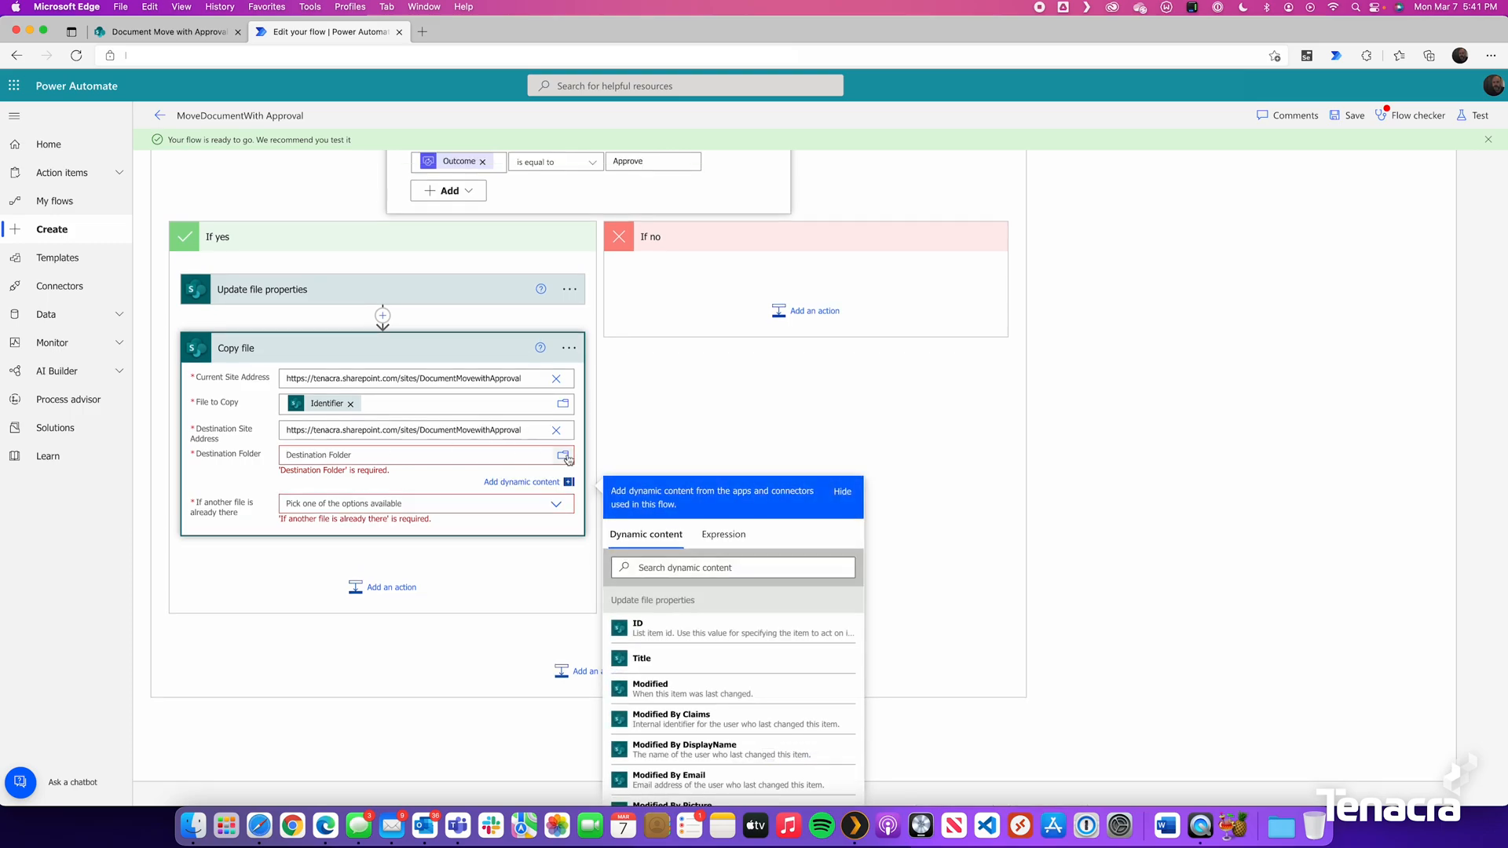
pyautogui.click(564, 455)
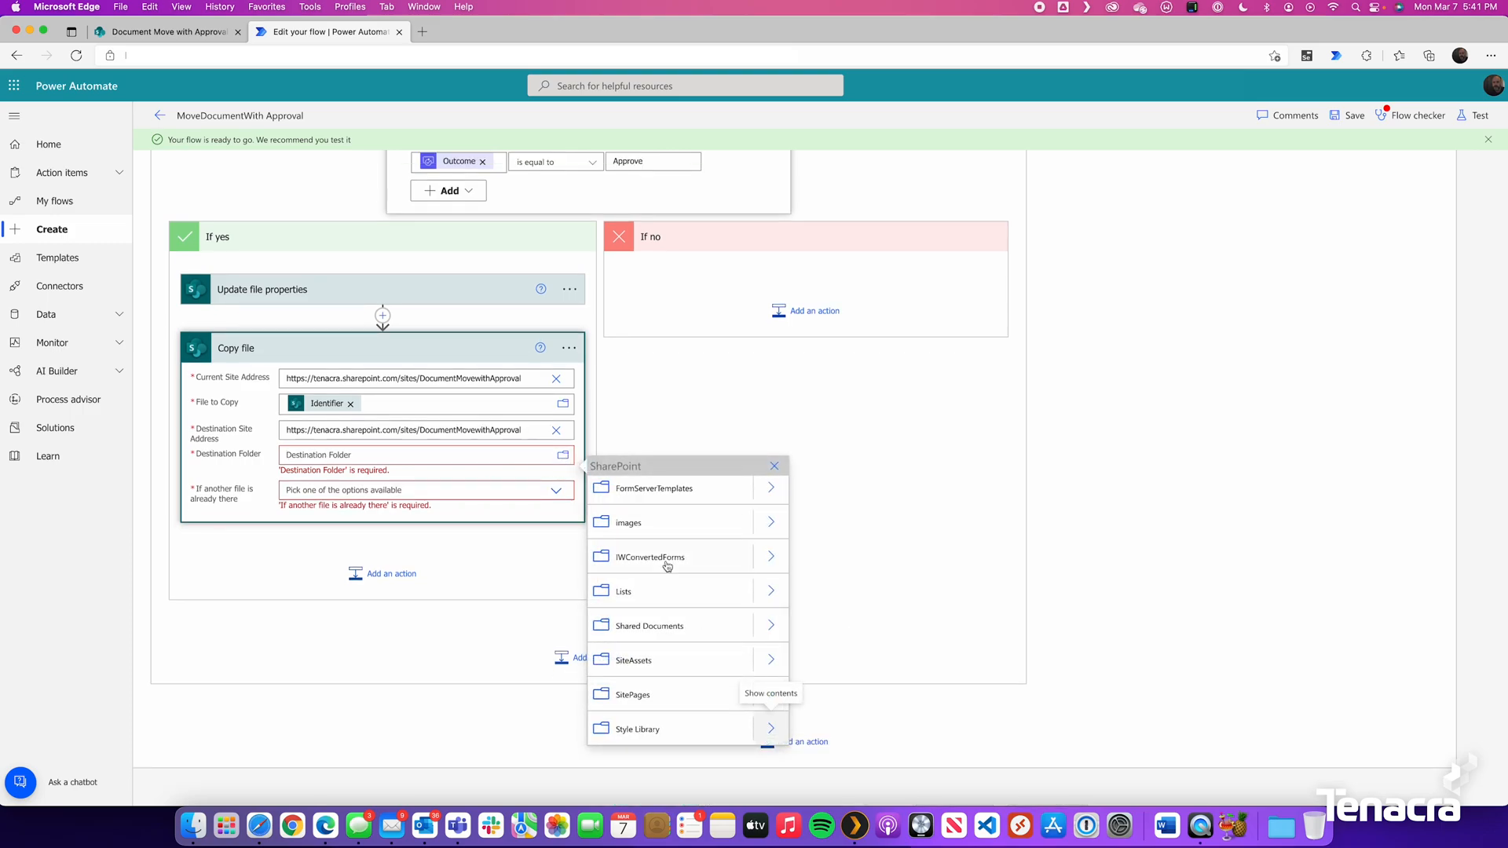
pyautogui.scroll(3)
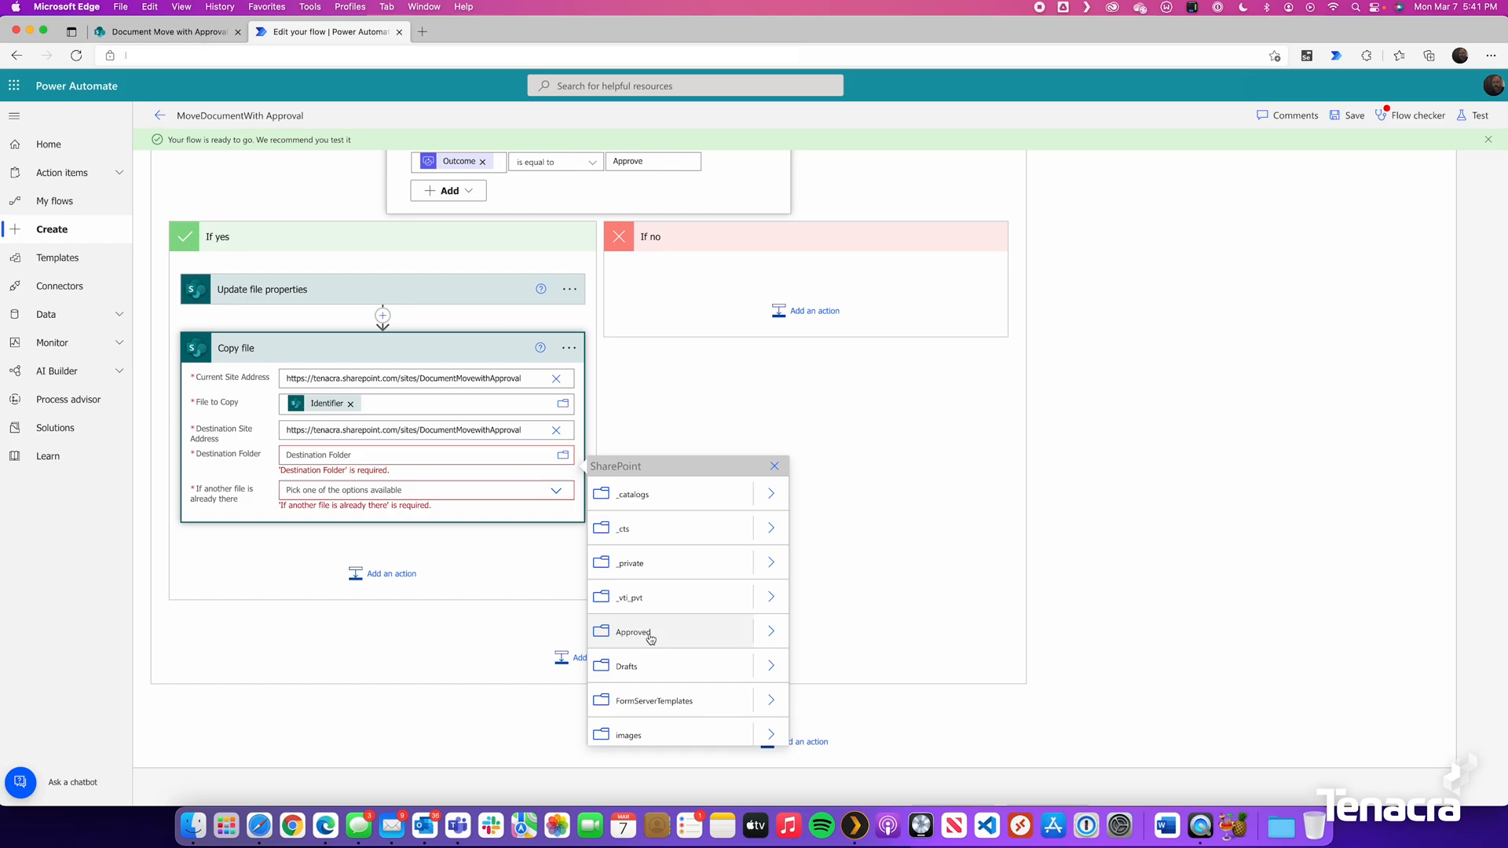
pyautogui.click(633, 631)
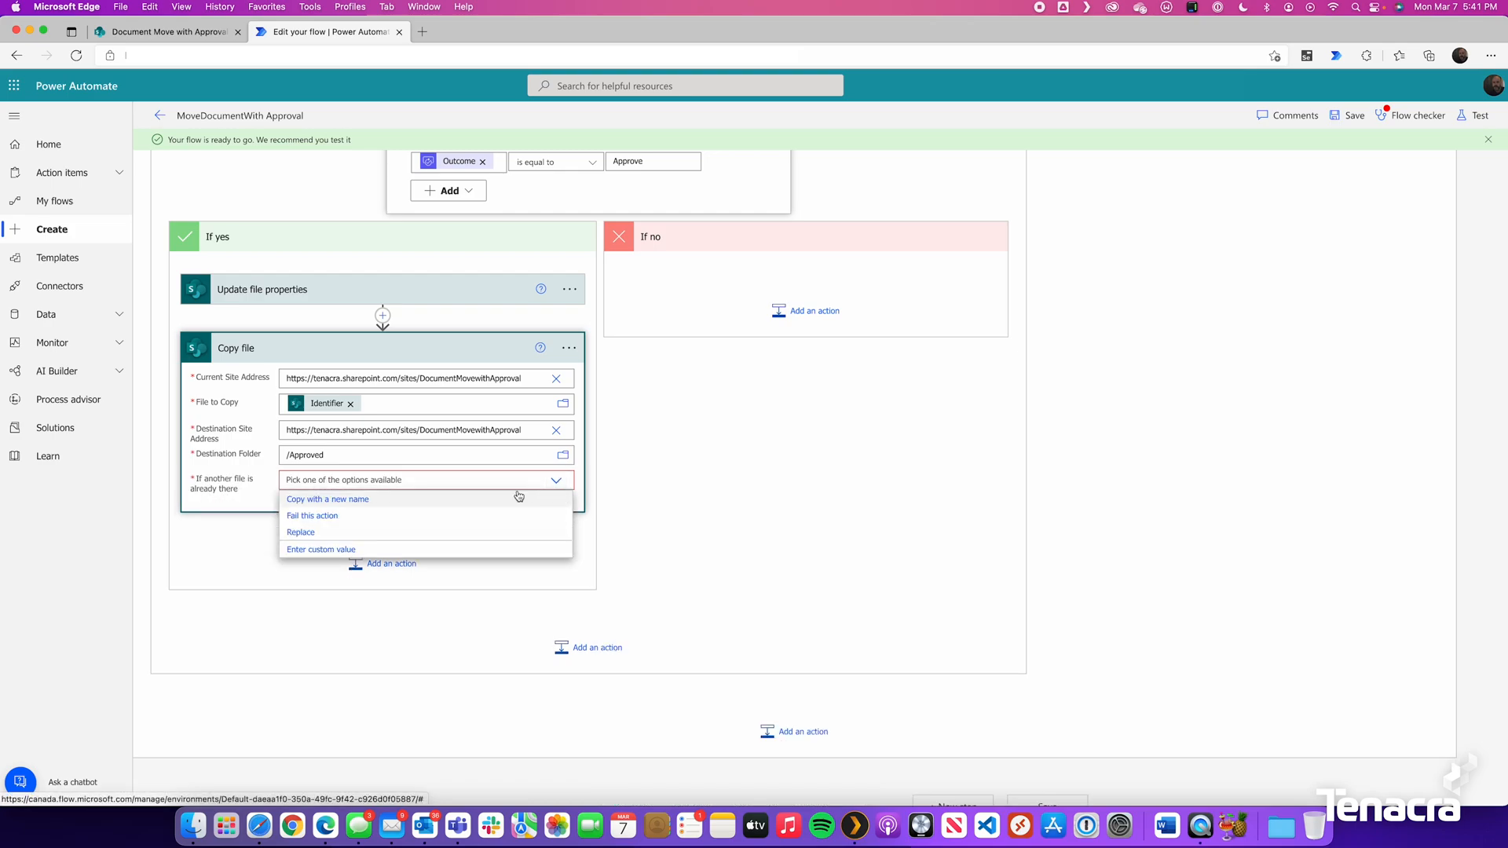
pyautogui.click(300, 532)
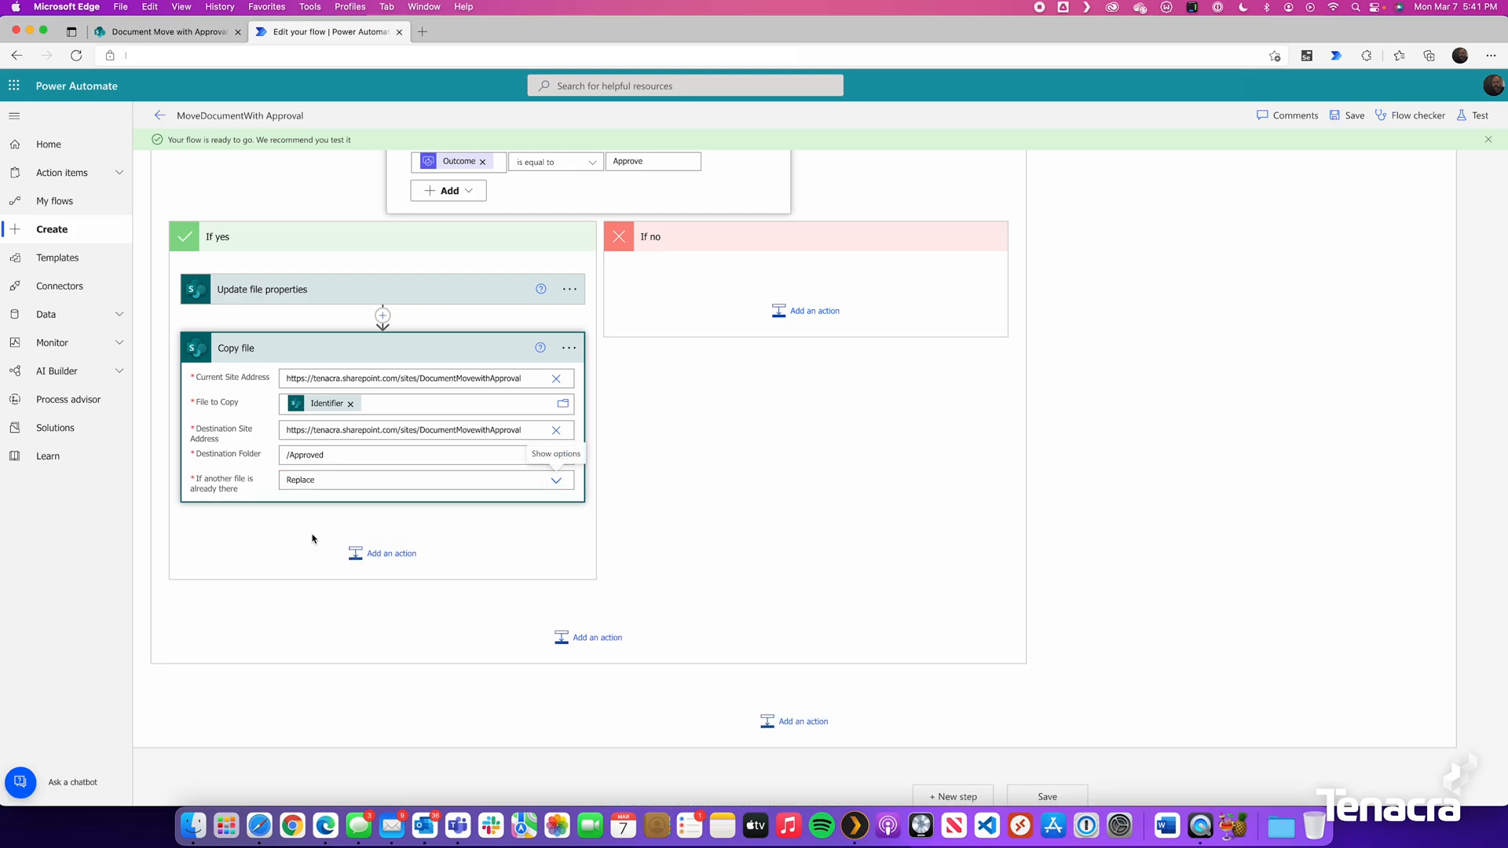
pyautogui.moveTo(1114, 519)
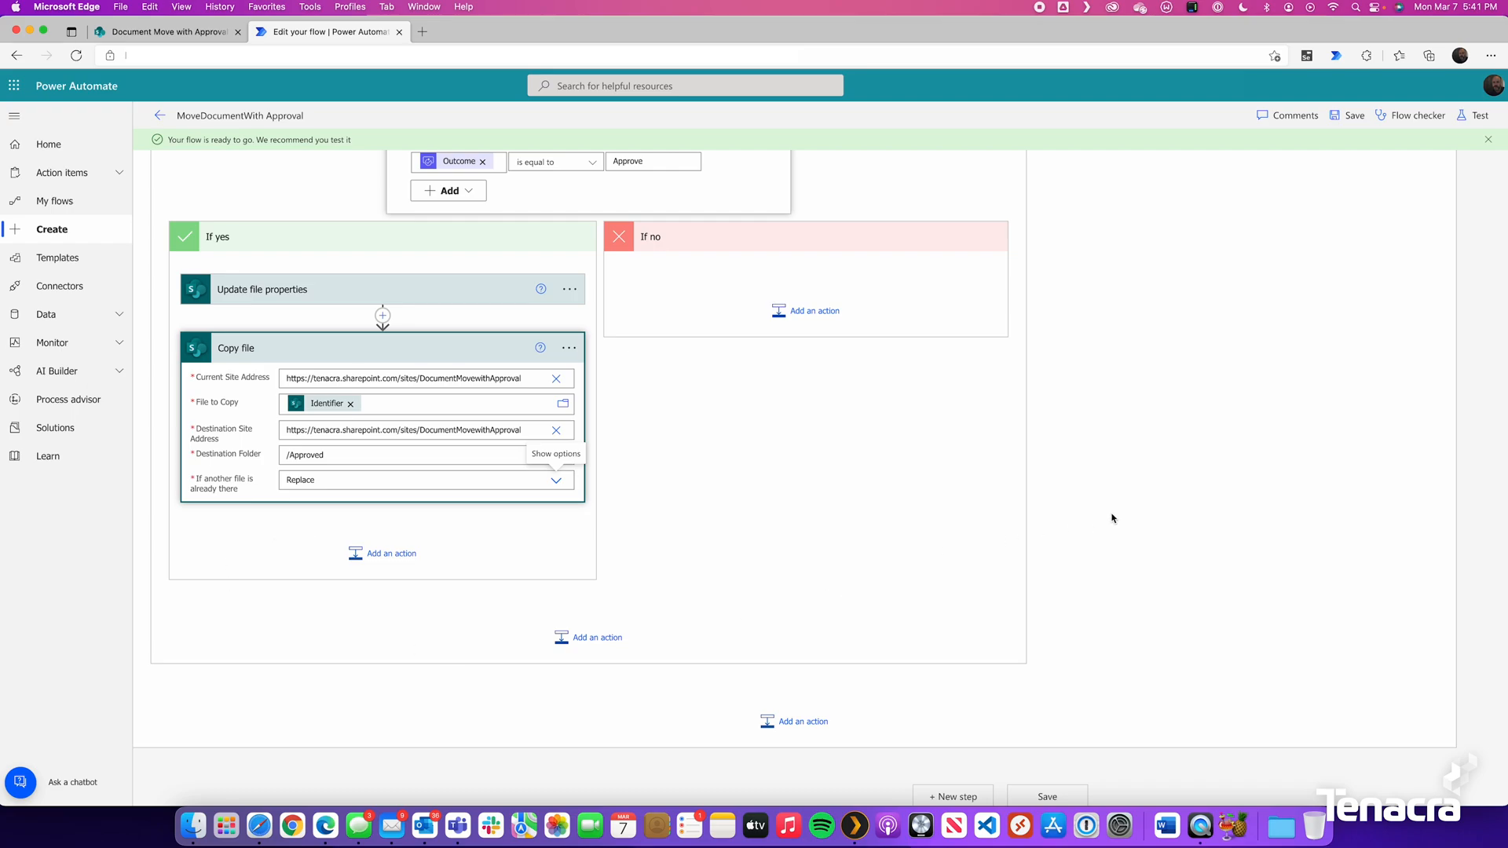
pyautogui.click(1353, 115)
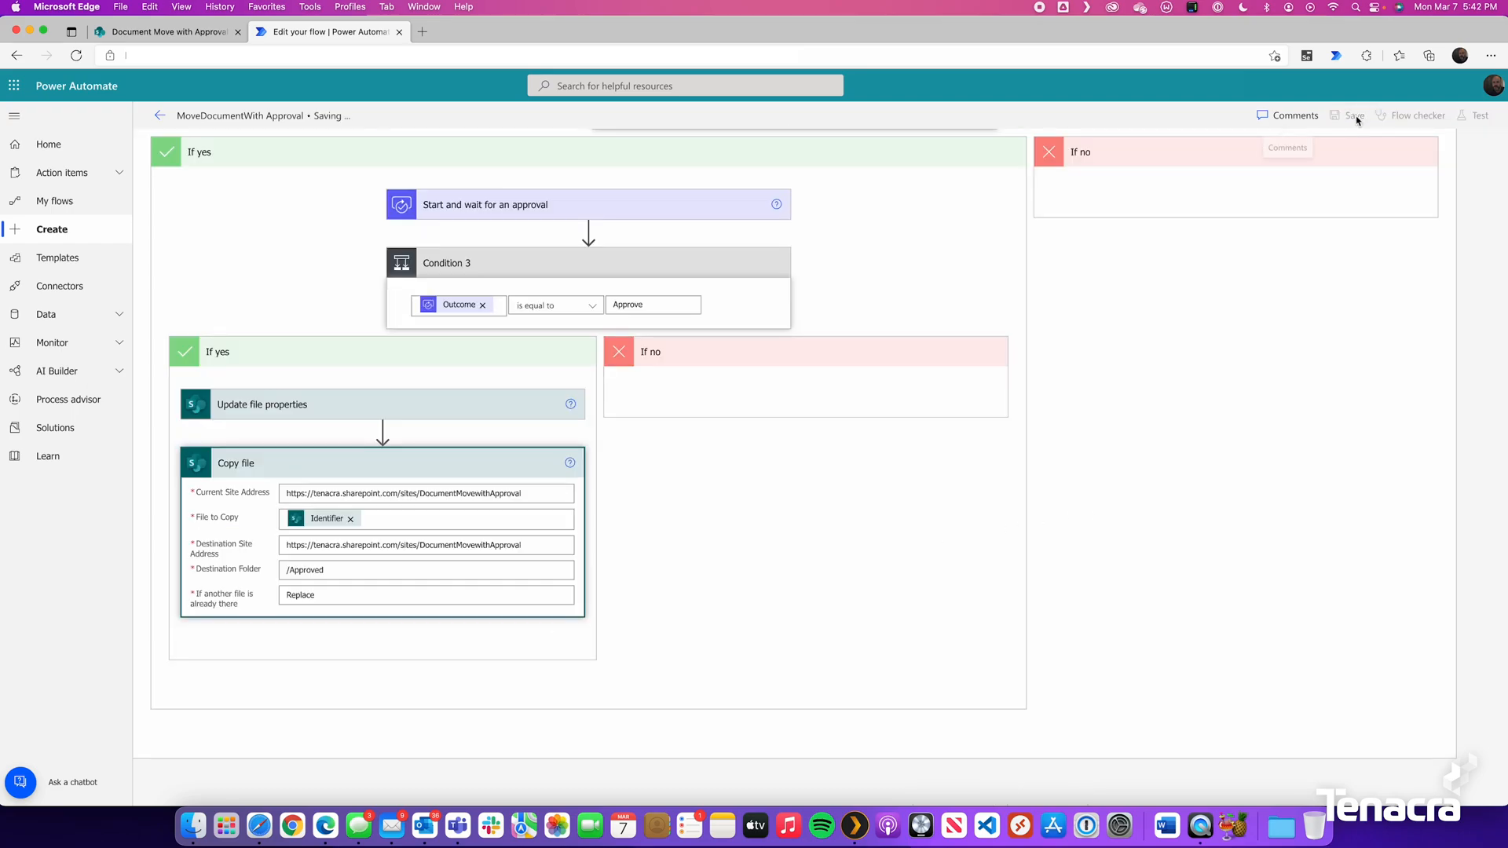
# Step: Start a manual test run of the flow and return to the SharePoint Drafts library
pyautogui.click(164, 32)
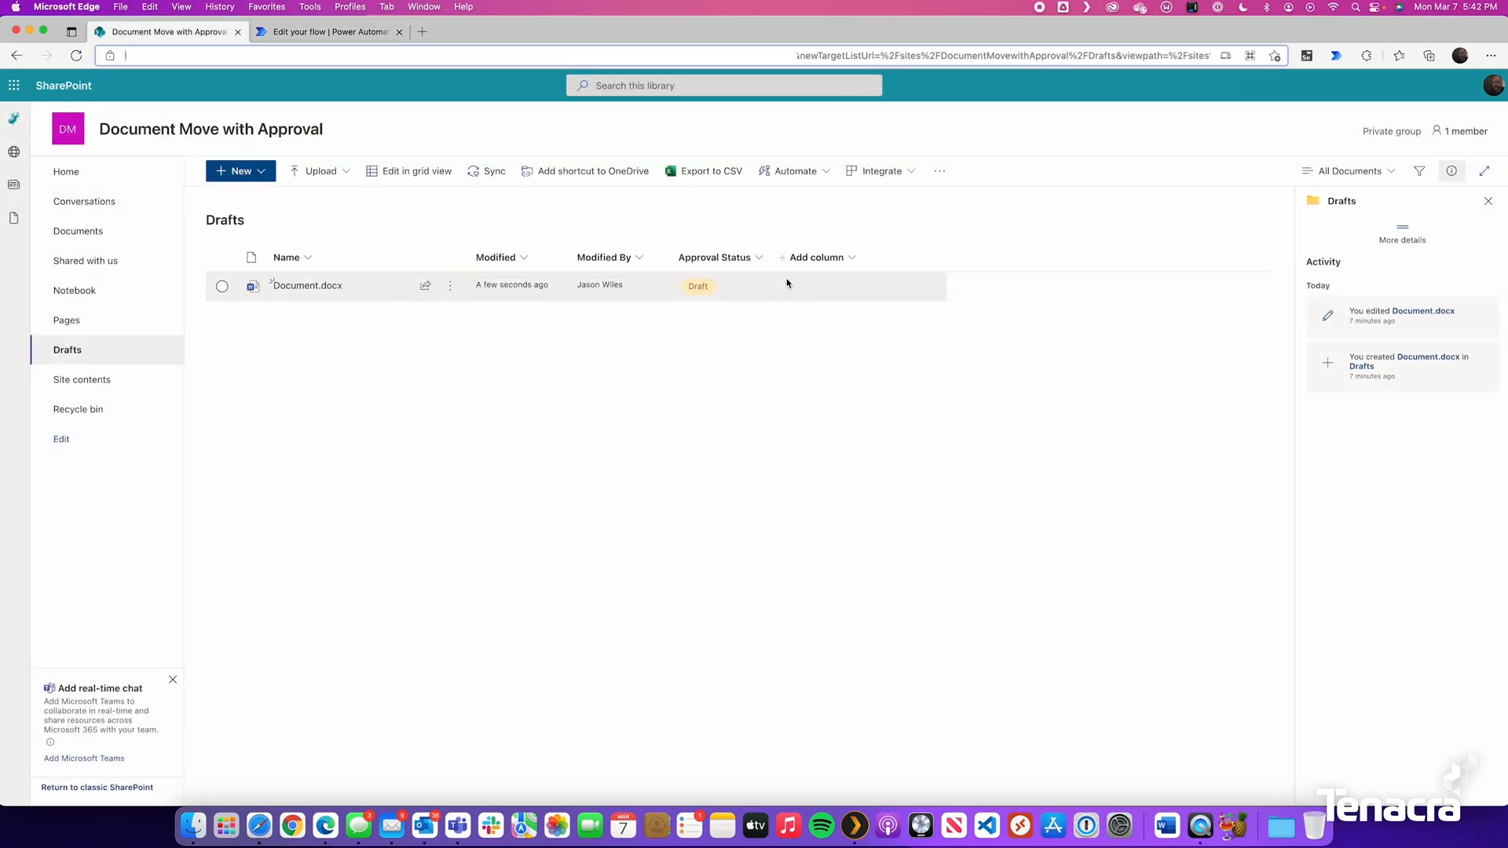
pyautogui.click(327, 31)
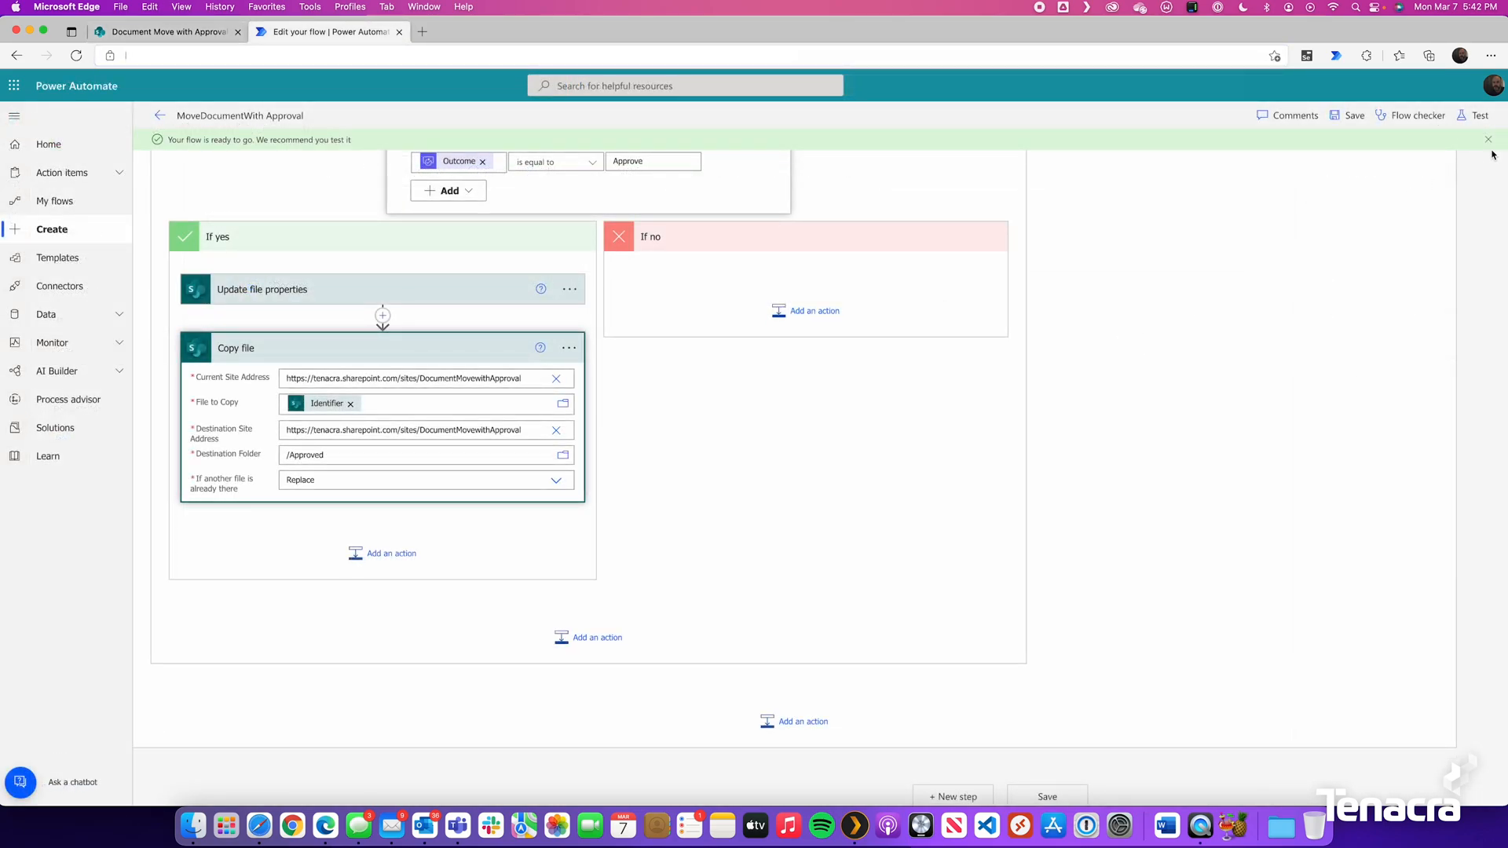
pyautogui.click(1478, 116)
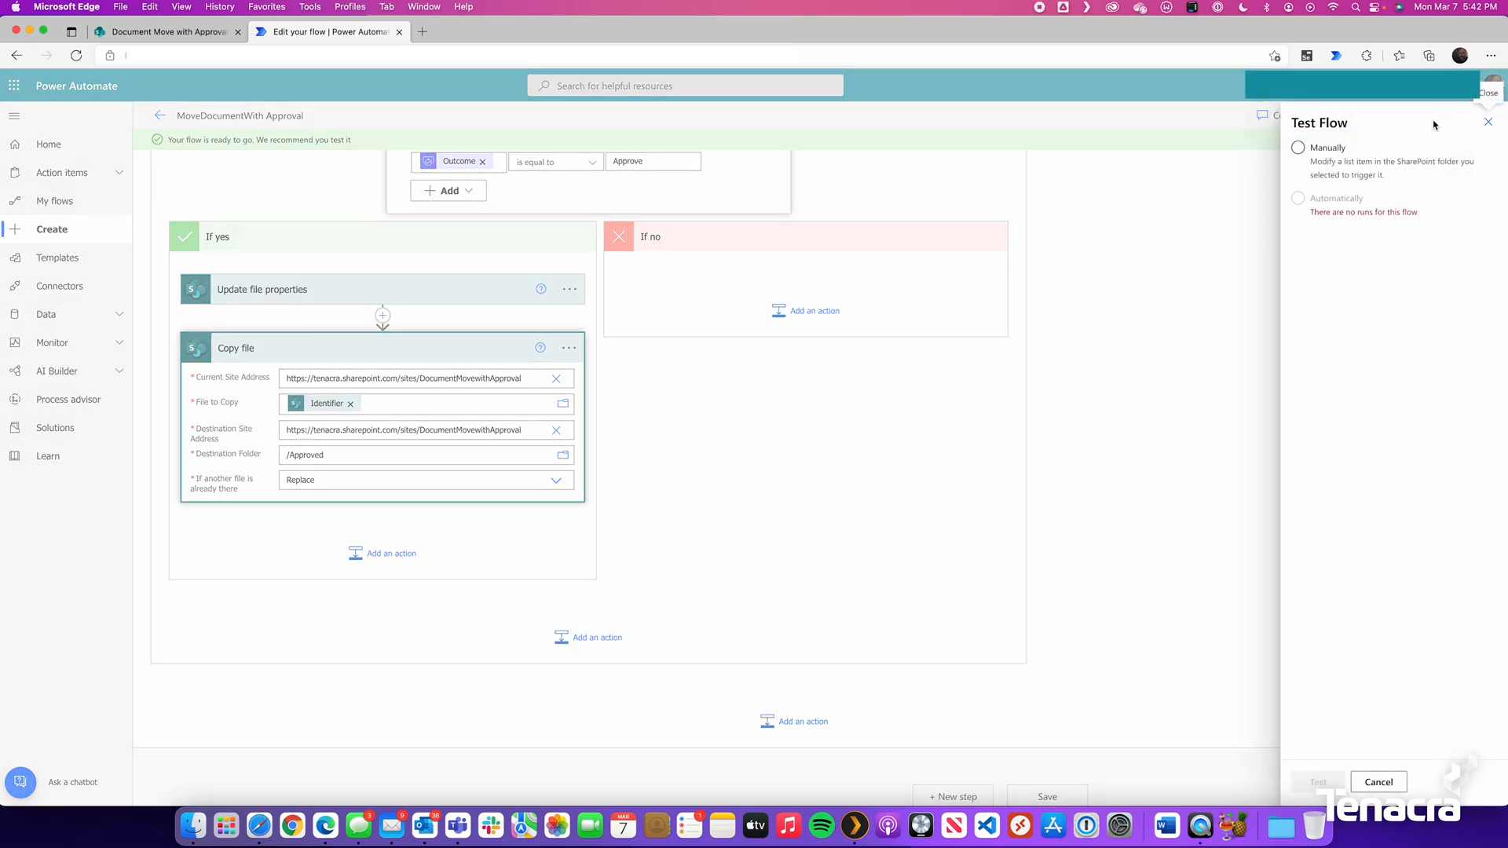
pyautogui.click(1299, 147)
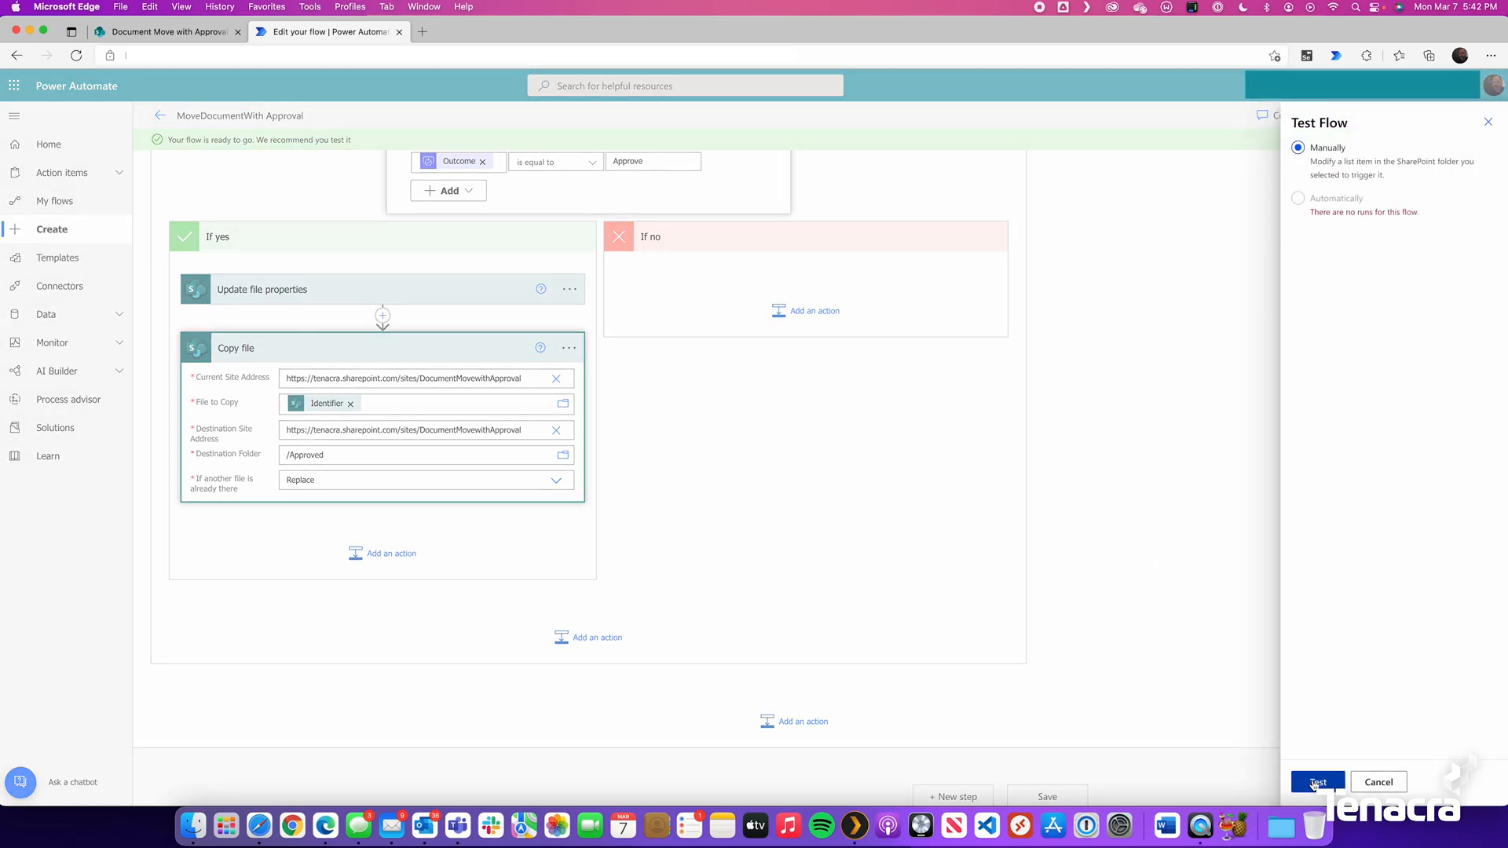
pyautogui.click(1317, 783)
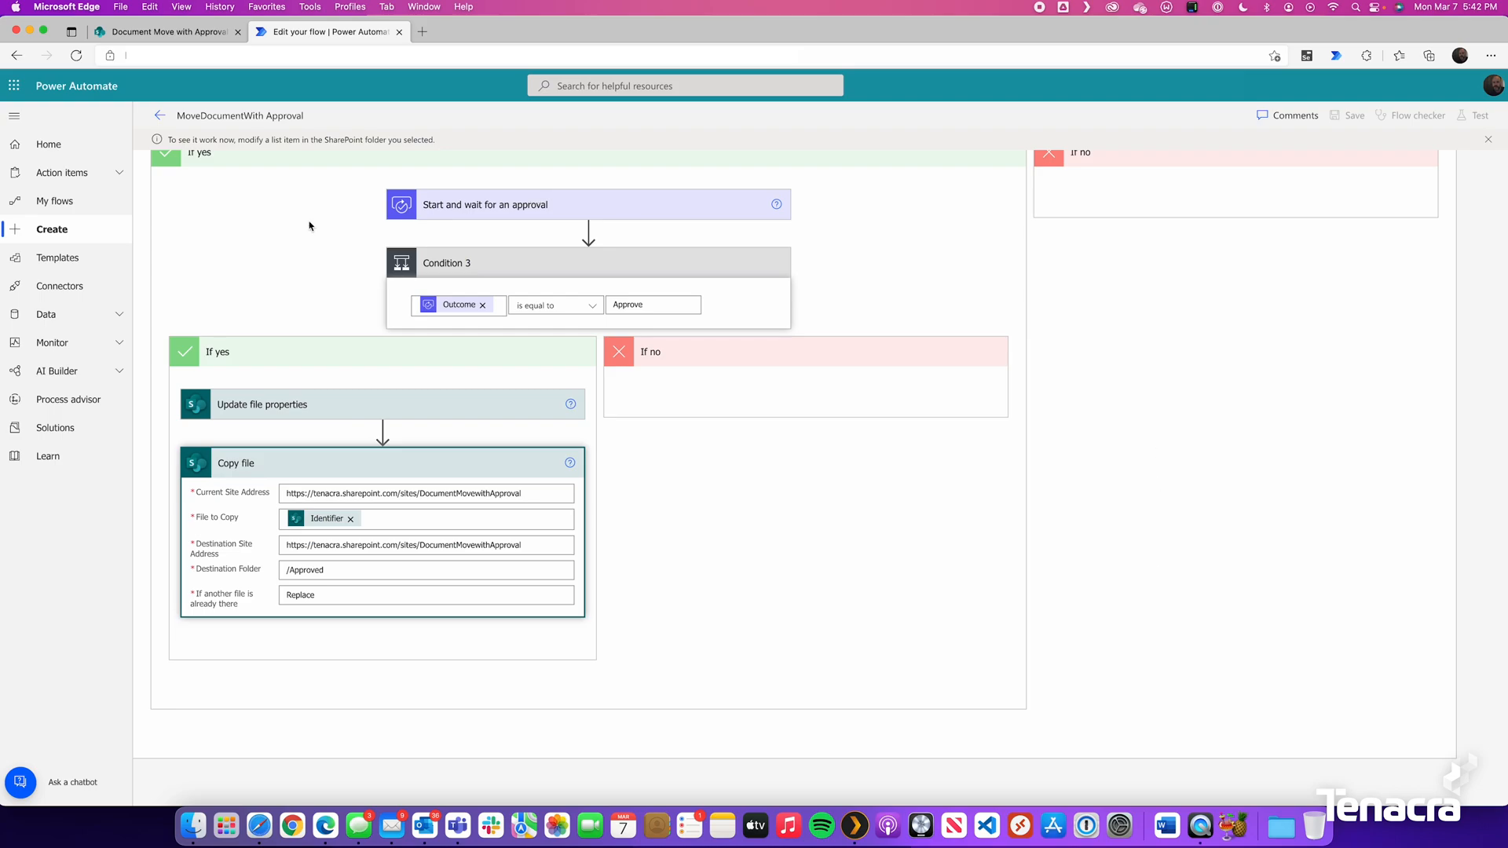
pyautogui.moveTo(234, 140)
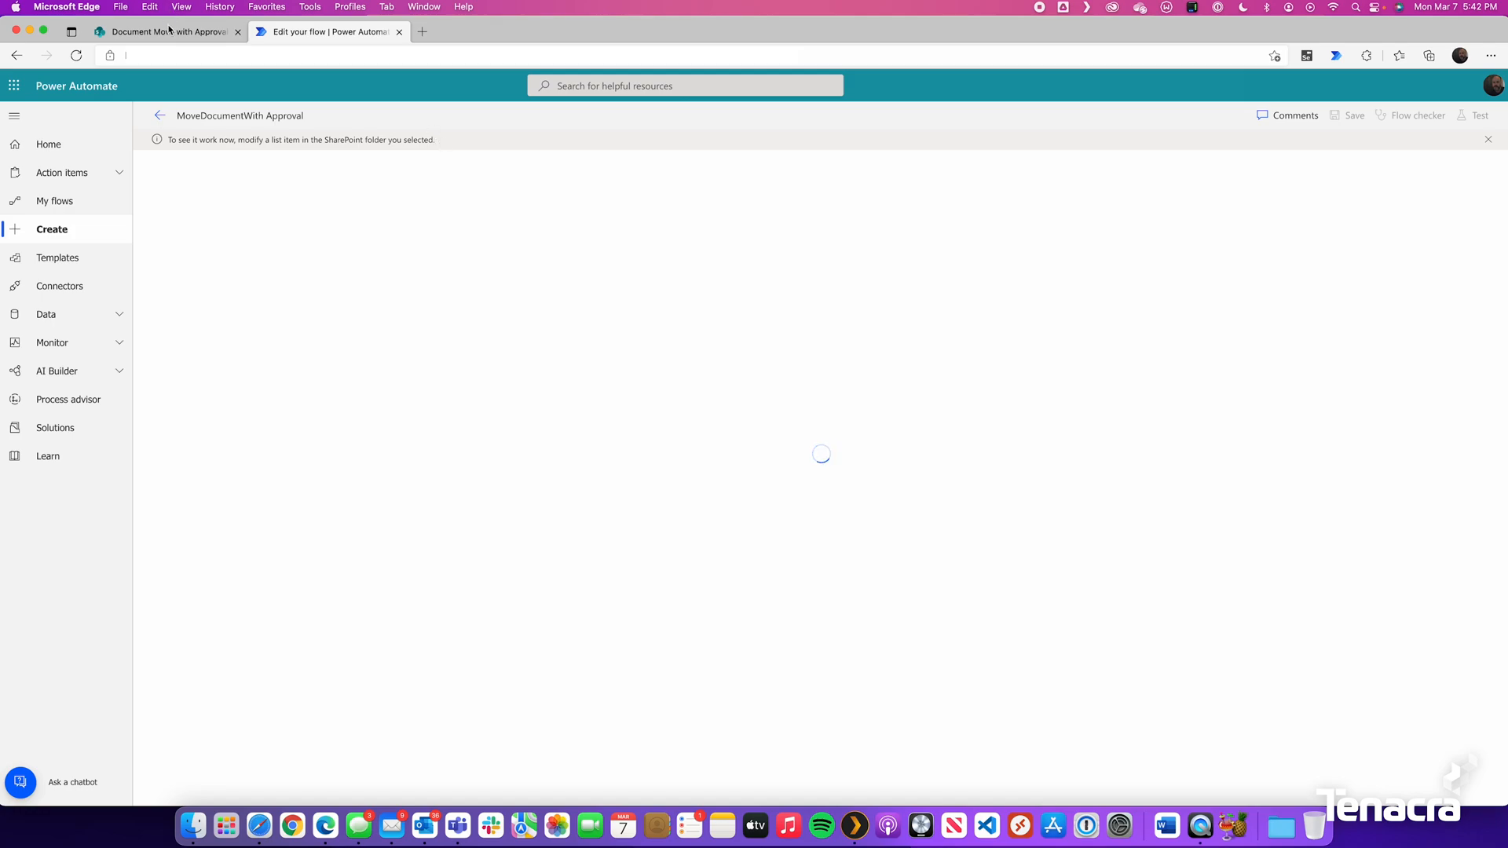
pyautogui.click(164, 31)
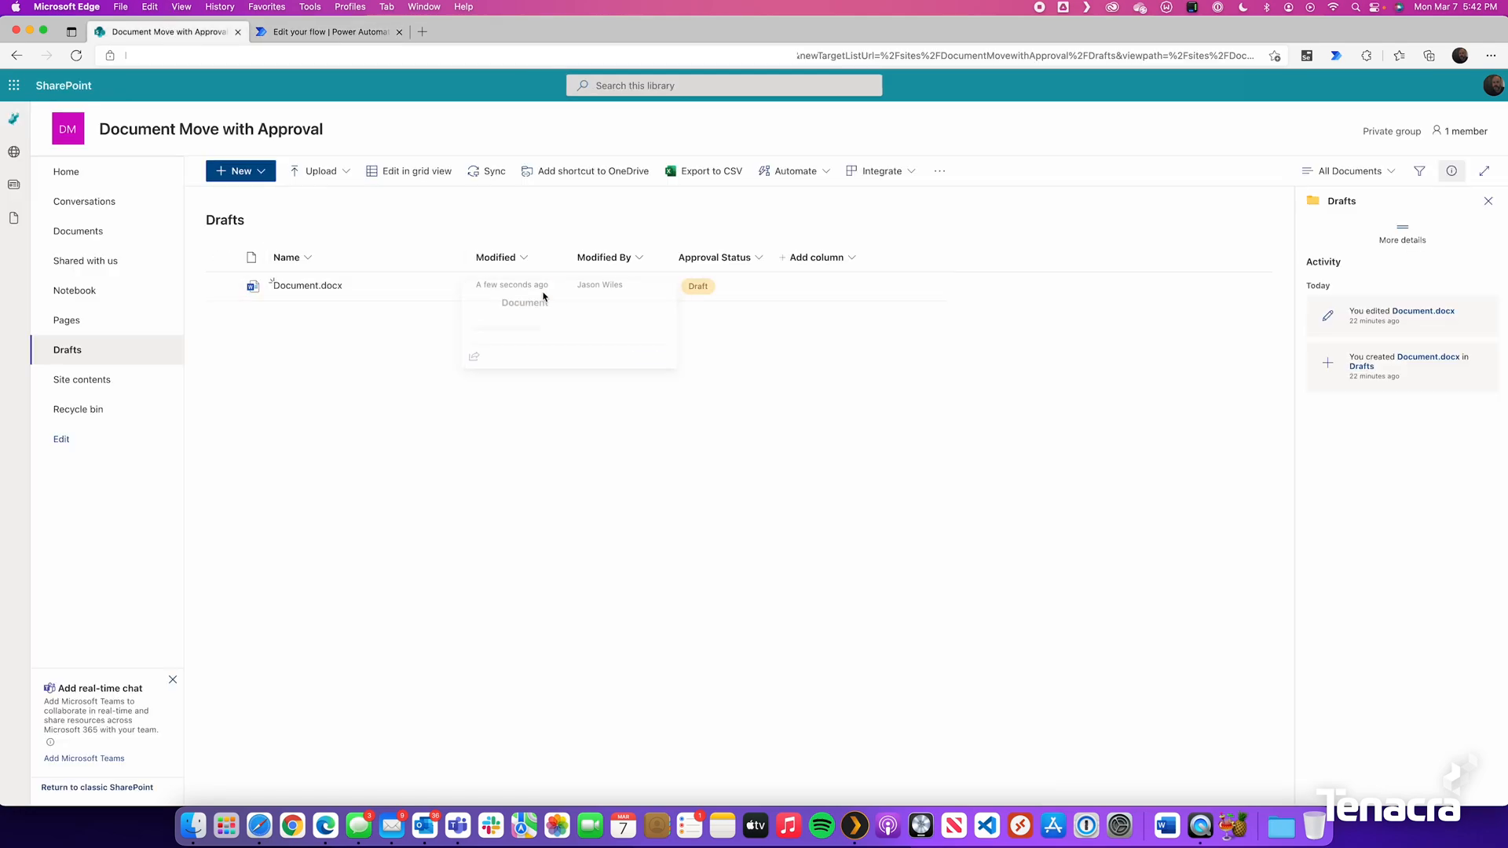
# Step: Set Document.docx's Approval Status to Submit For Approval in the details pane
pyautogui.click(222, 284)
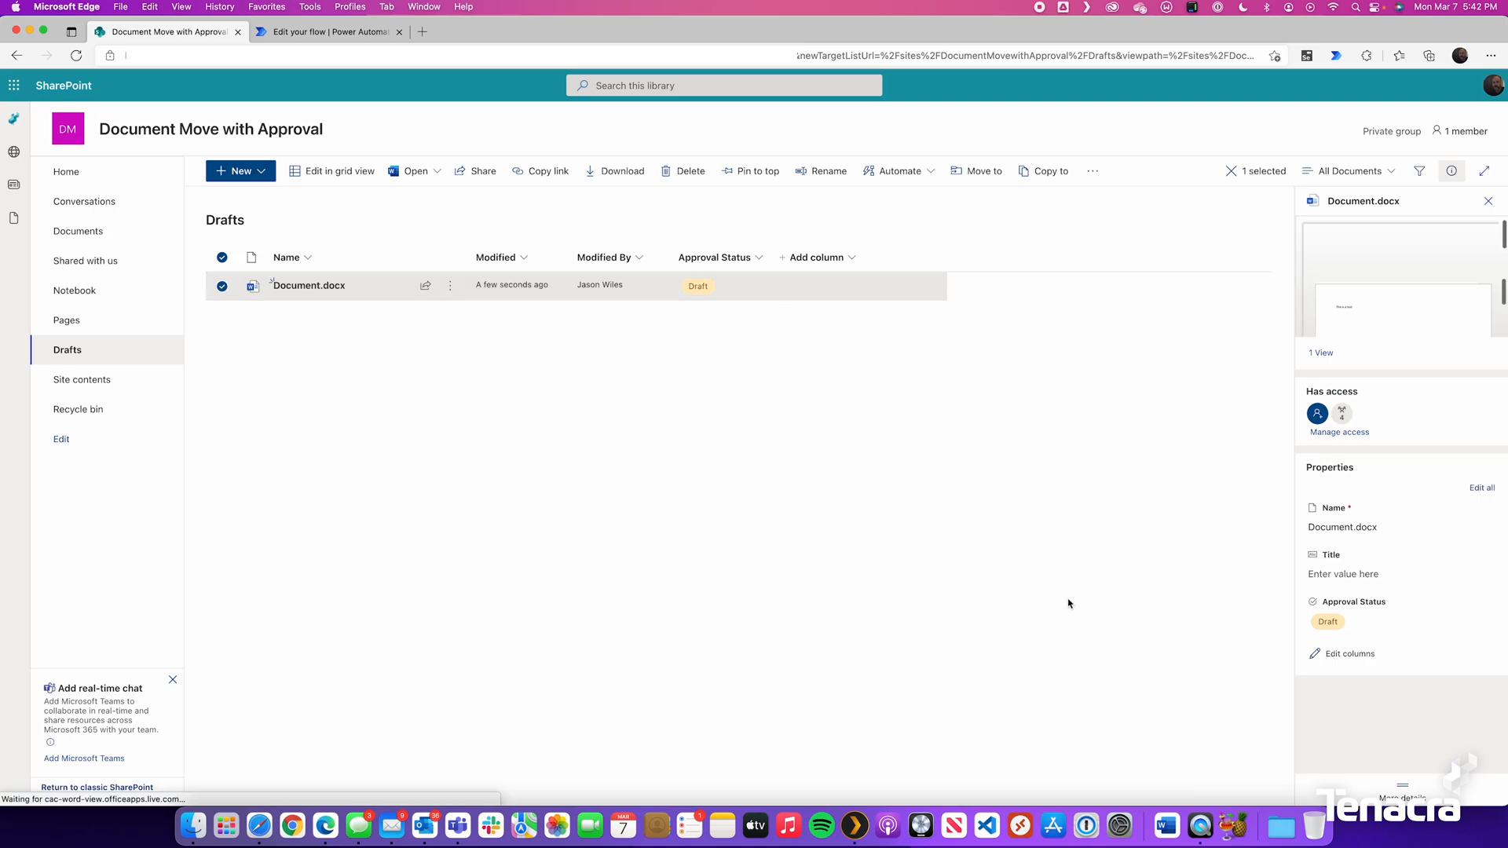
pyautogui.click(1347, 622)
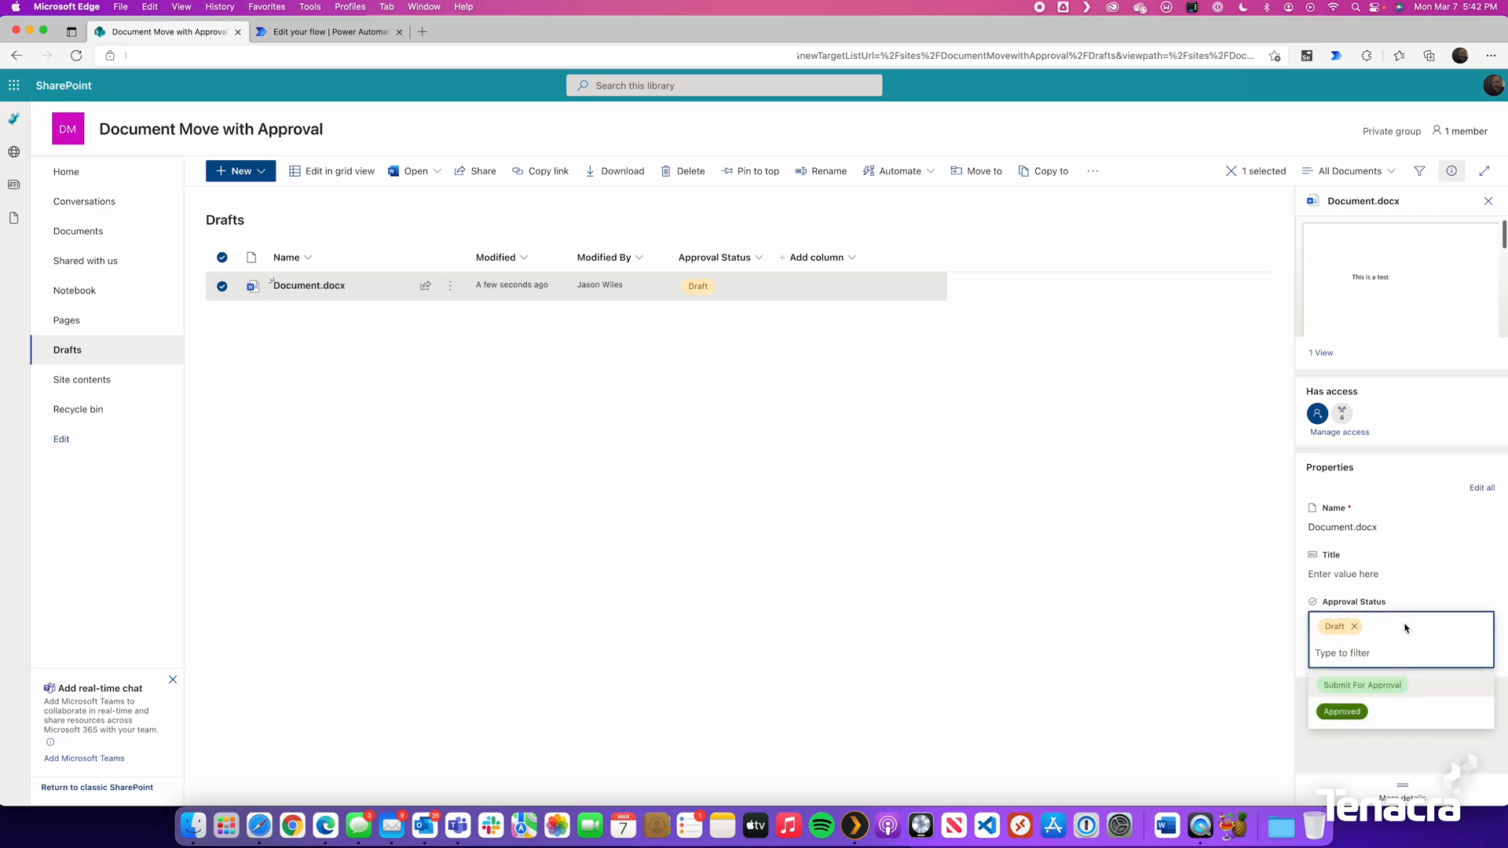
pyautogui.click(1362, 685)
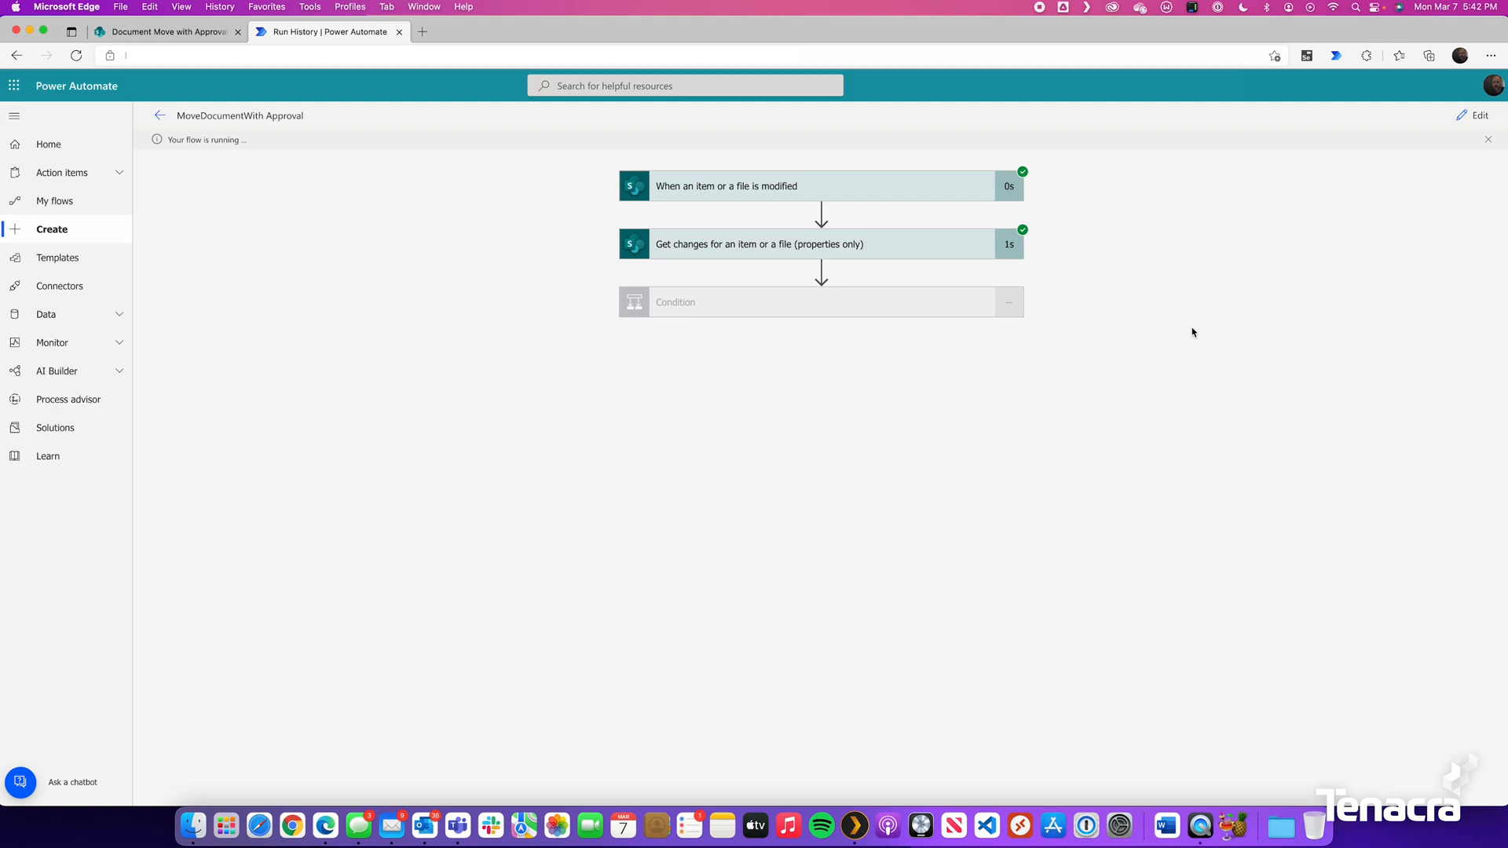
pyautogui.moveTo(475, 279)
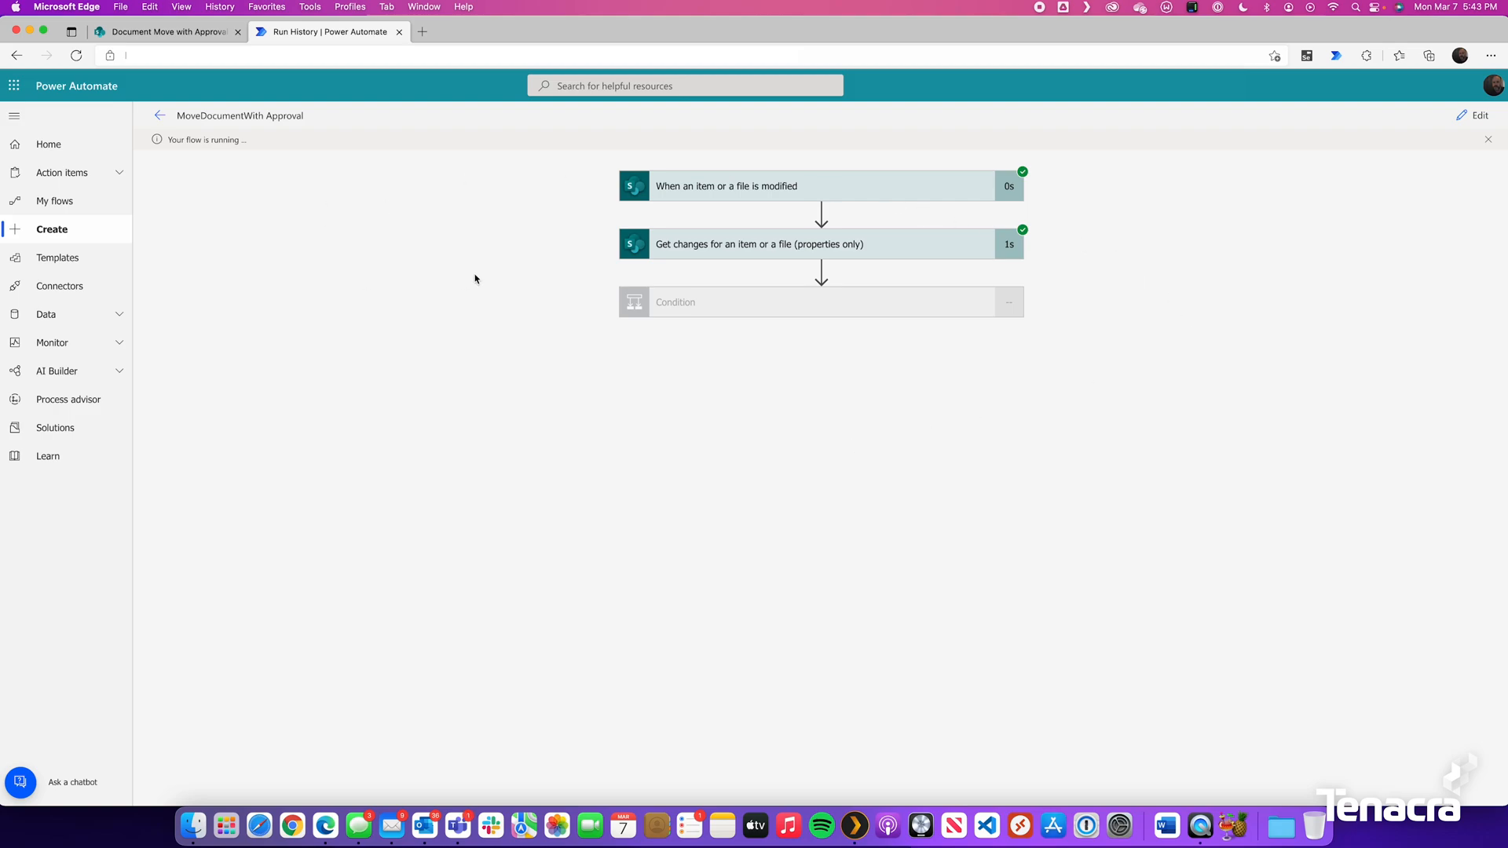
# Step: Expand Condition and Condition 2 in run history to check the expression result is true
pyautogui.click(820, 302)
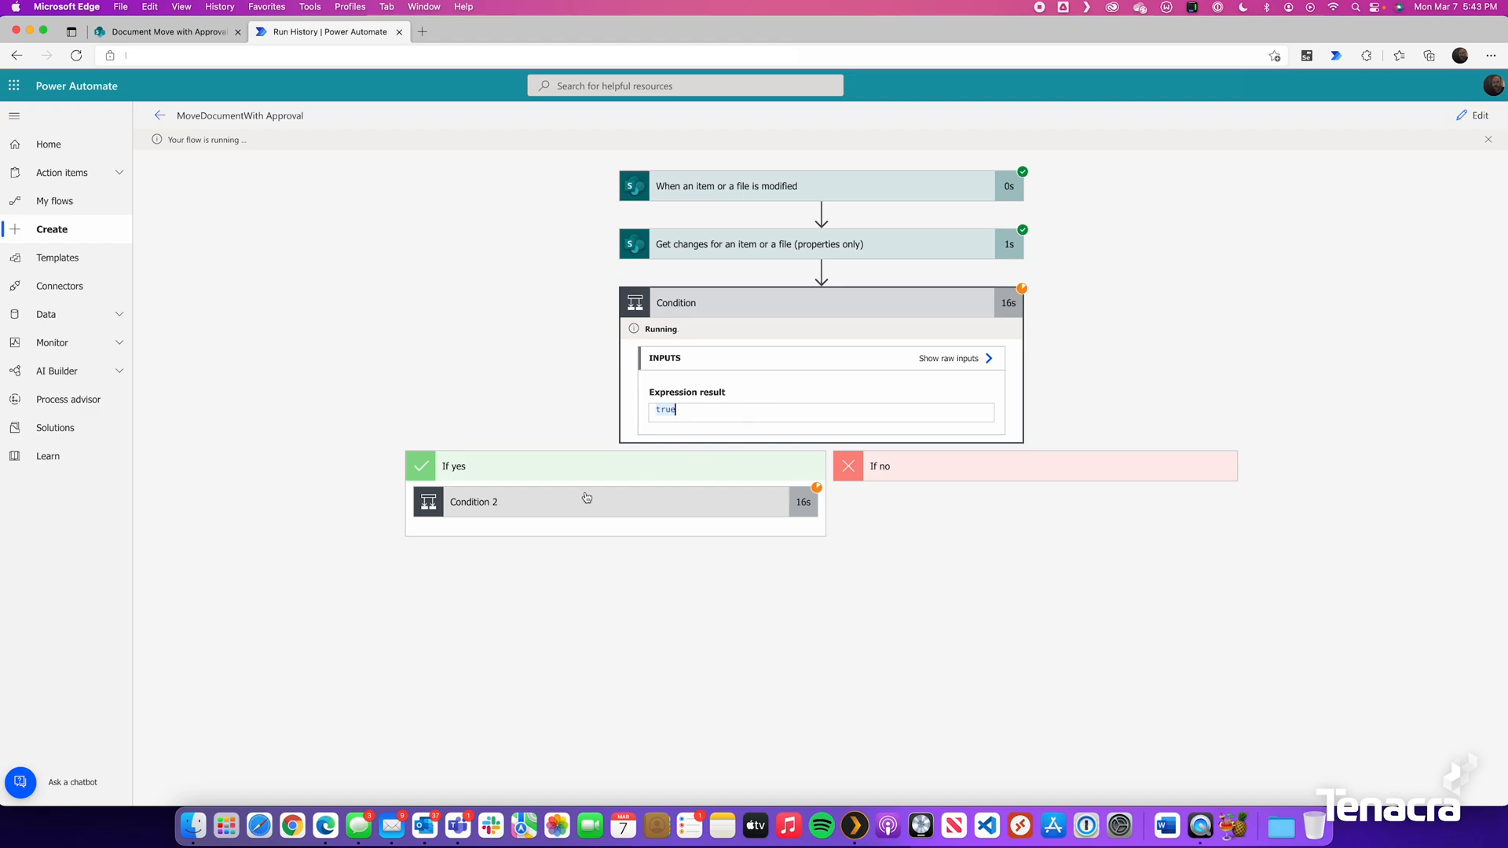
pyautogui.click(473, 501)
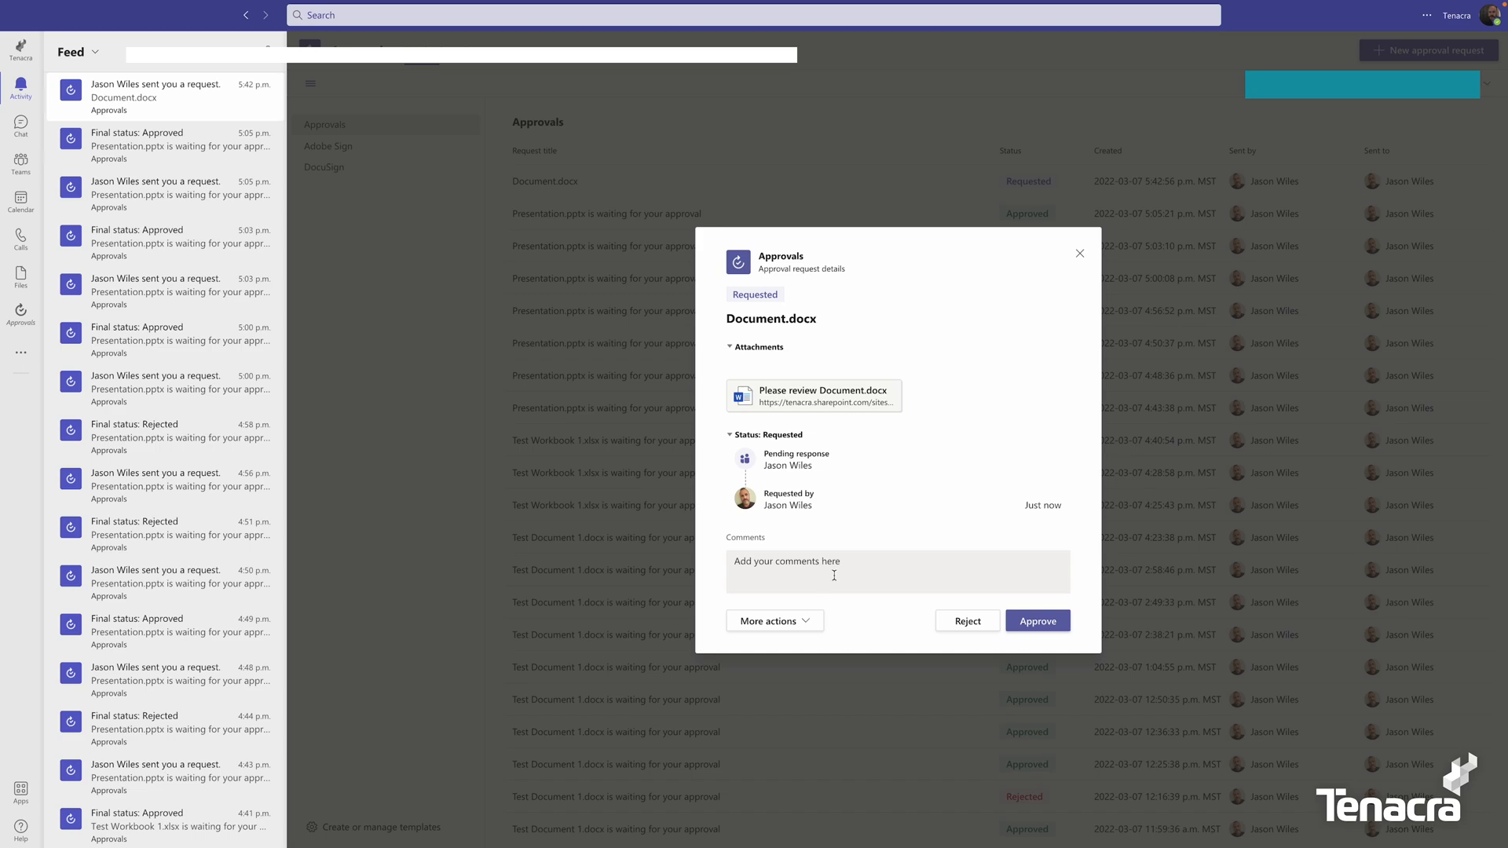
pyautogui.moveTo(929, 348)
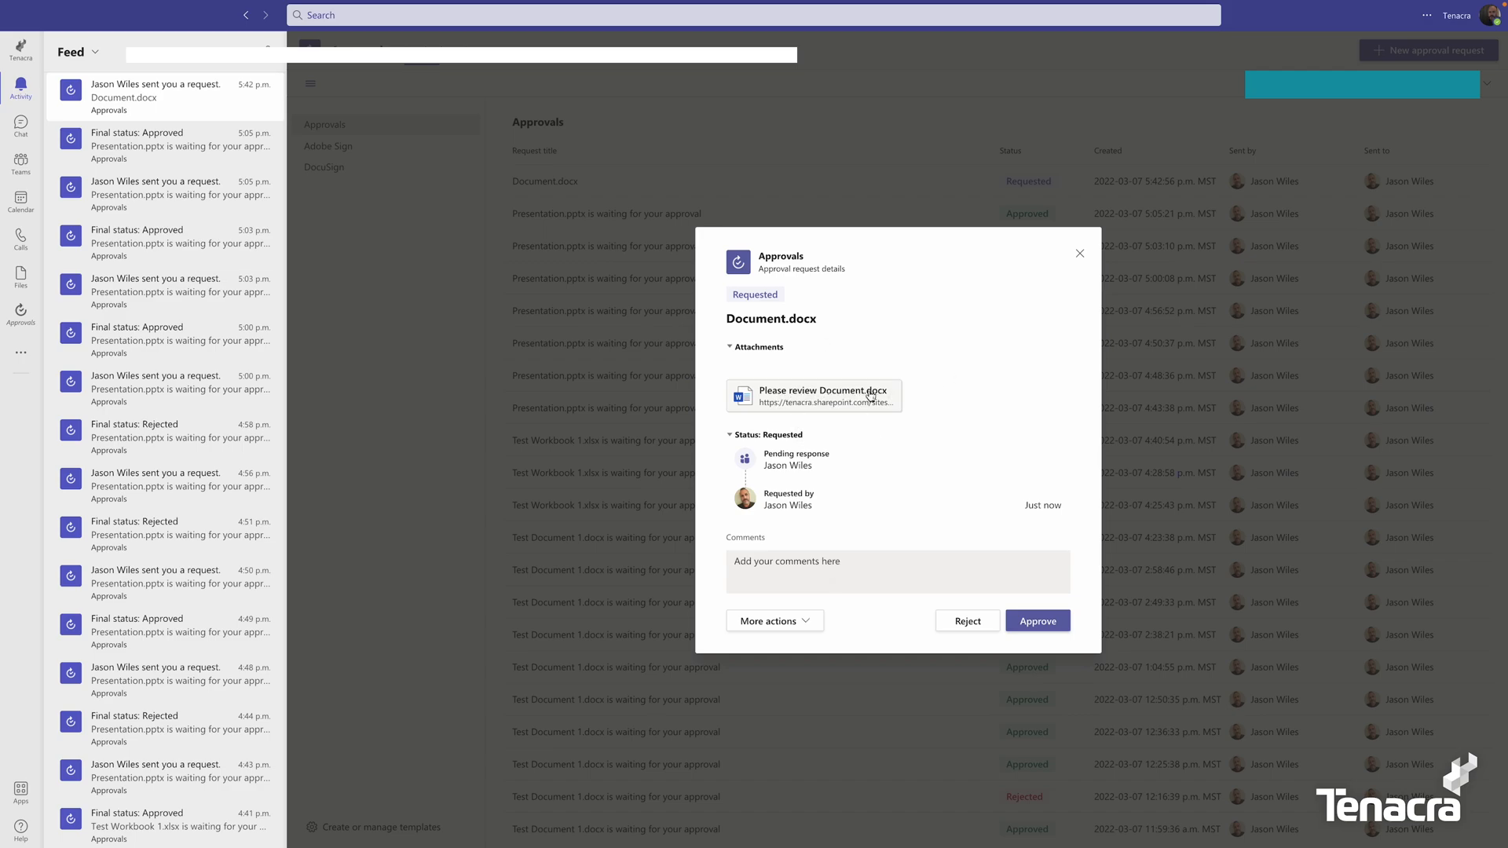
# Step: Open the Document.docx request in Teams Approvals and approve it
pyautogui.click(847, 570)
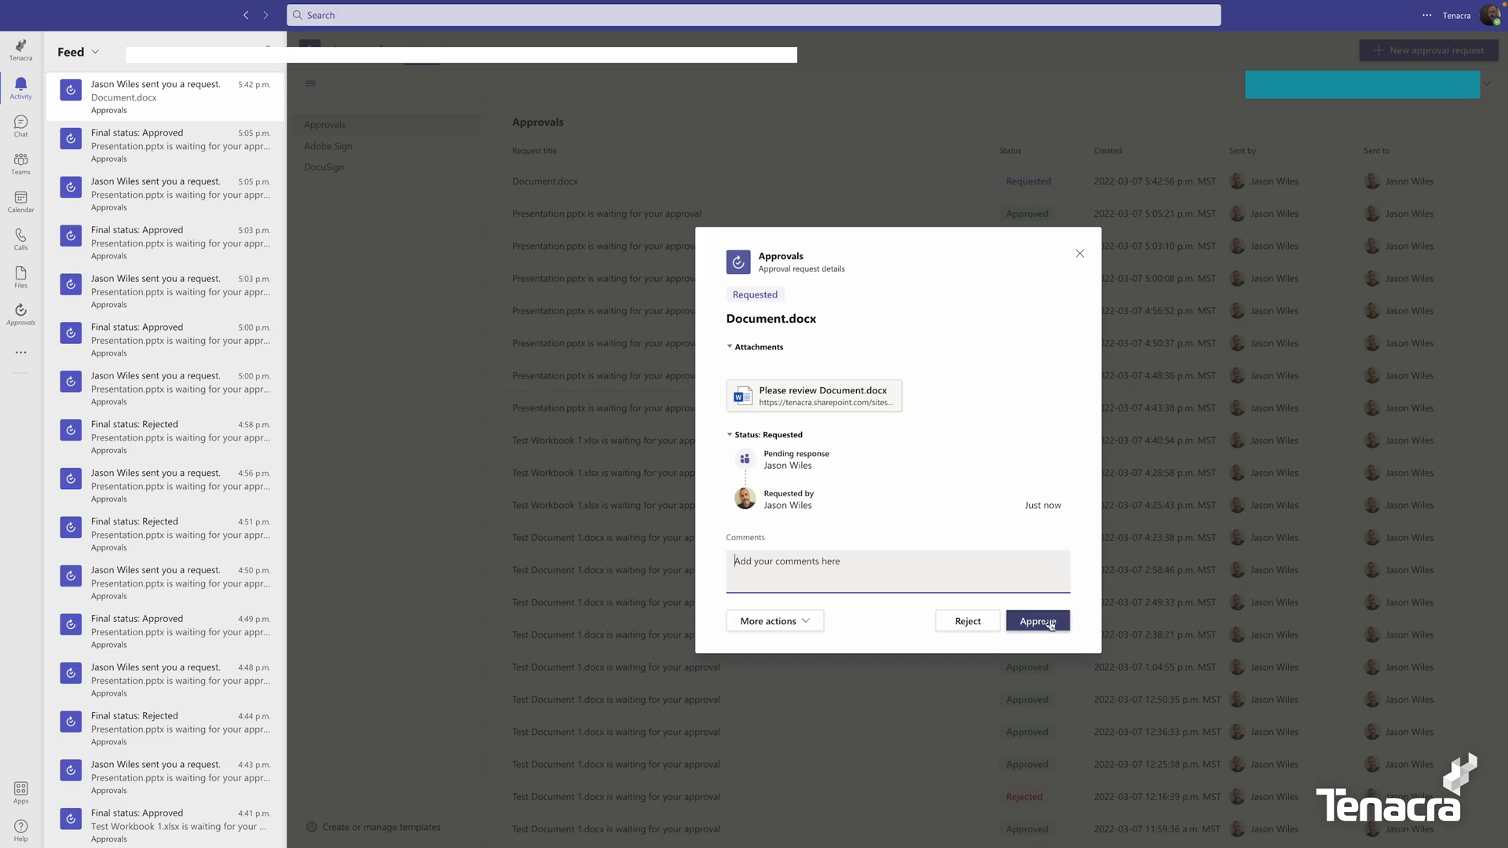
pyautogui.click(1038, 620)
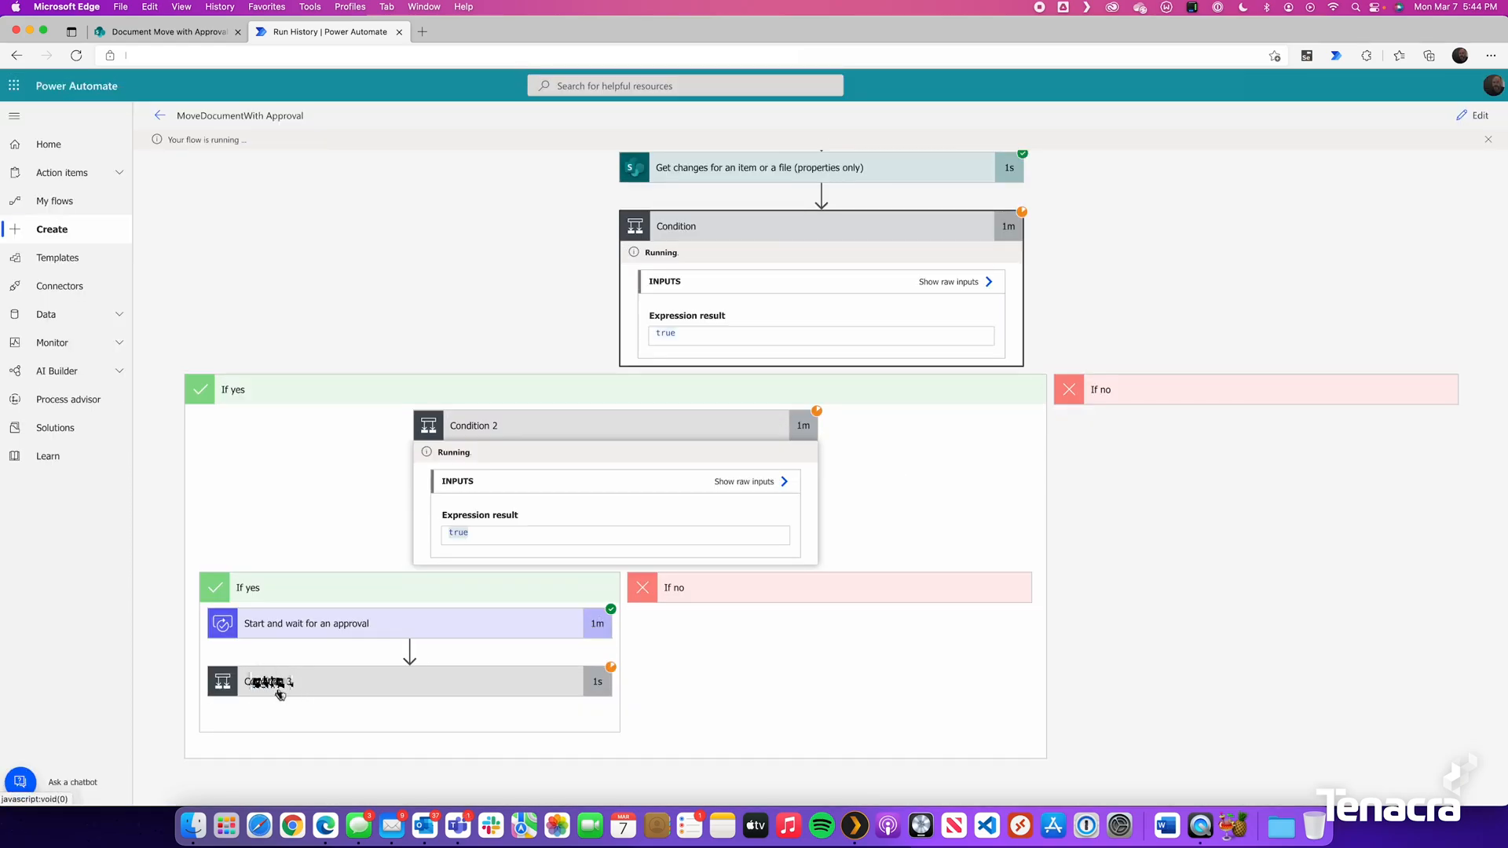
# Step: Review the run history down to the Copy file step and switch to SharePoint
pyautogui.scroll(-3)
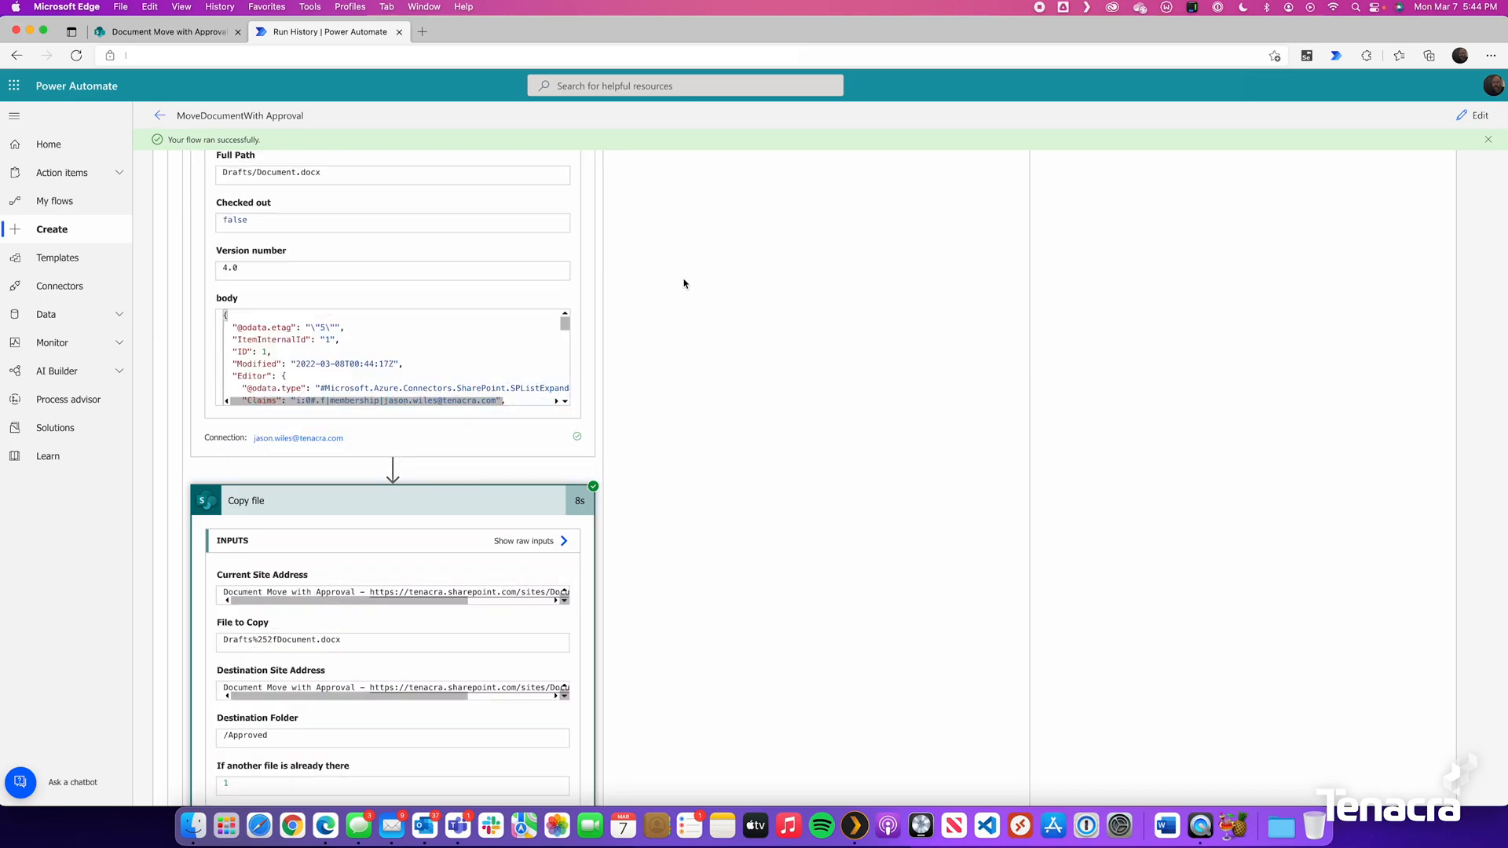
pyautogui.click(166, 32)
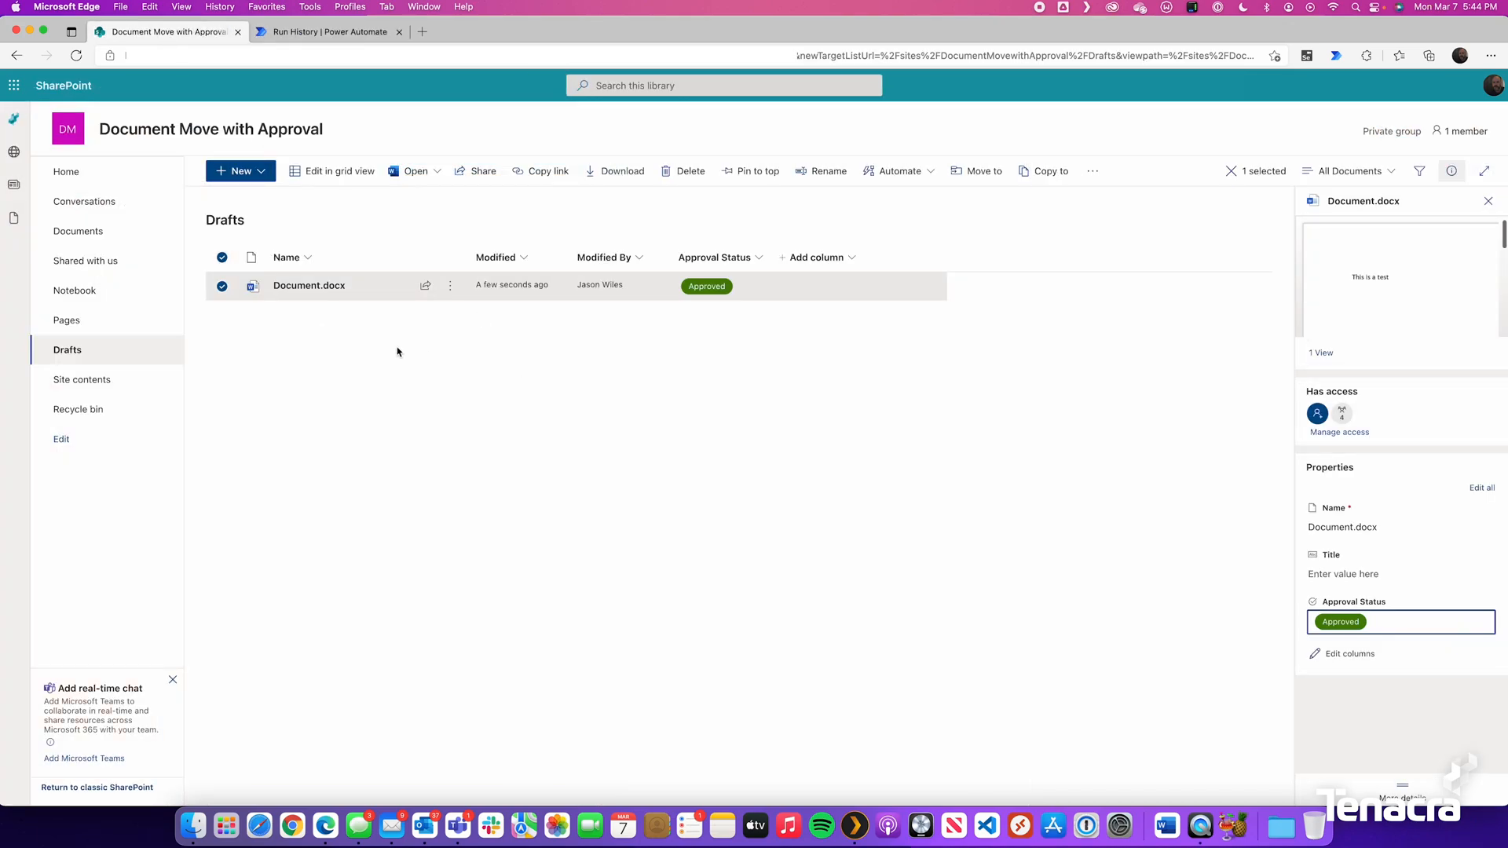
# Step: View Document.docx as Approved, confirm its copy in the Approved library, then return to the flow run
pyautogui.click(396, 351)
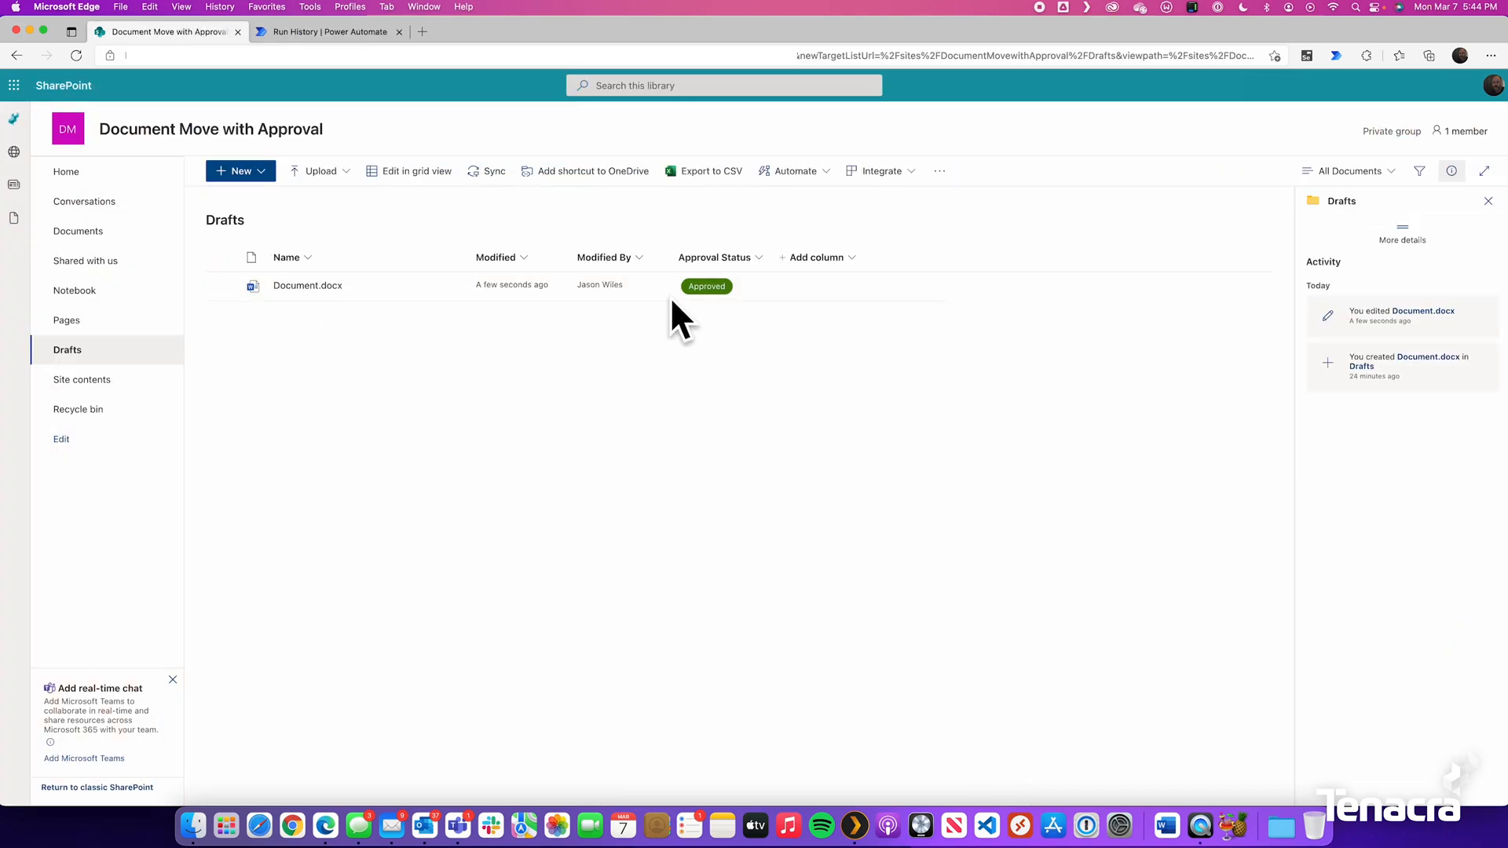
pyautogui.moveTo(707, 284)
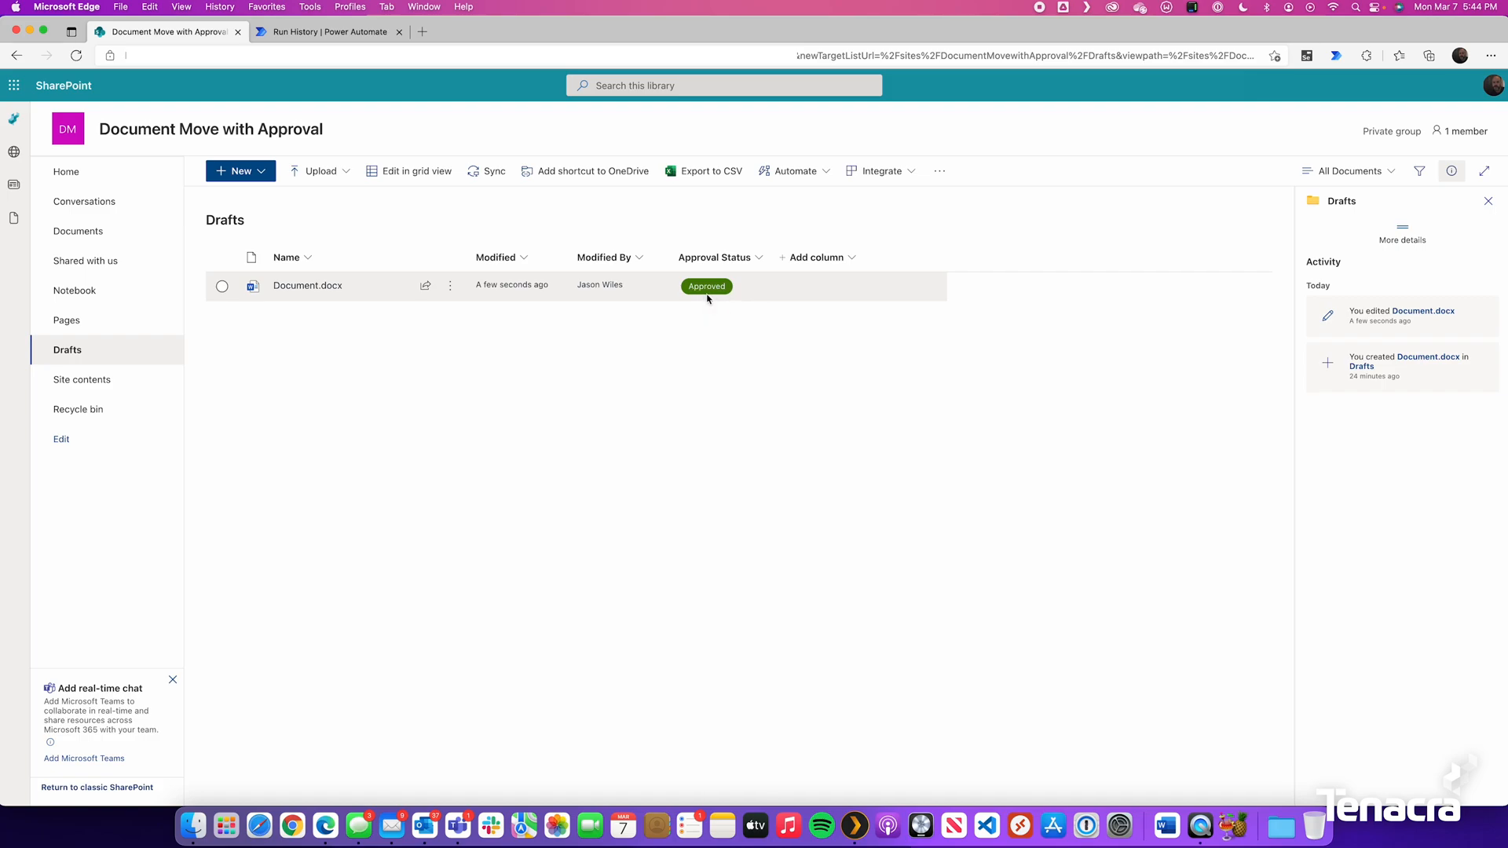
pyautogui.moveTo(78, 395)
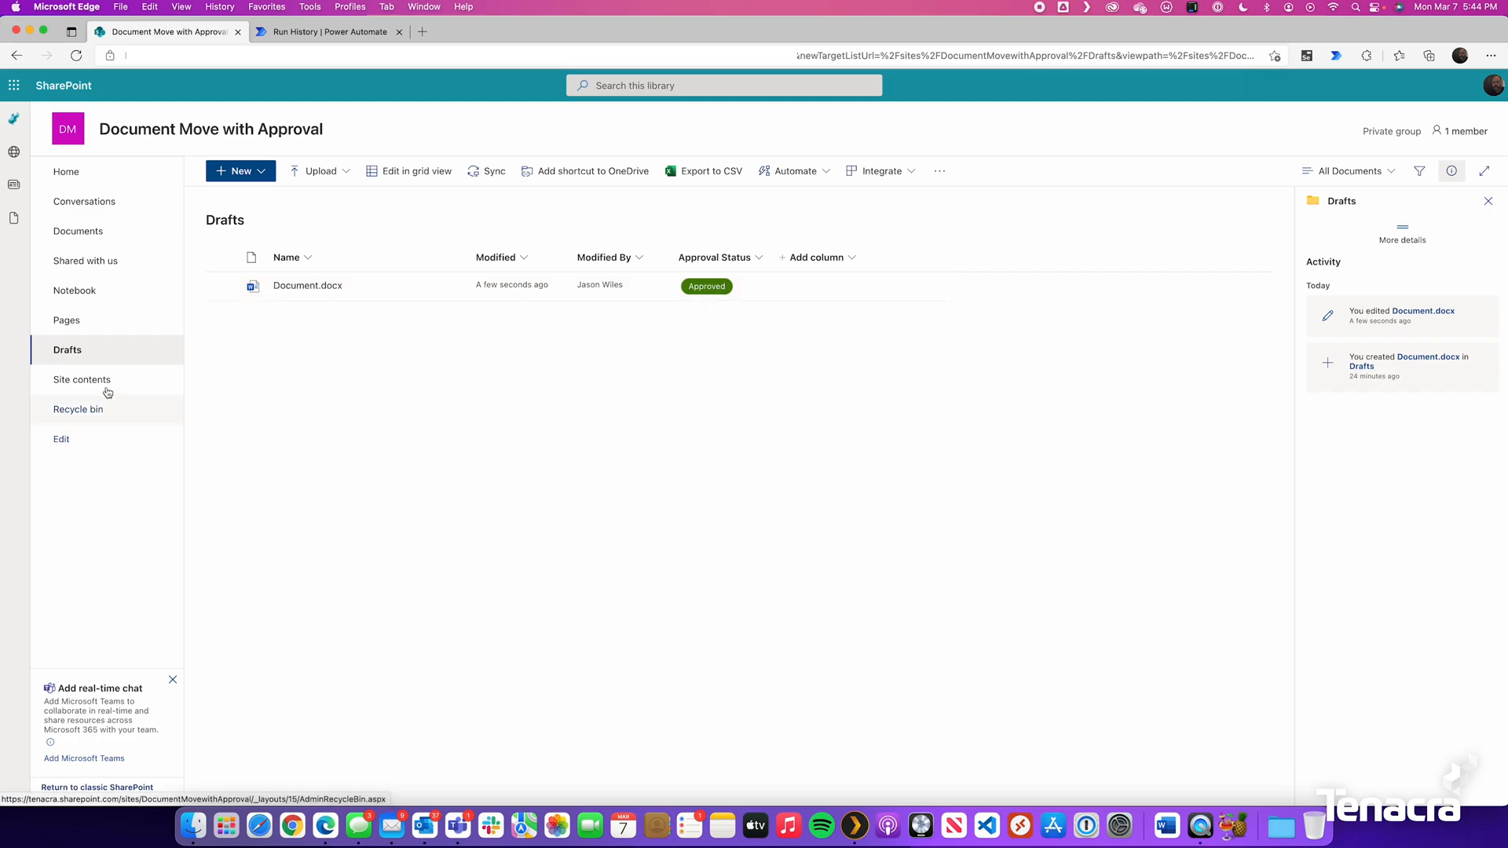
pyautogui.click(81, 378)
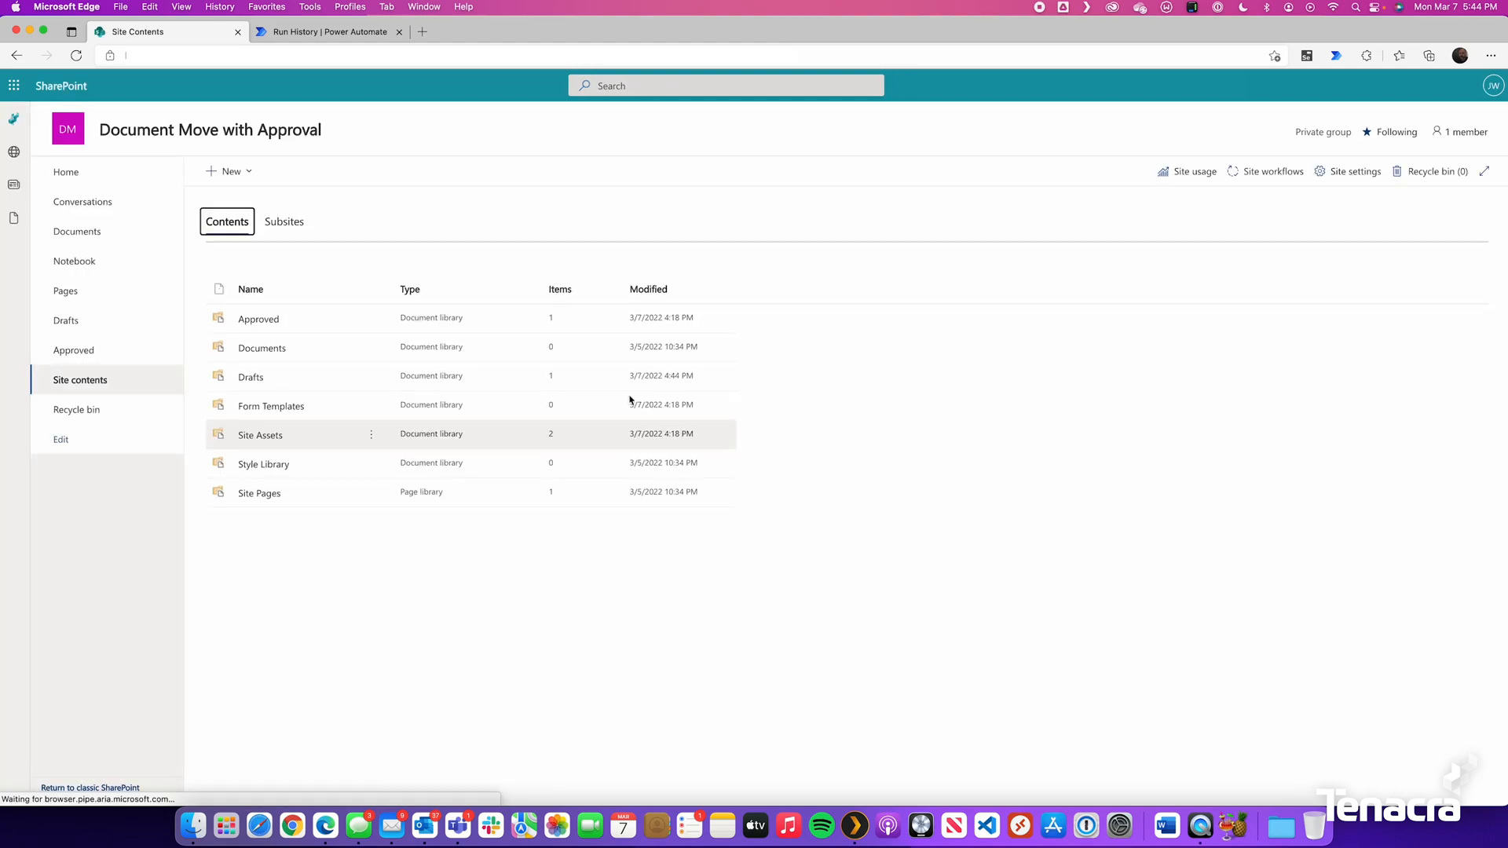
pyautogui.click(258, 318)
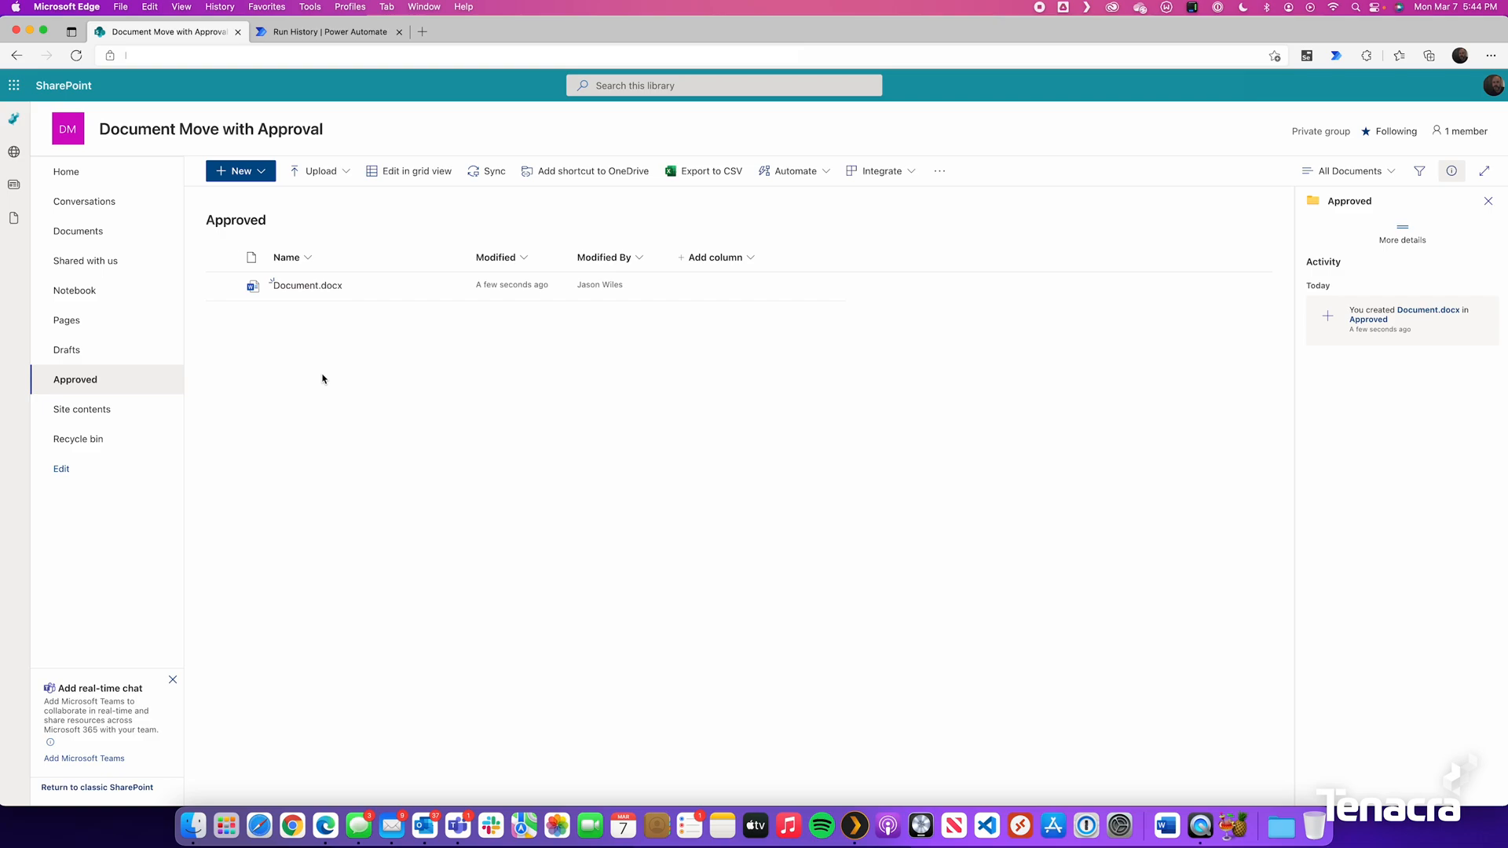
pyautogui.moveTo(385, 7)
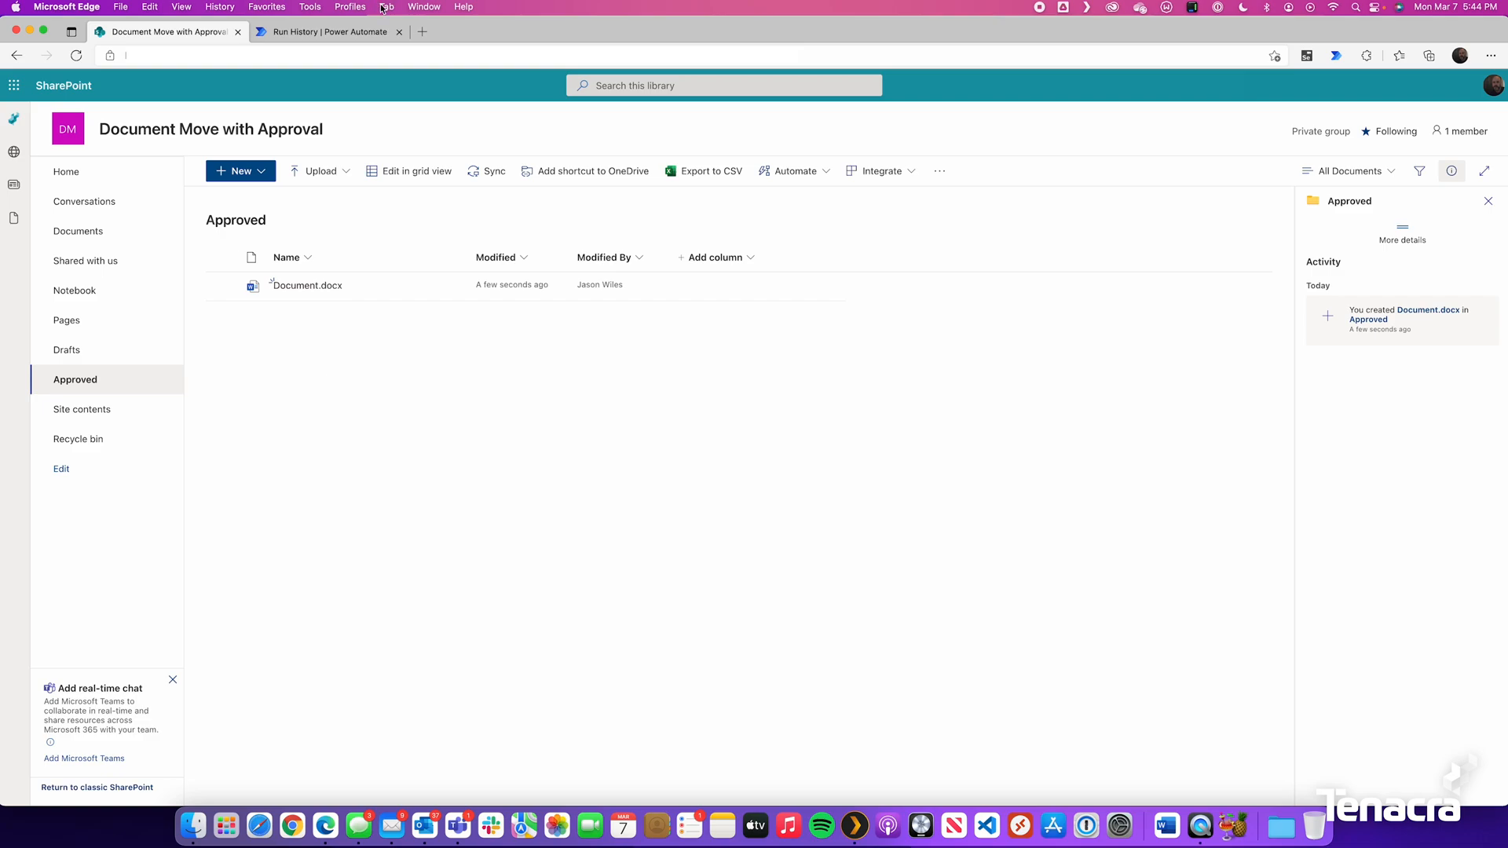
pyautogui.click(327, 31)
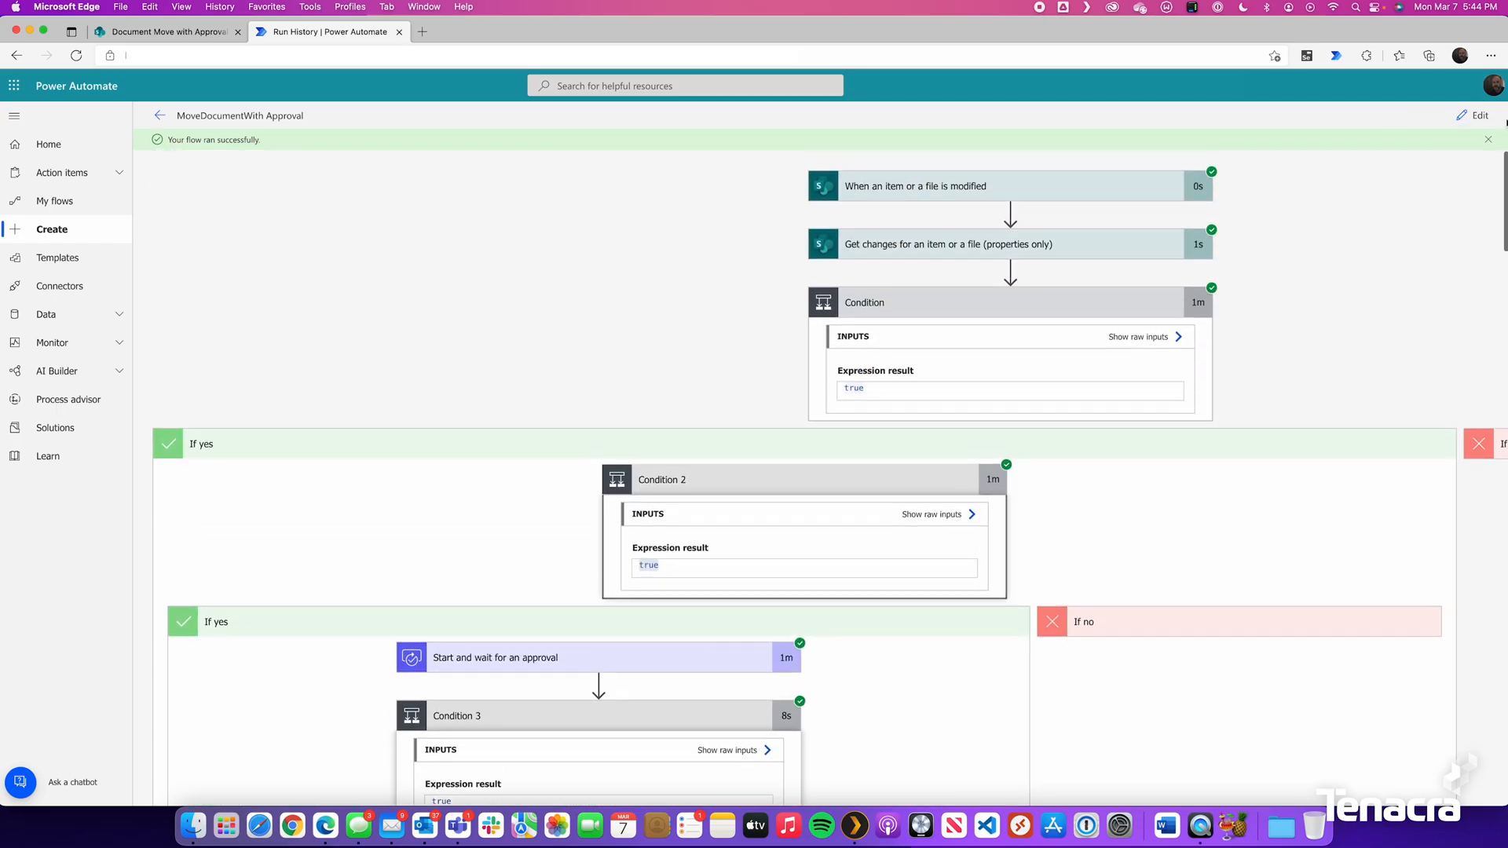
# Step: Edit the flow again and bring Condition 3's yes branch into view
pyautogui.click(1478, 116)
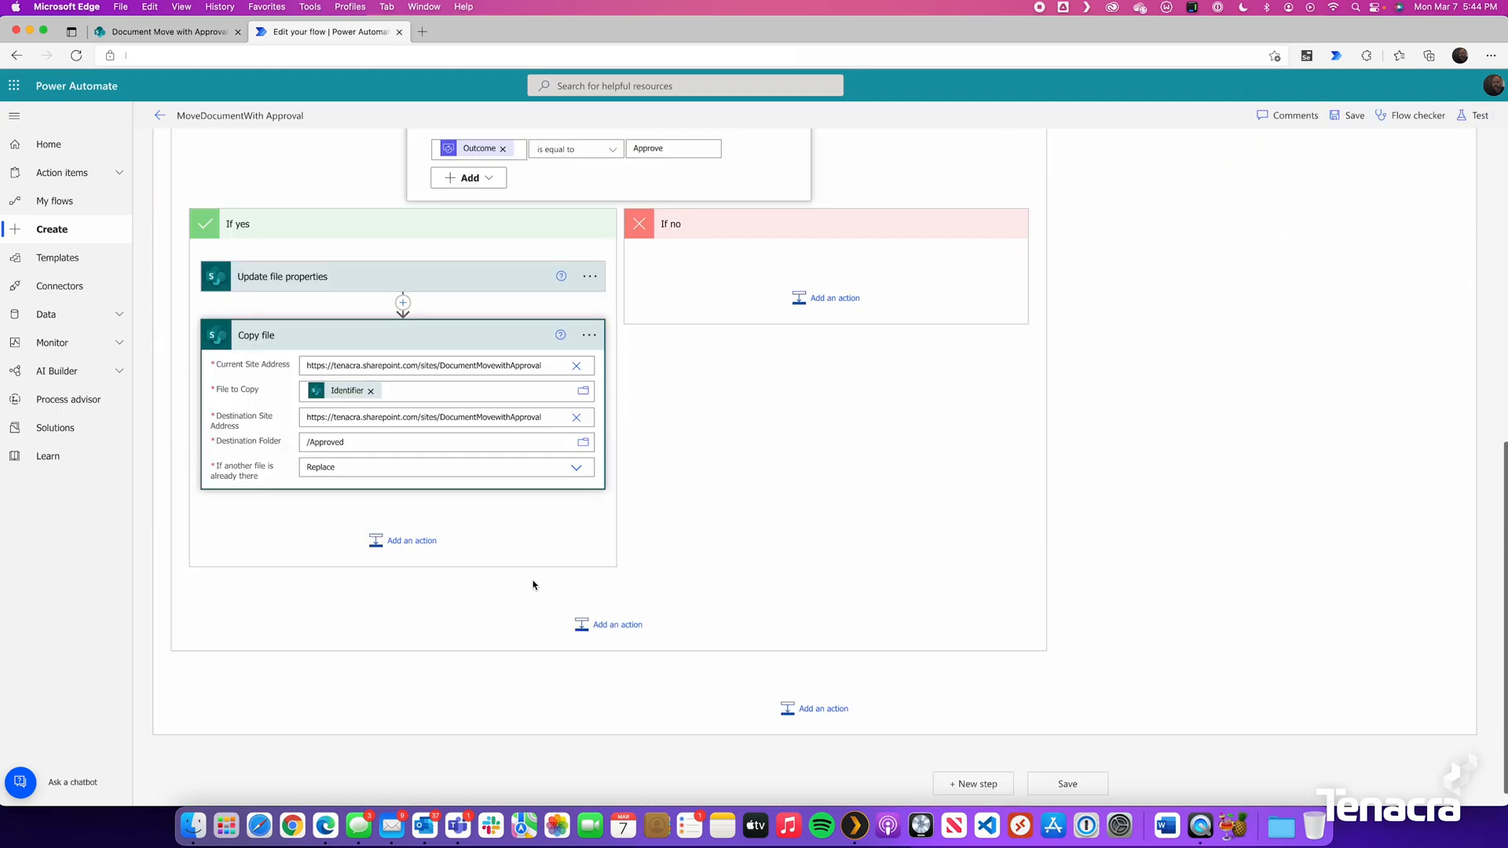
pyautogui.scroll(3)
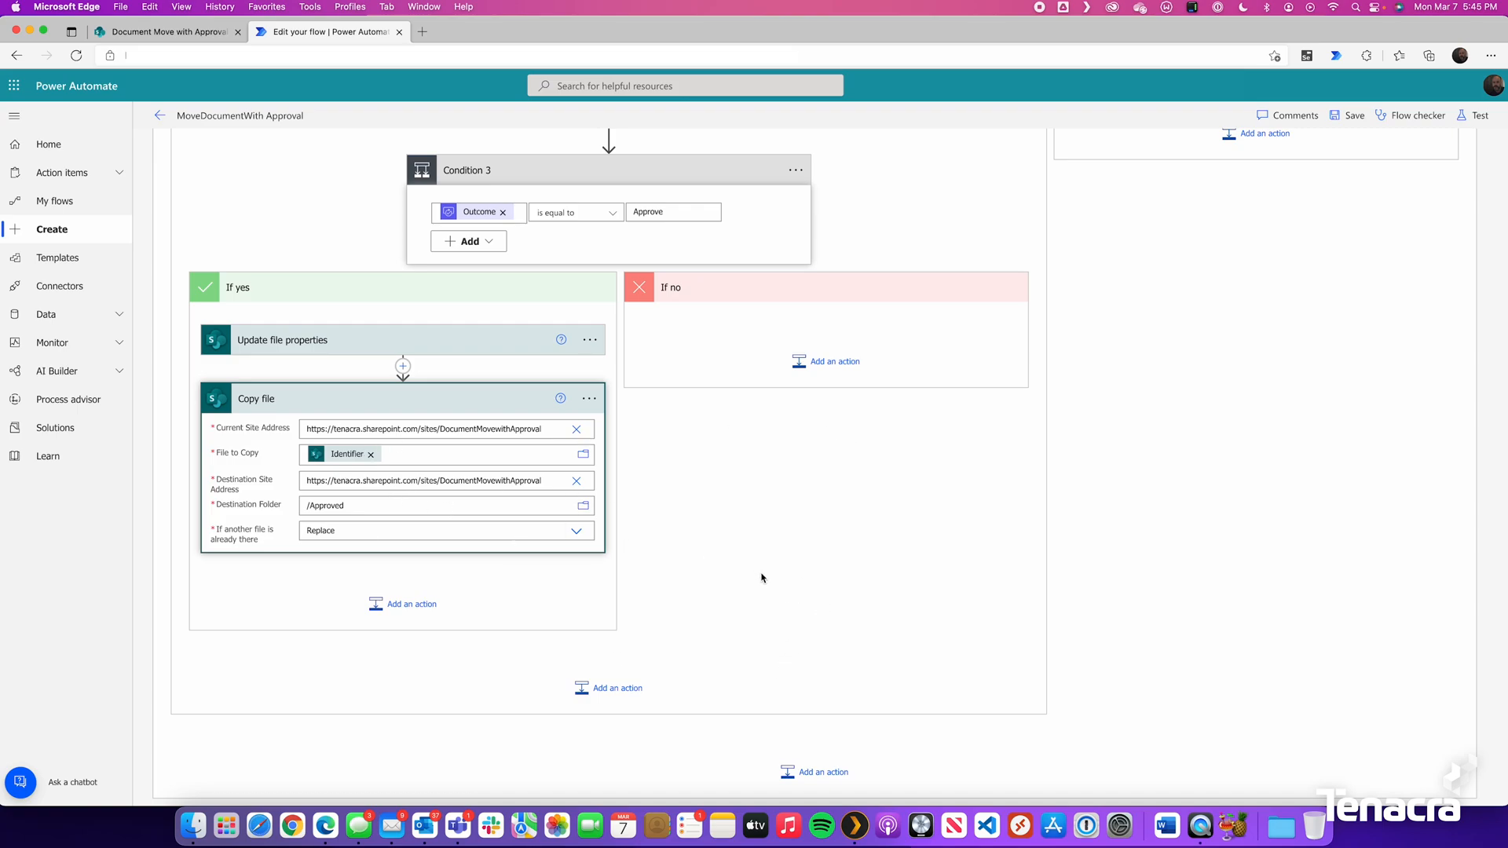
pyautogui.moveTo(874, 548)
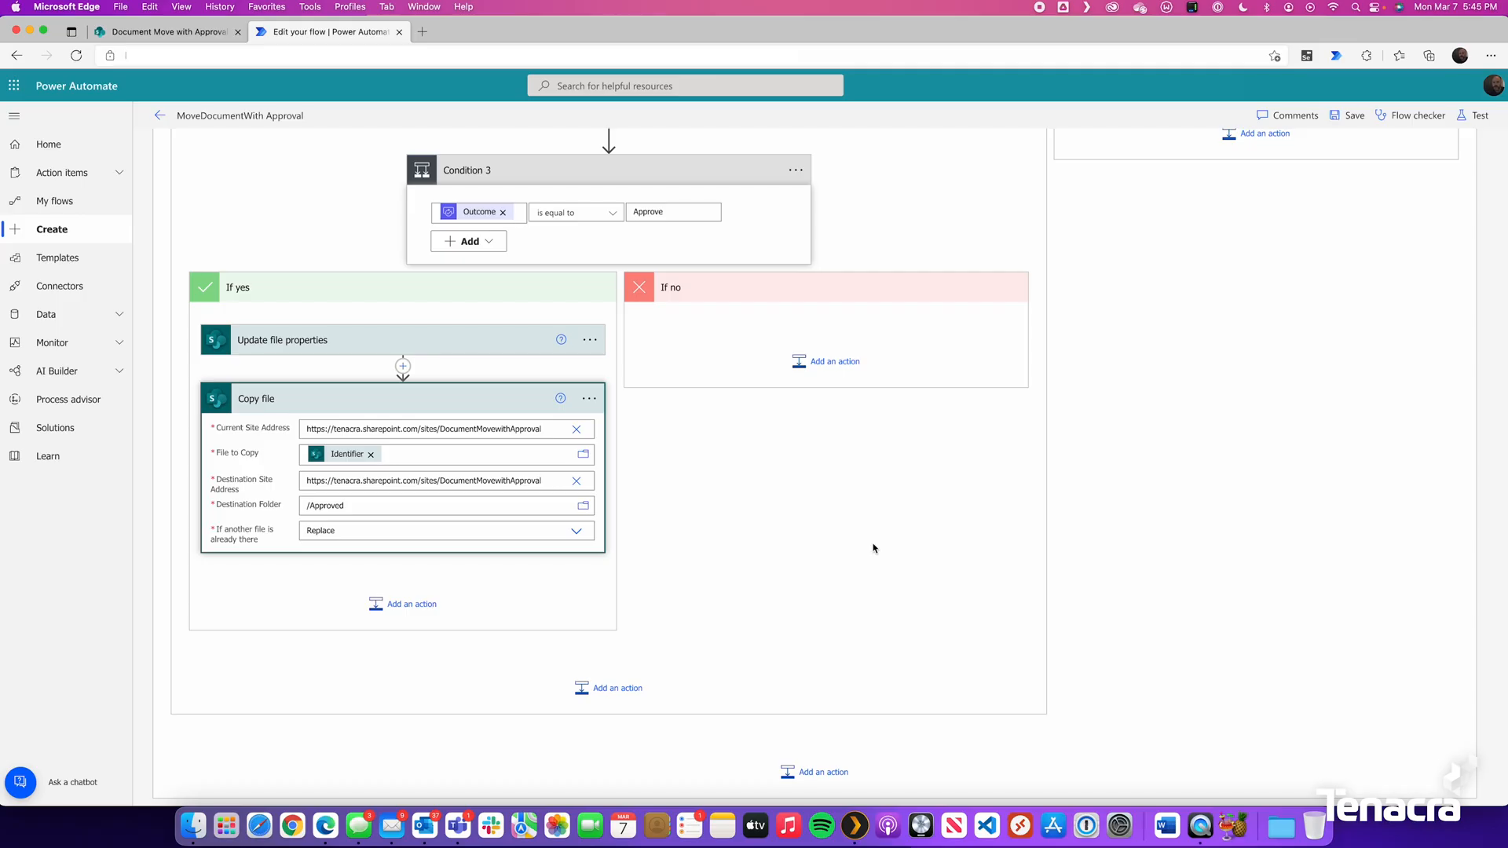